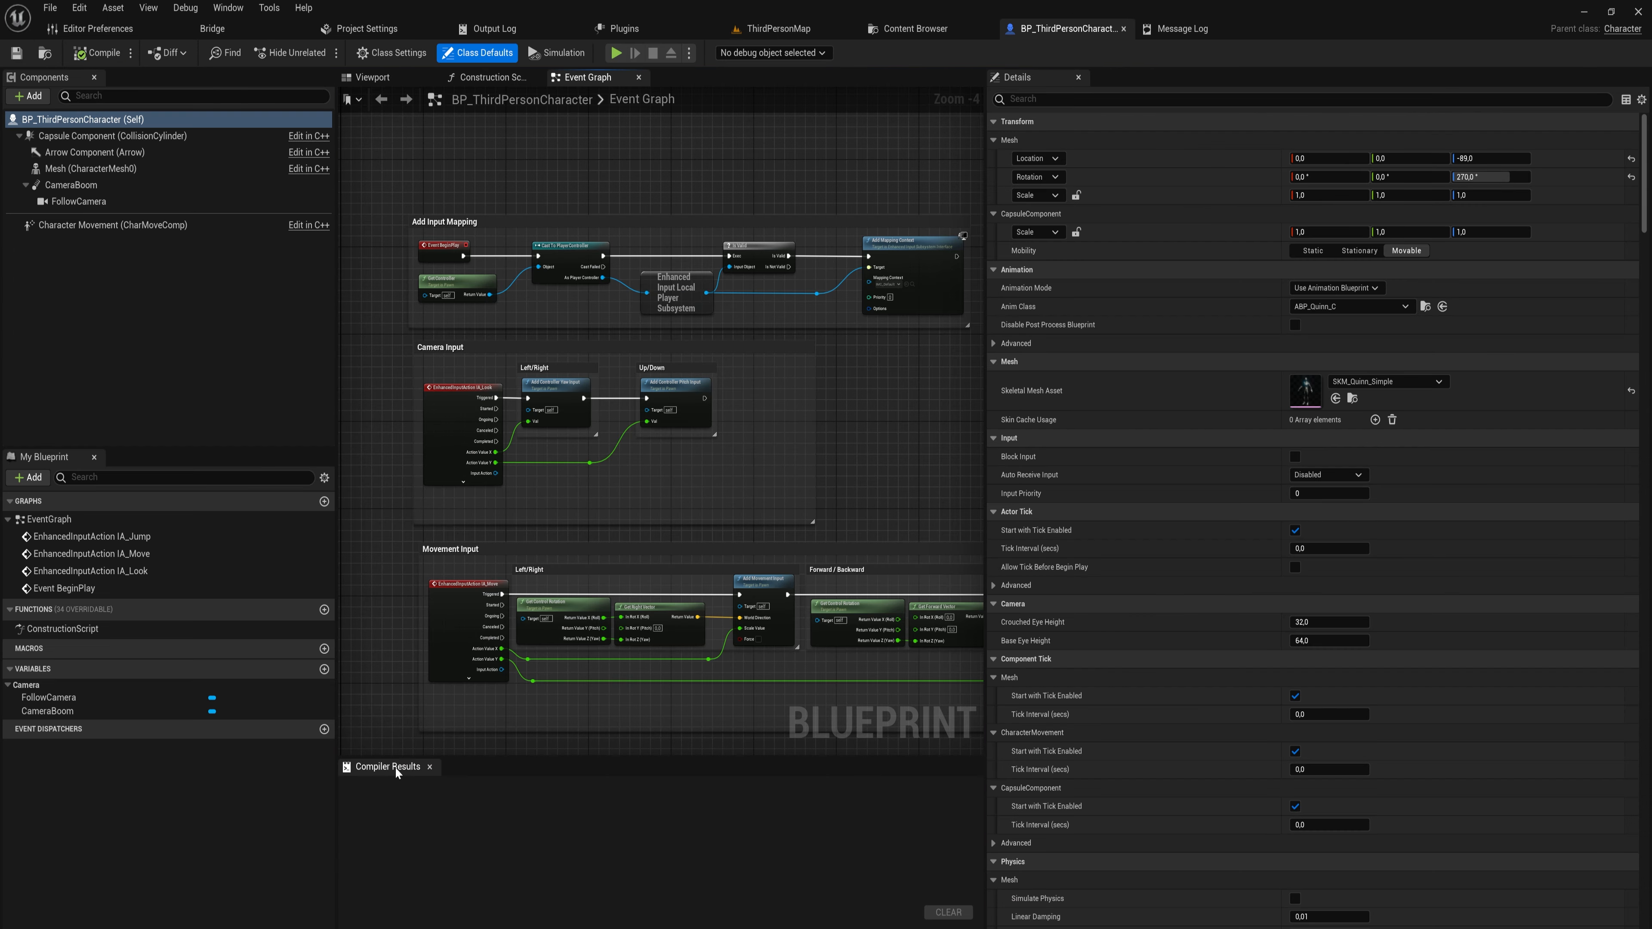
mouse_move(324, 670)
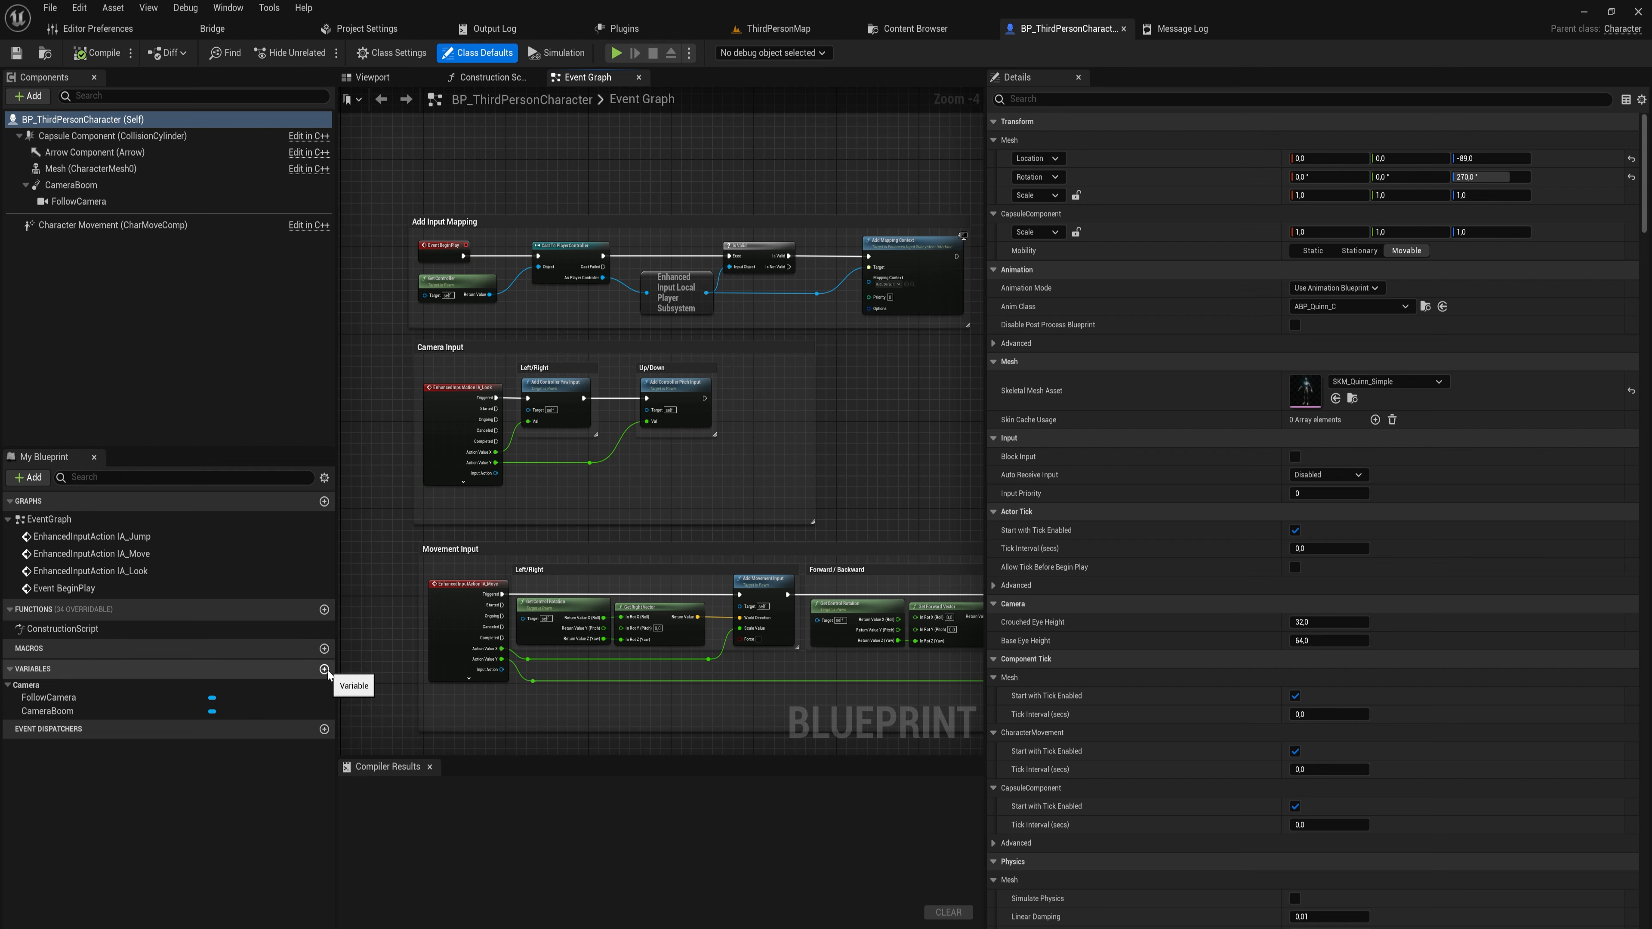
Add Boolean variables Stunned, Iframes and IsAttacking to the character blueprint
click(323, 670)
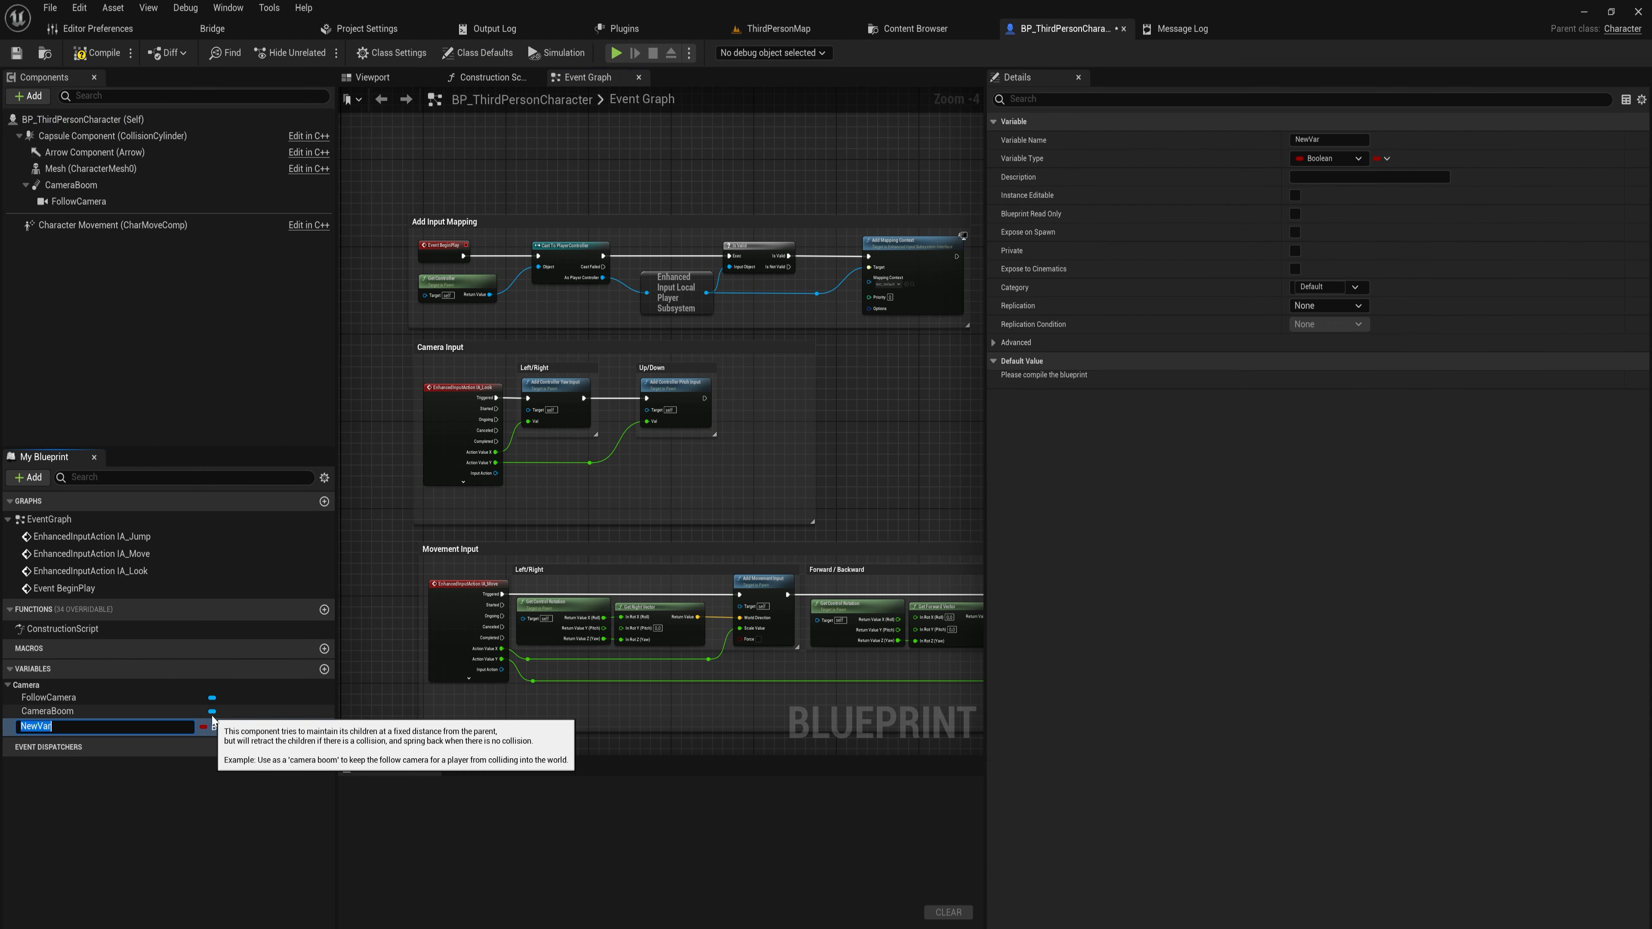
text(Stunned)
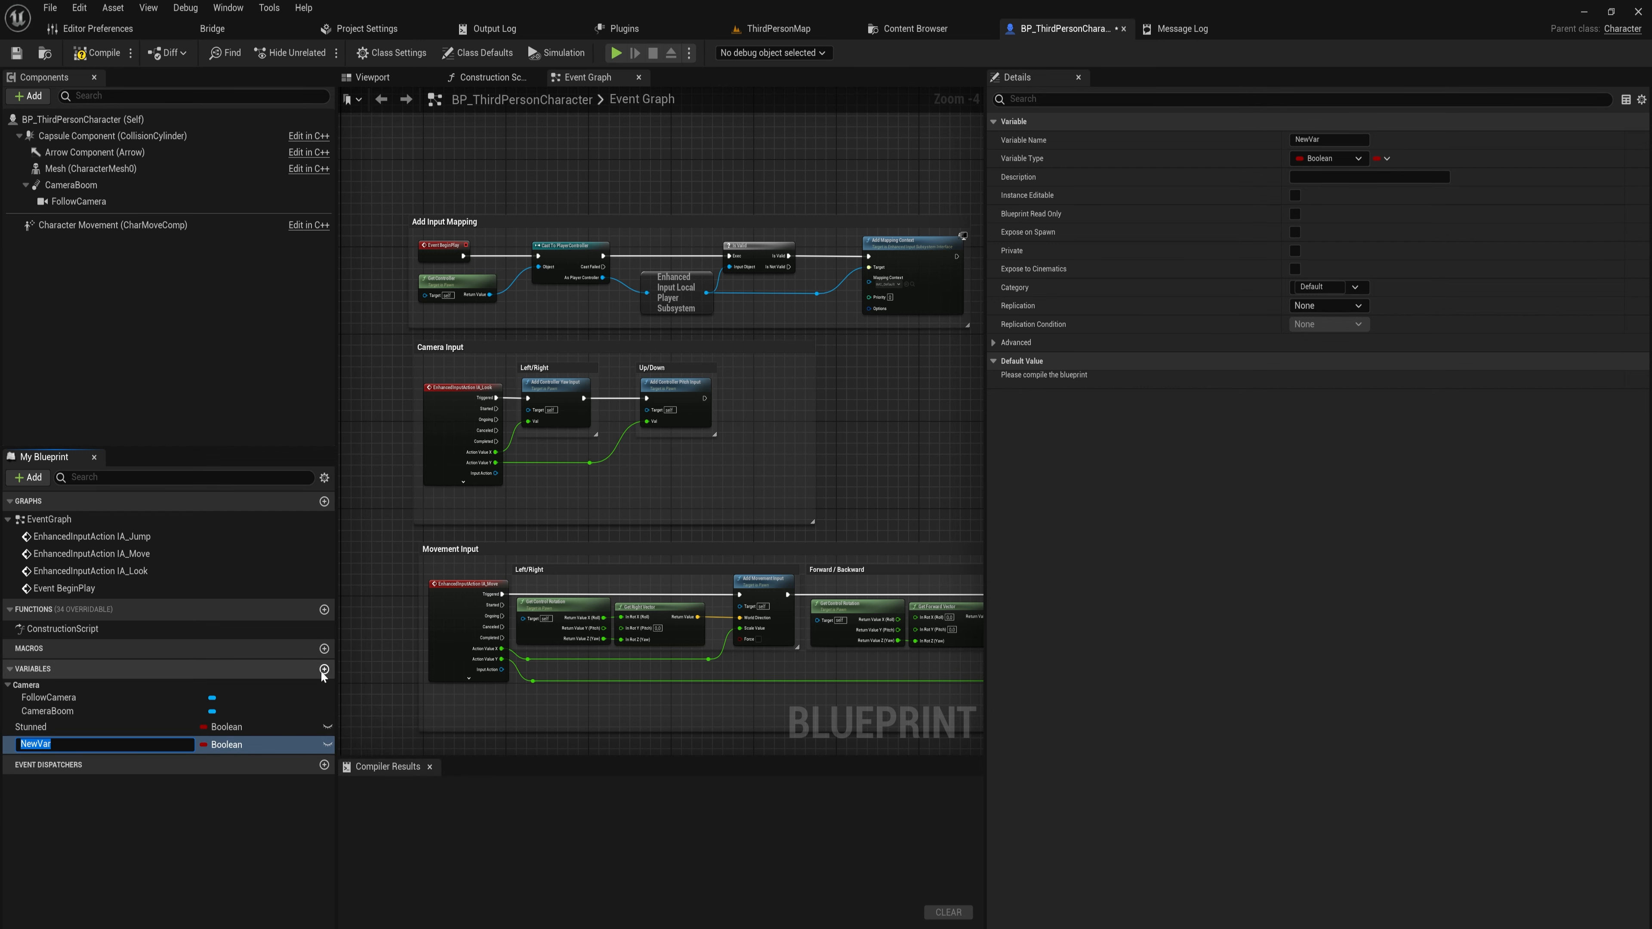
text(Iframes)
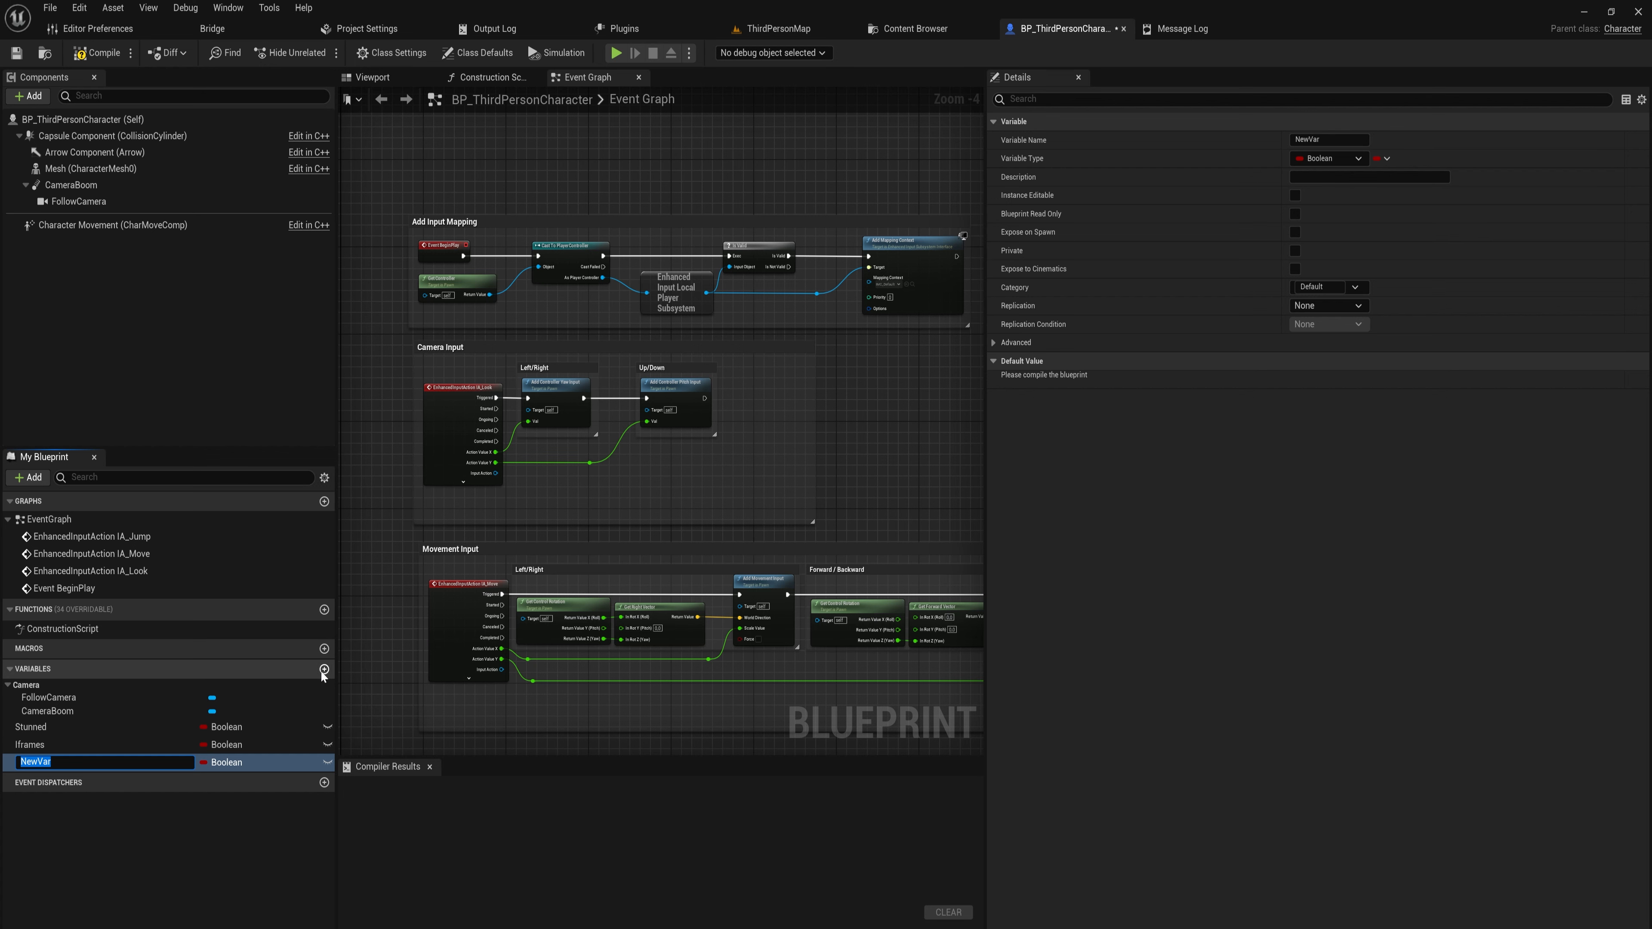
text(IsAttacking)
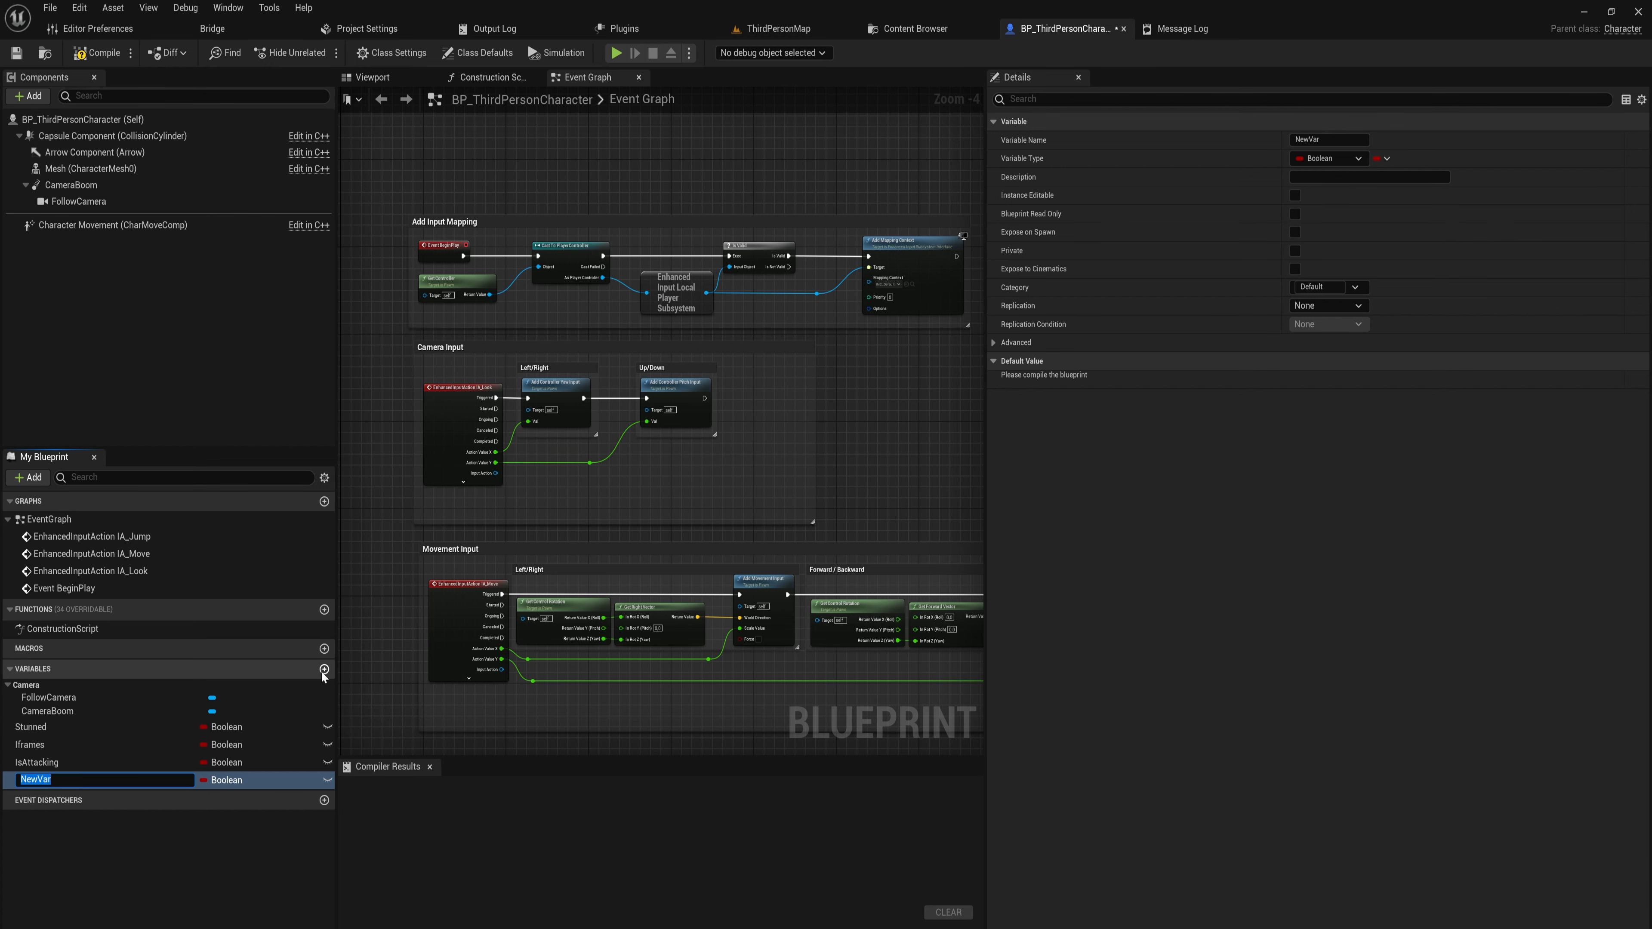
Add Boolean variables burnt, posion and ishealing to the character blueprint
text(burnt)
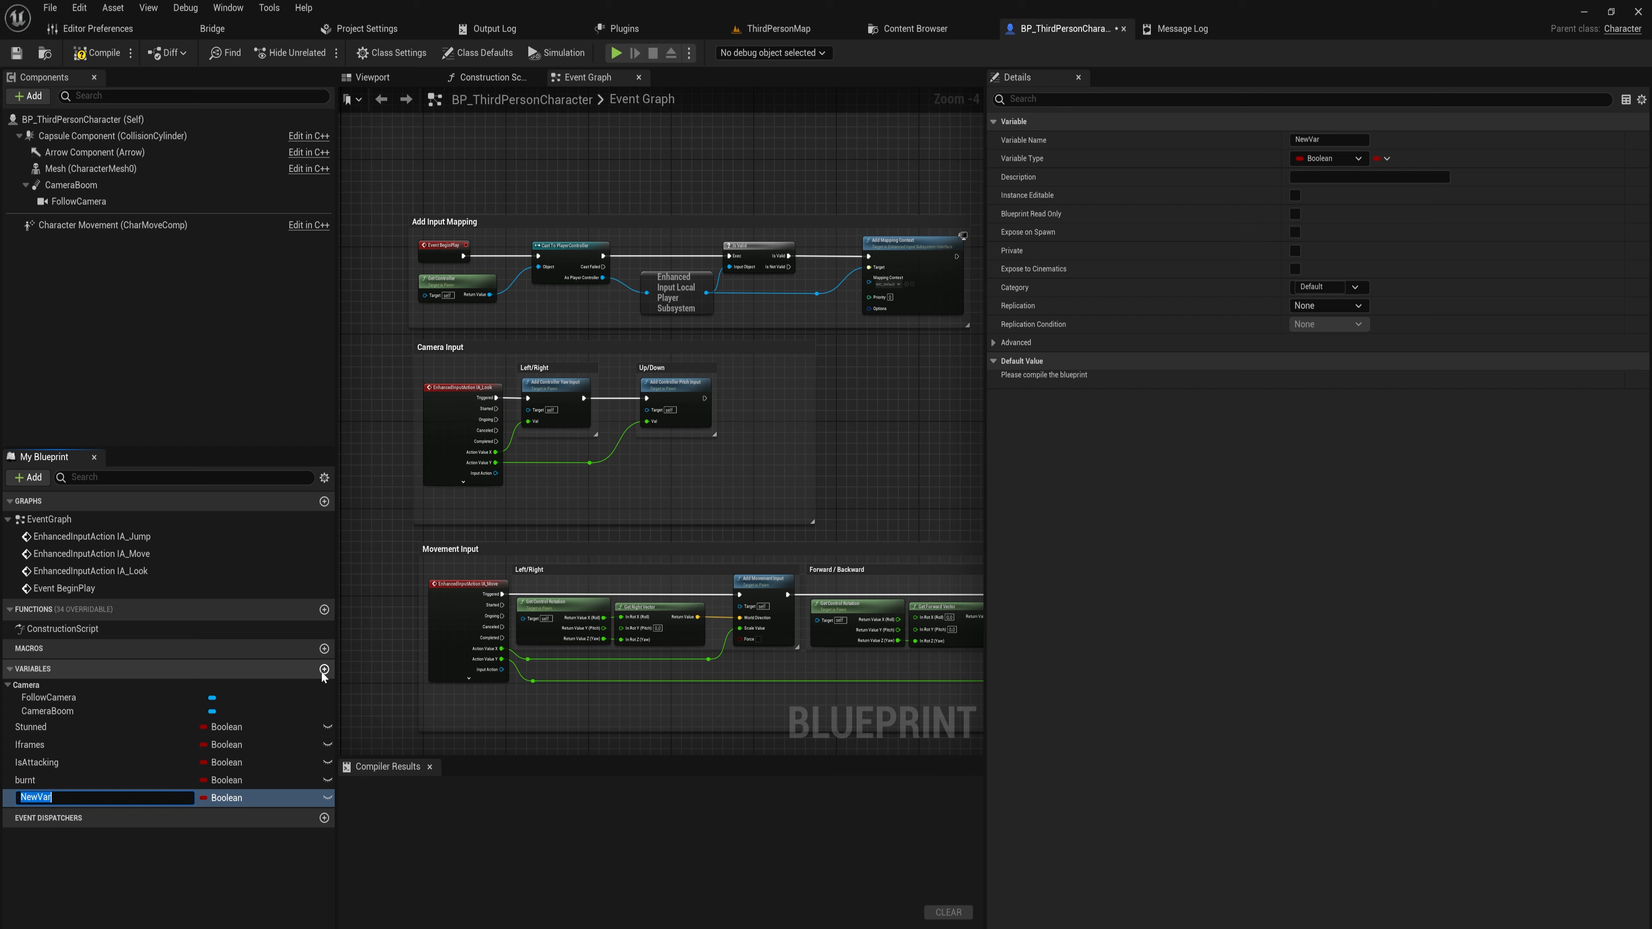
text(posion)
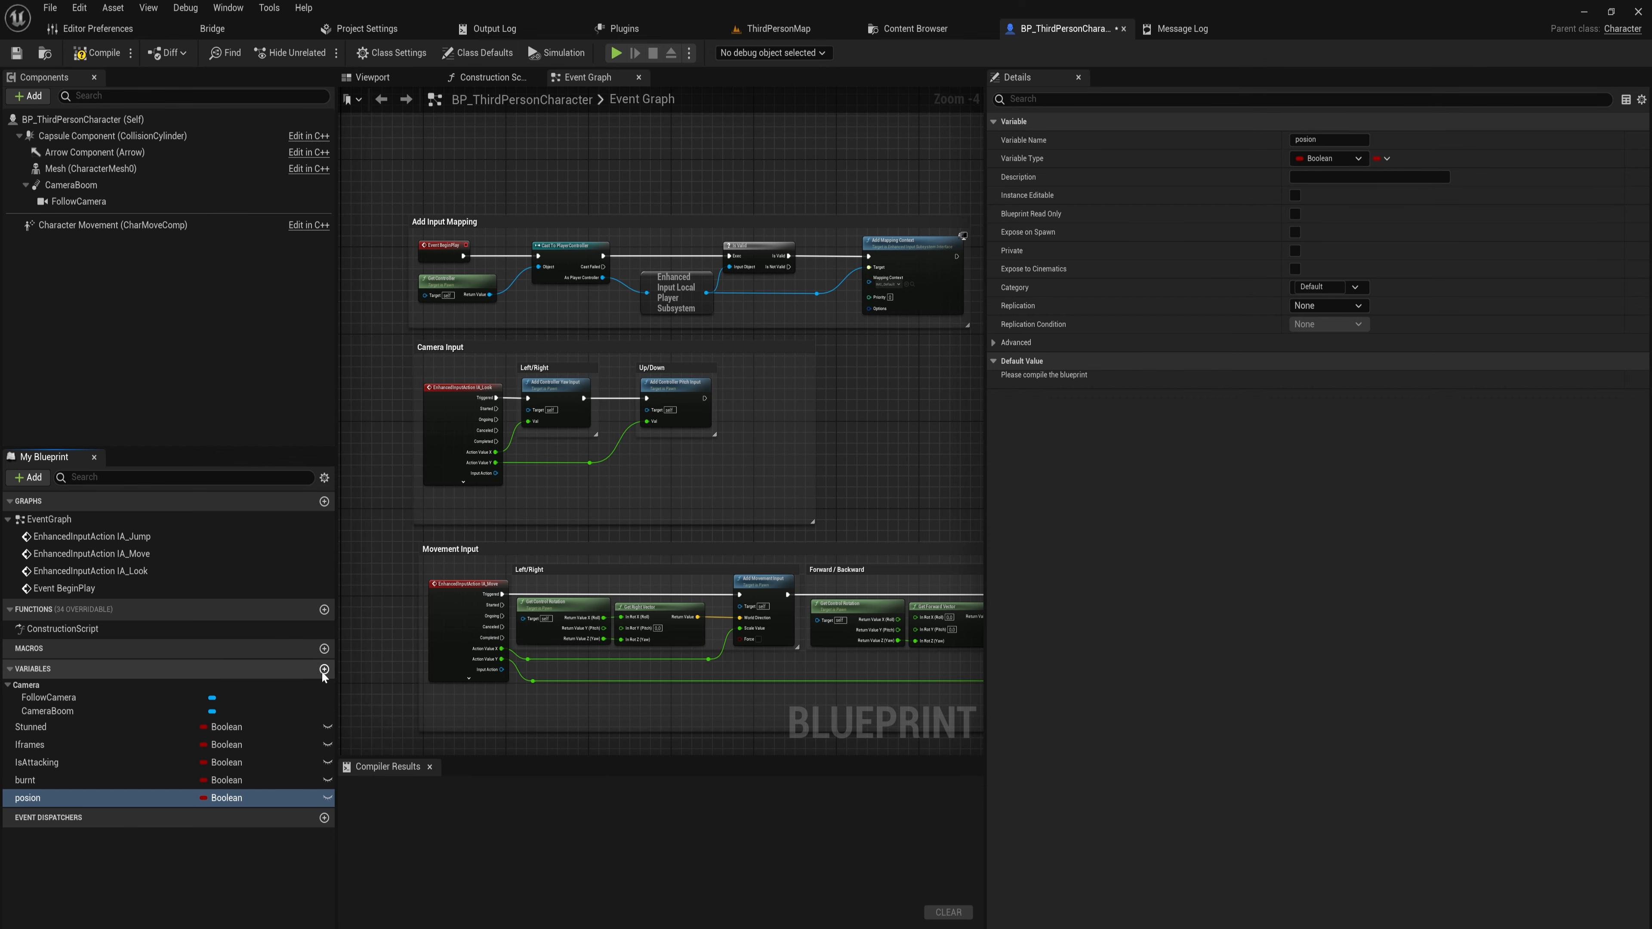
click(324, 671)
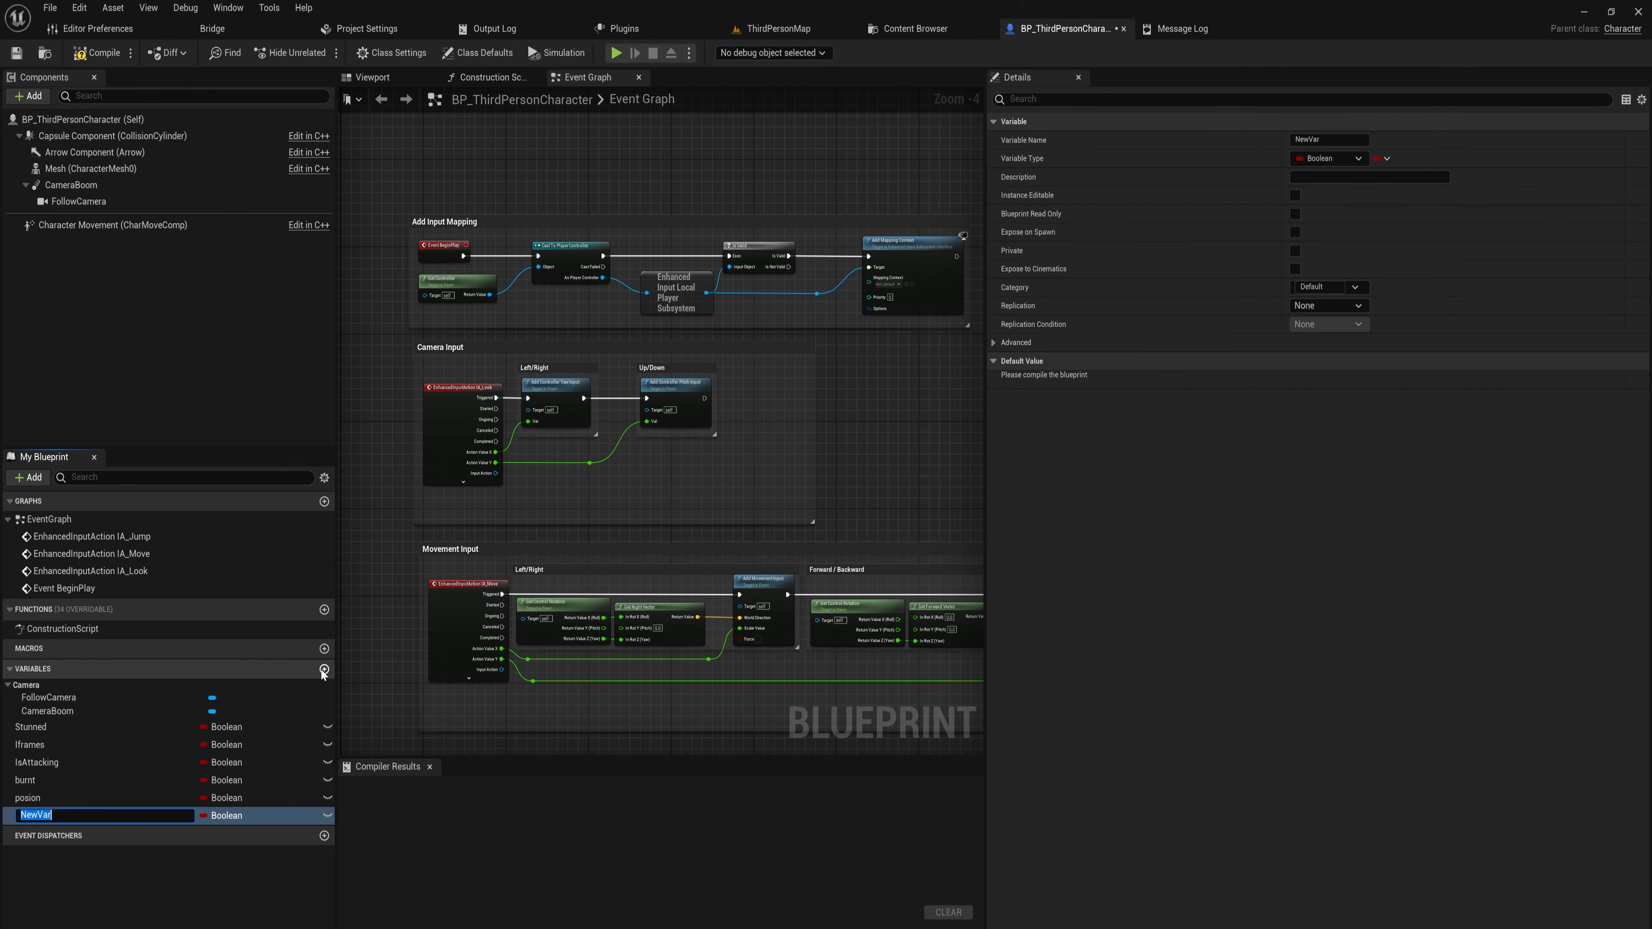
text(ishealing)
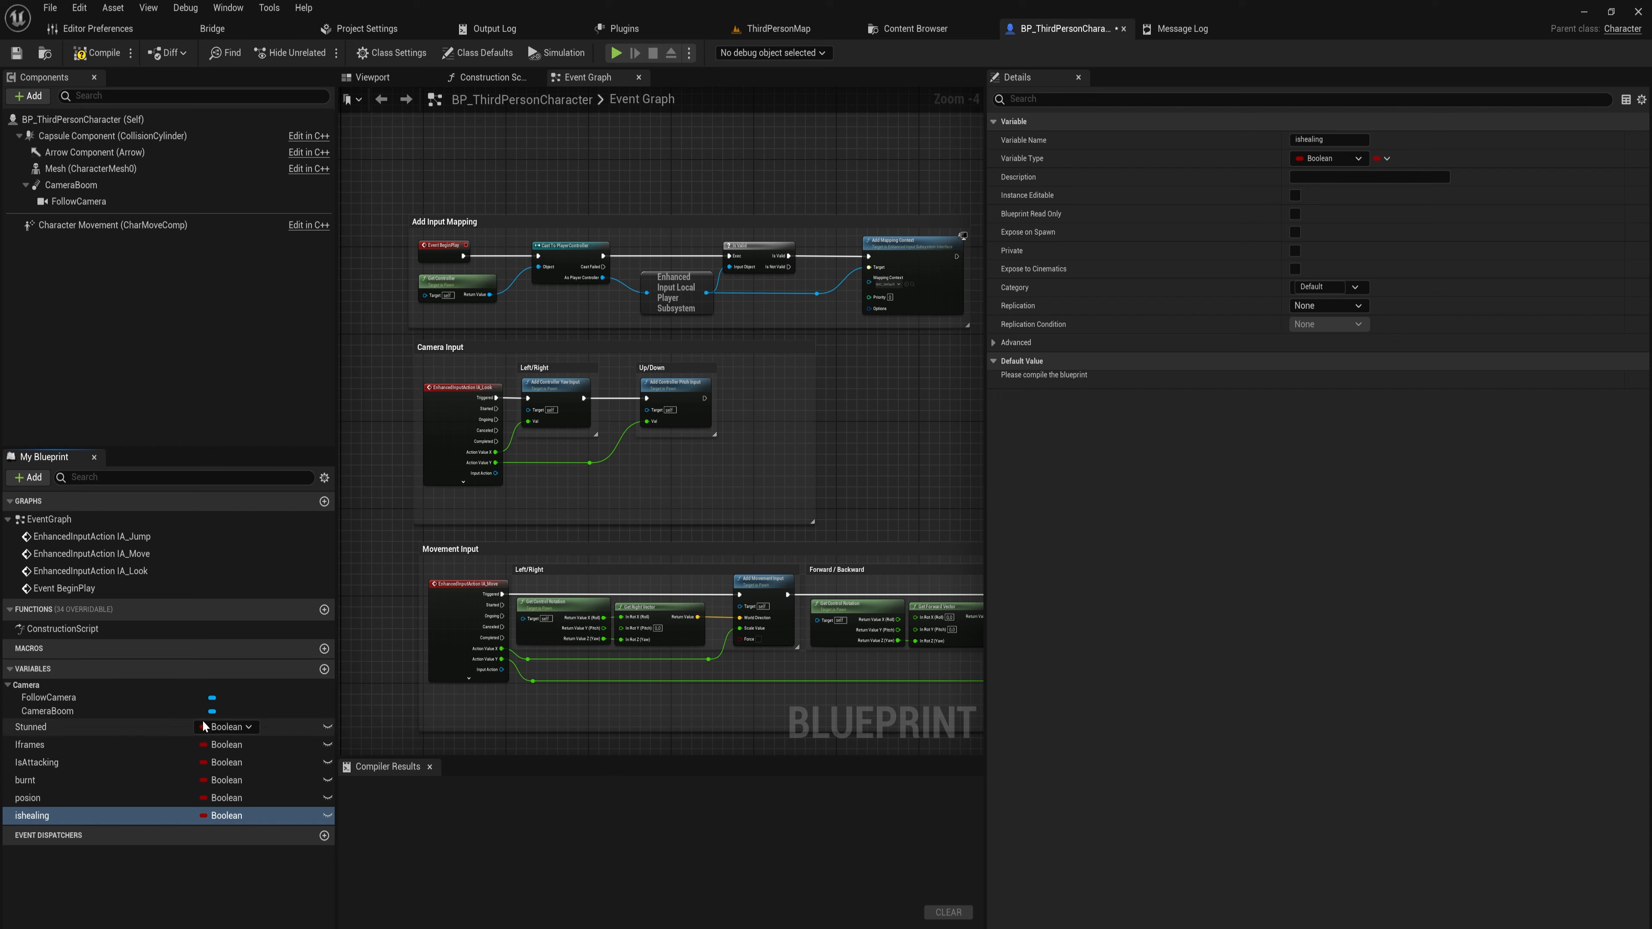
mouse_move(118, 728)
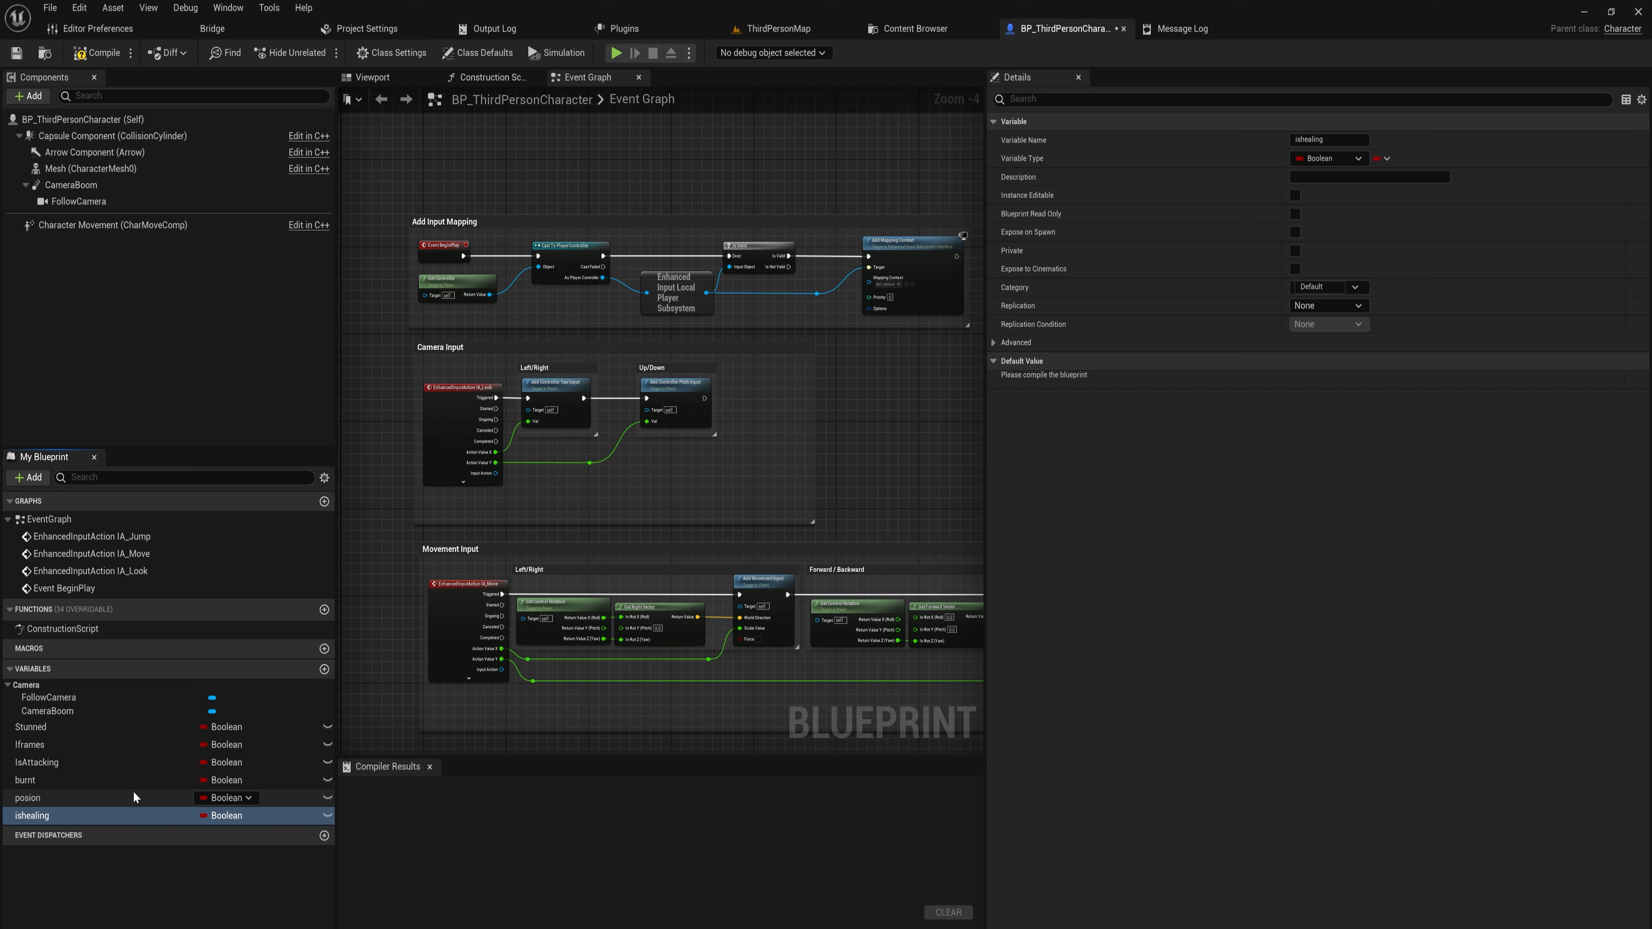
mouse_move(124, 805)
text(Status)
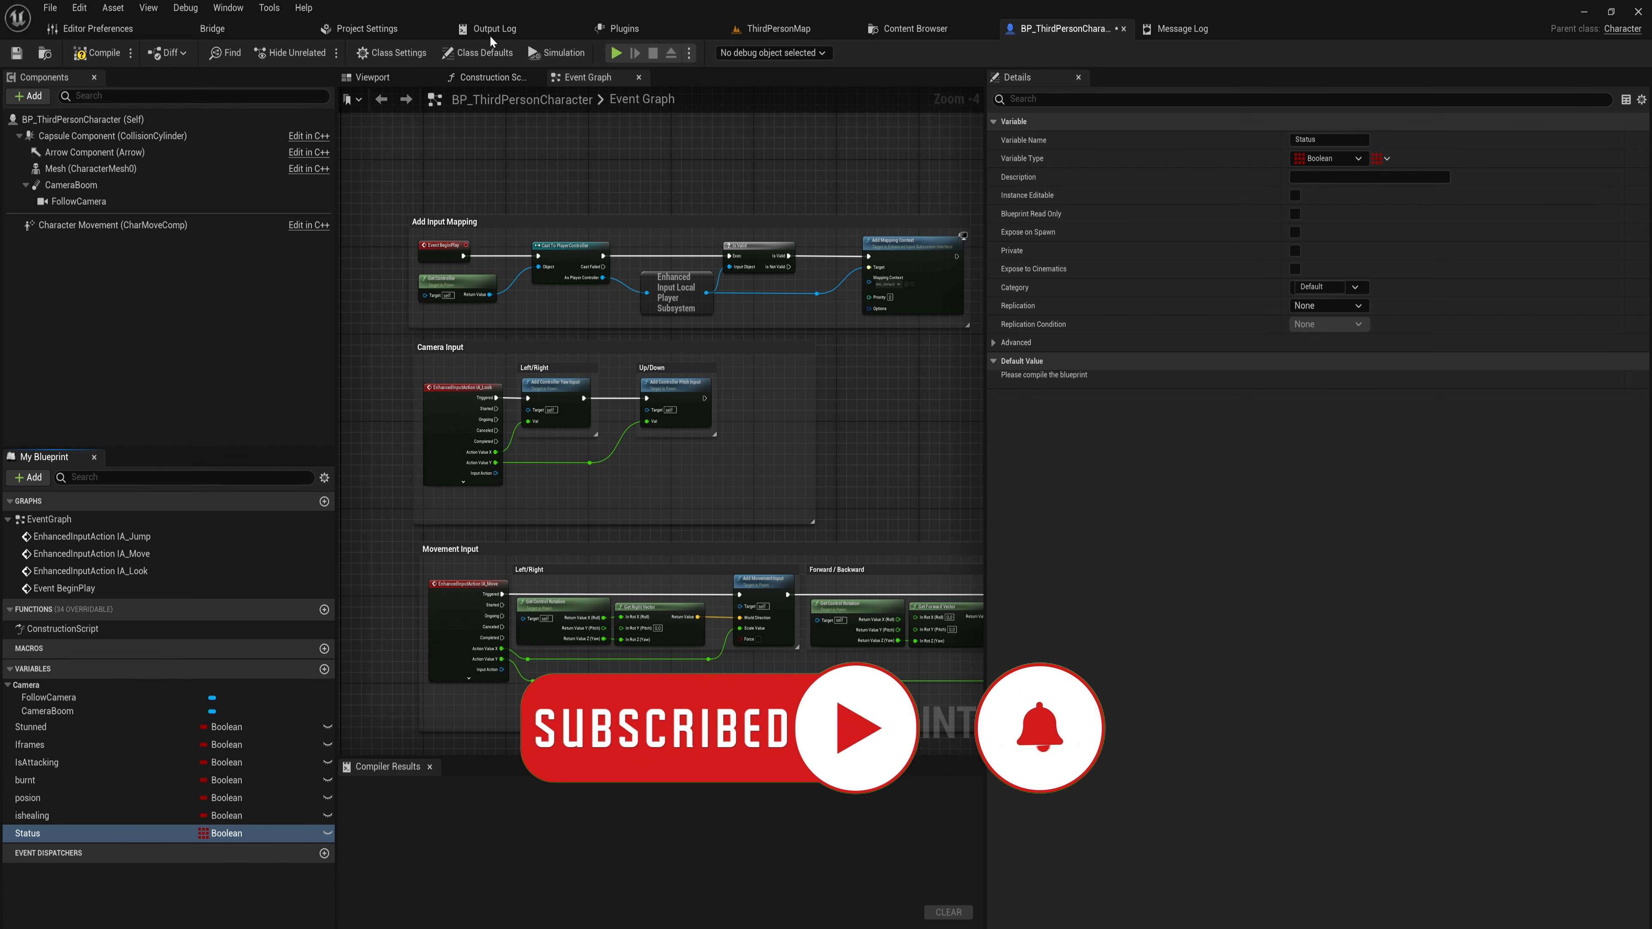
Compile the character blueprint with the Status Boolean array
click(103, 53)
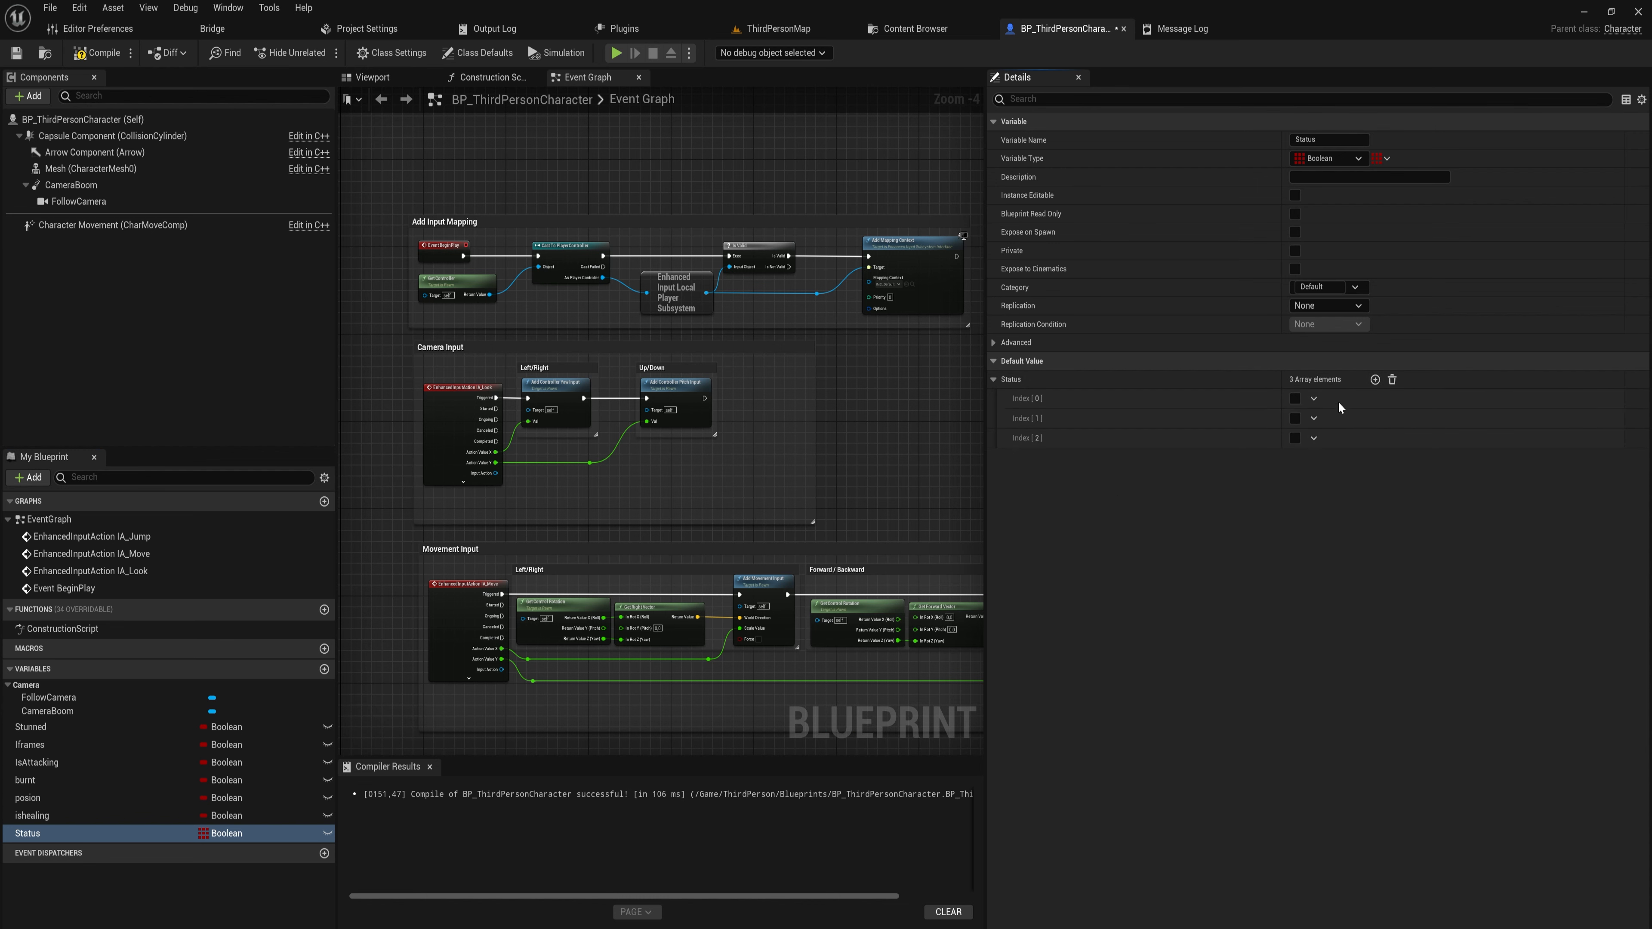
mouse_move(1240, 503)
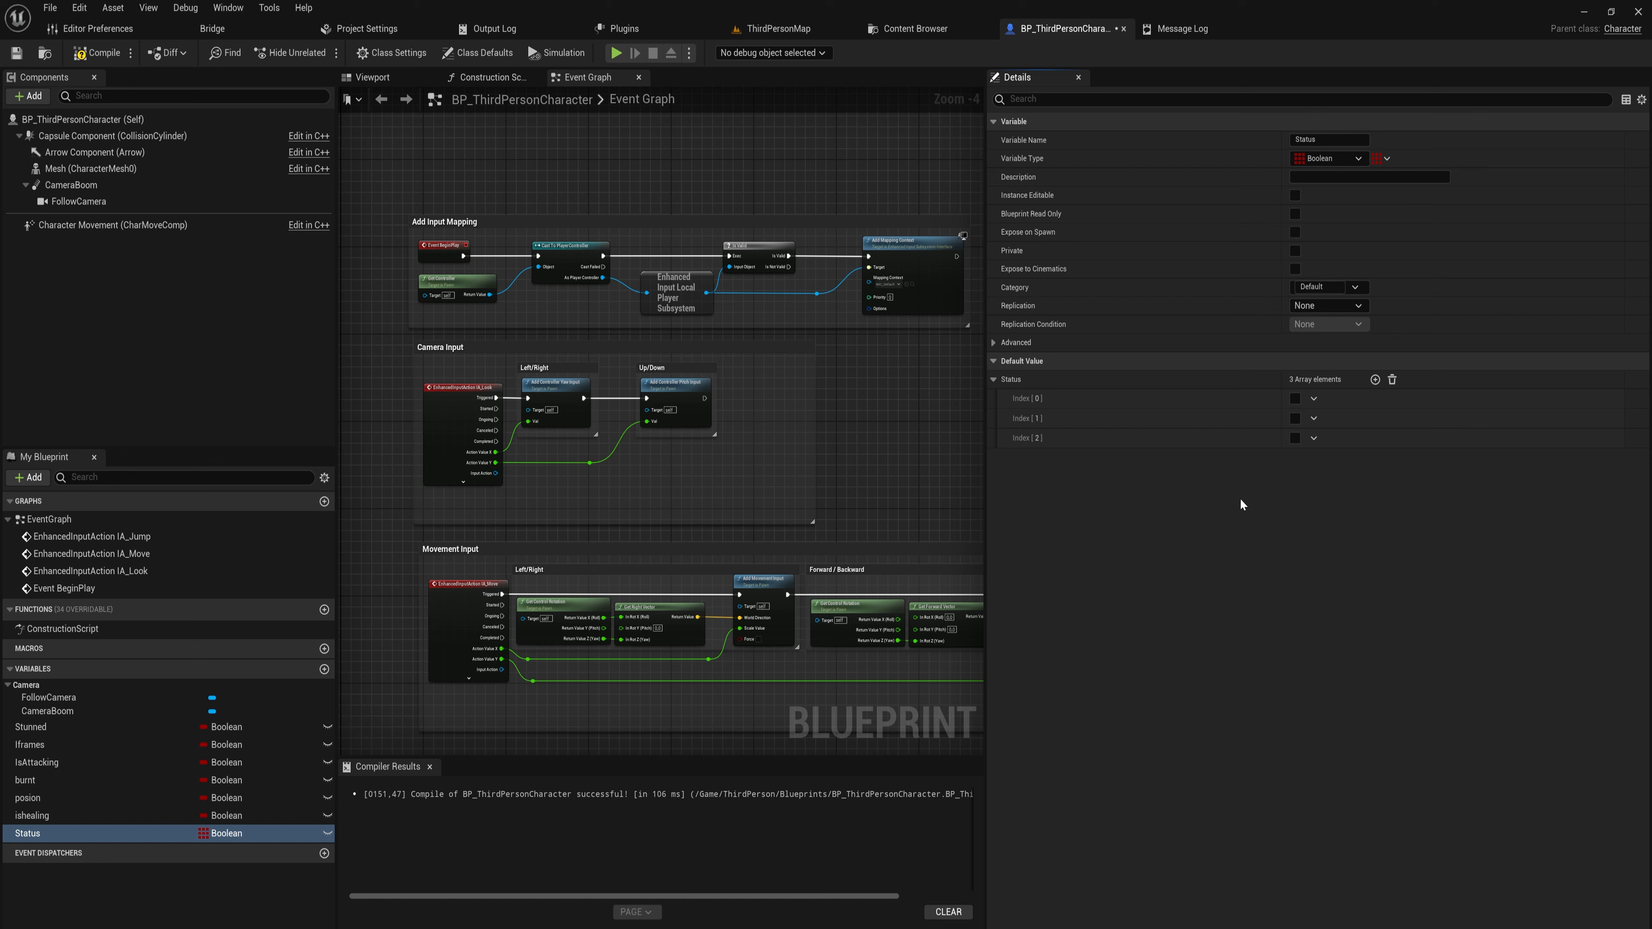
mouse_move(1193, 475)
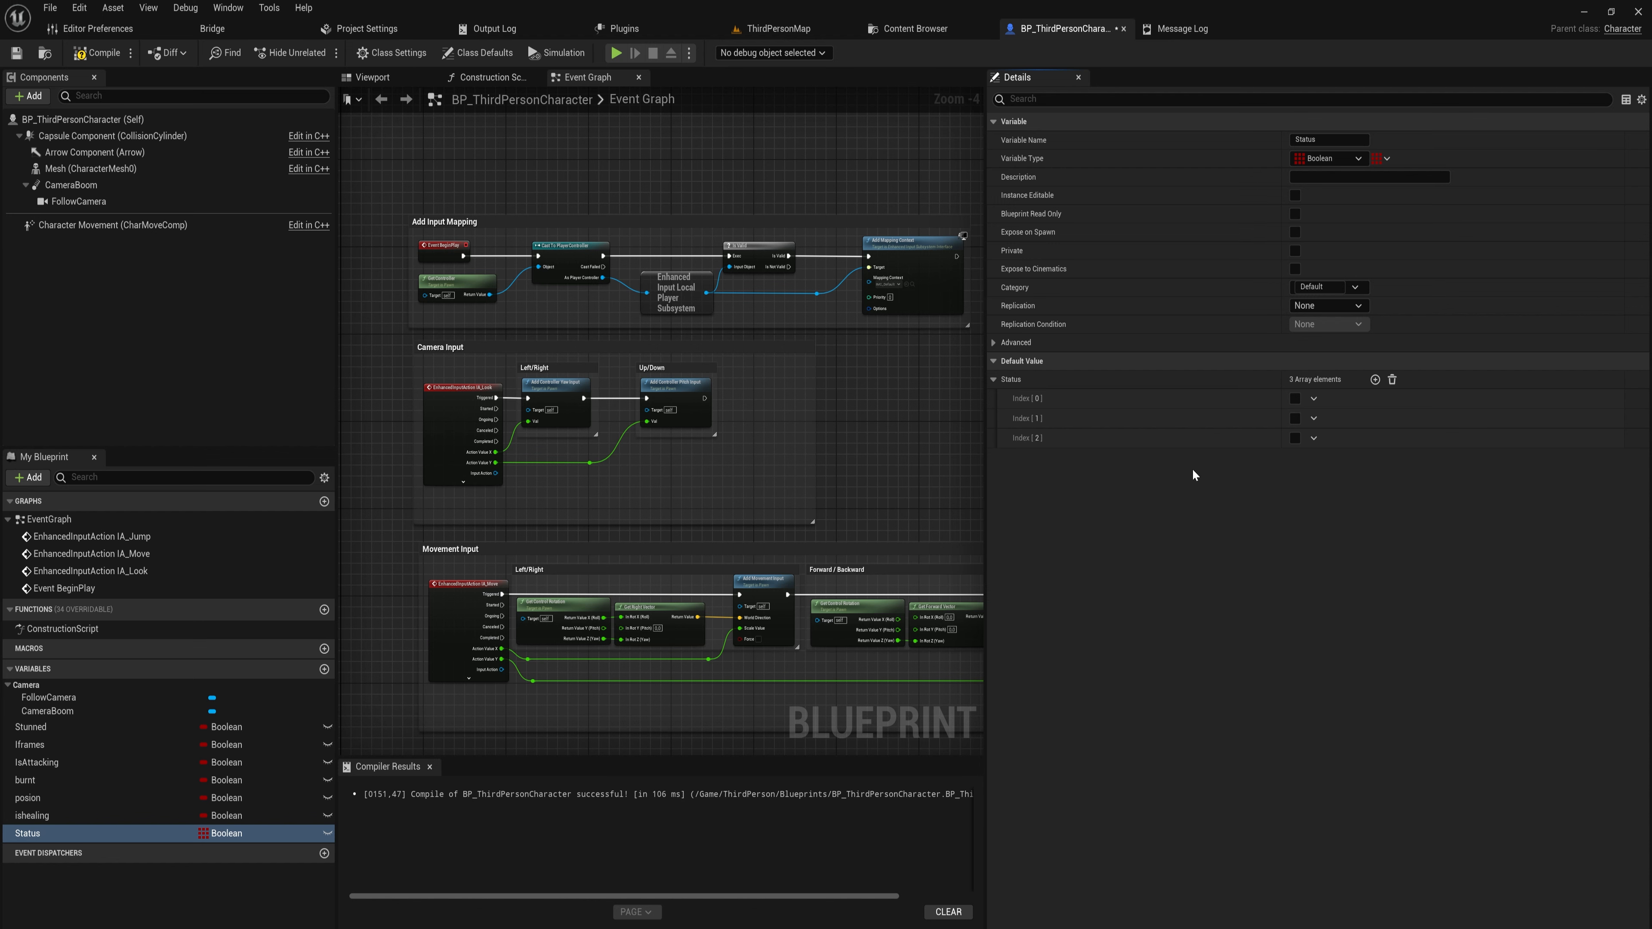
Add a variable named map with String as its type
click(324, 670)
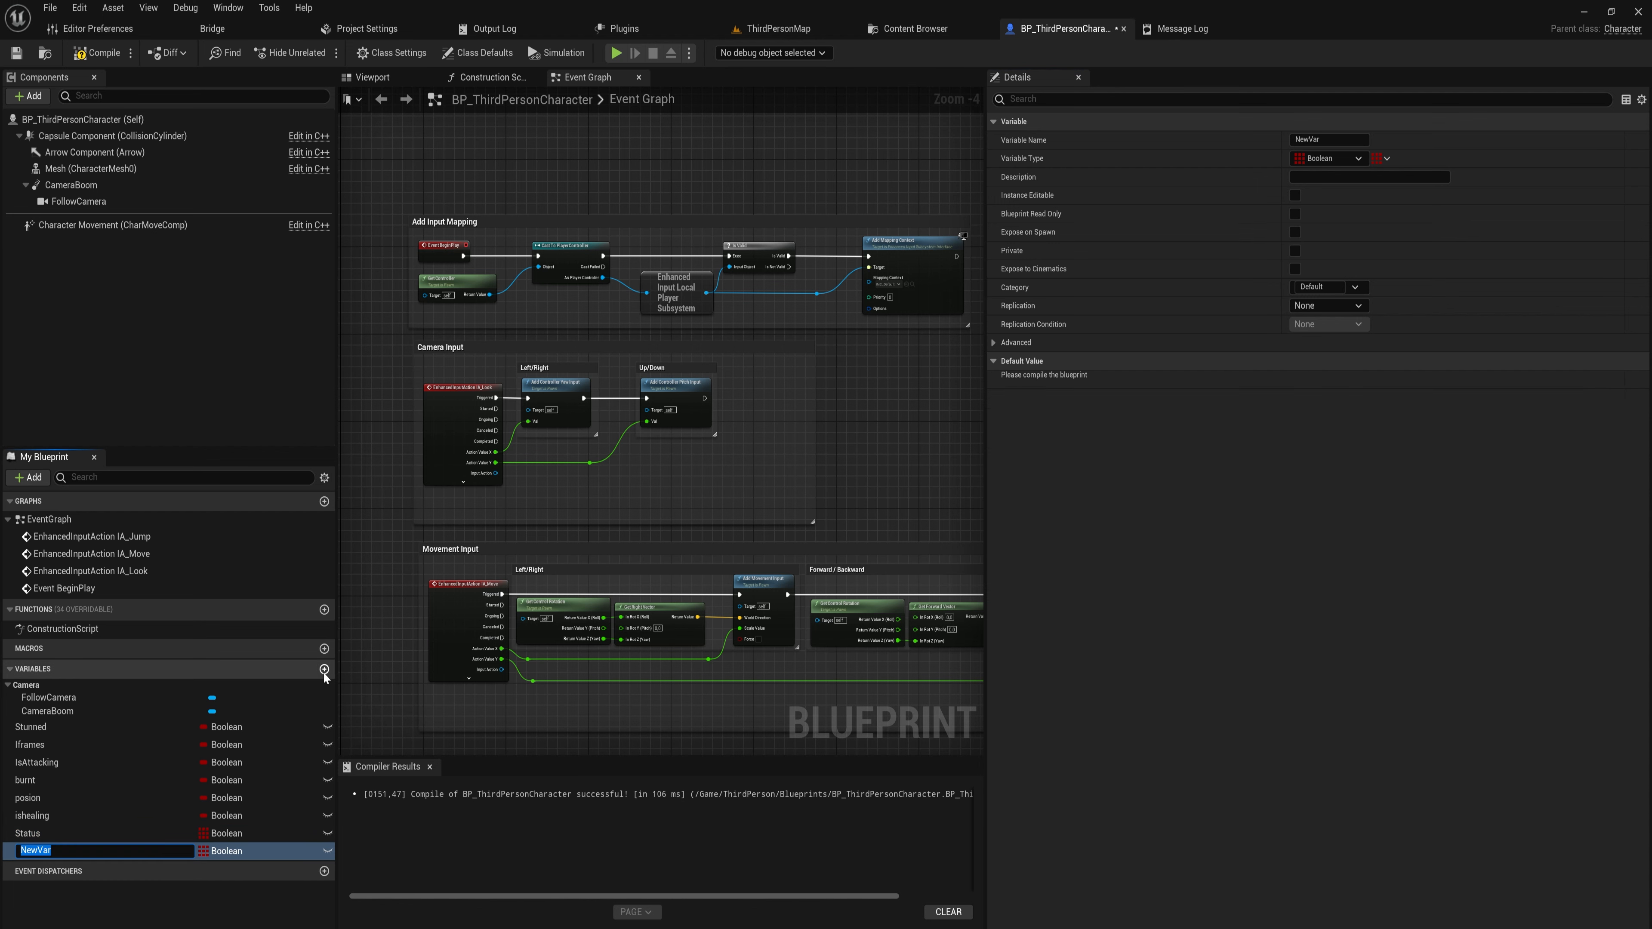
text(map)
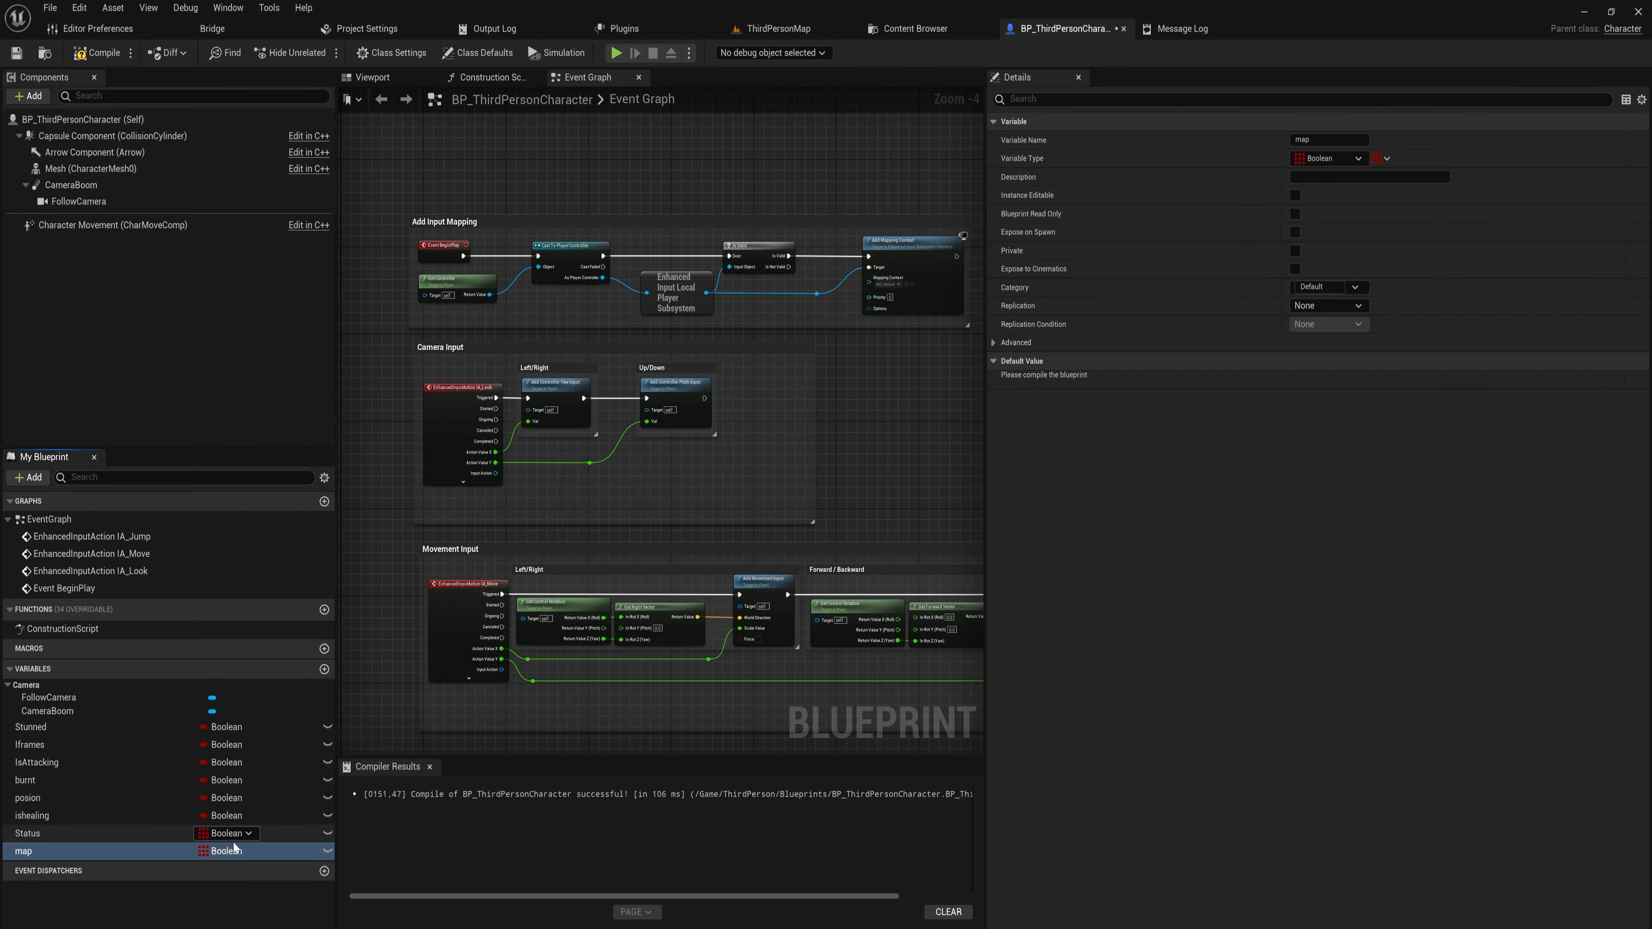
click(225, 834)
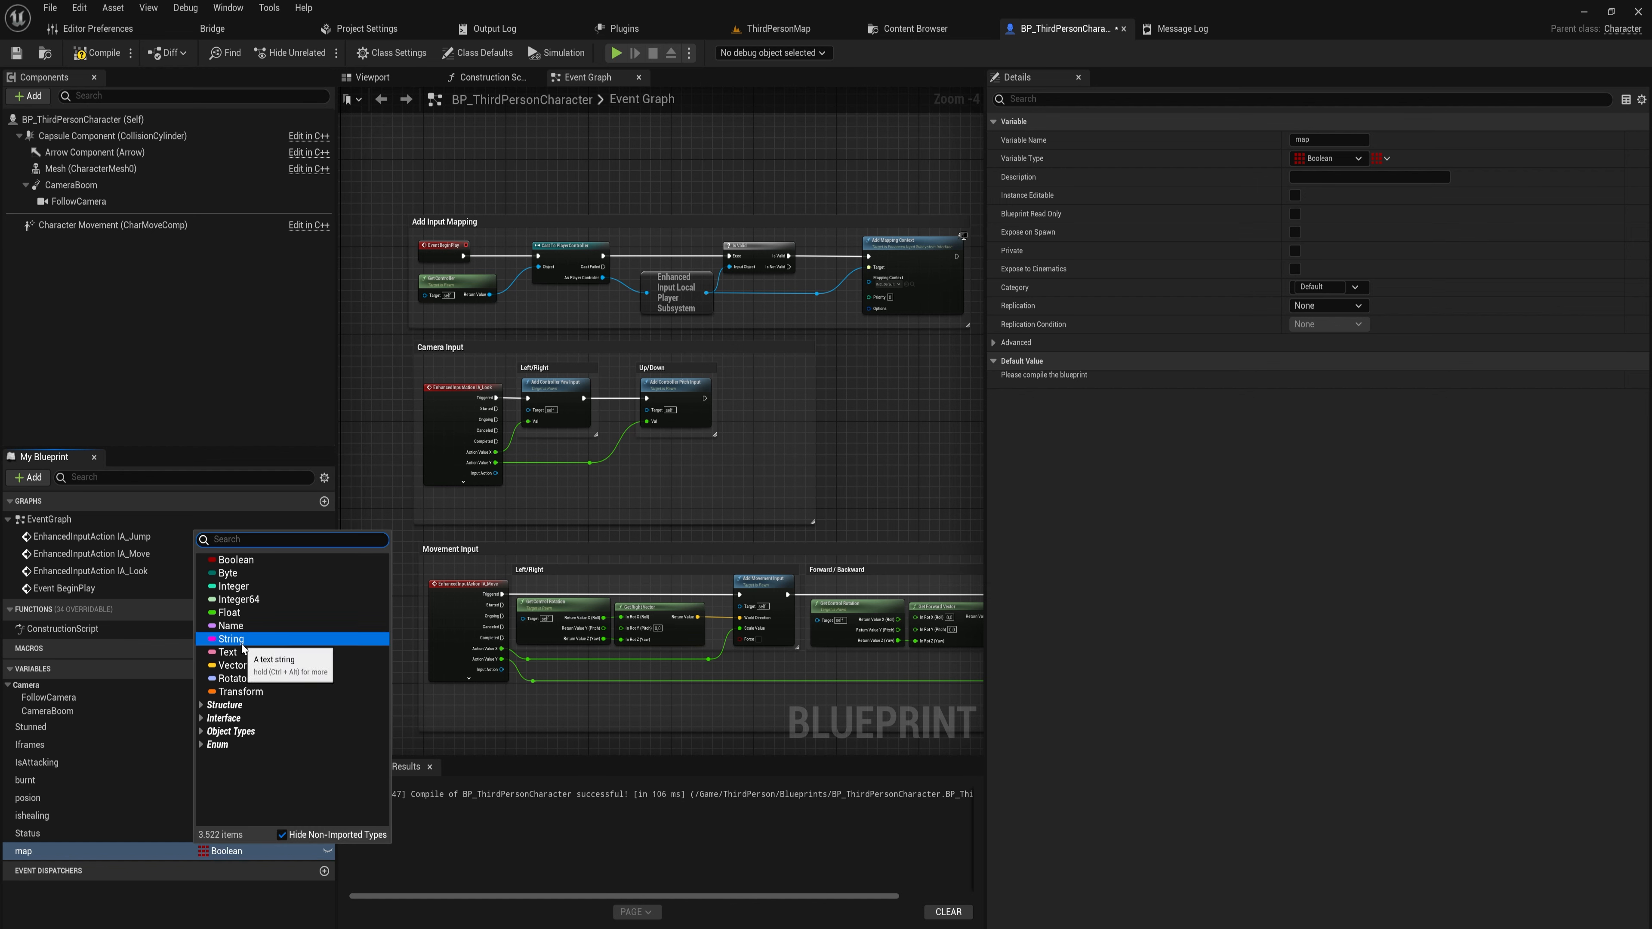
click(229, 639)
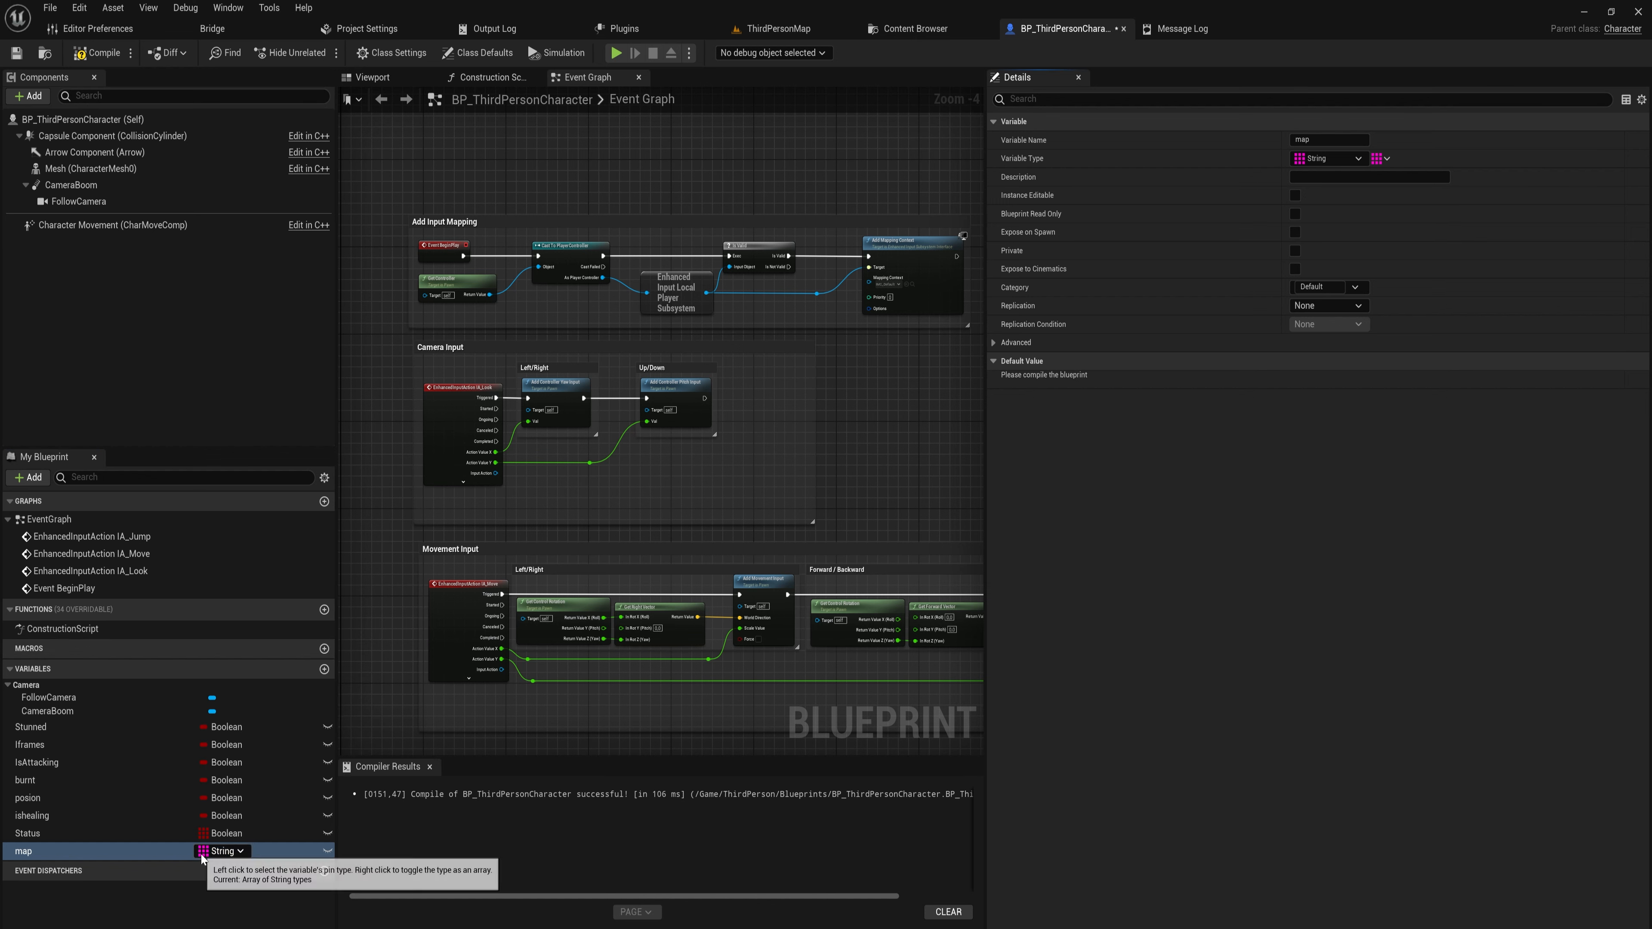
Make map a Map container with Boolean values and compile the blueprint
click(1384, 158)
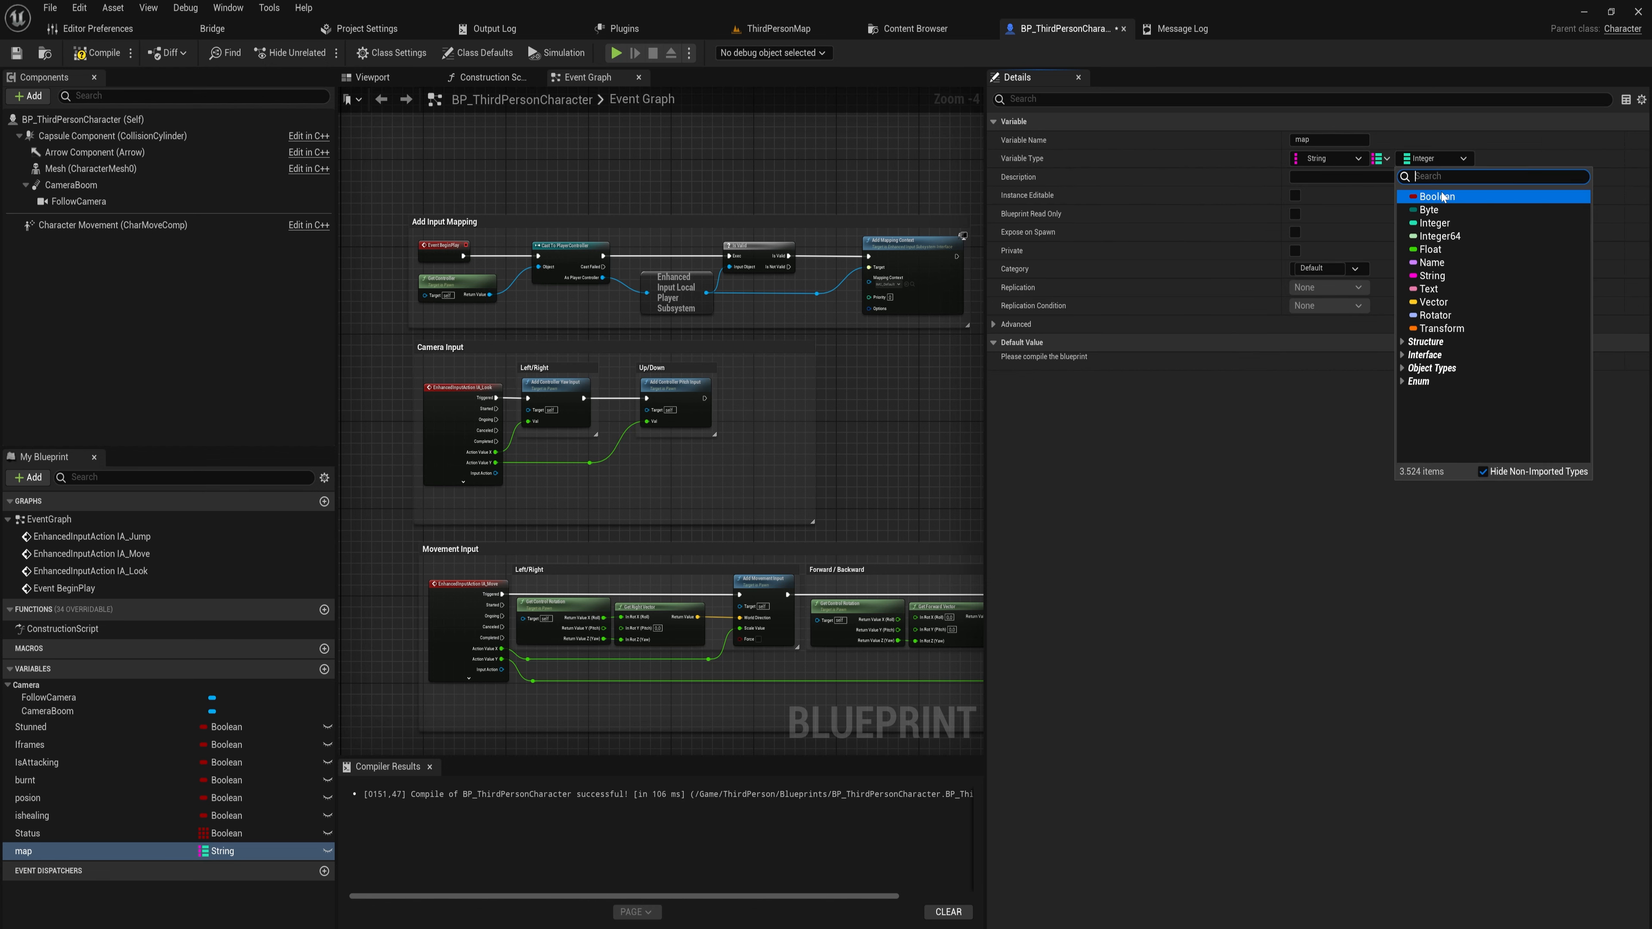
click(1436, 197)
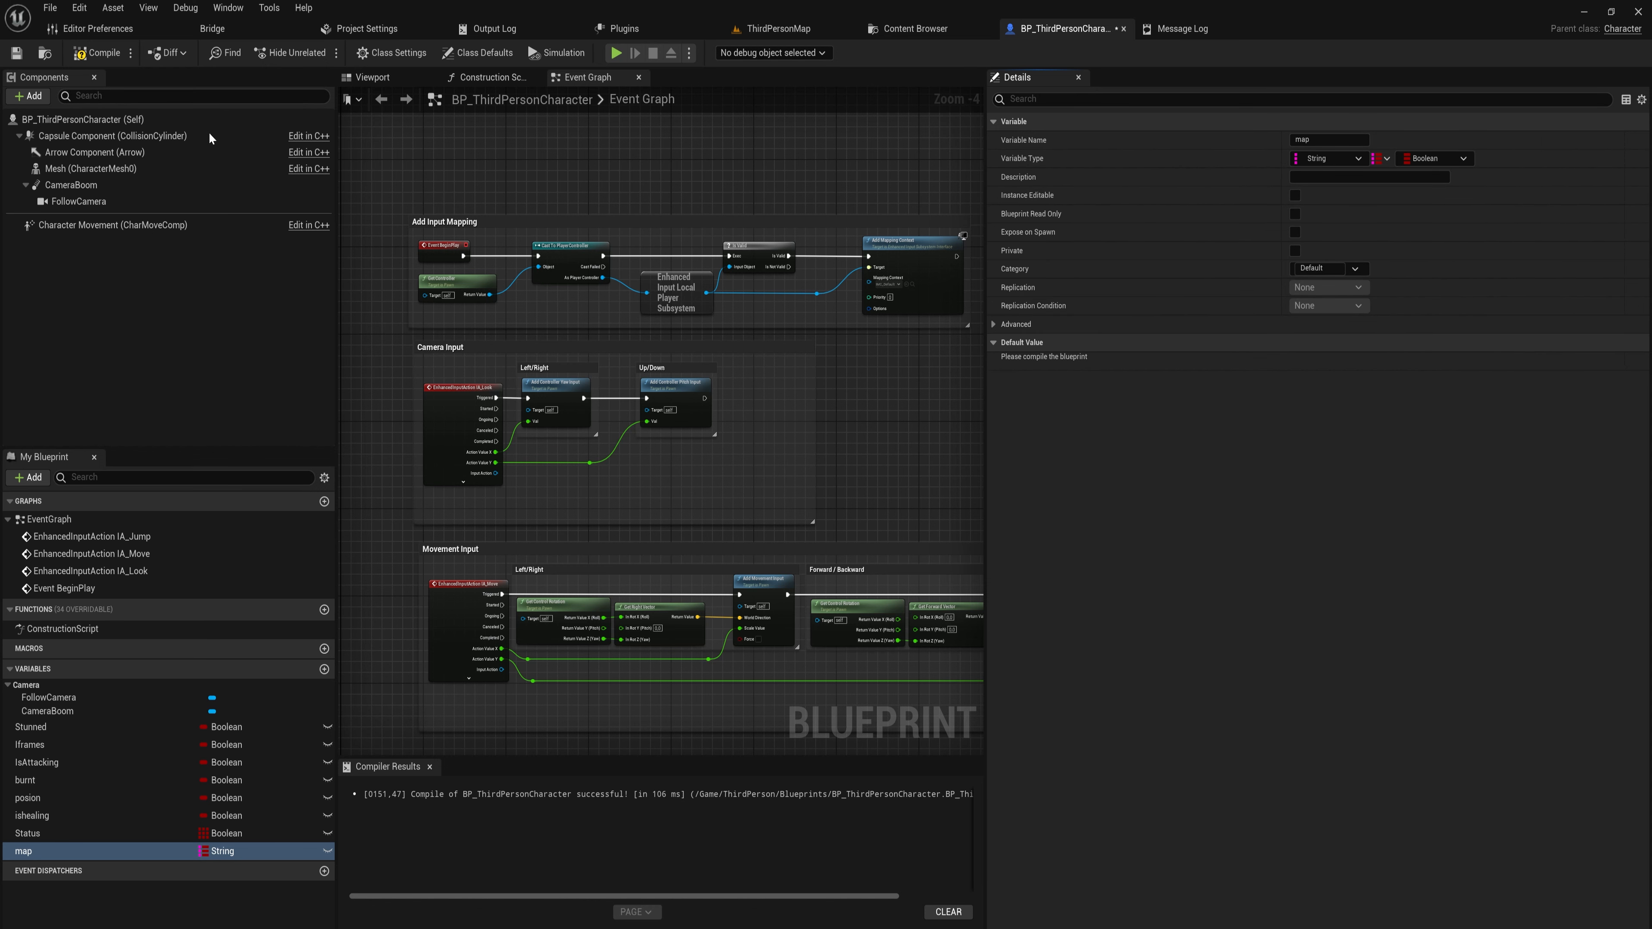
click(101, 53)
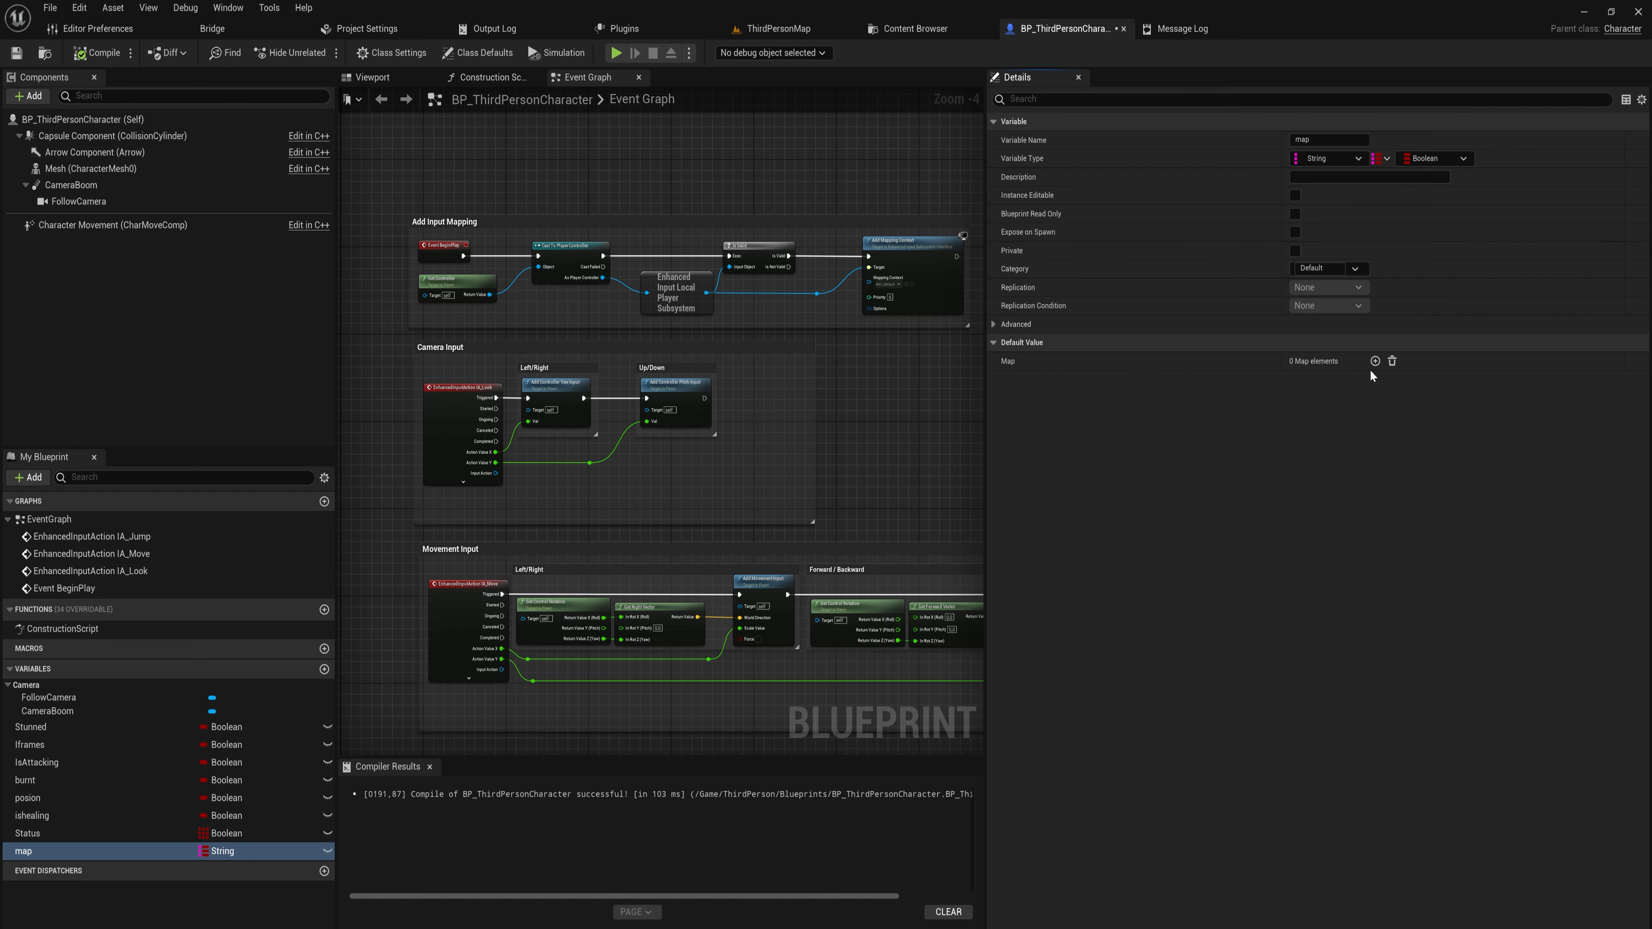
click(1374, 360)
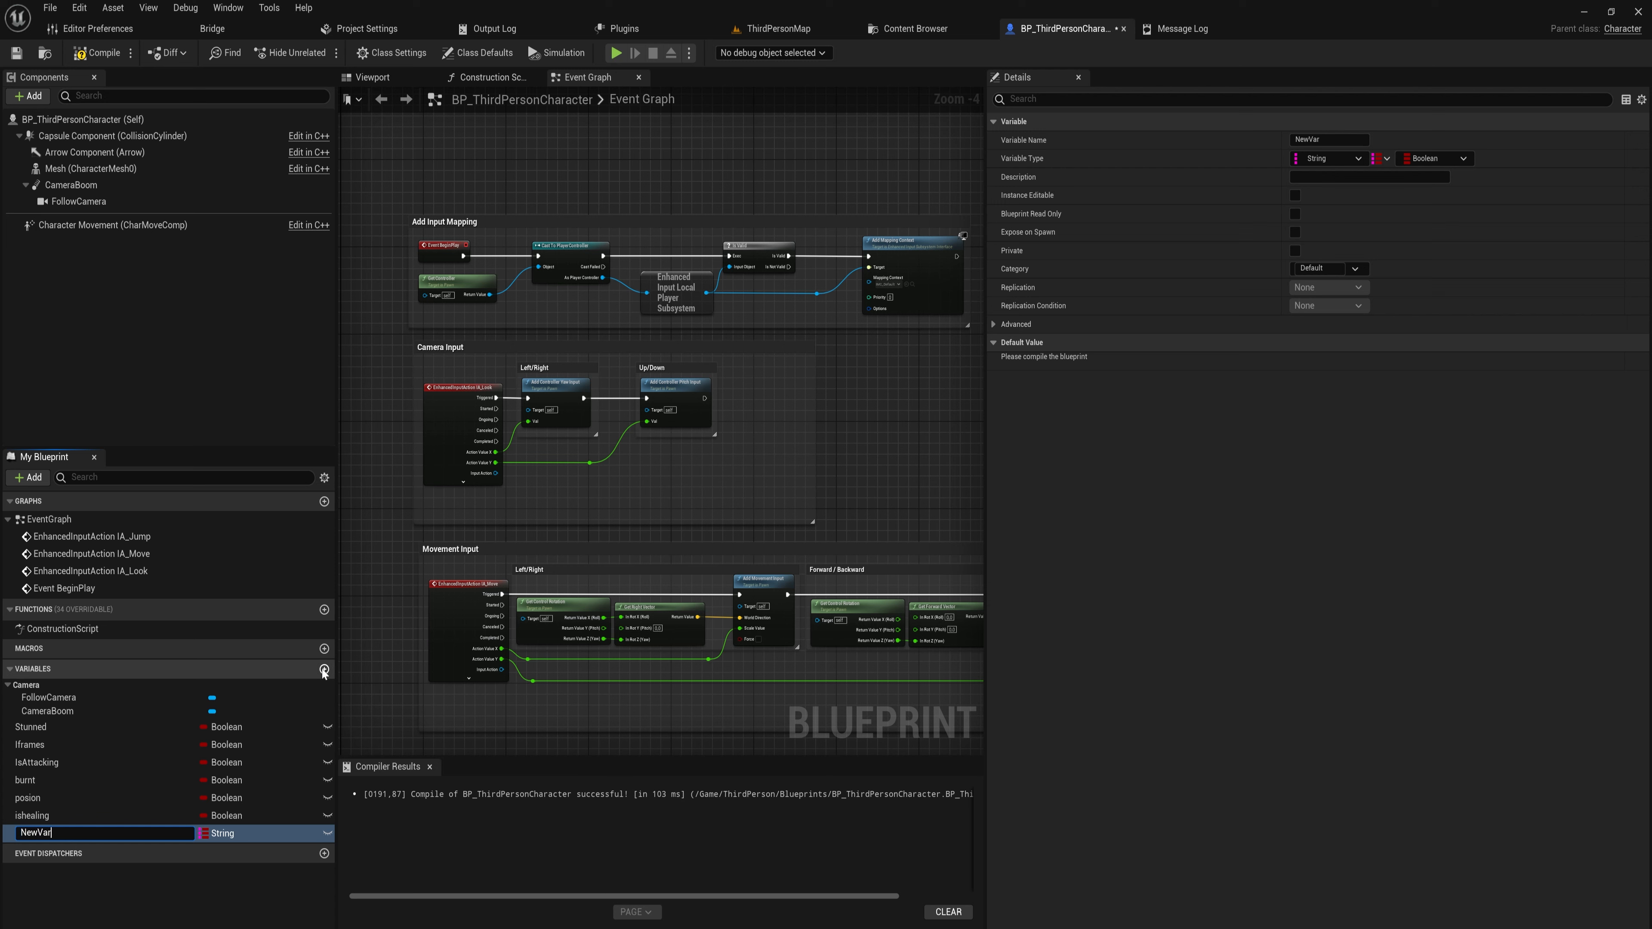
Name the variable Gameplaytags, type it Gameplay Tag Container, and compile
text(Gameplaytags)
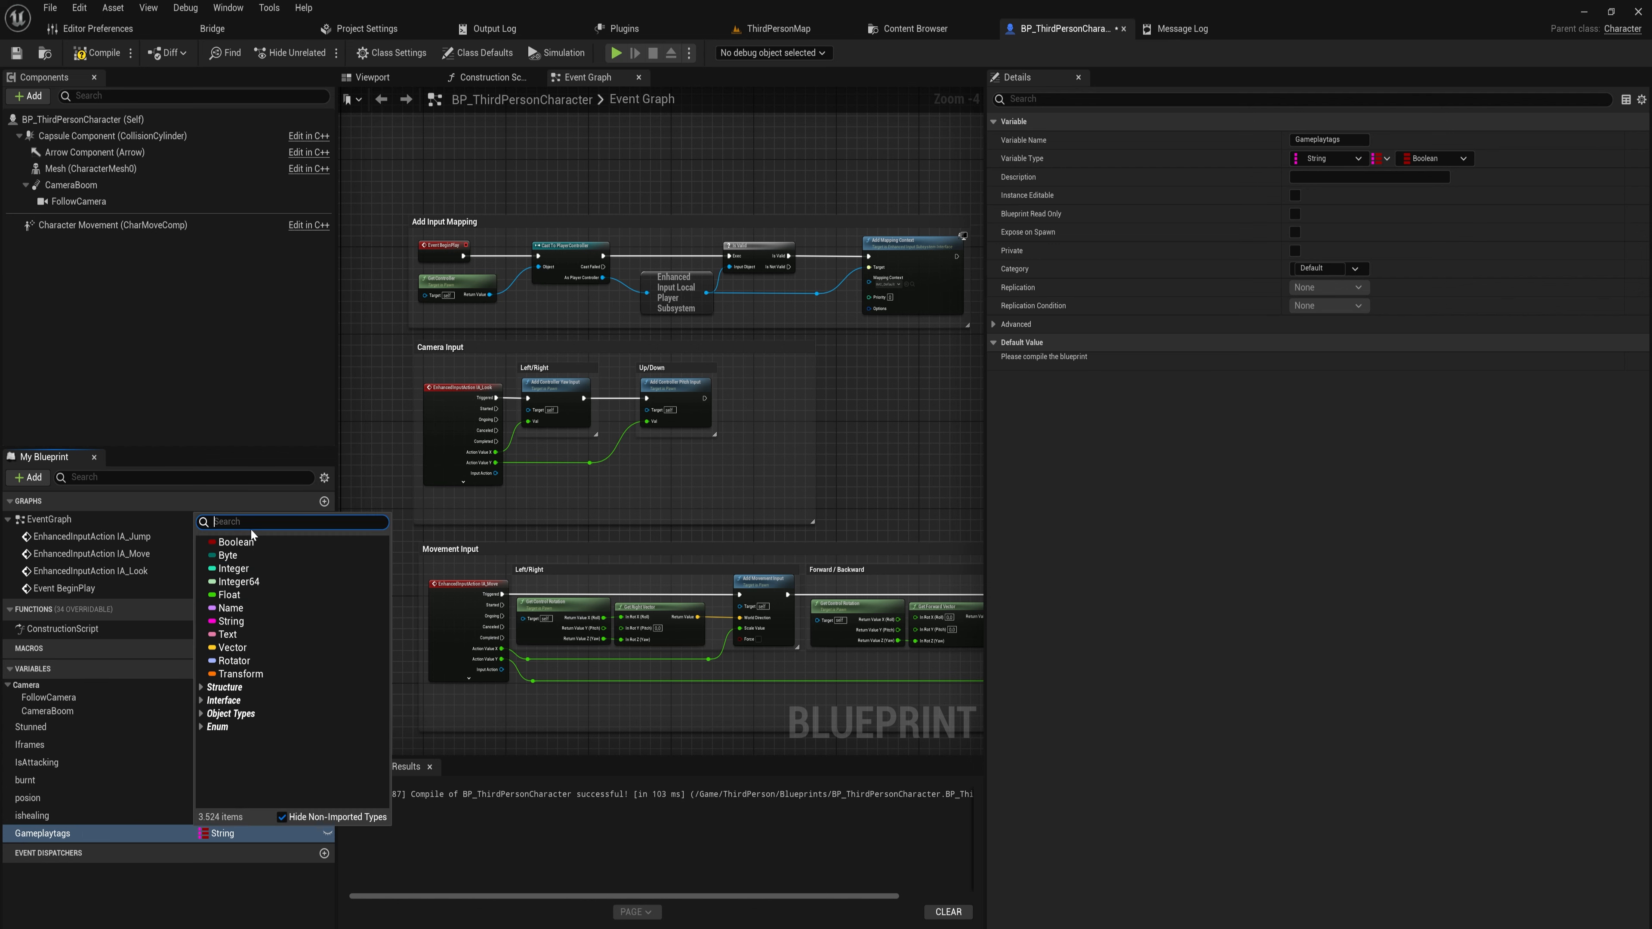
text(gameplaytag)
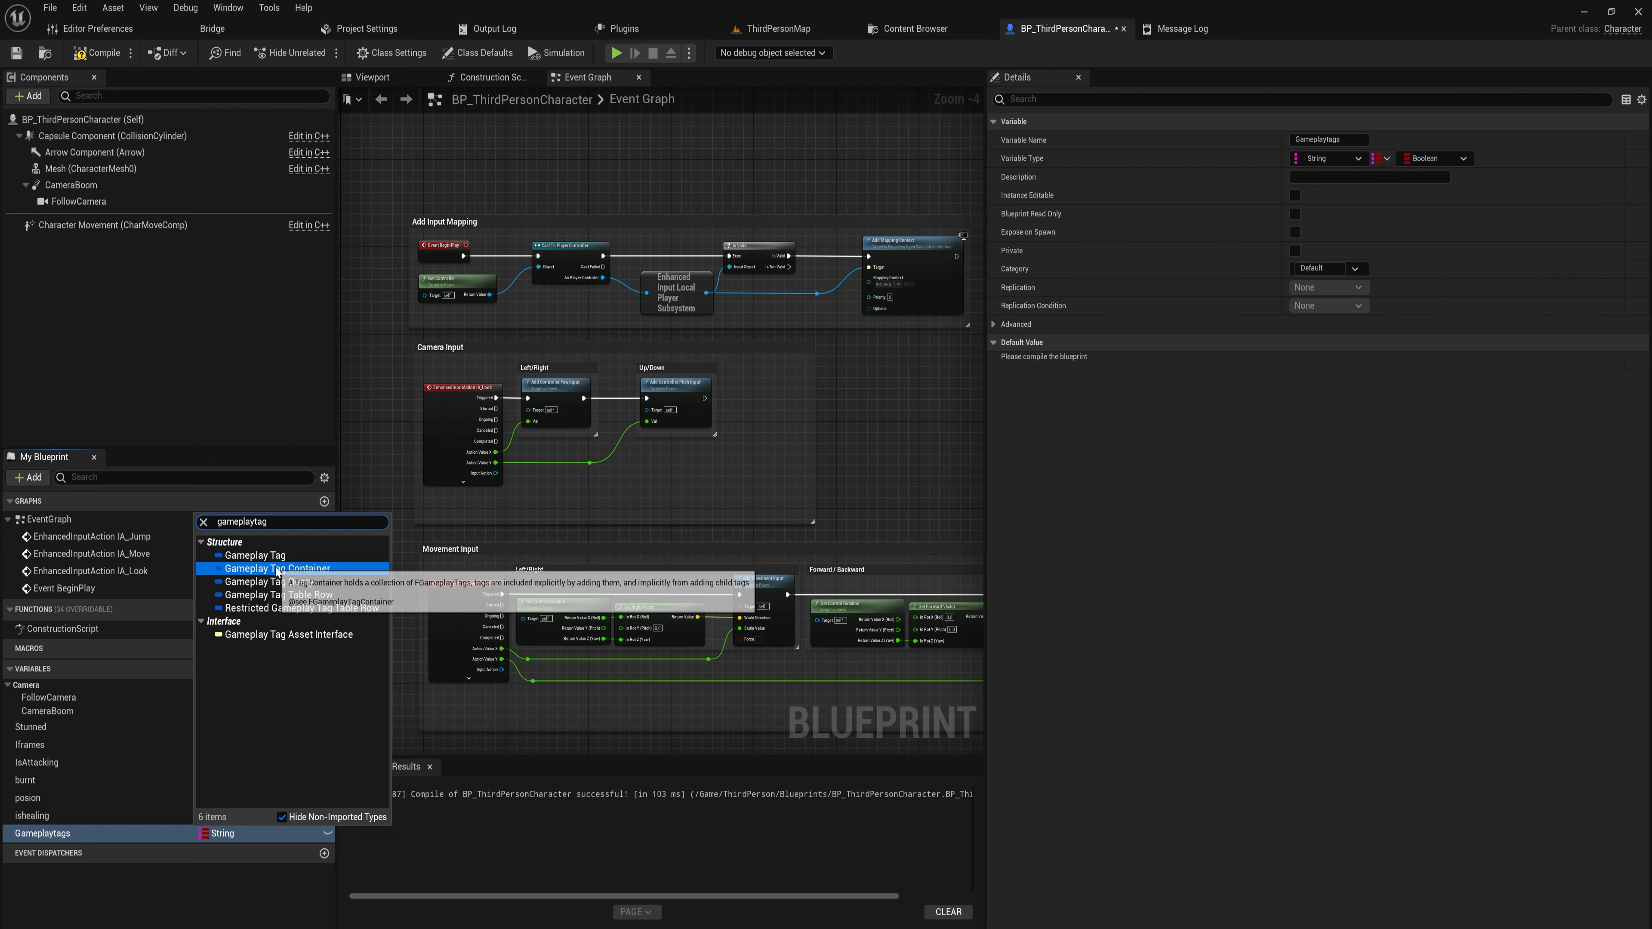
click(279, 568)
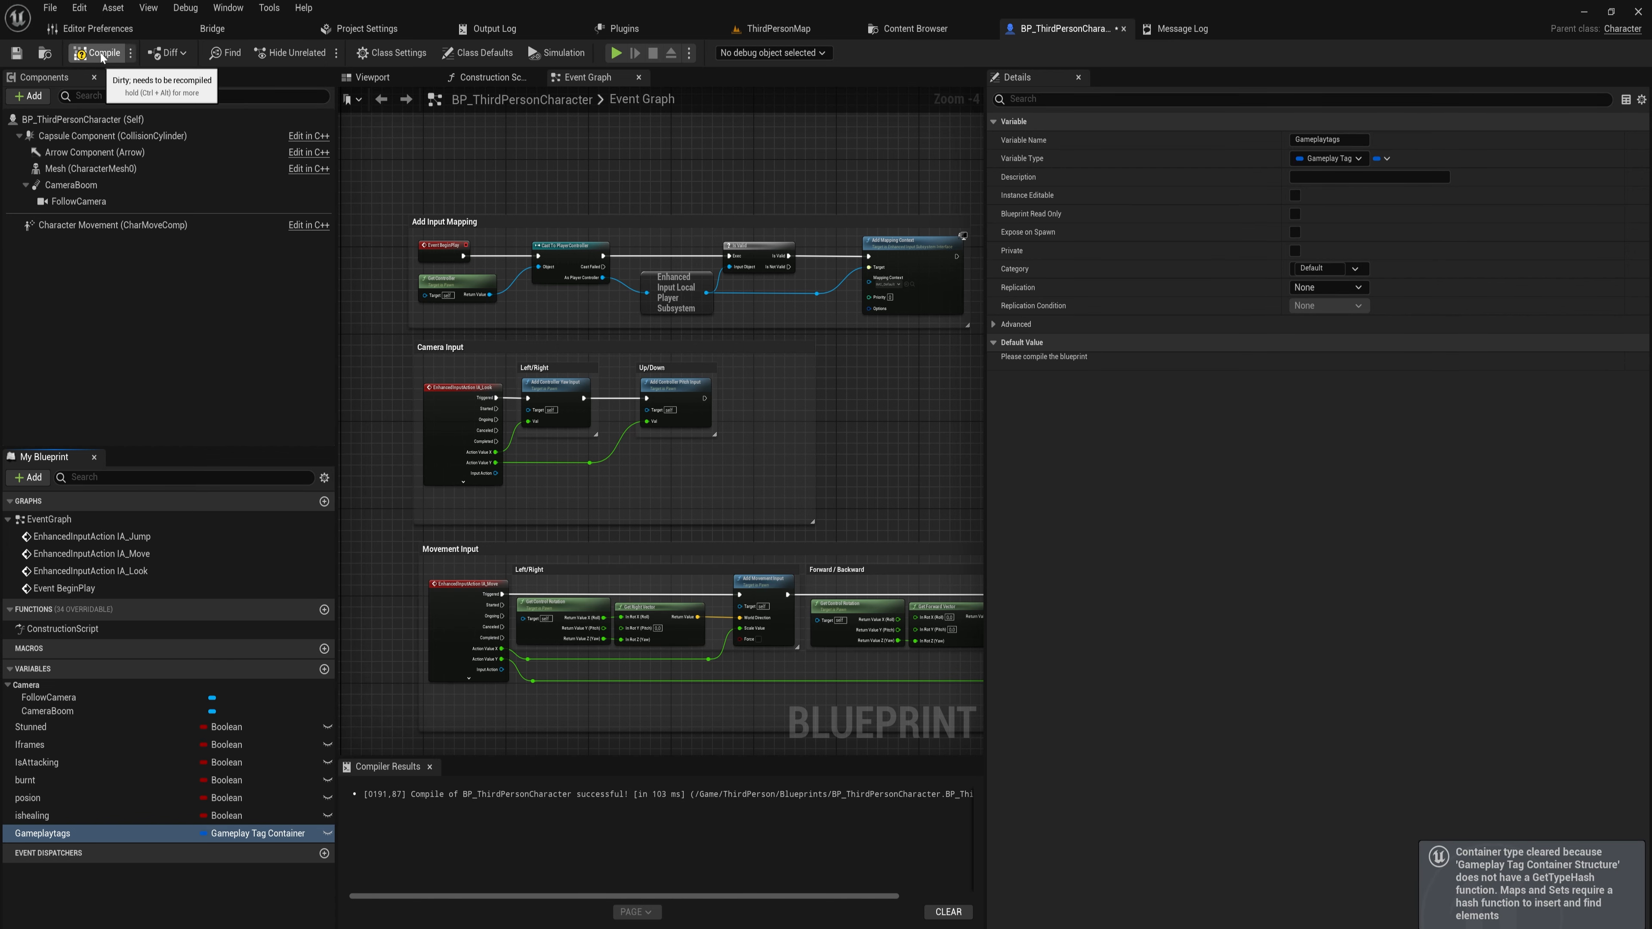
click(103, 53)
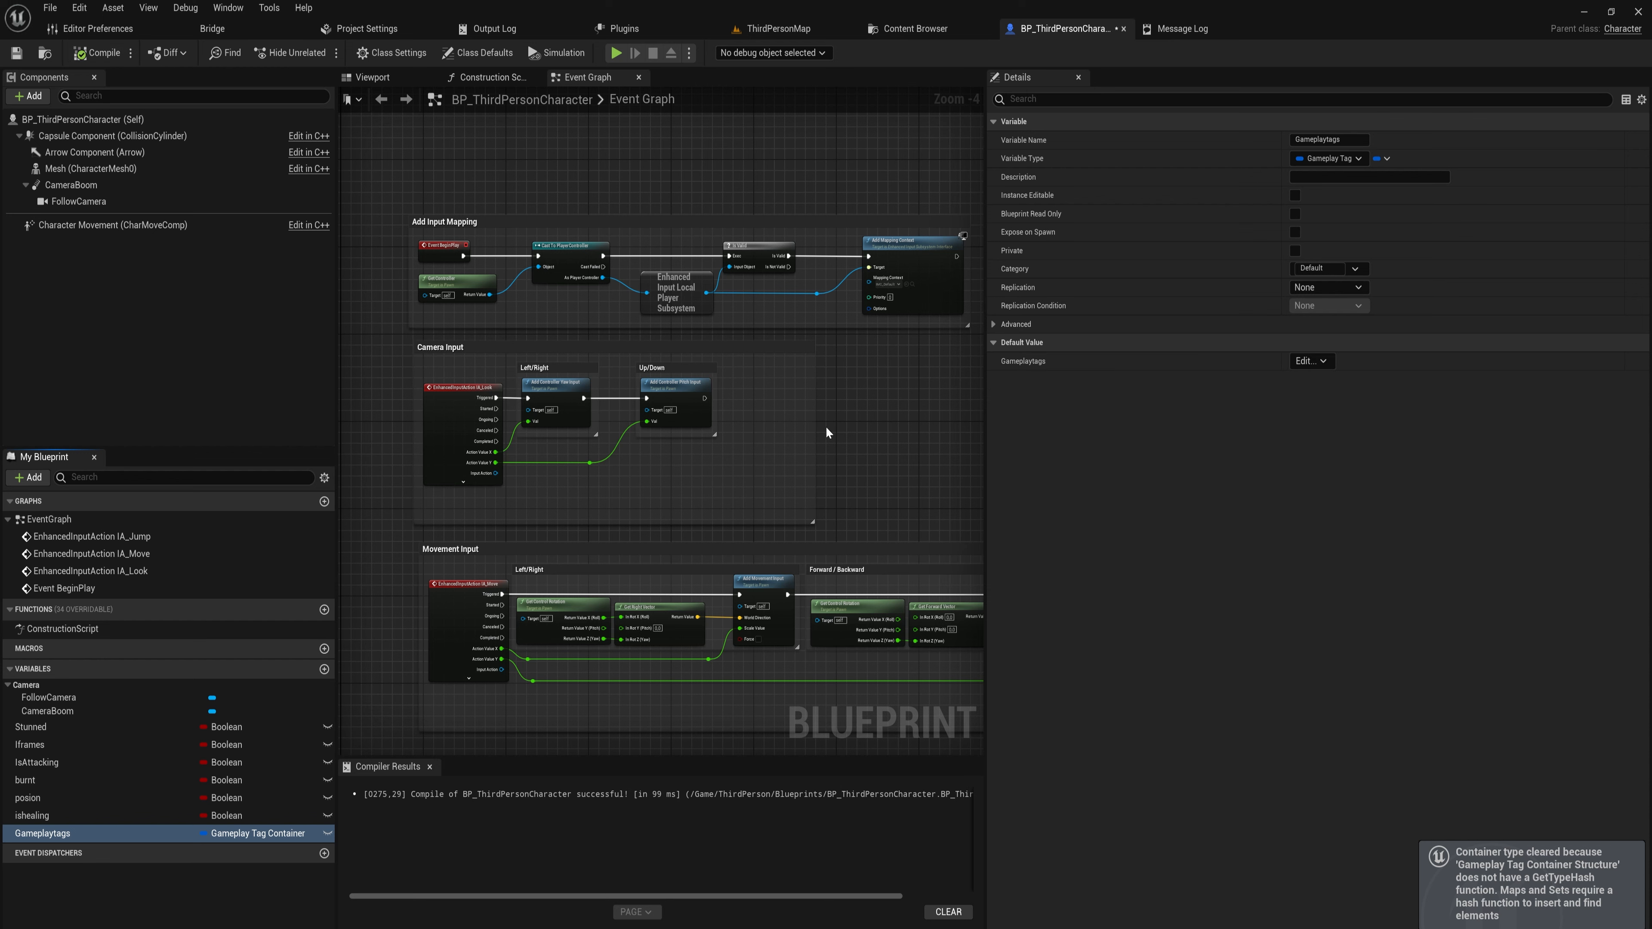
mouse_move(1049, 361)
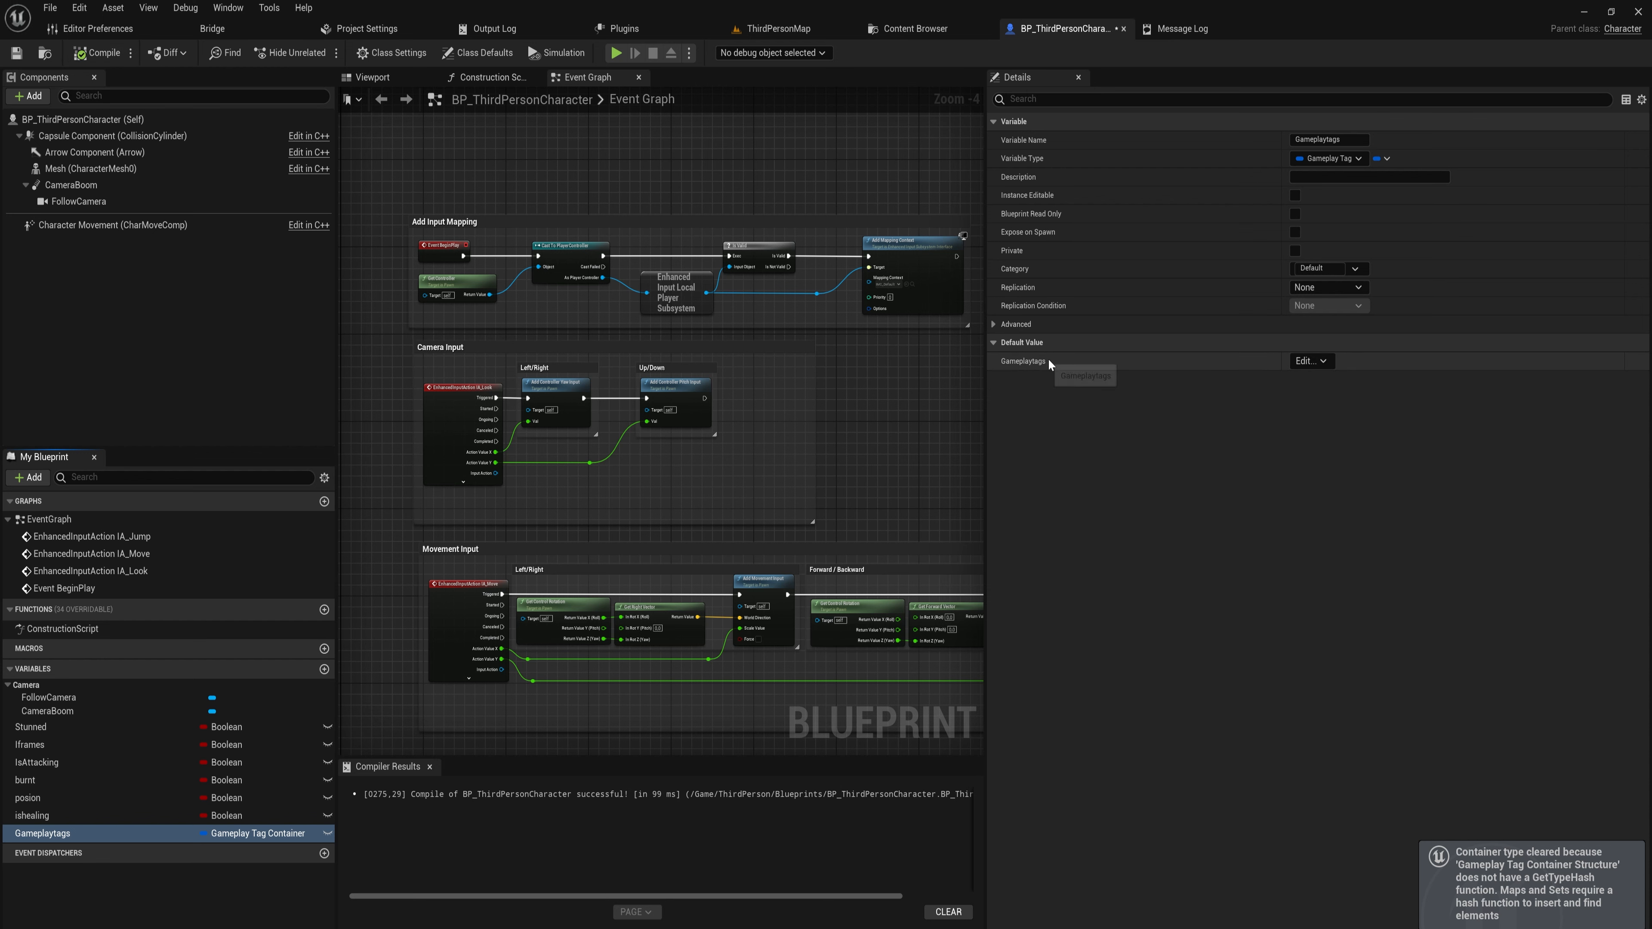
Open the default-value tag editor for the Gameplaytags variable
click(1309, 360)
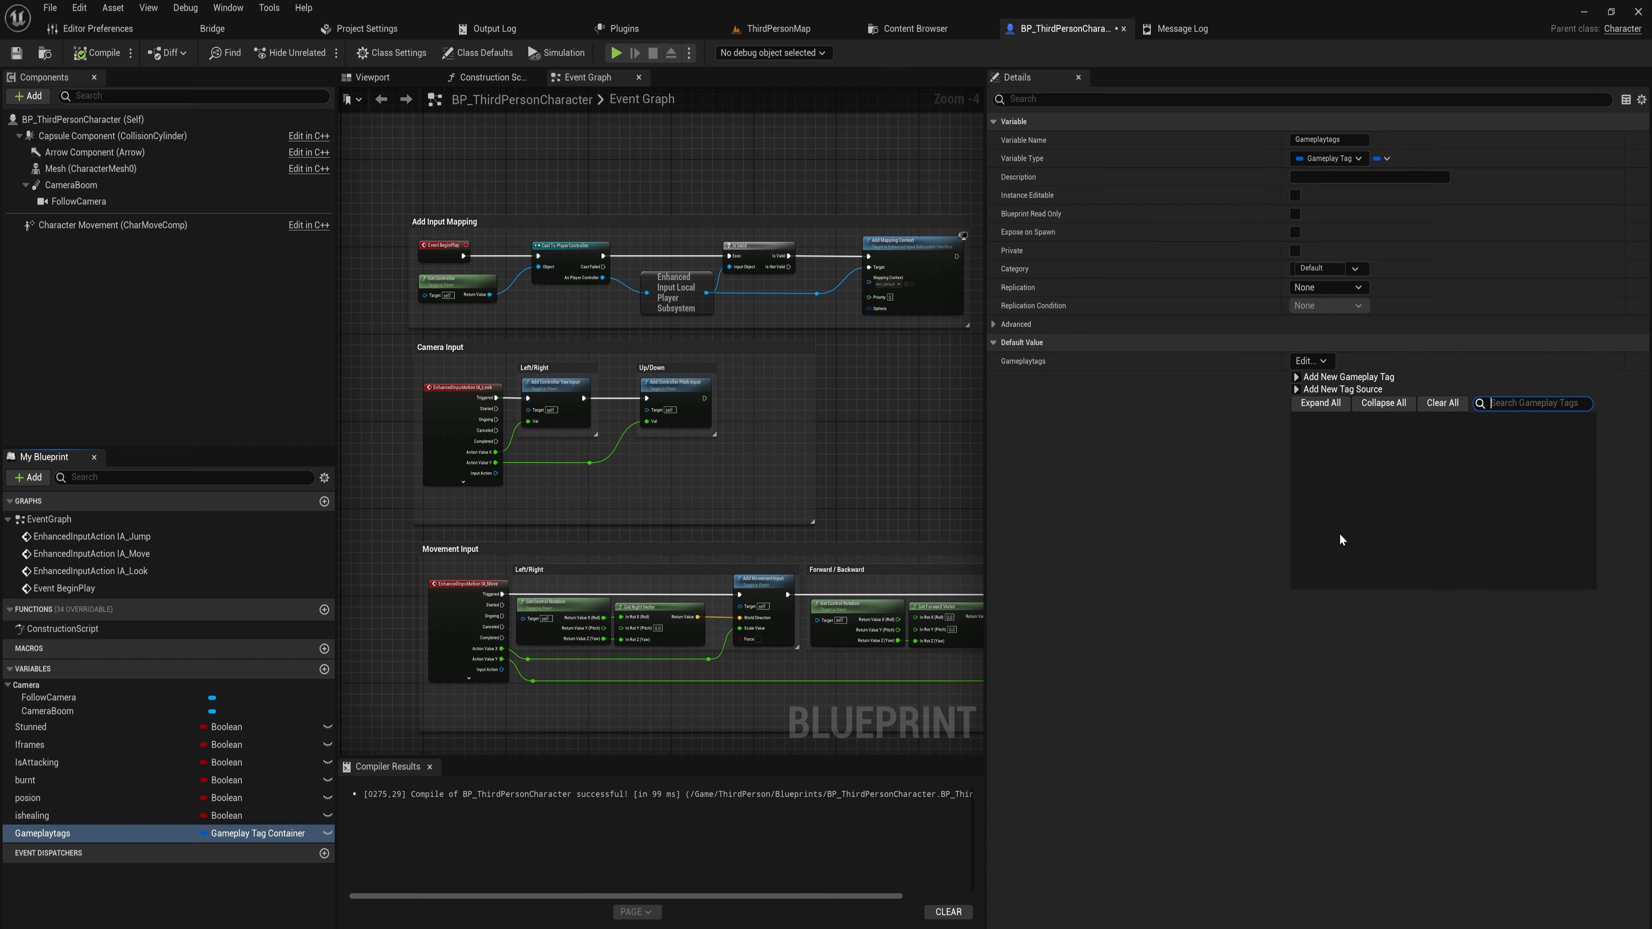
mouse_move(1404, 513)
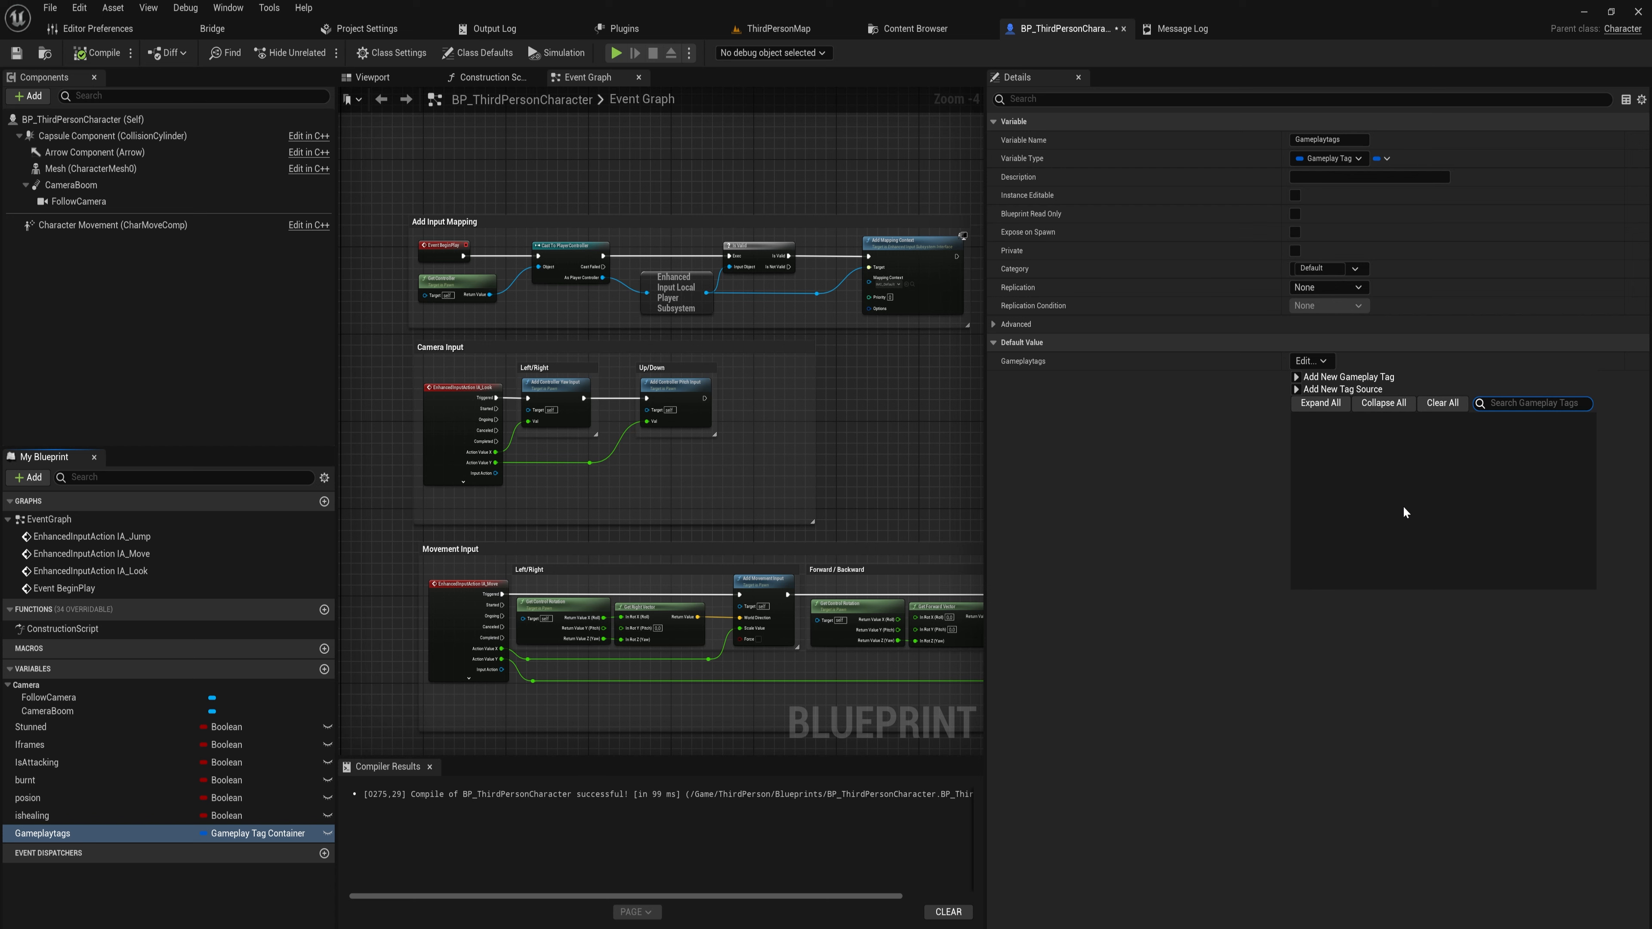
mouse_move(111, 745)
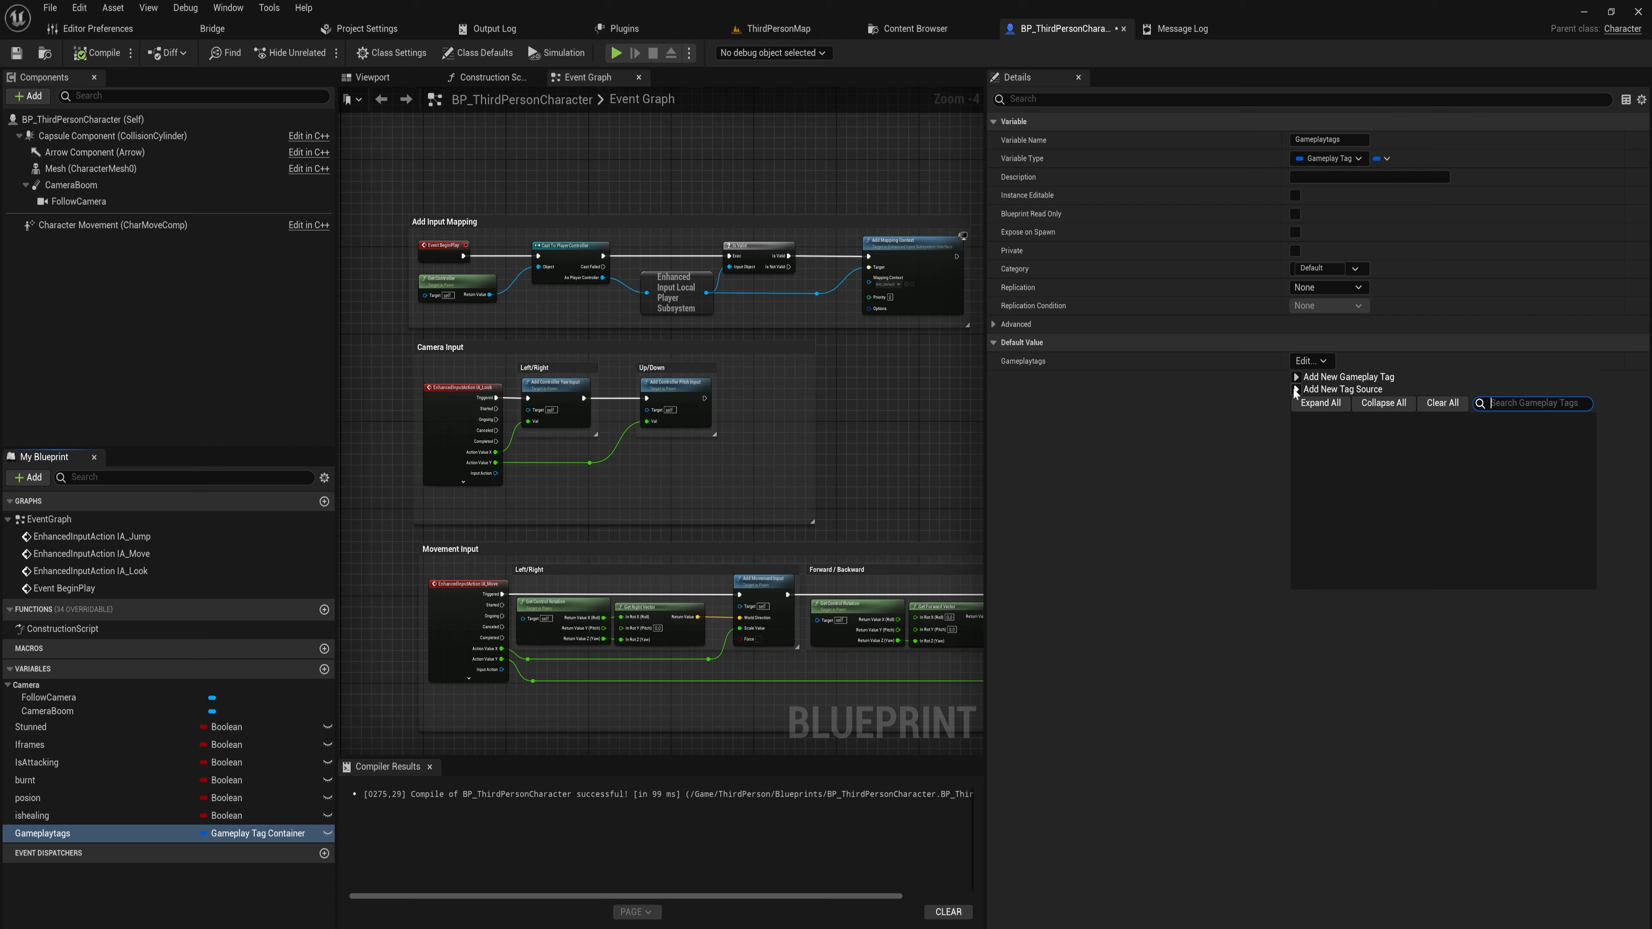
Start a new gameplay tag named Status.Stunned
click(1348, 377)
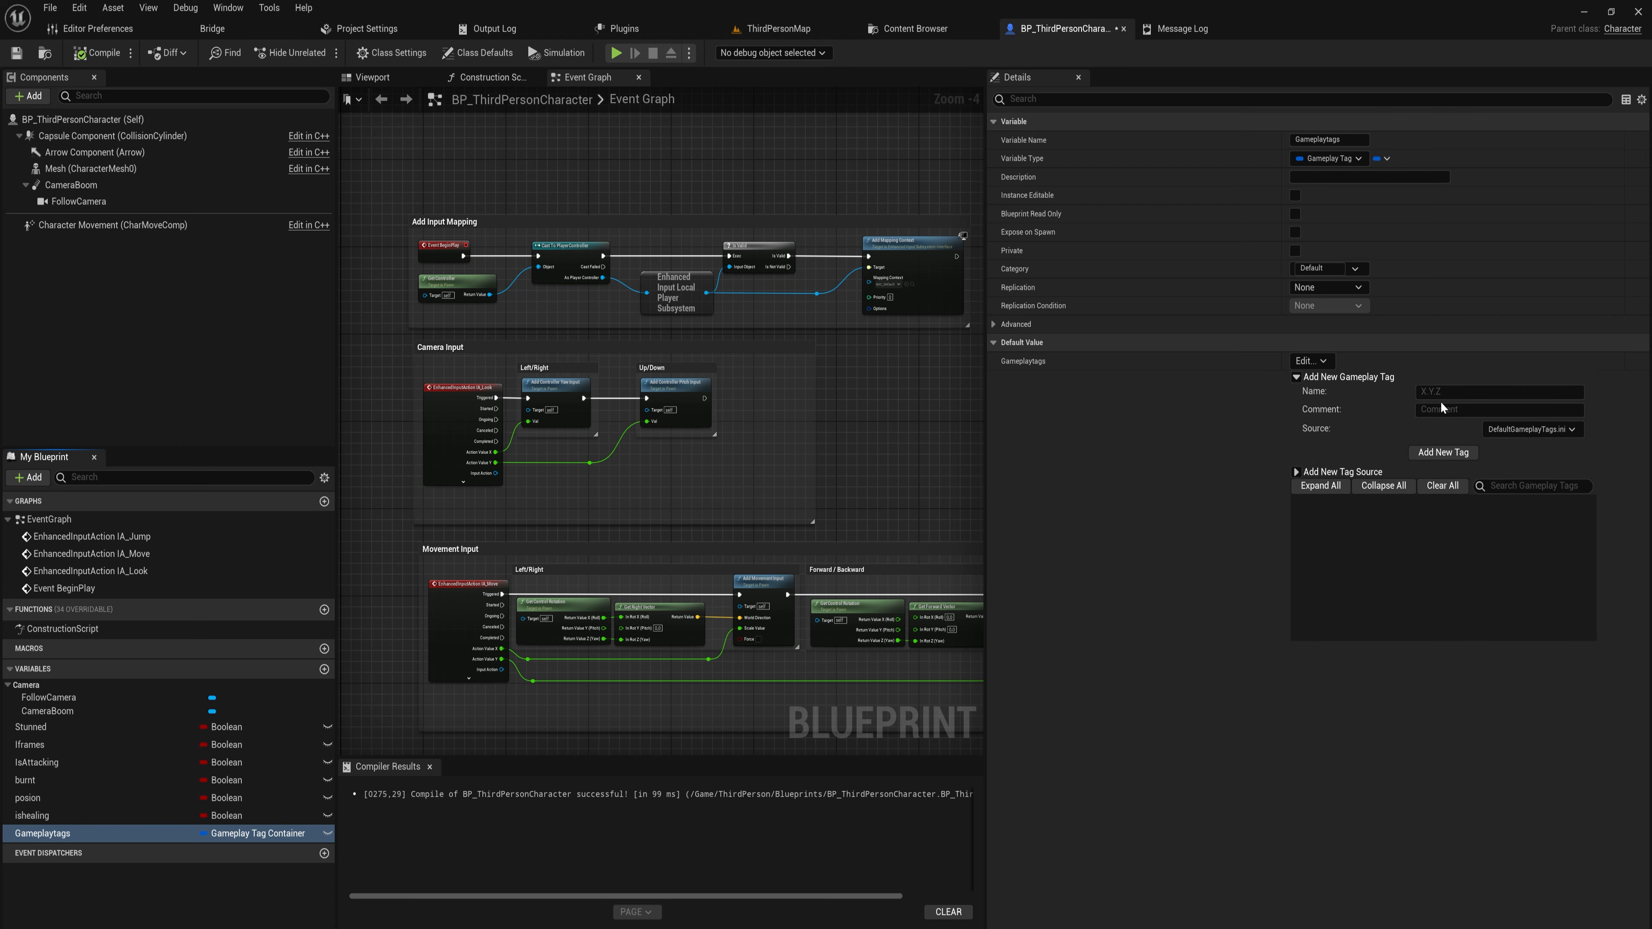
click(1497, 391)
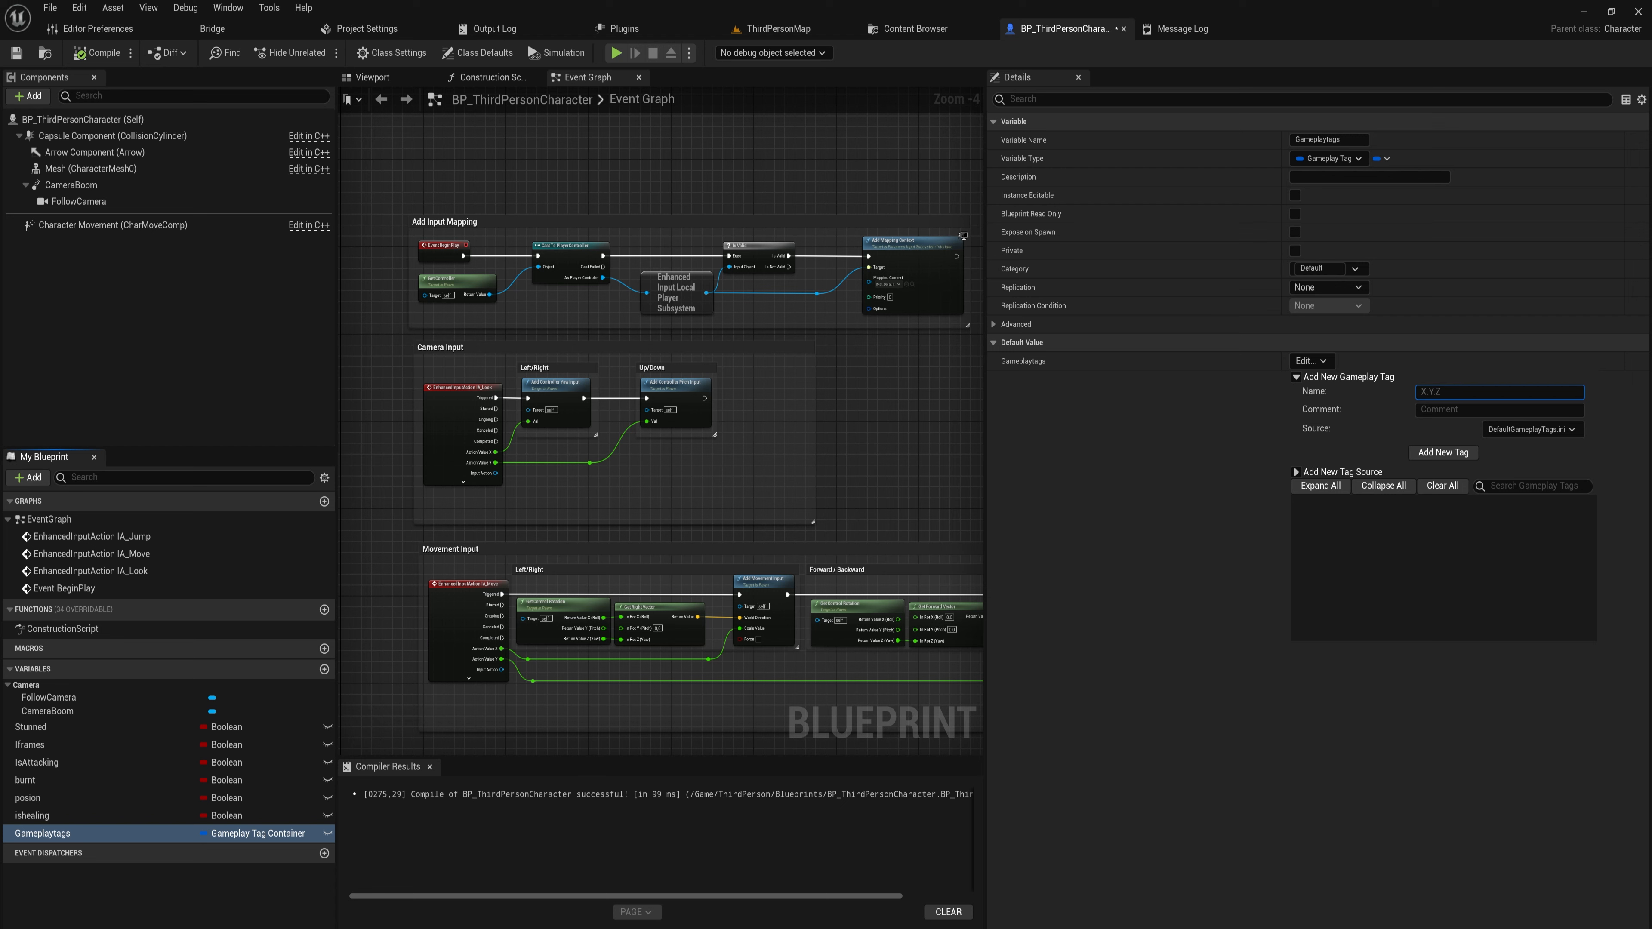
text(Status)
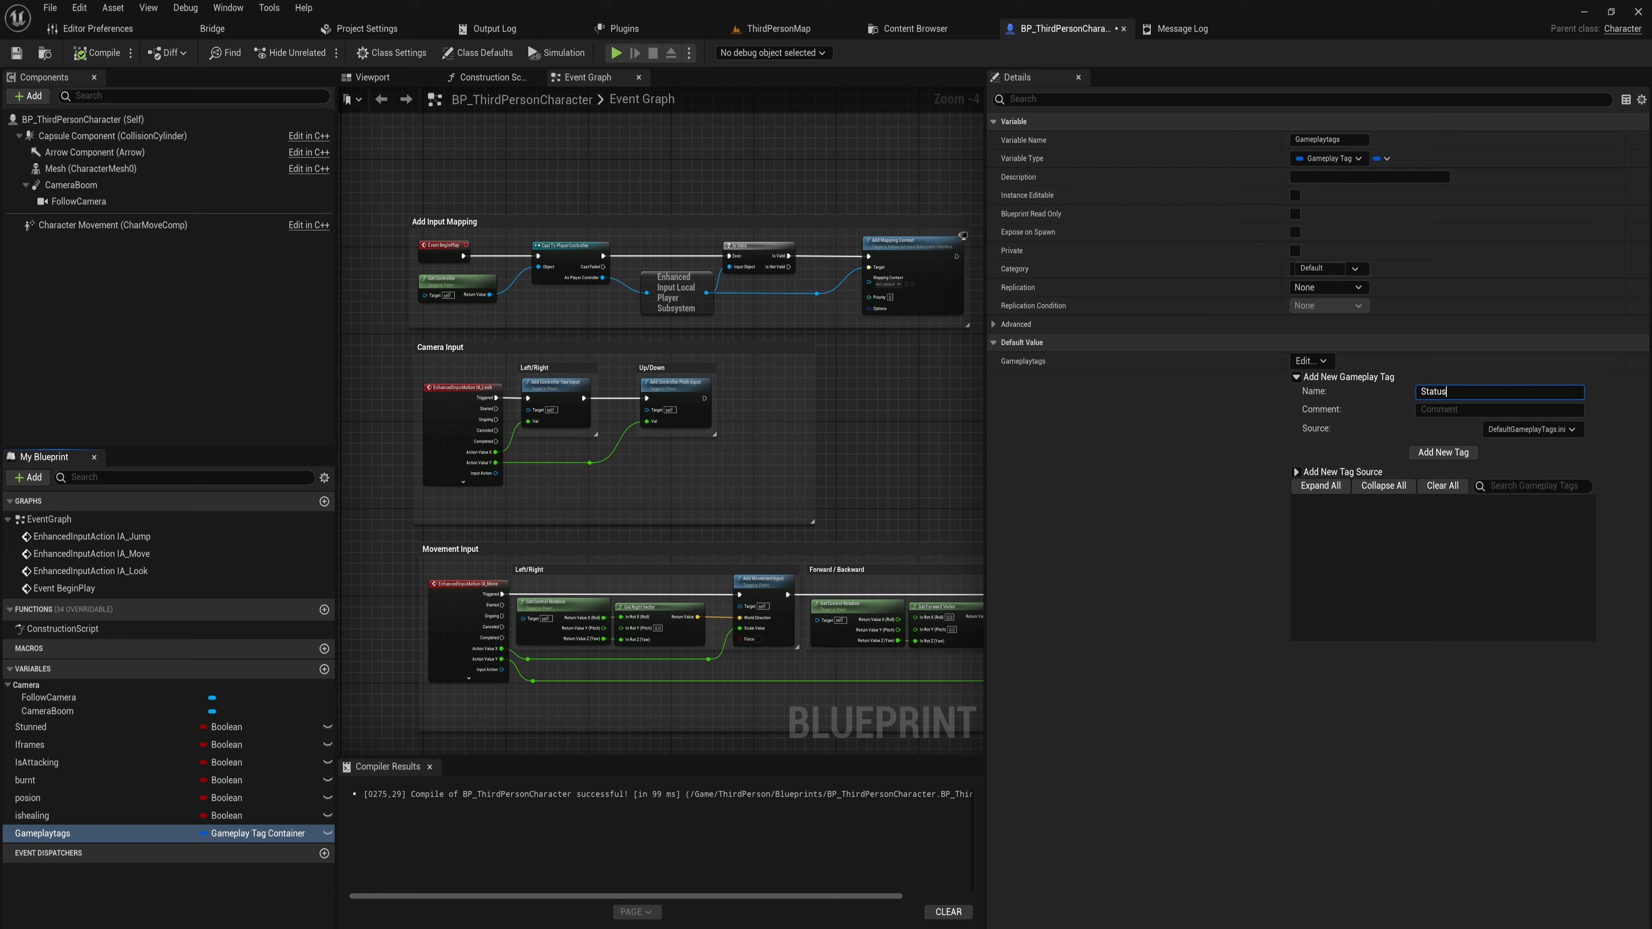
text(.Stunned)
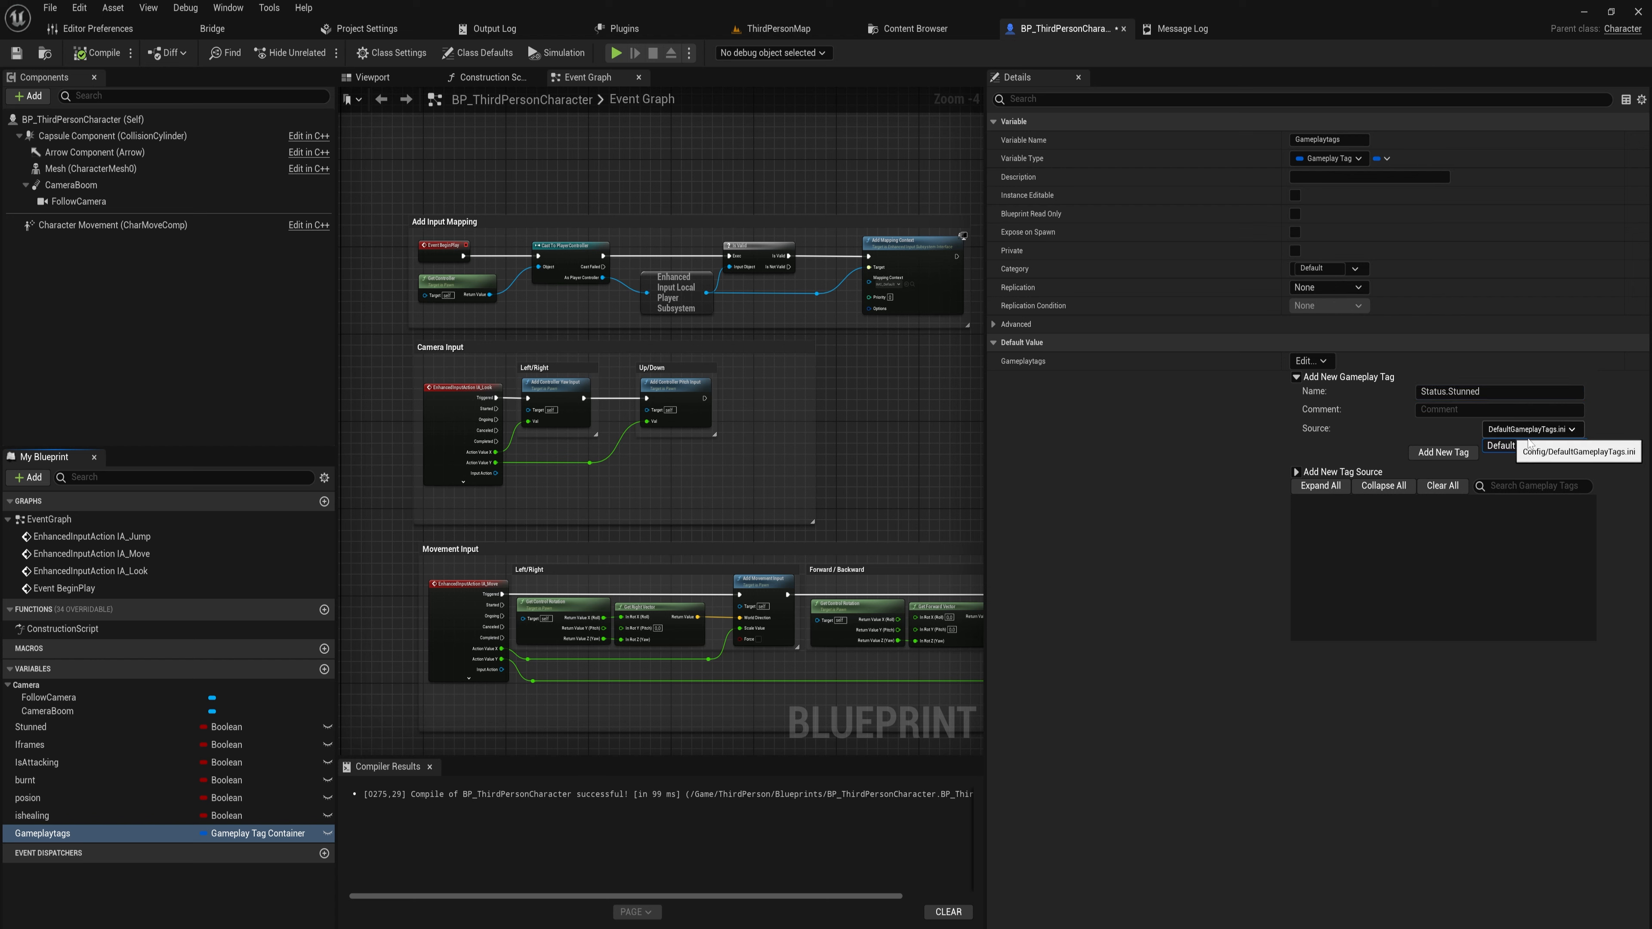
Keep DefaultGameplayTags.ini as source, comment 'Character is stunned', and create the tag
click(1534, 446)
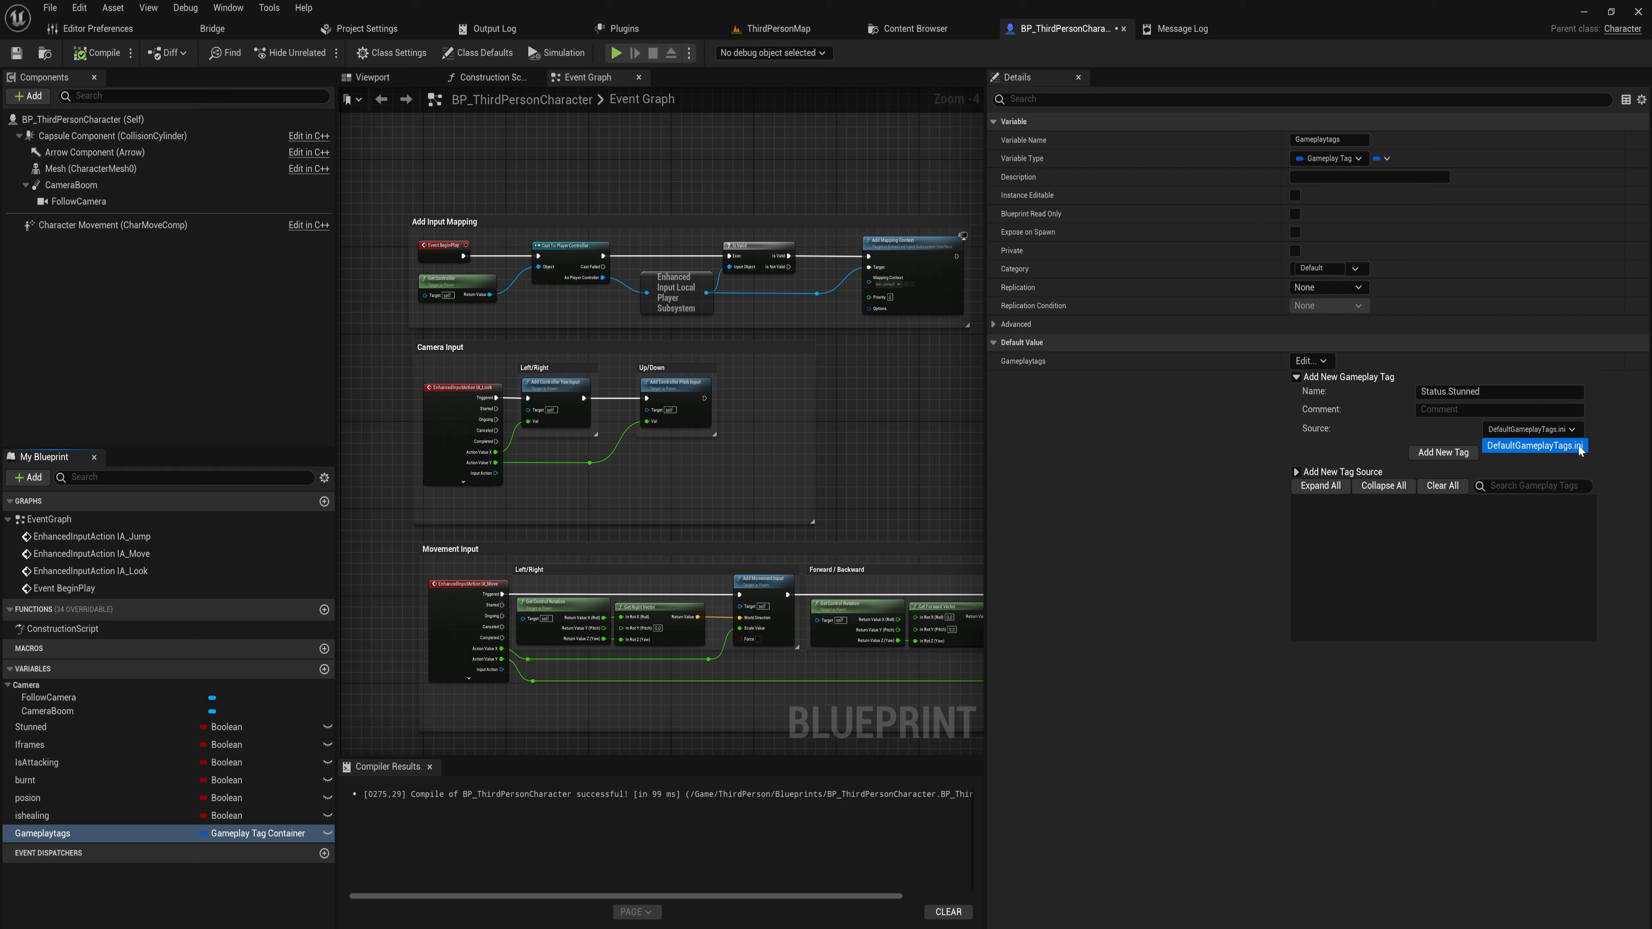
click(1496, 409)
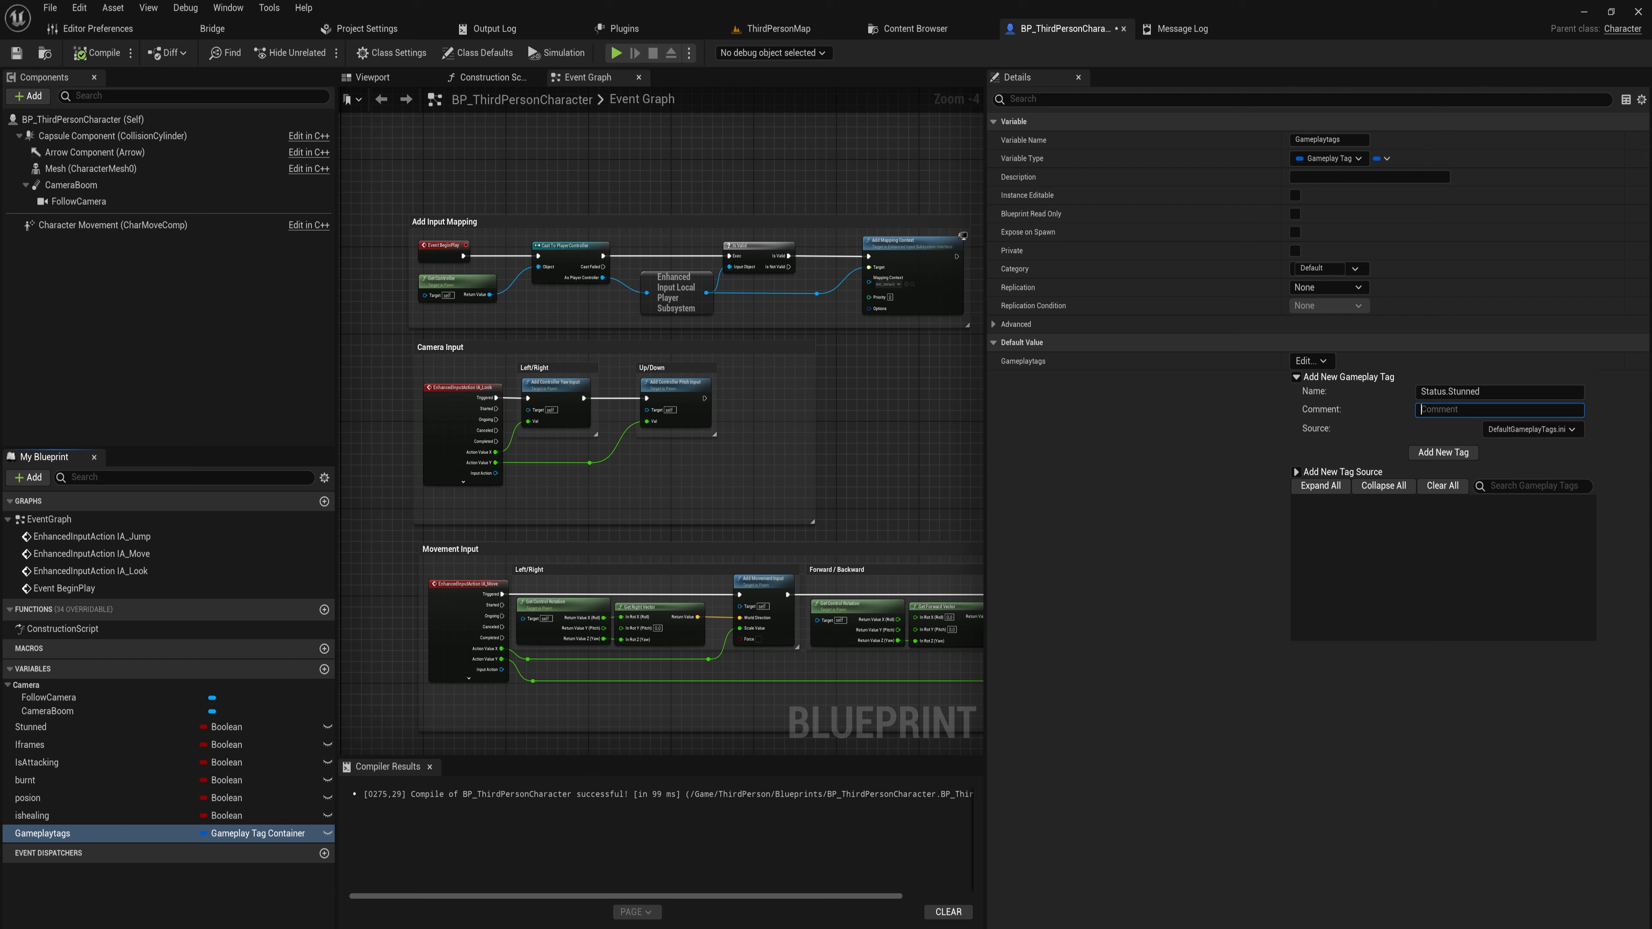
text(Character is stunned)
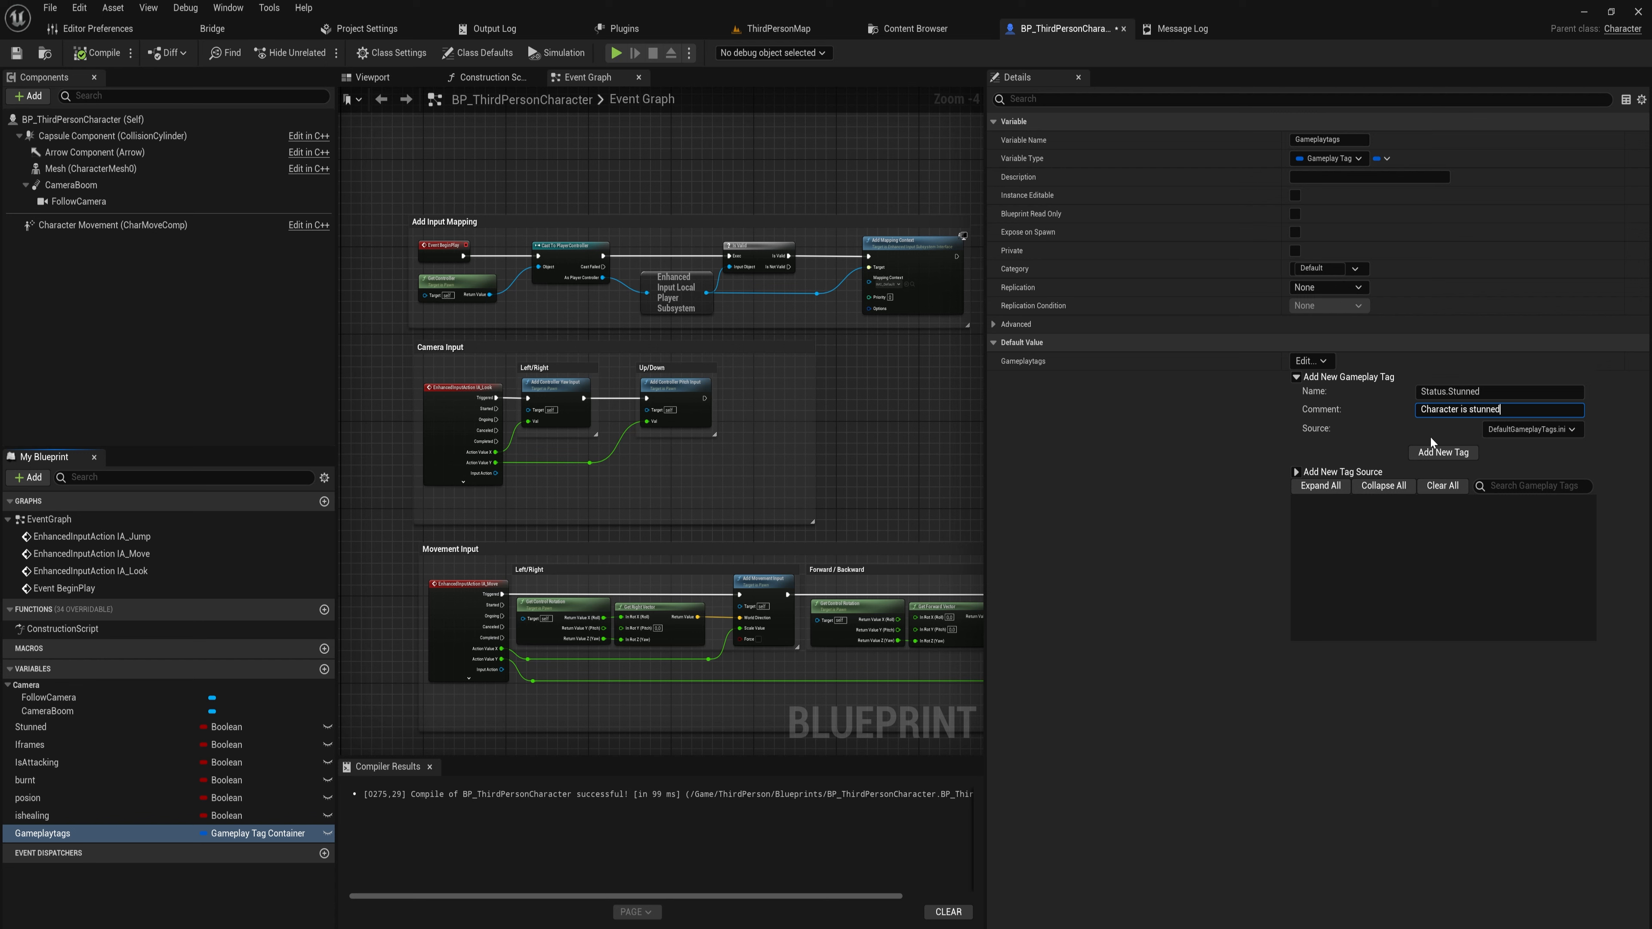
click(1442, 452)
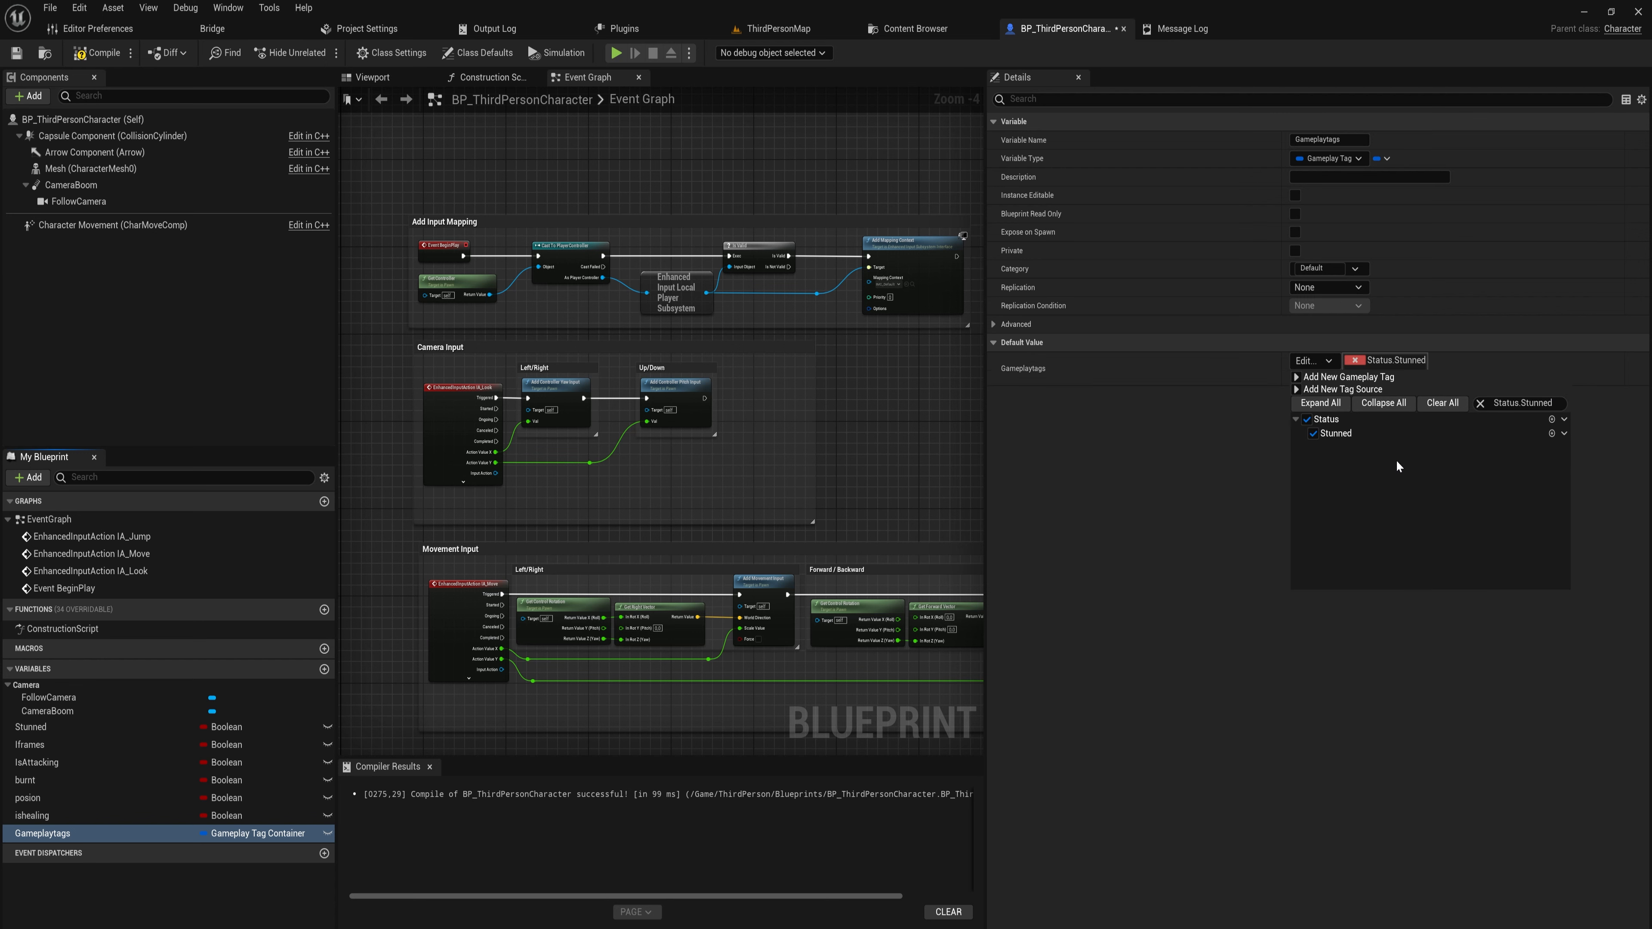
mouse_move(1324, 442)
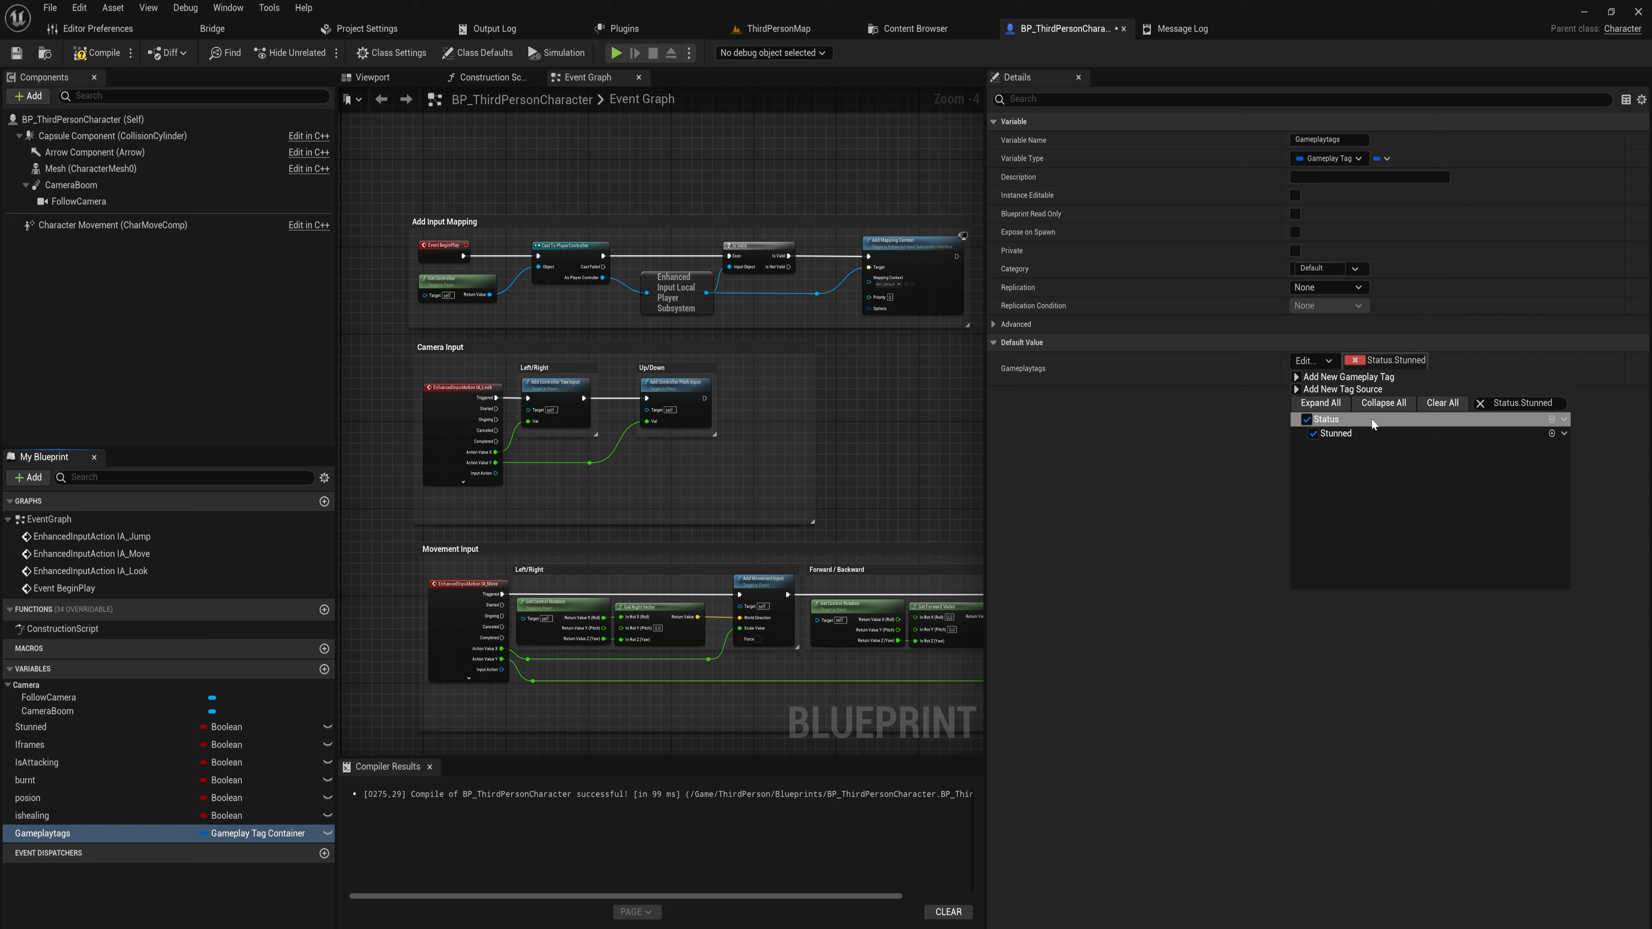
Create a second gameplay tag Status.Burn under DefaultGameplayTags.ini
click(1308, 419)
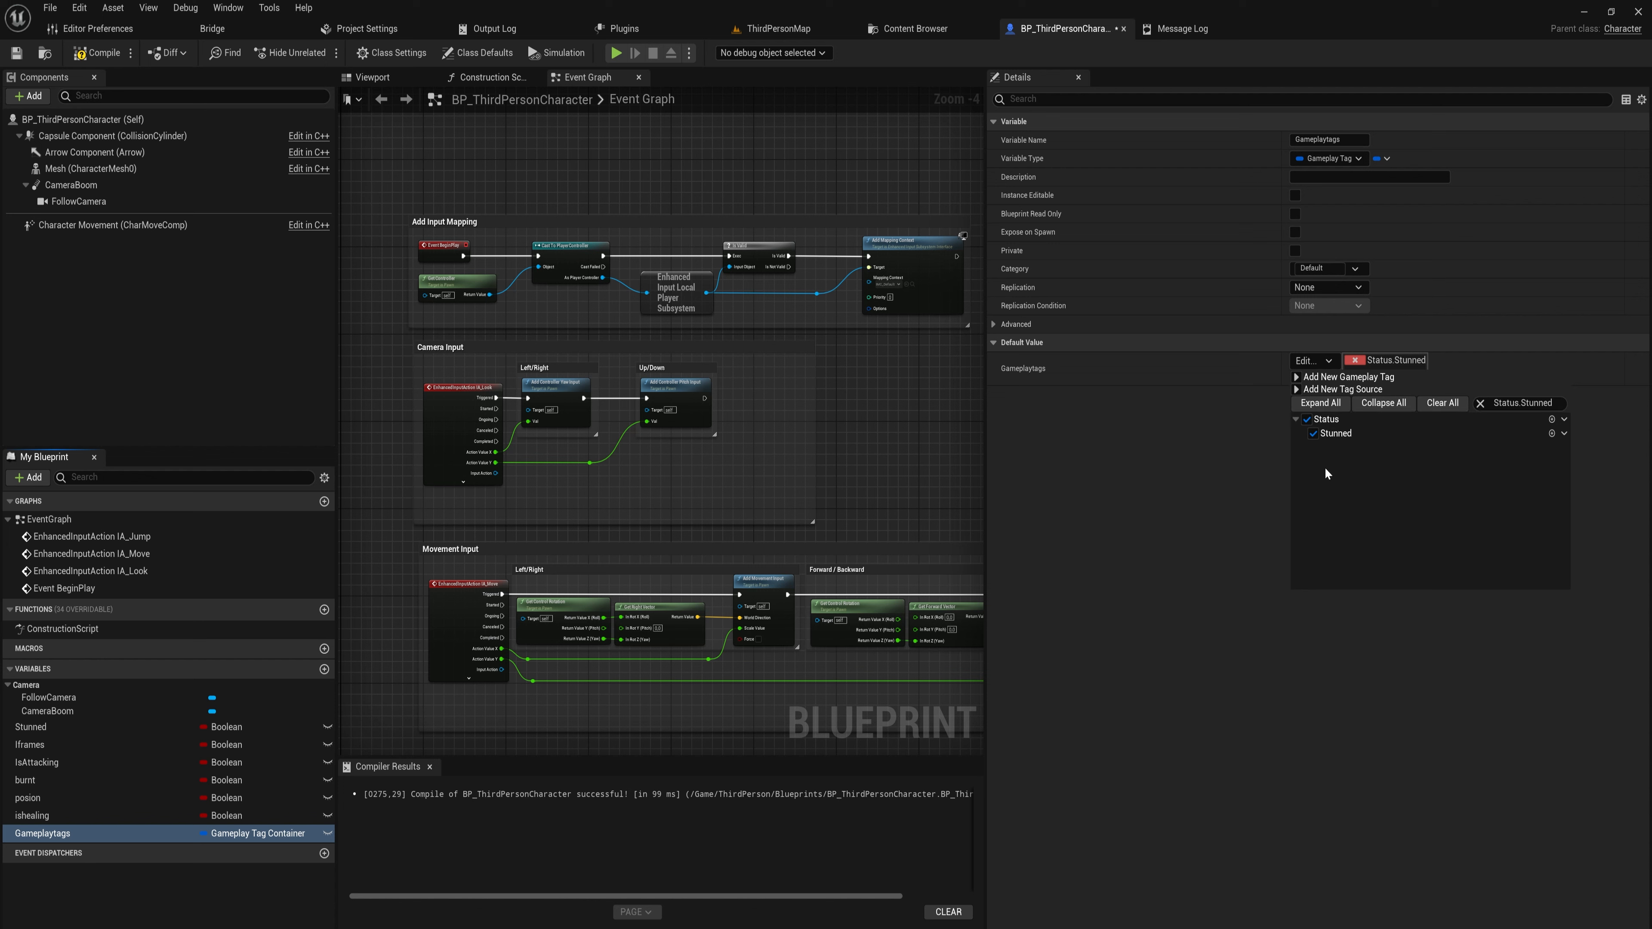
mouse_move(1315, 461)
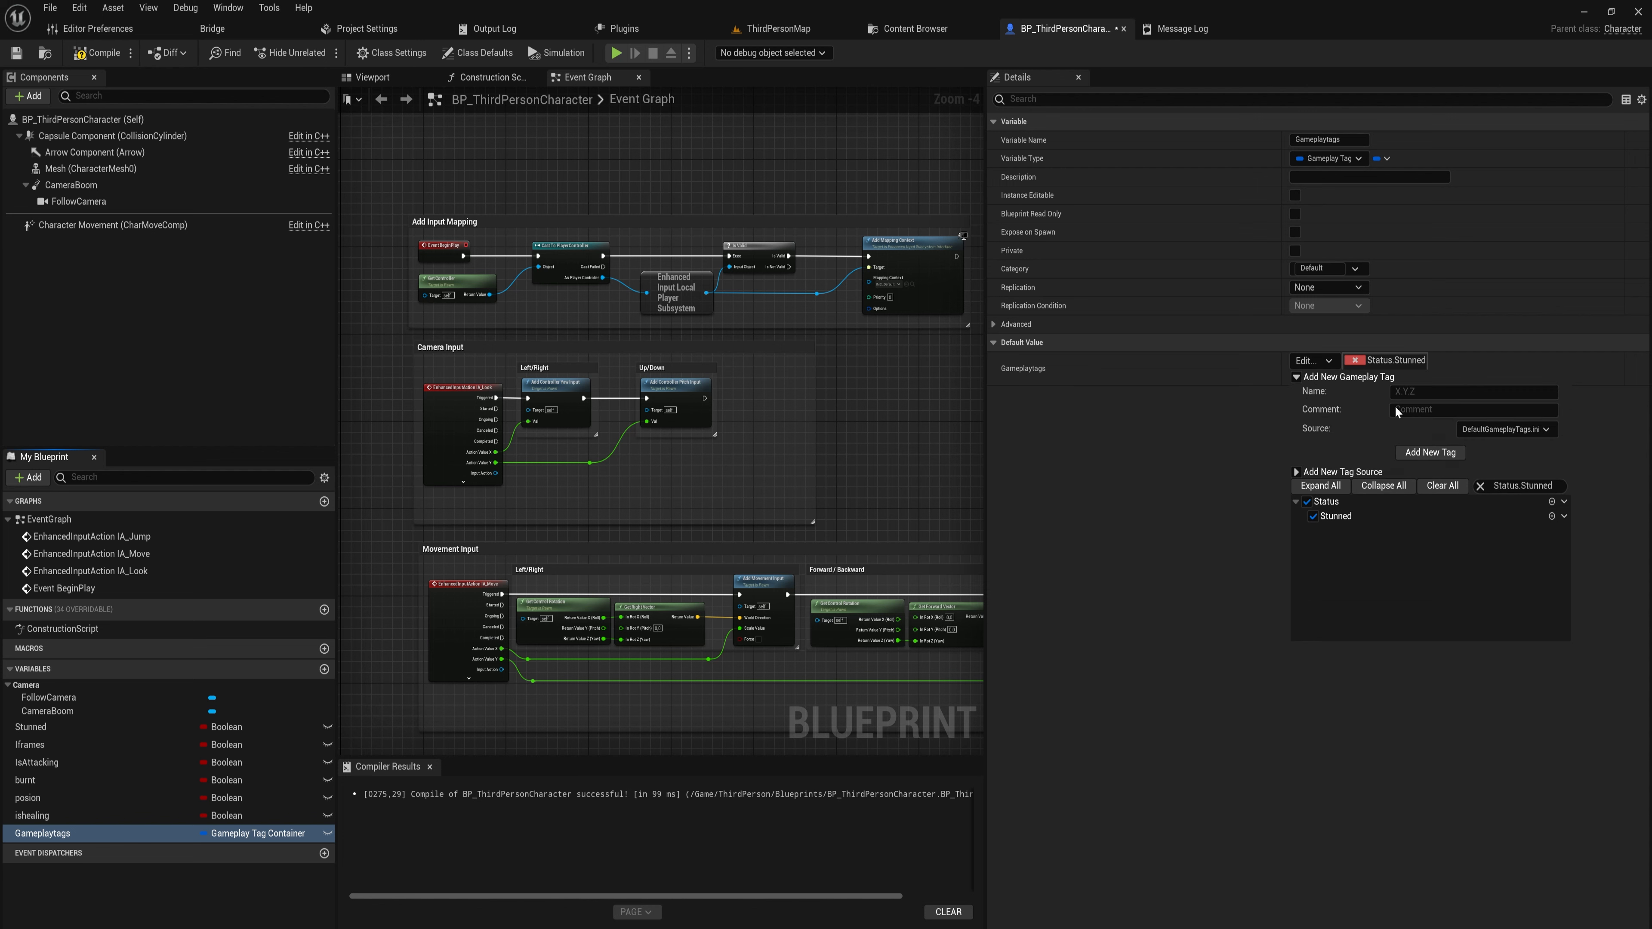
text(Status.)
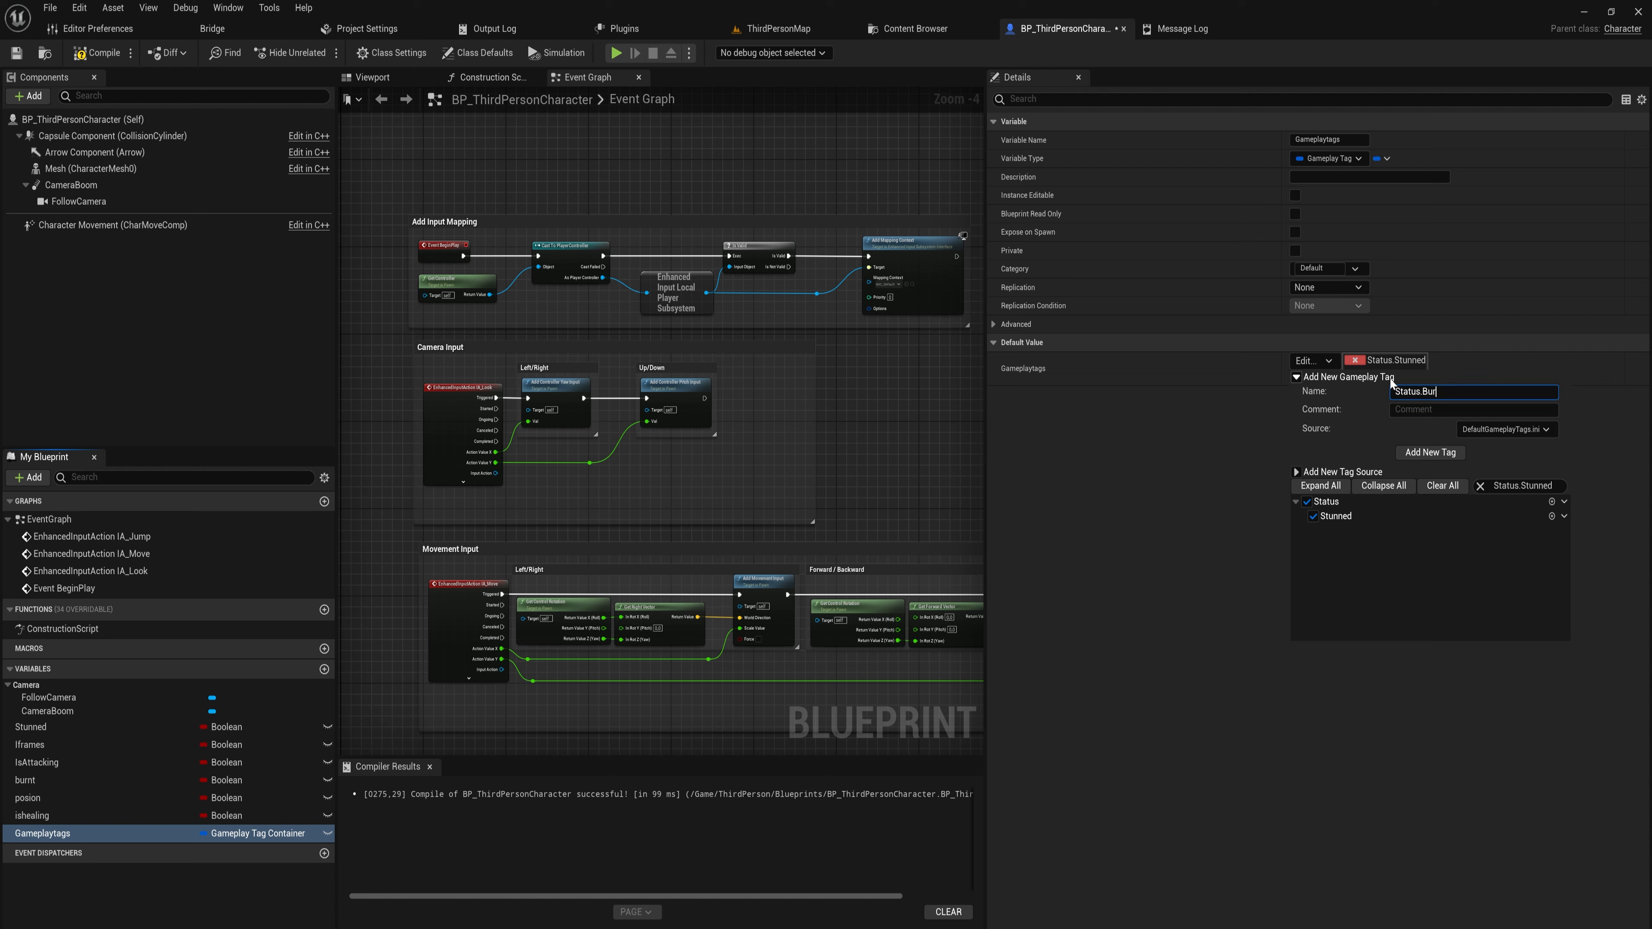
text(Burning)
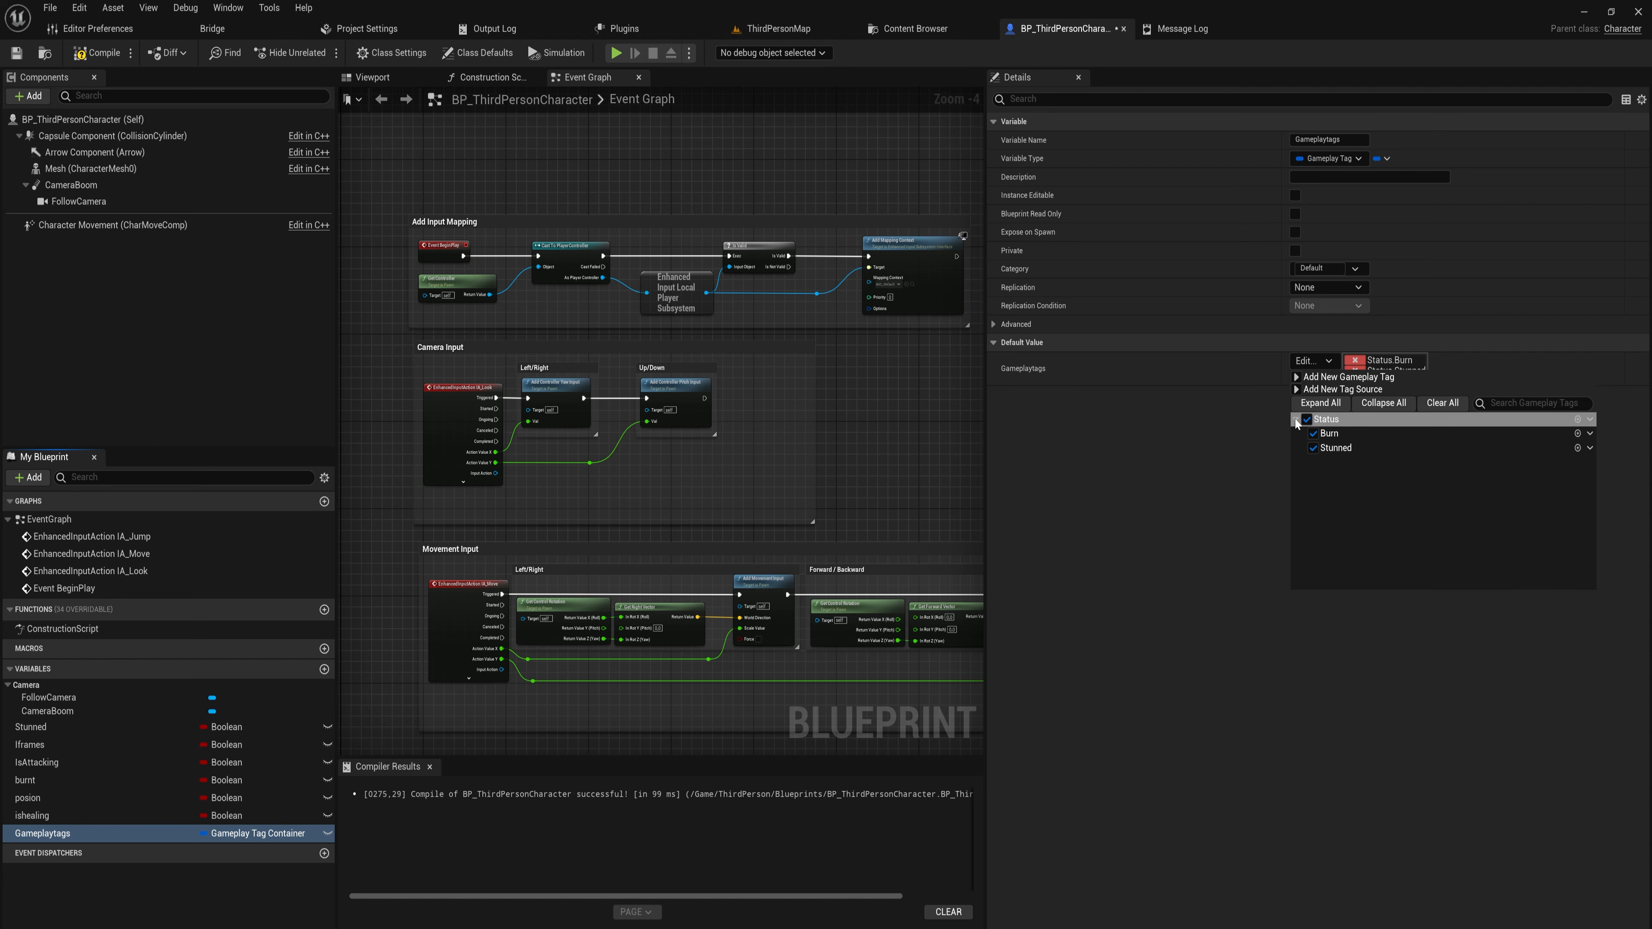
Untick Status tags and create Status.Poison commented 'Deplates health'
click(1329, 432)
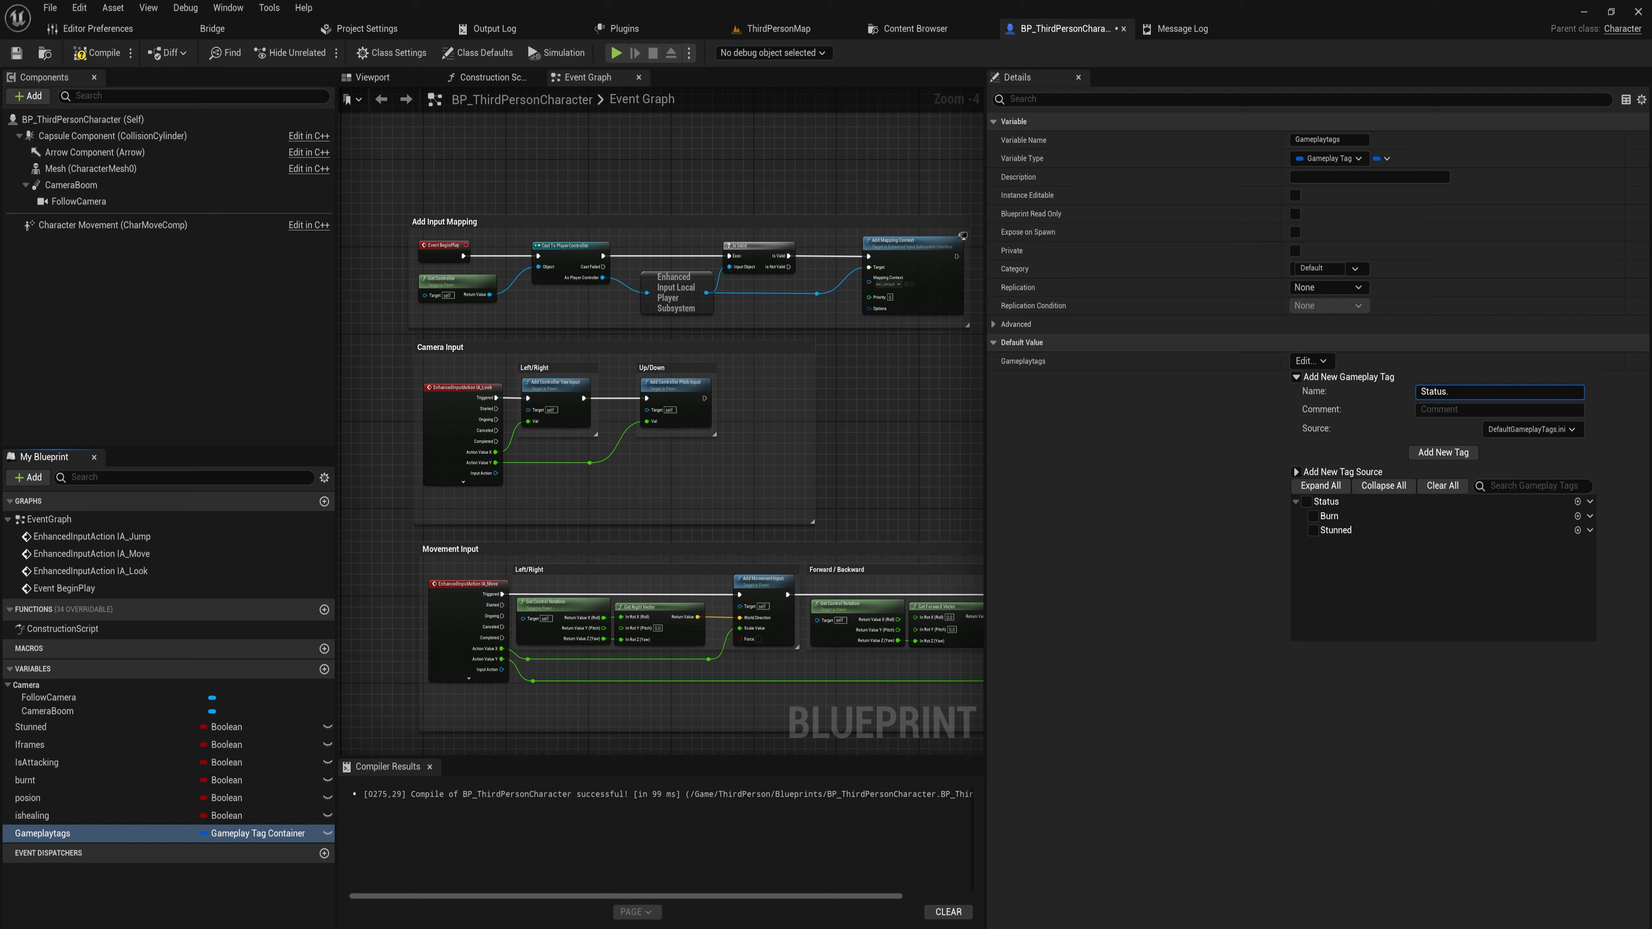
text(Poi)
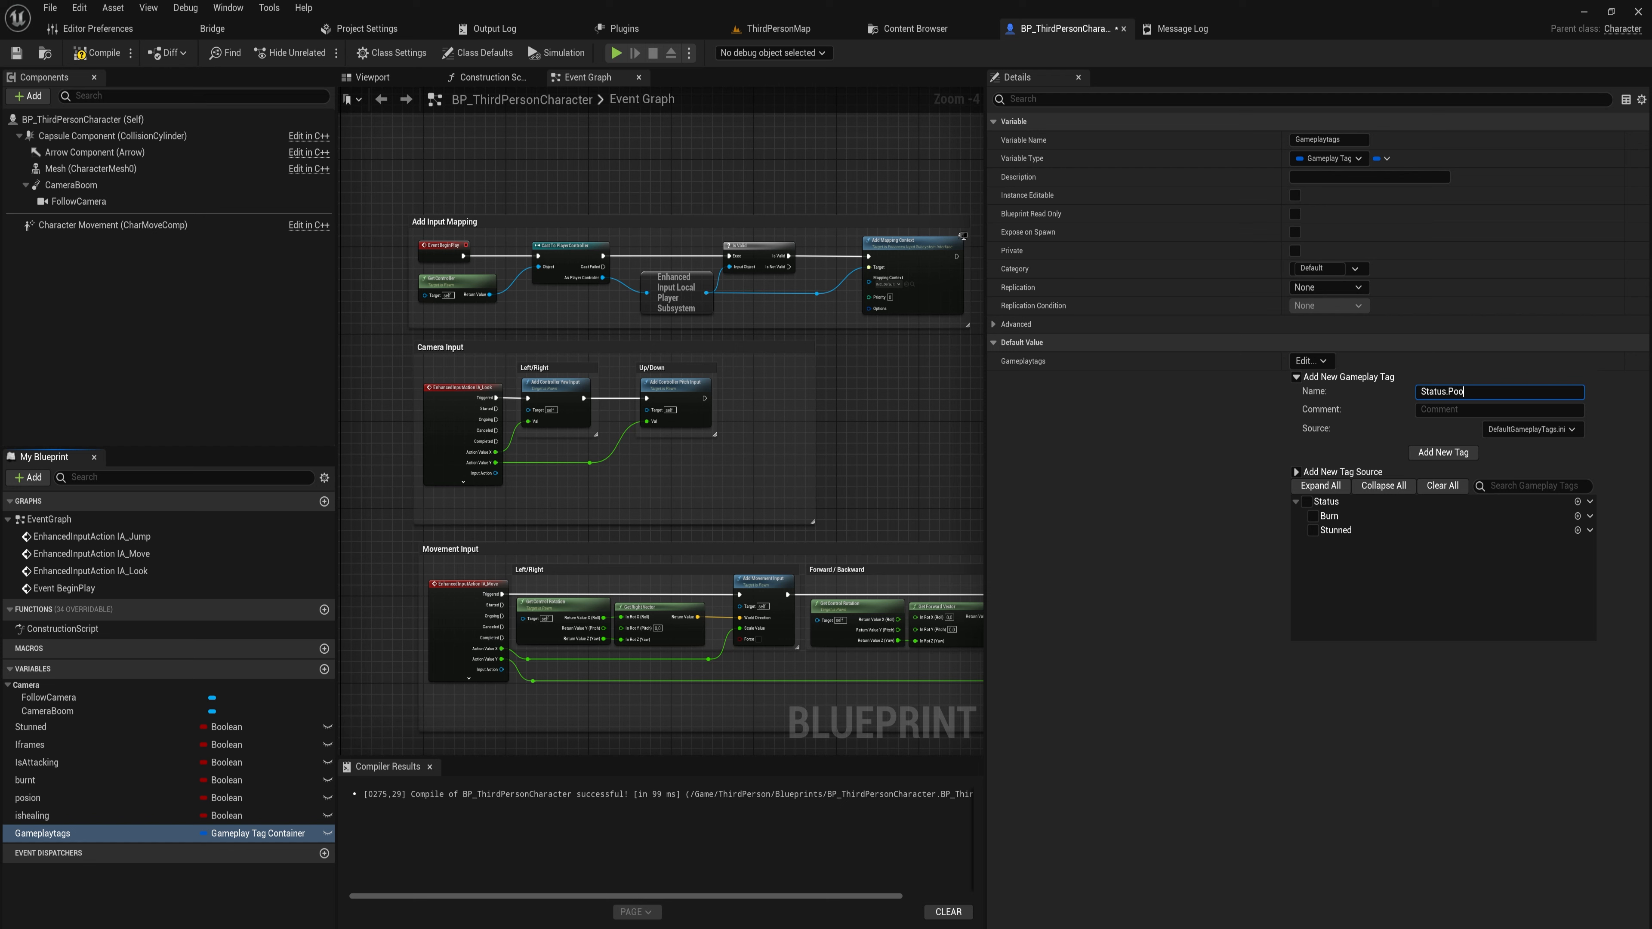
text(Deplates health)
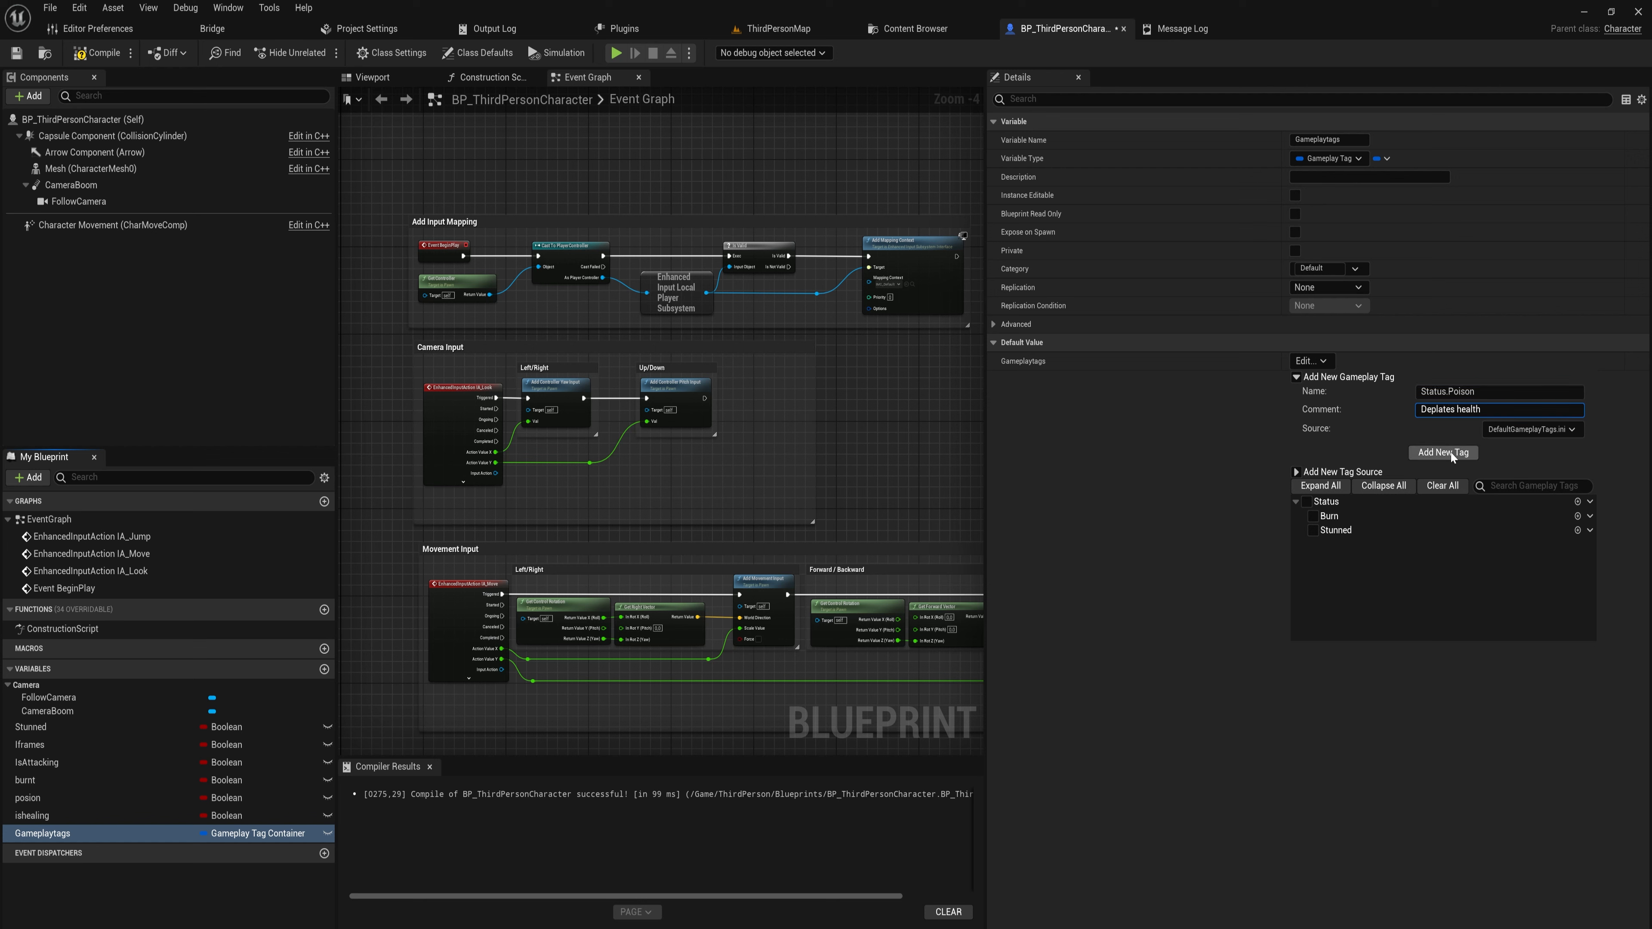
click(1442, 452)
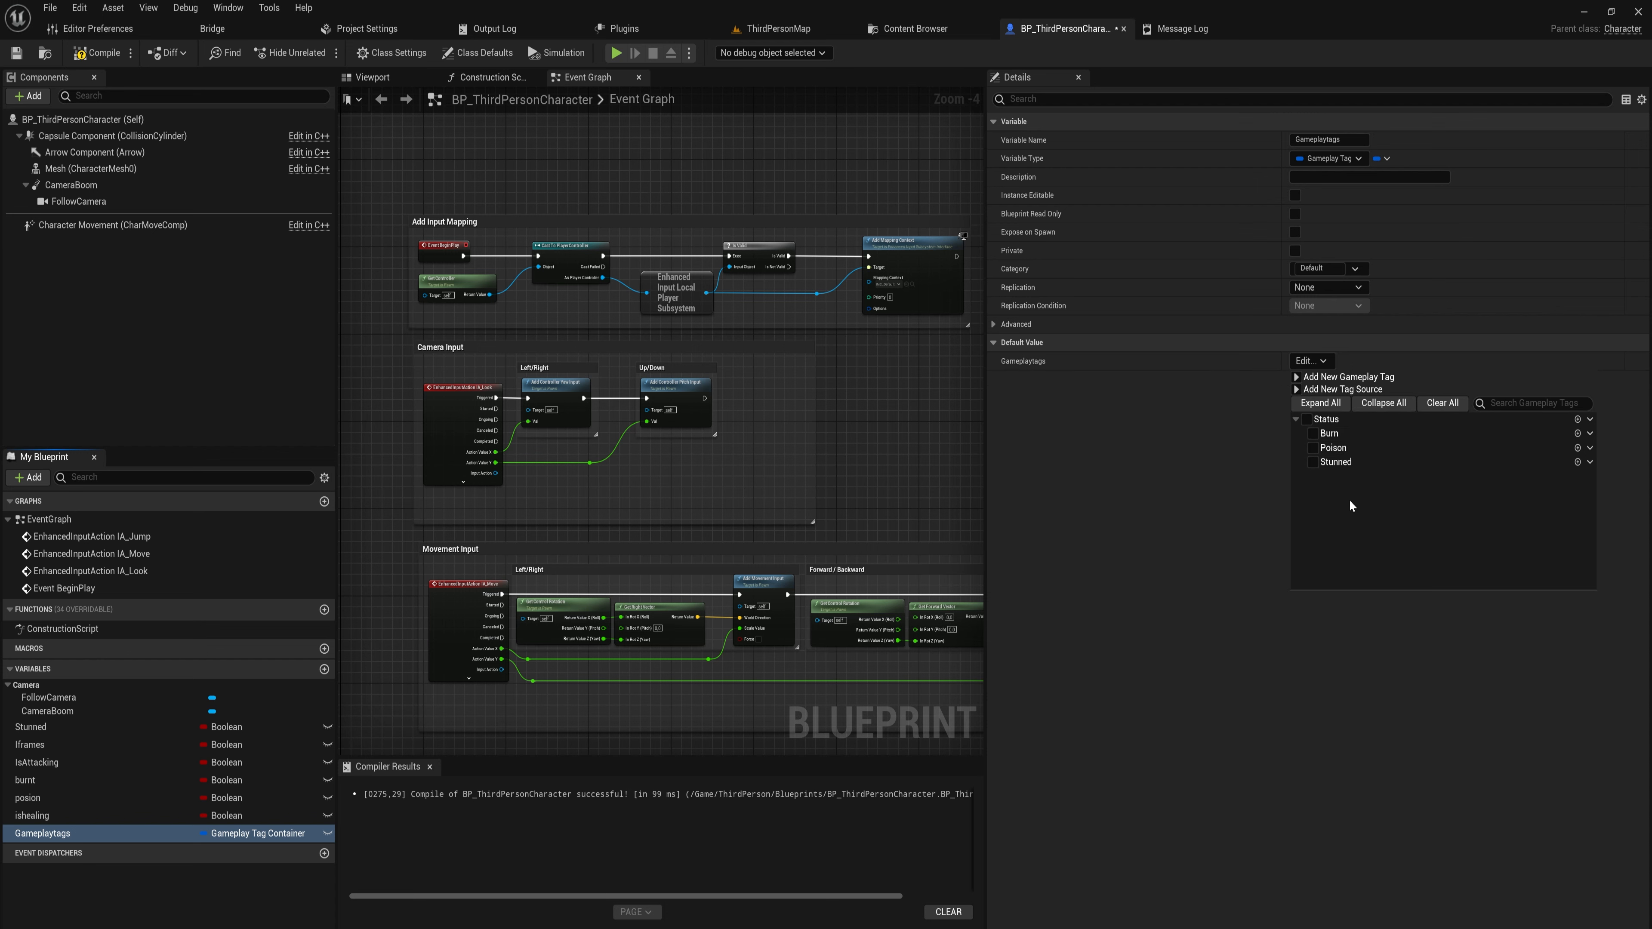
Tick Status.Stunned as the Gameplaytags default value
click(1331, 433)
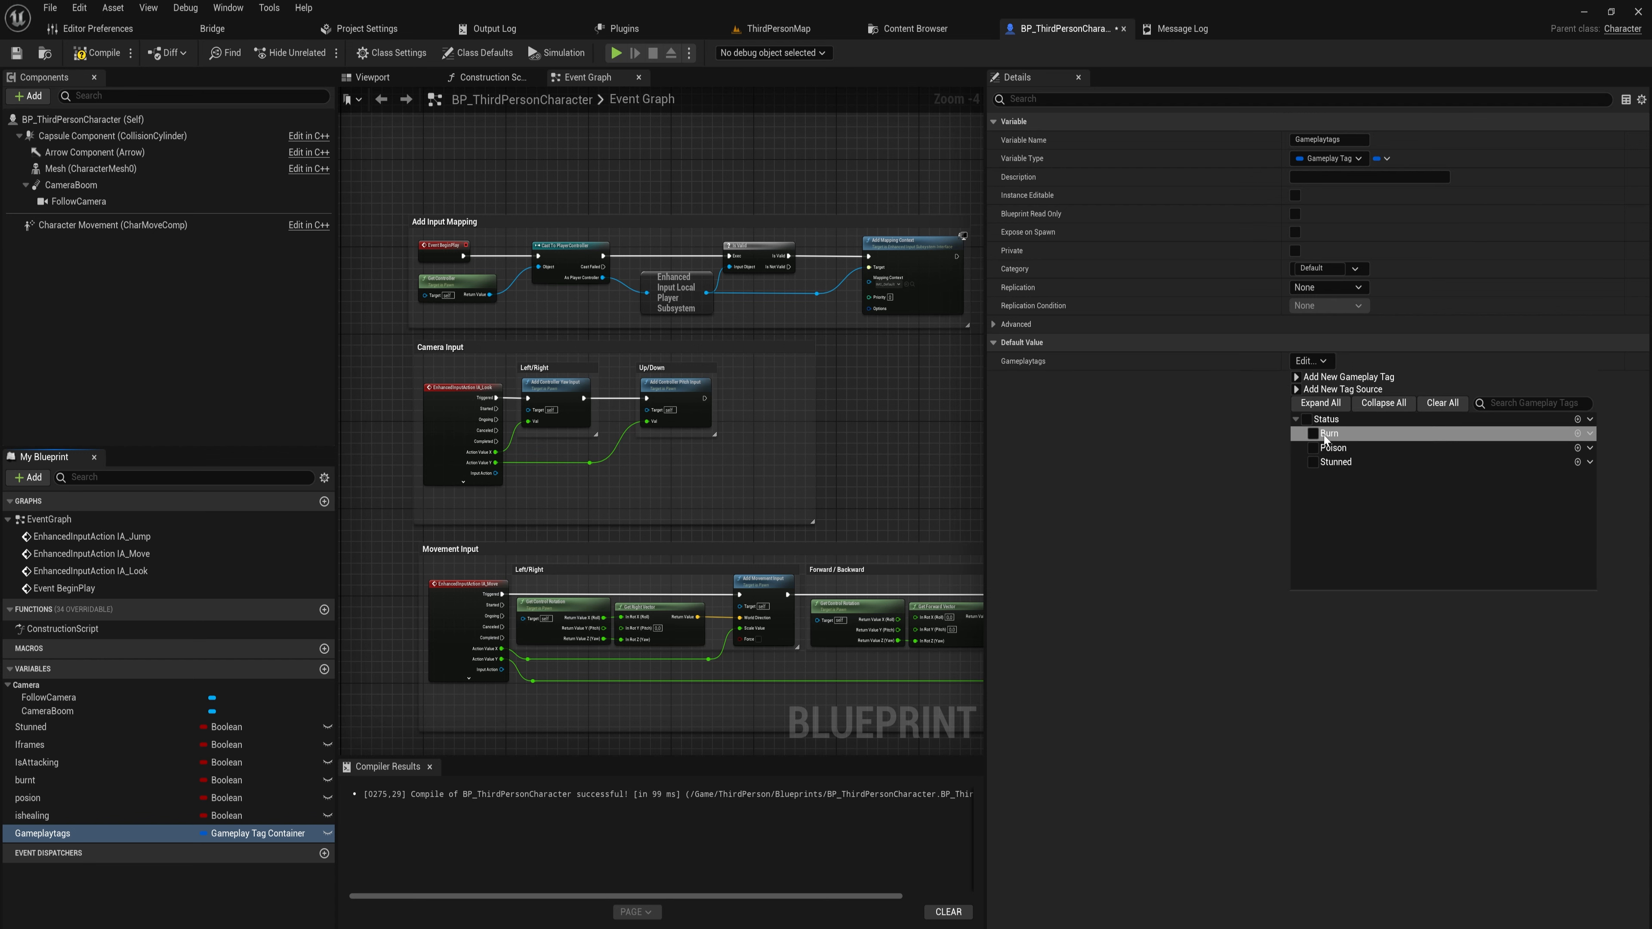
mouse_move(1332, 446)
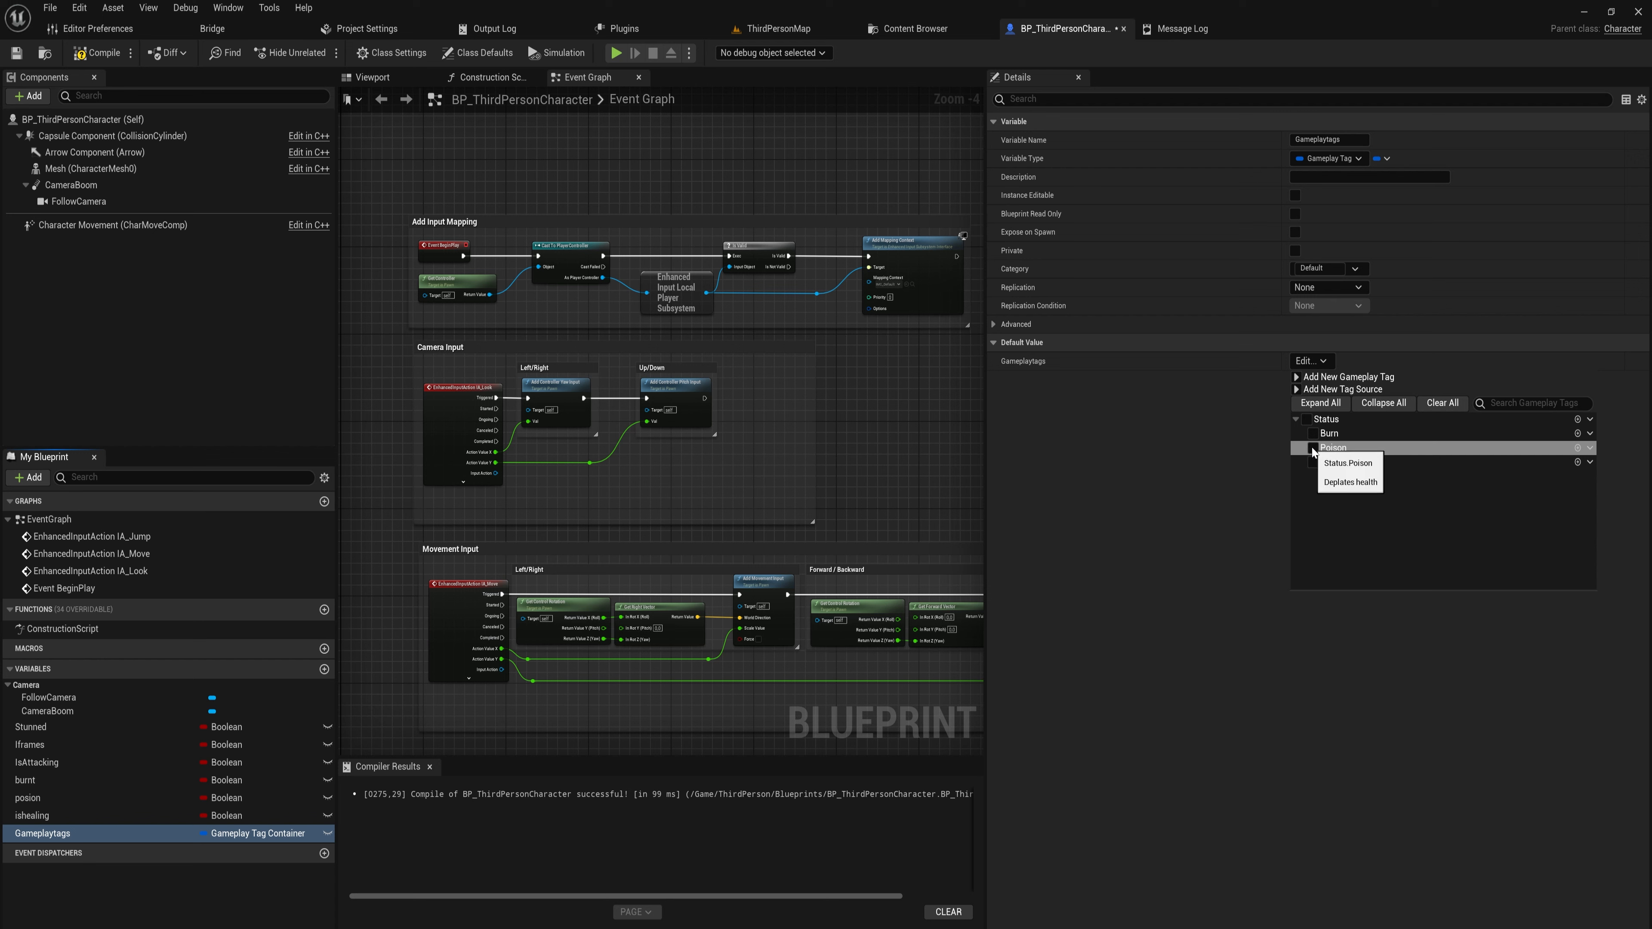
click(1307, 447)
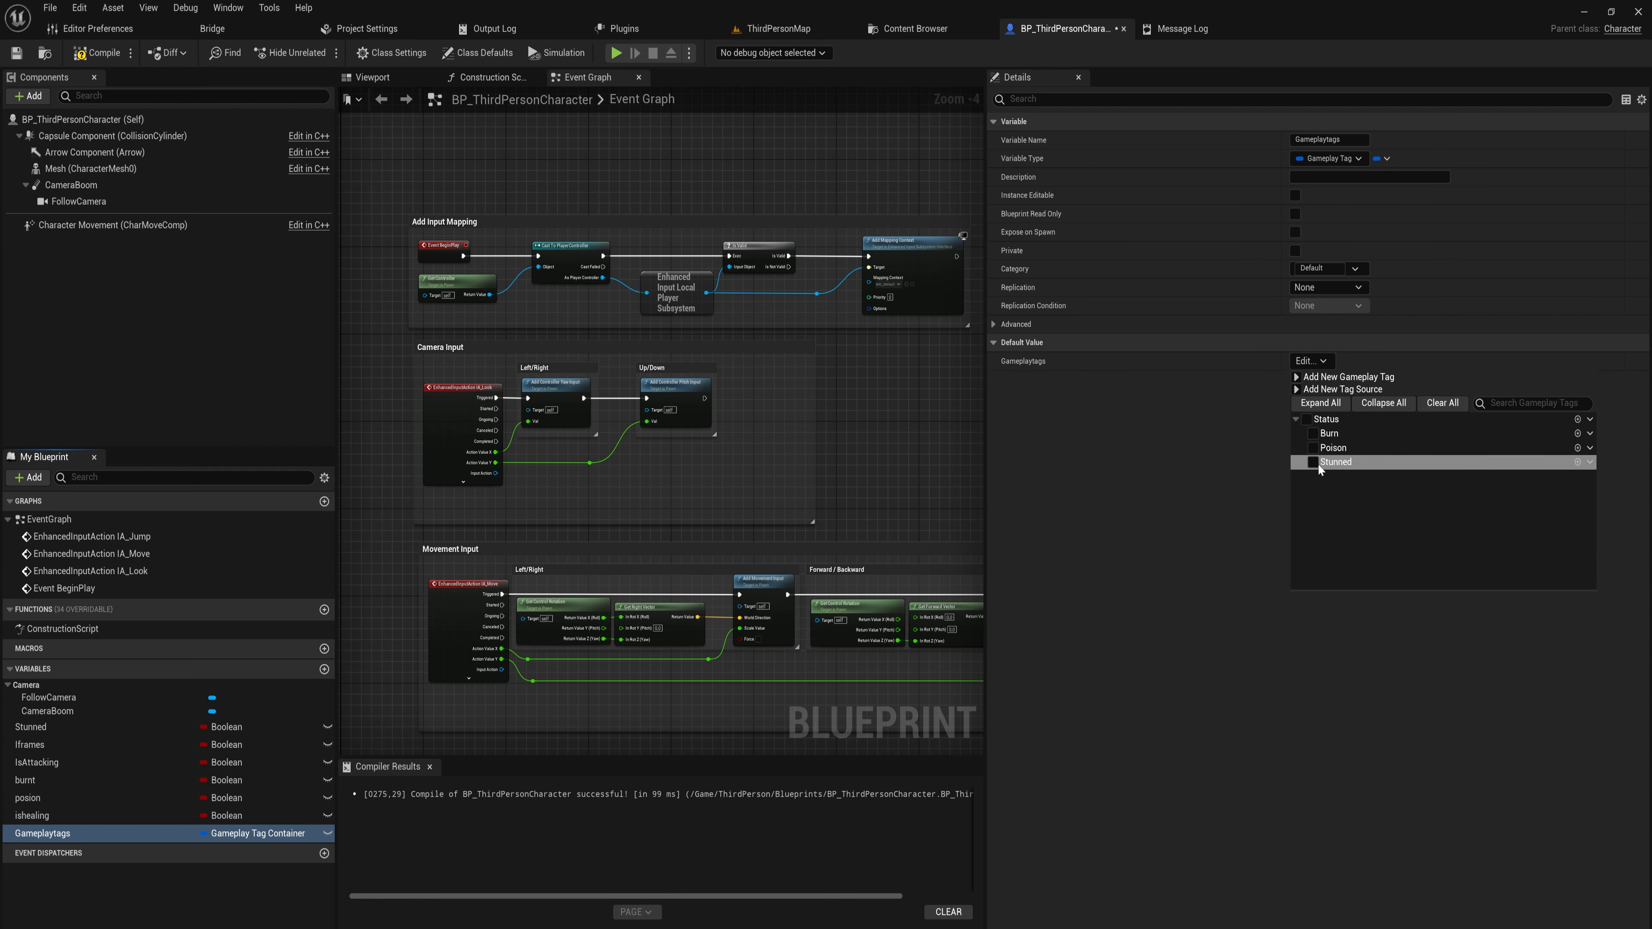
click(1311, 461)
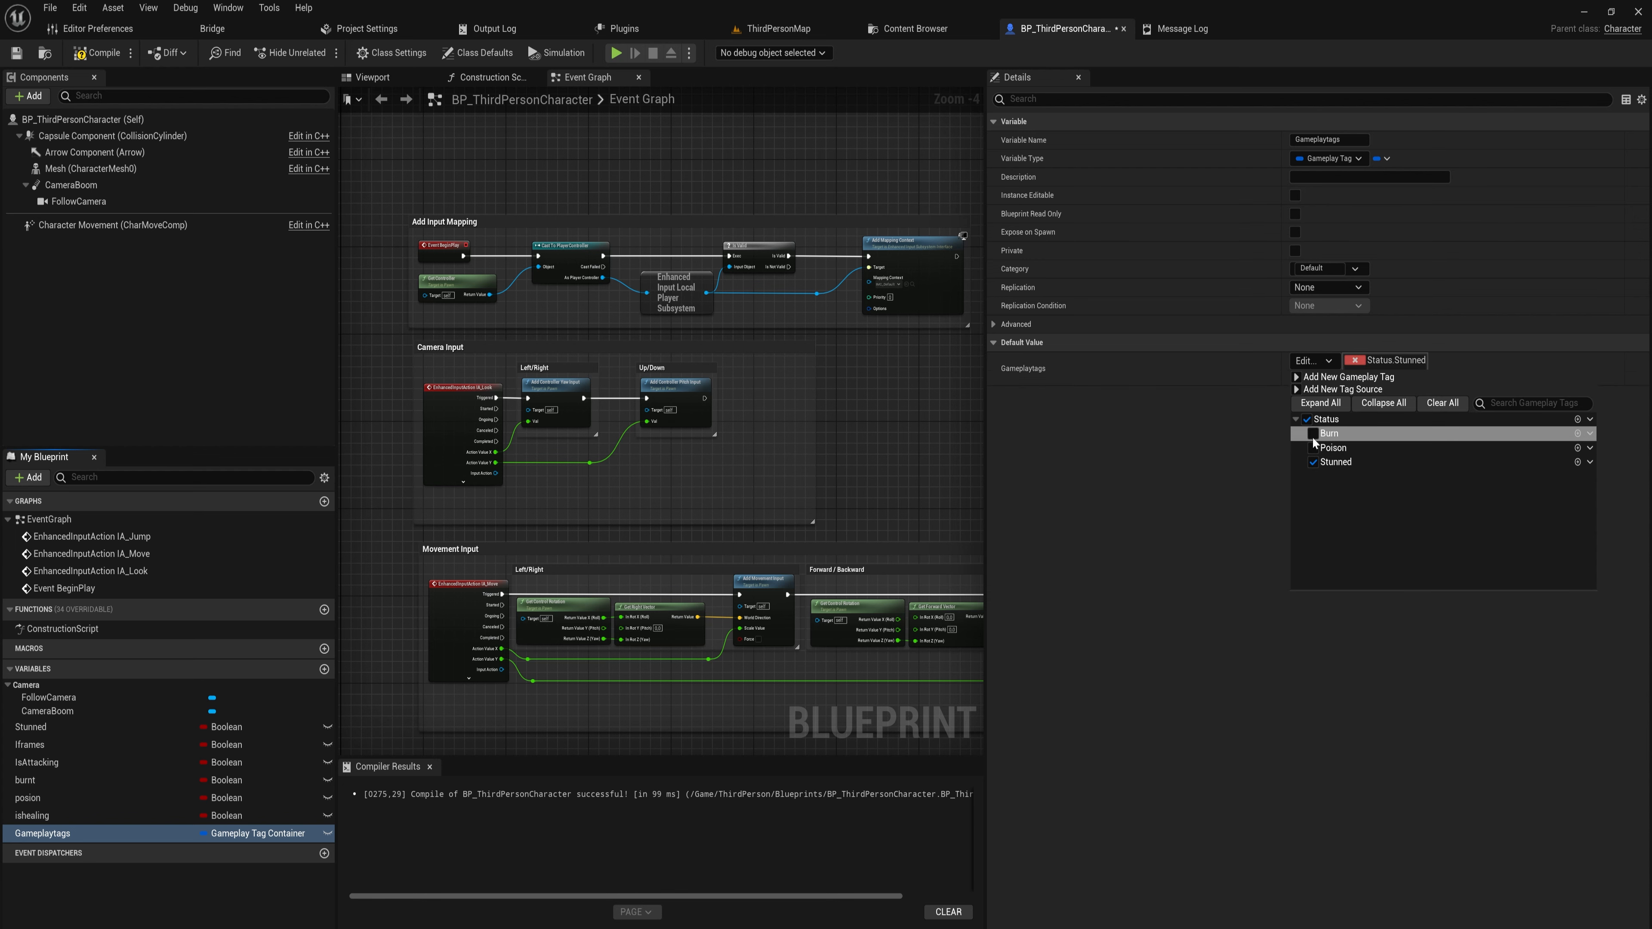
click(1313, 462)
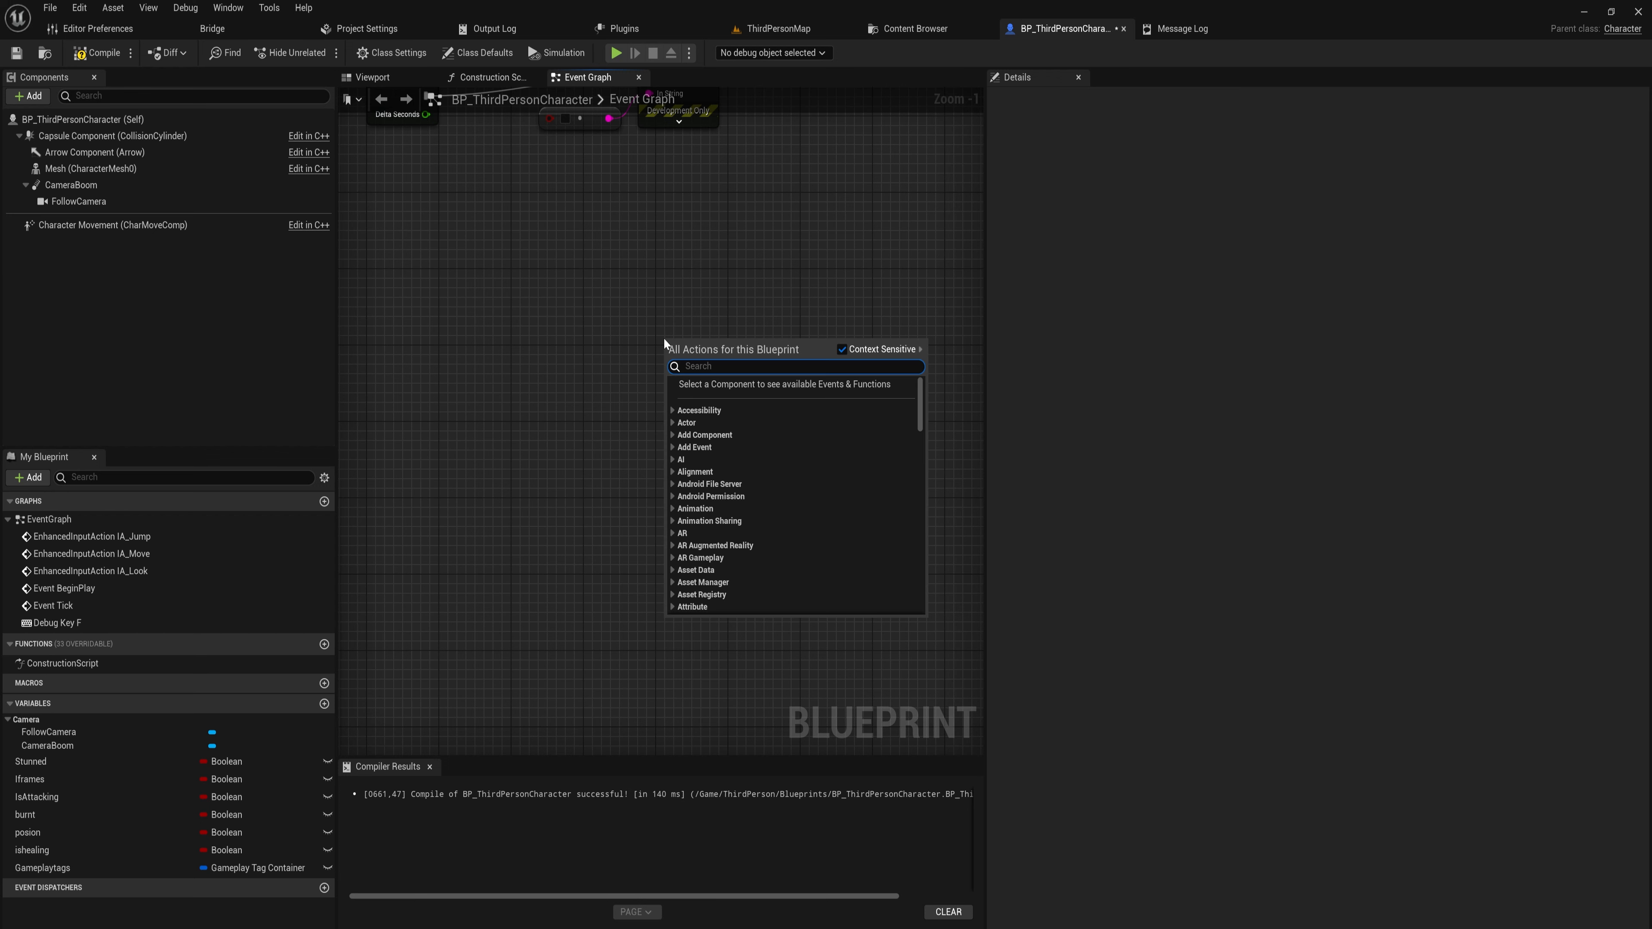
Add a Has Tag node fed by the Gameplaytags container getter
text(has tag)
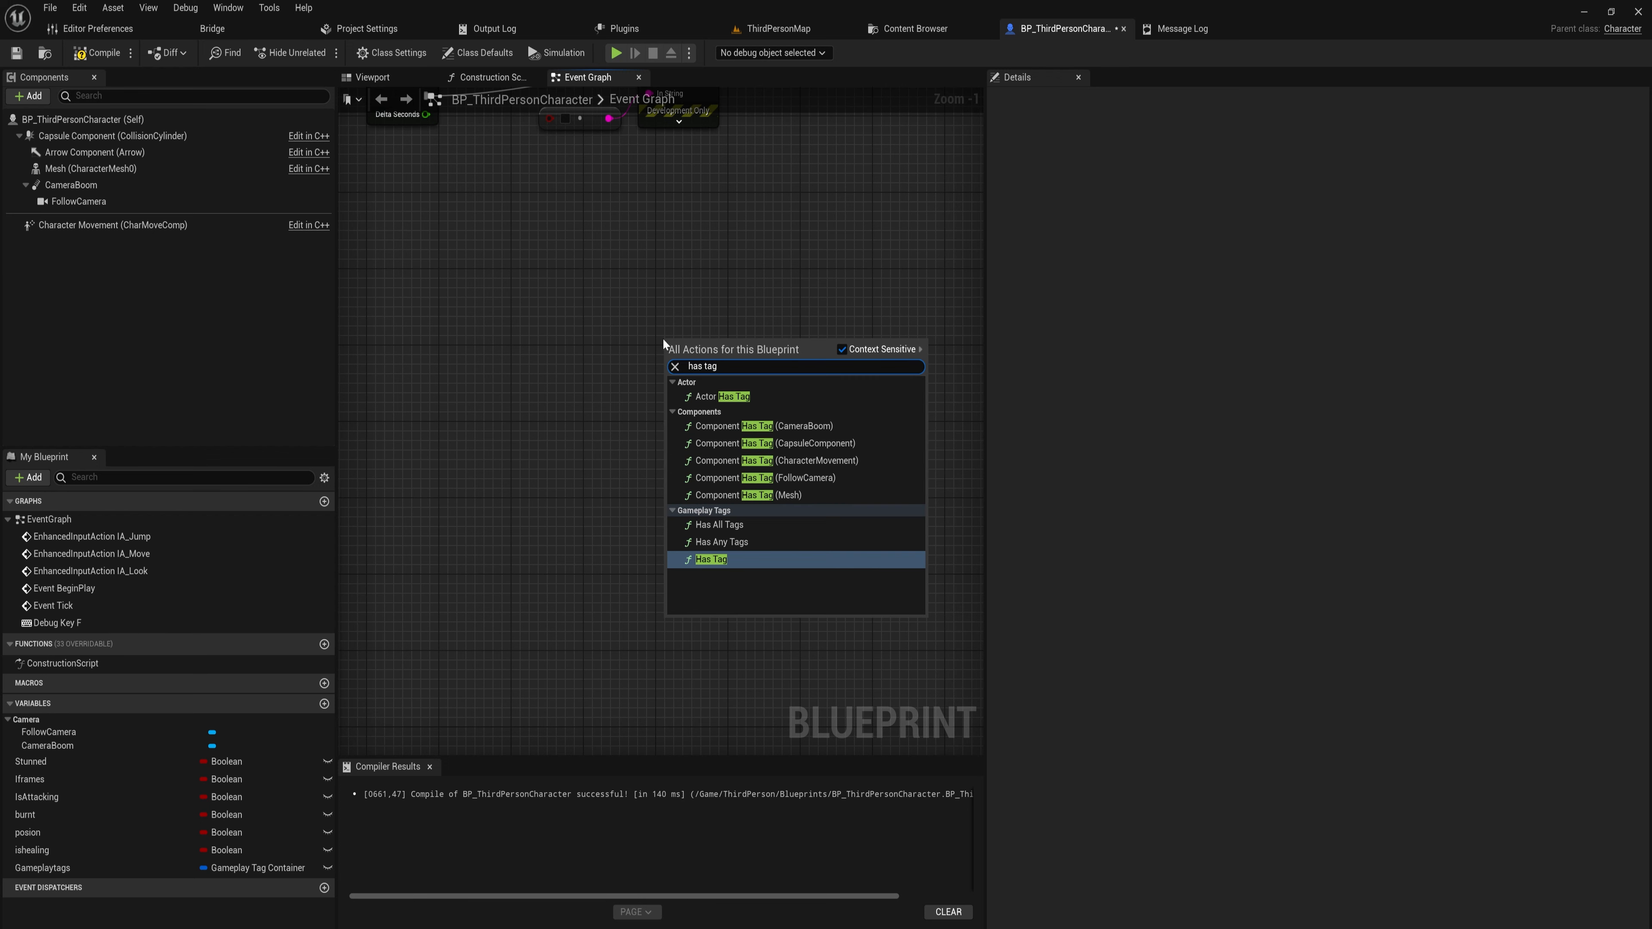
mouse_move(721, 396)
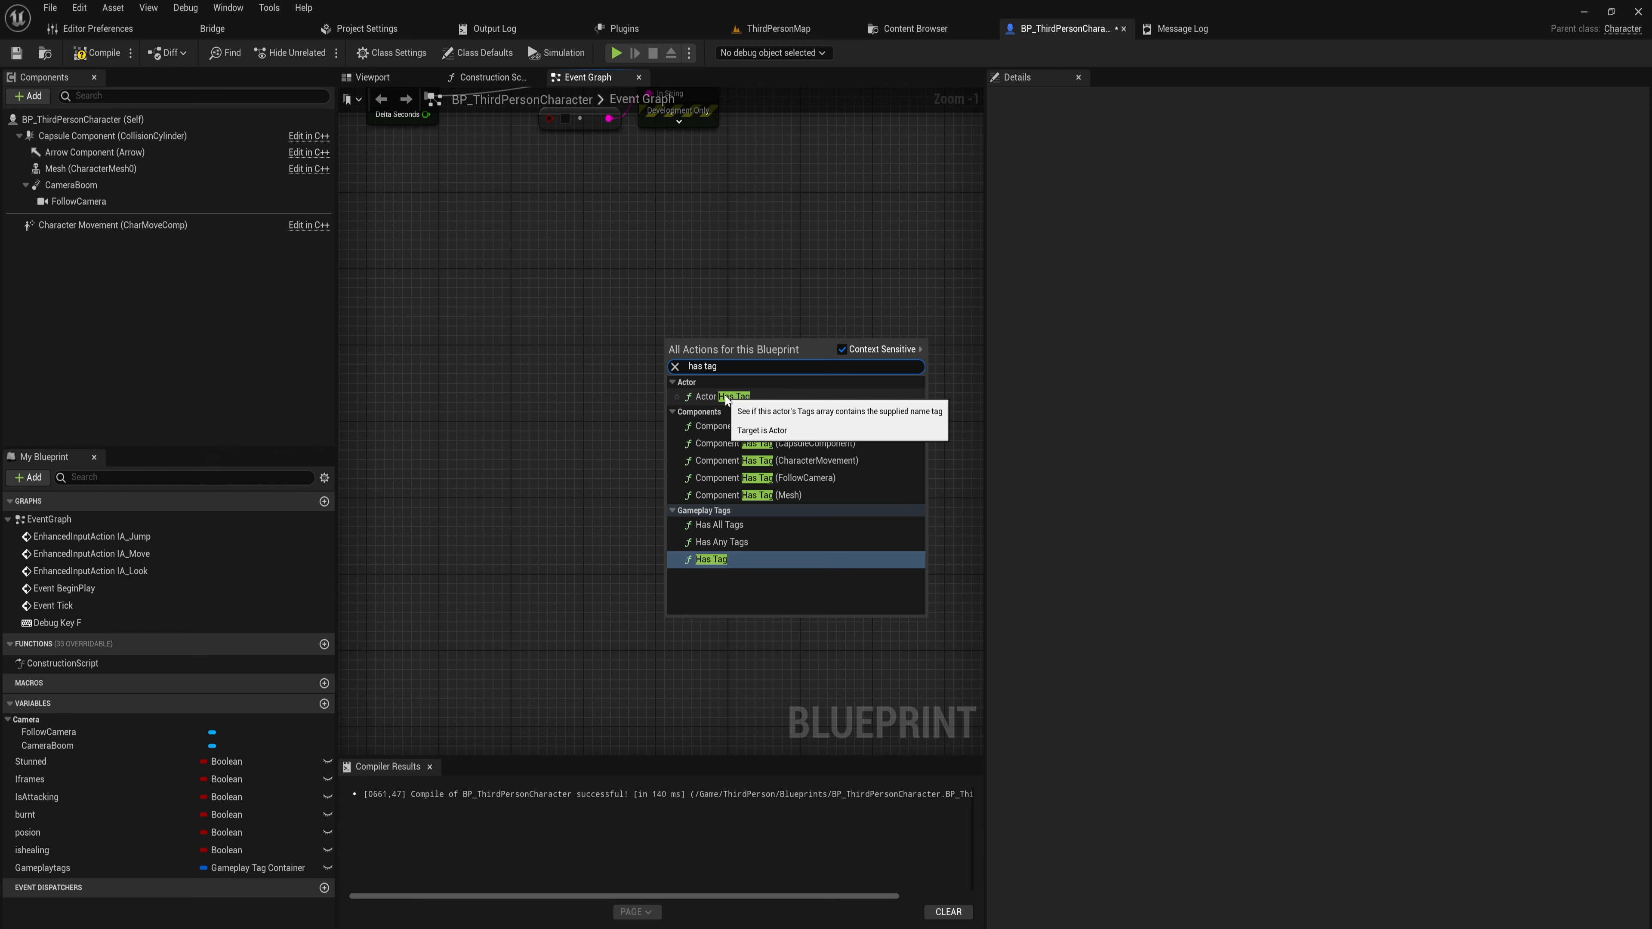
mouse_move(822, 643)
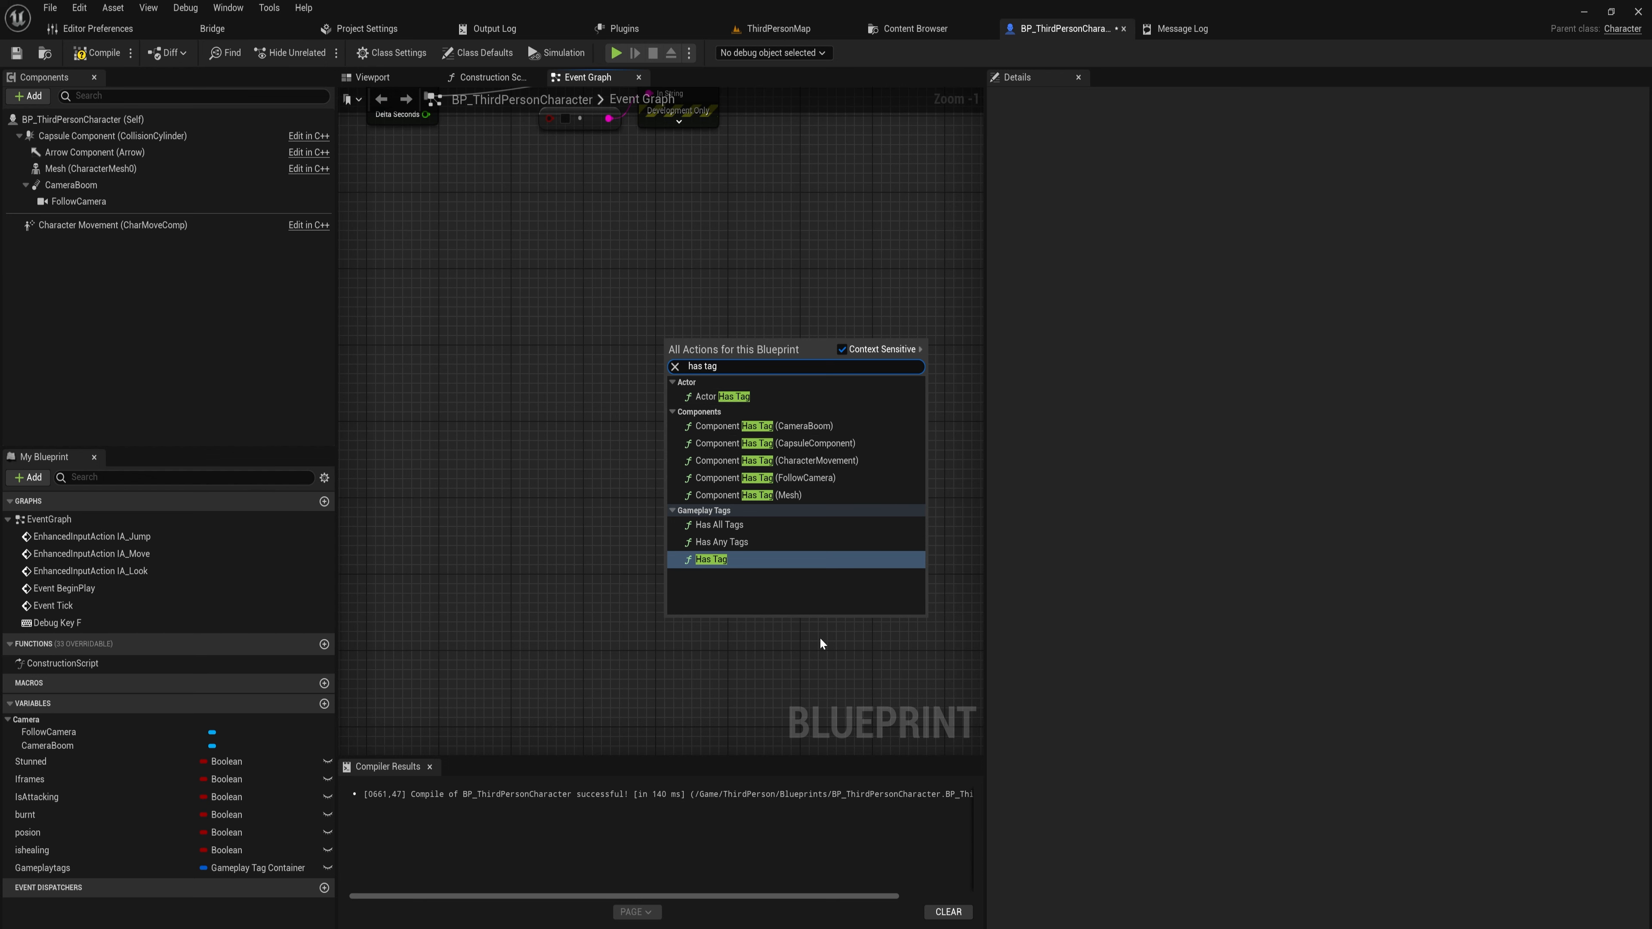
mouse_move(83, 867)
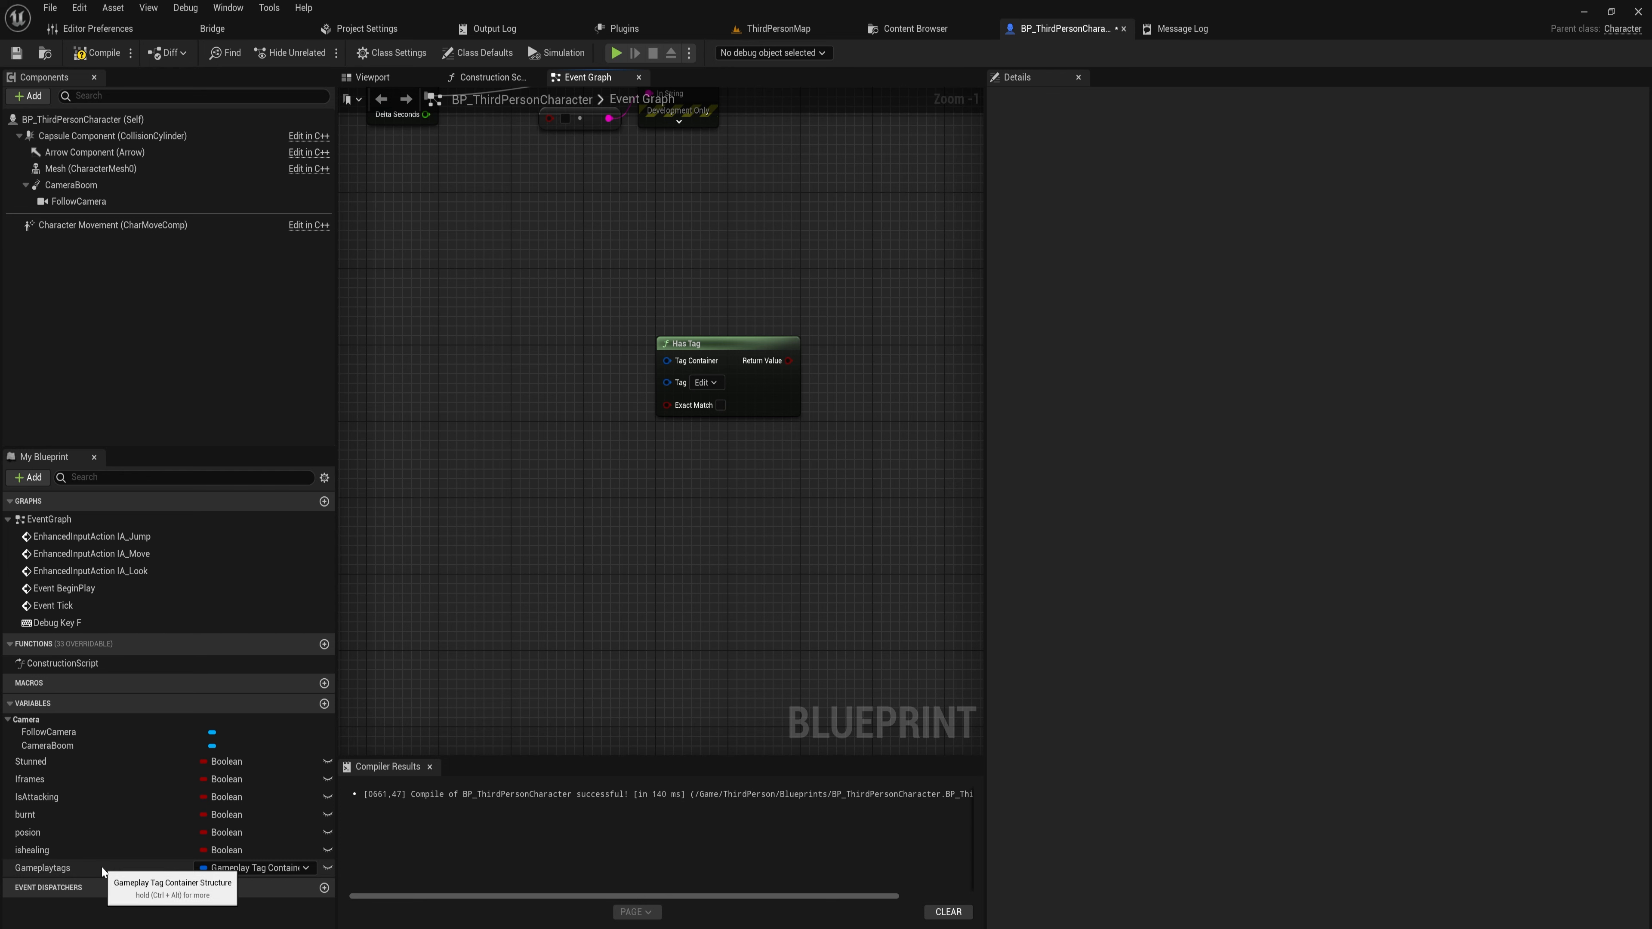
click(43, 867)
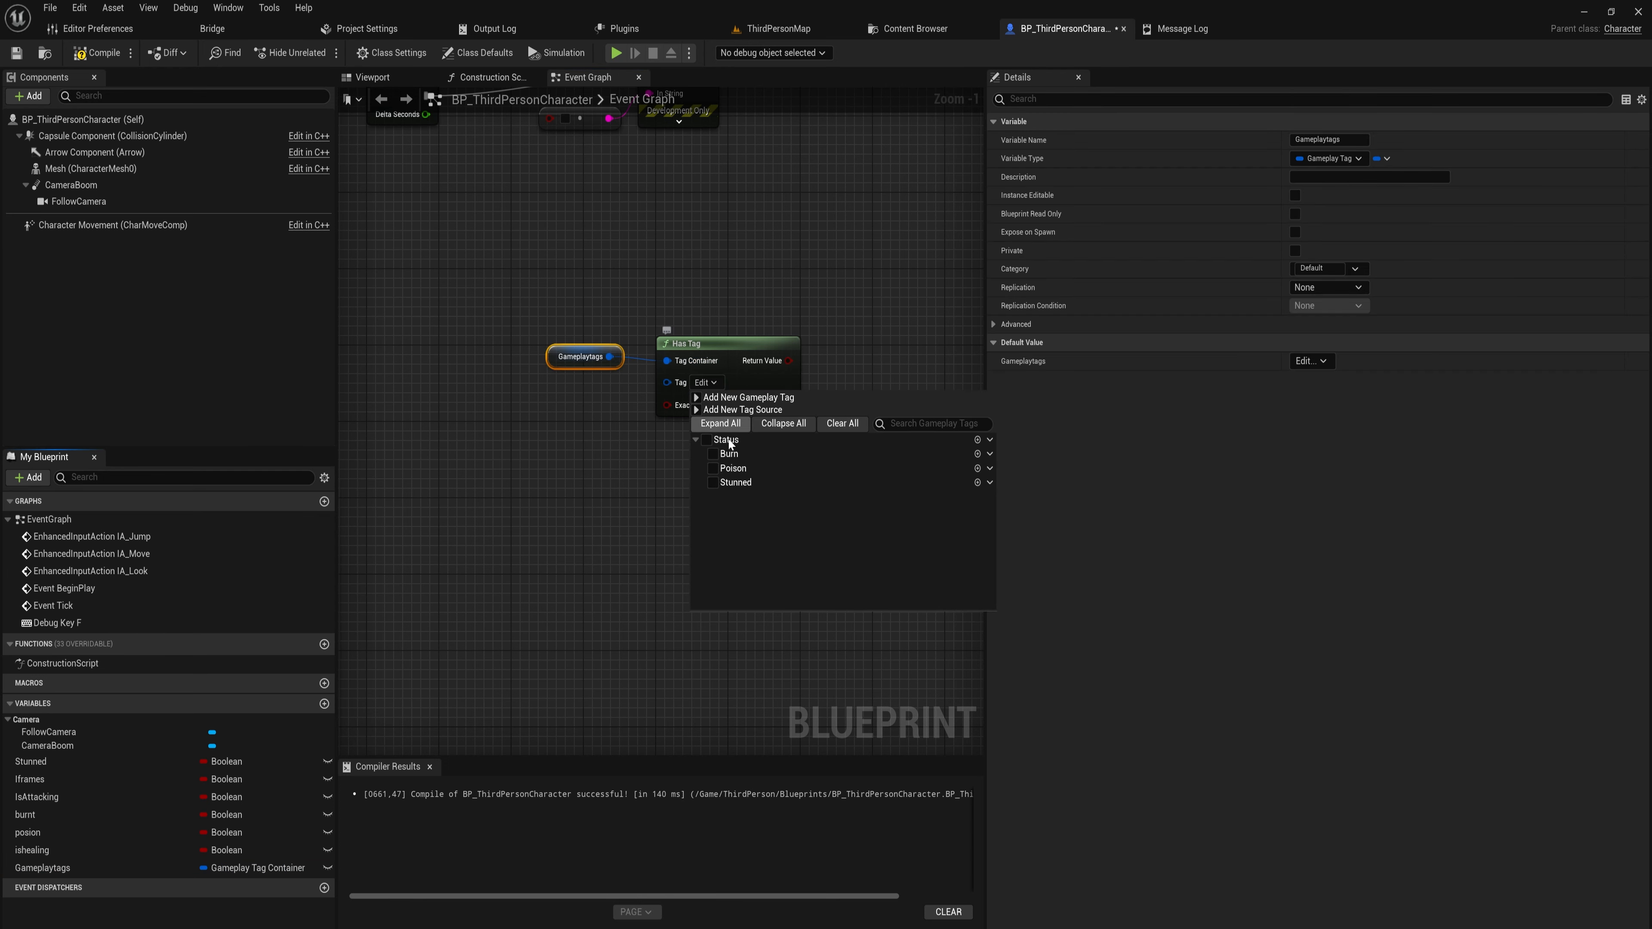
Set the Has Tag node to check Status.Stunned and reopen the Add New Gameplay Tag form
click(713, 483)
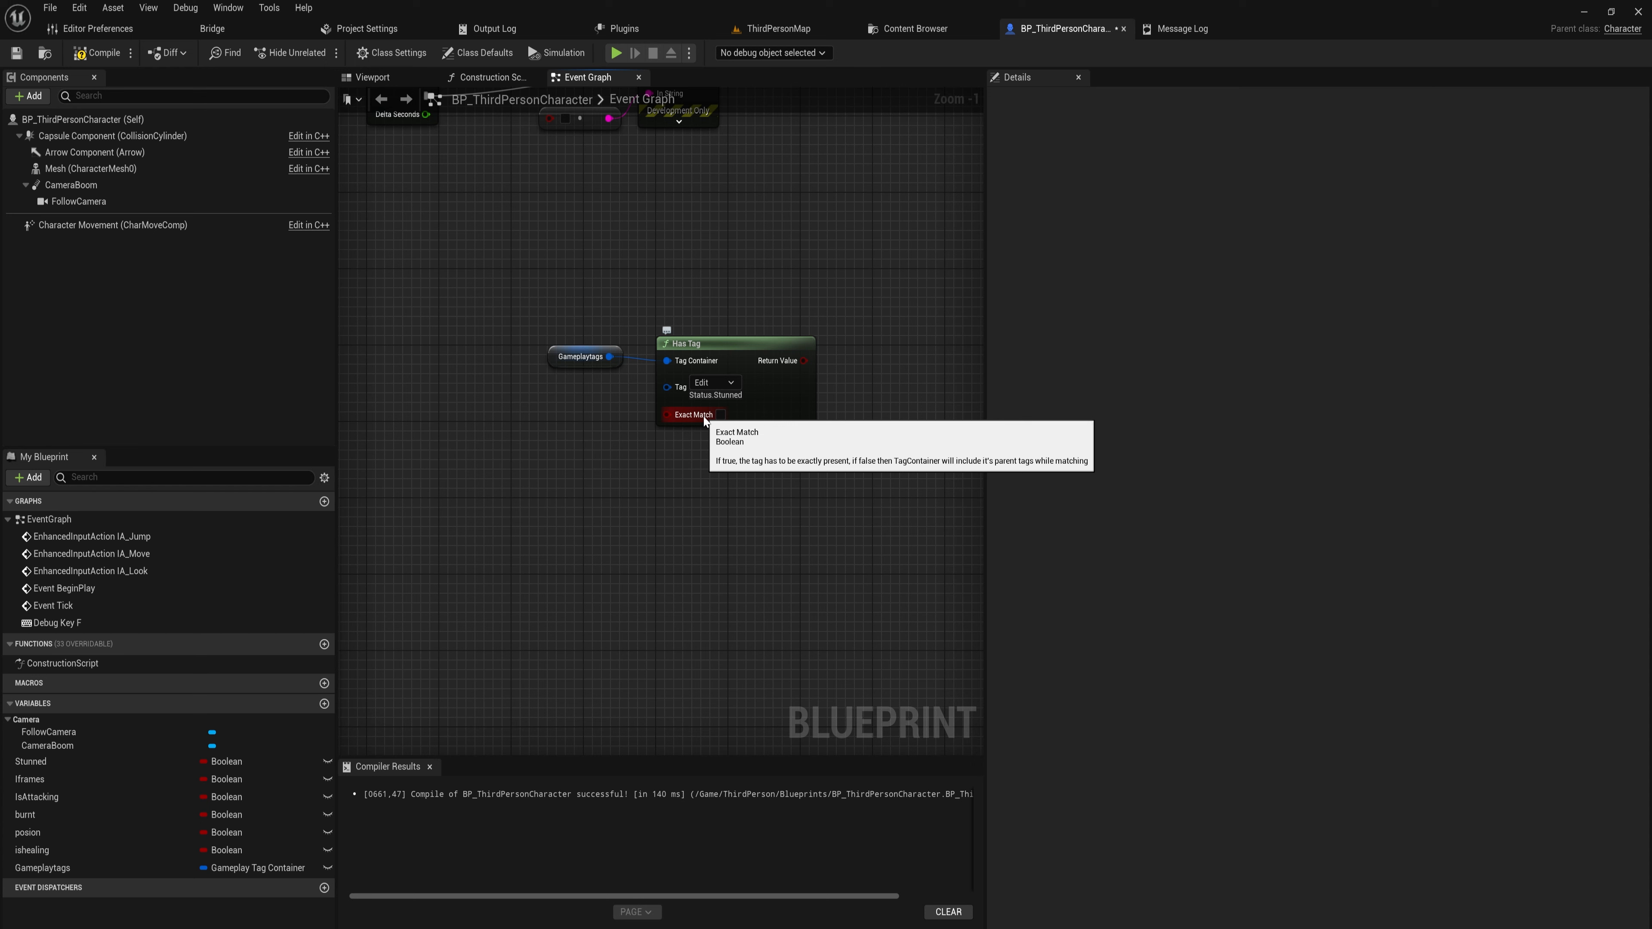
mouse_move(723, 423)
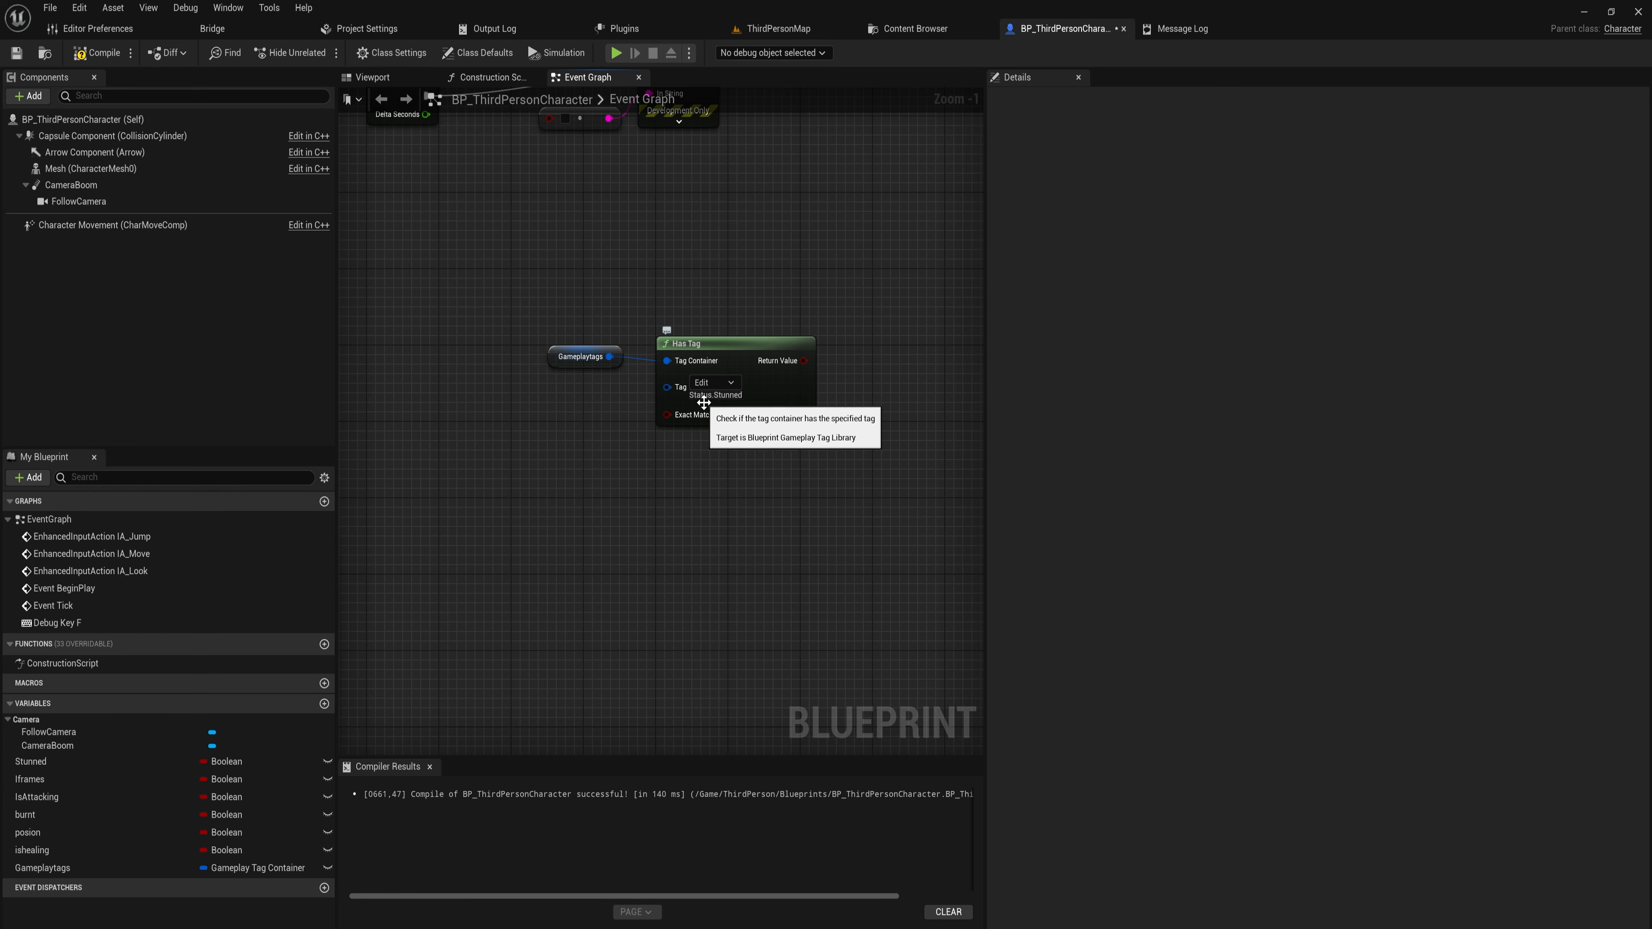
mouse_move(745, 408)
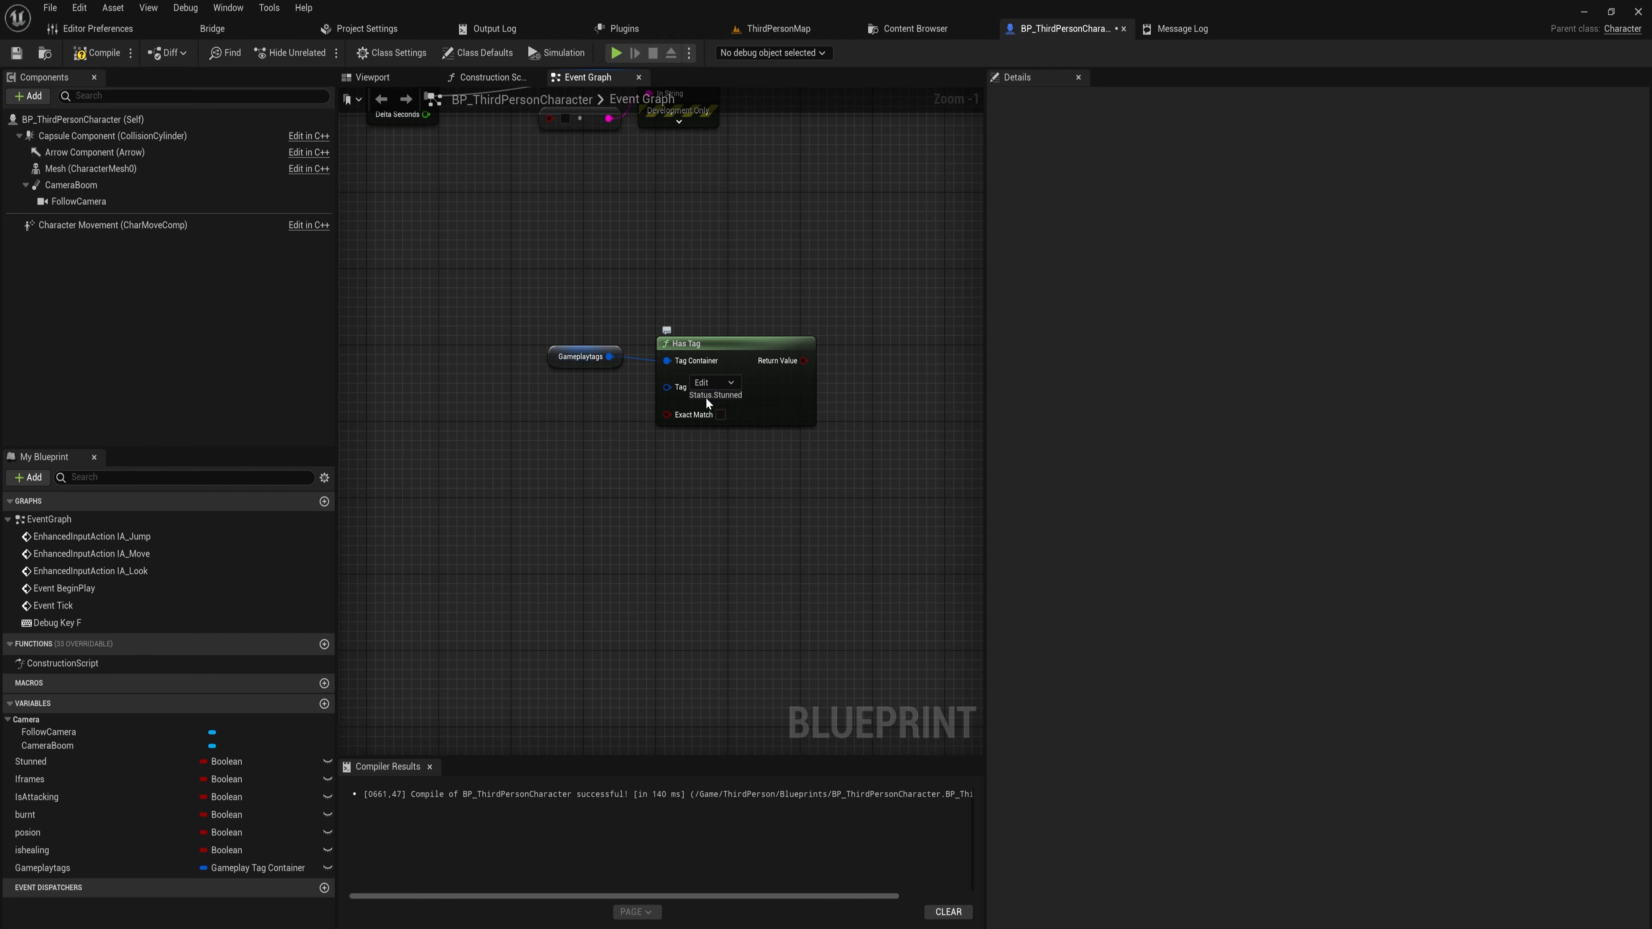
click(714, 381)
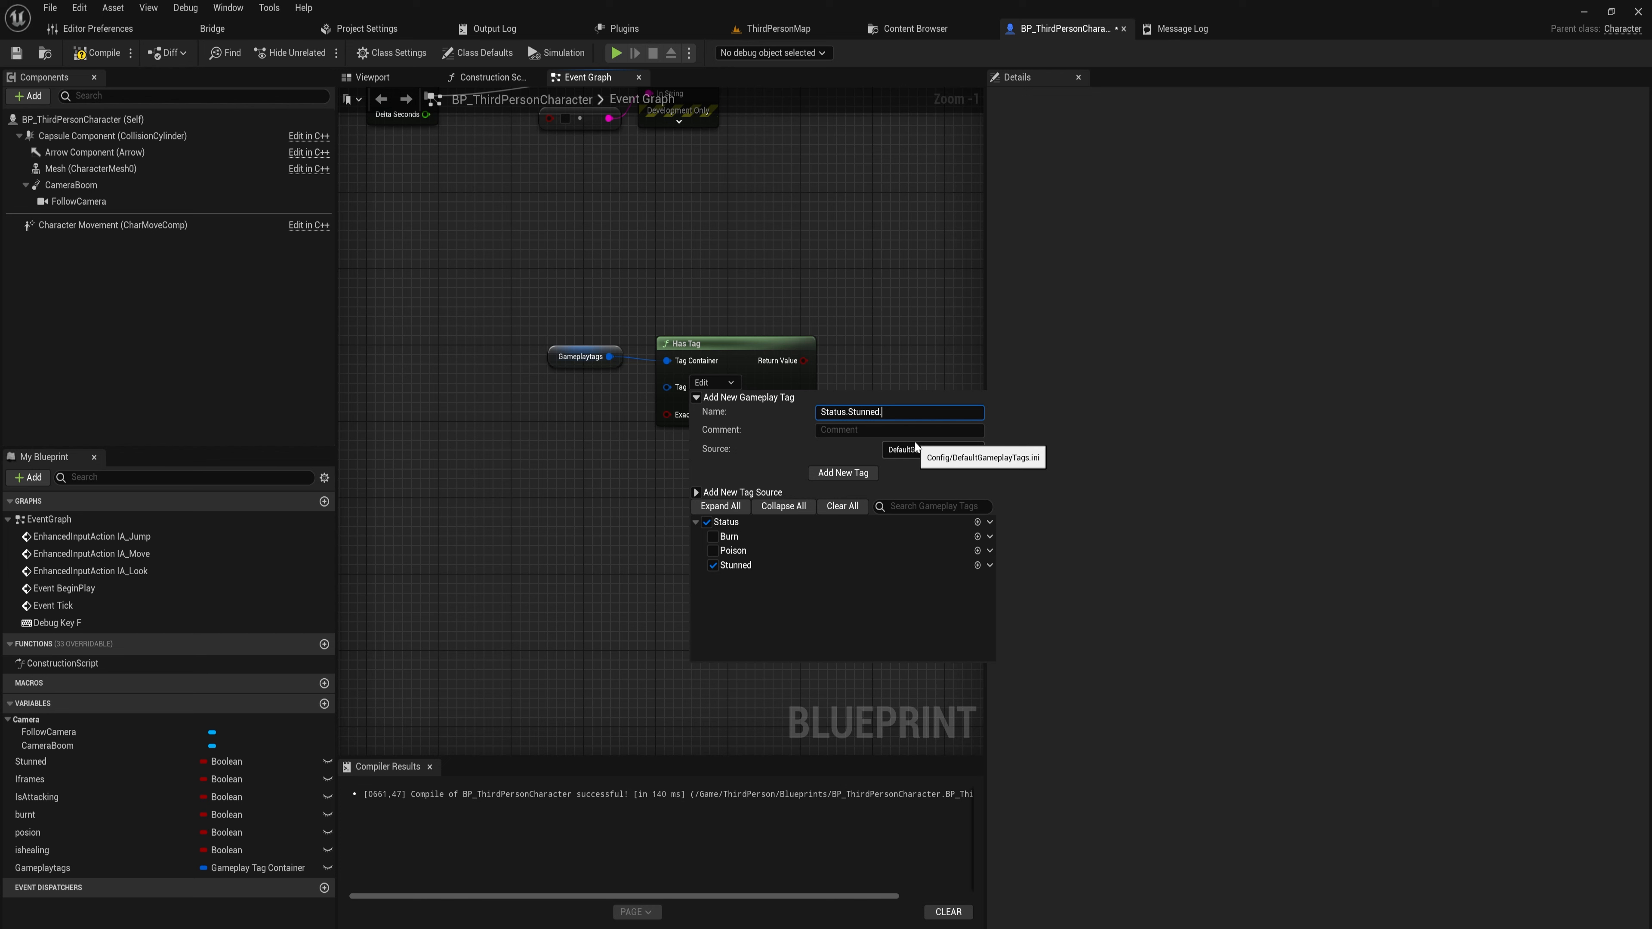
Add child tags Status.Stunned.hammer and Status.Stunned.BeingStupic beneath Stunned
text(.hammer)
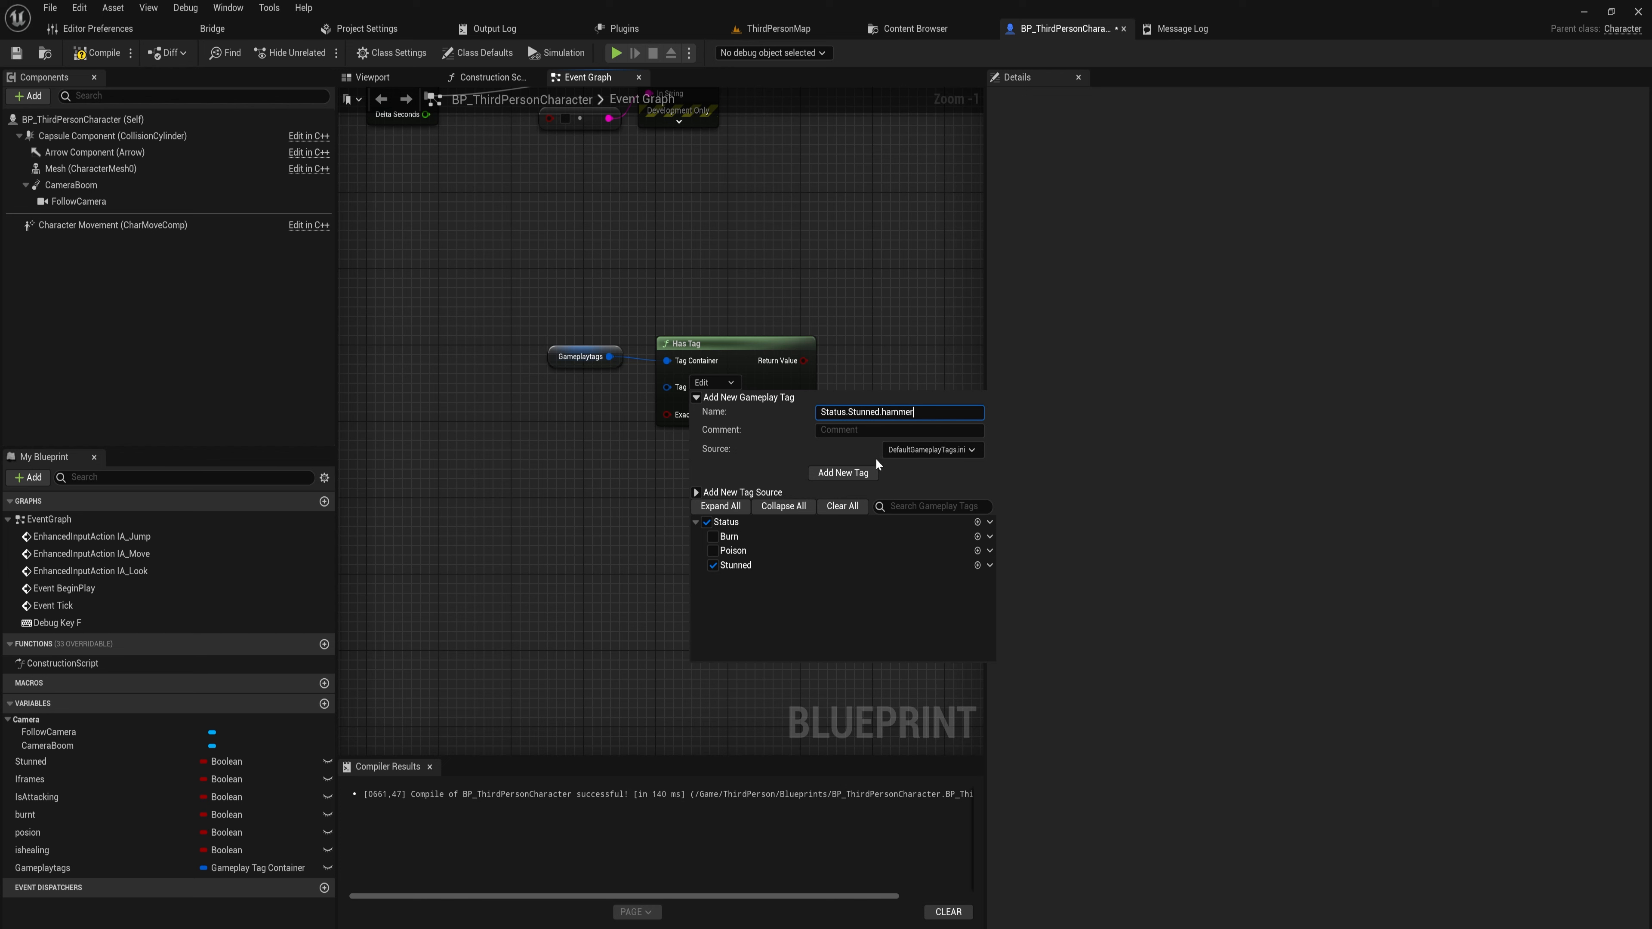
click(841, 472)
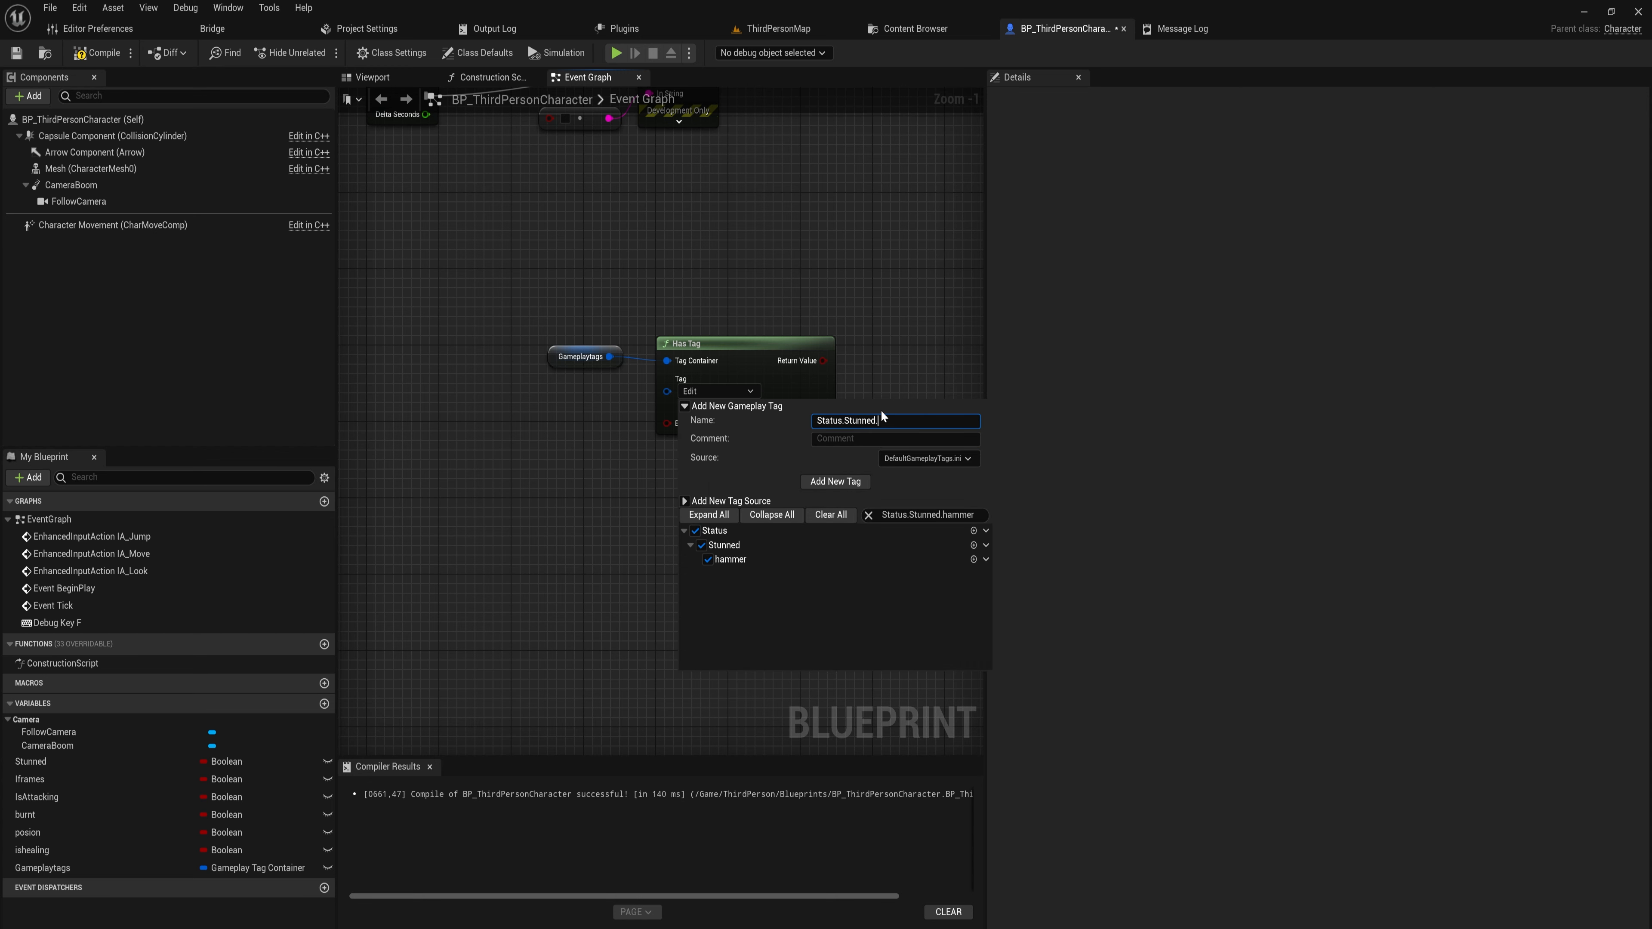
text(BeingStu)
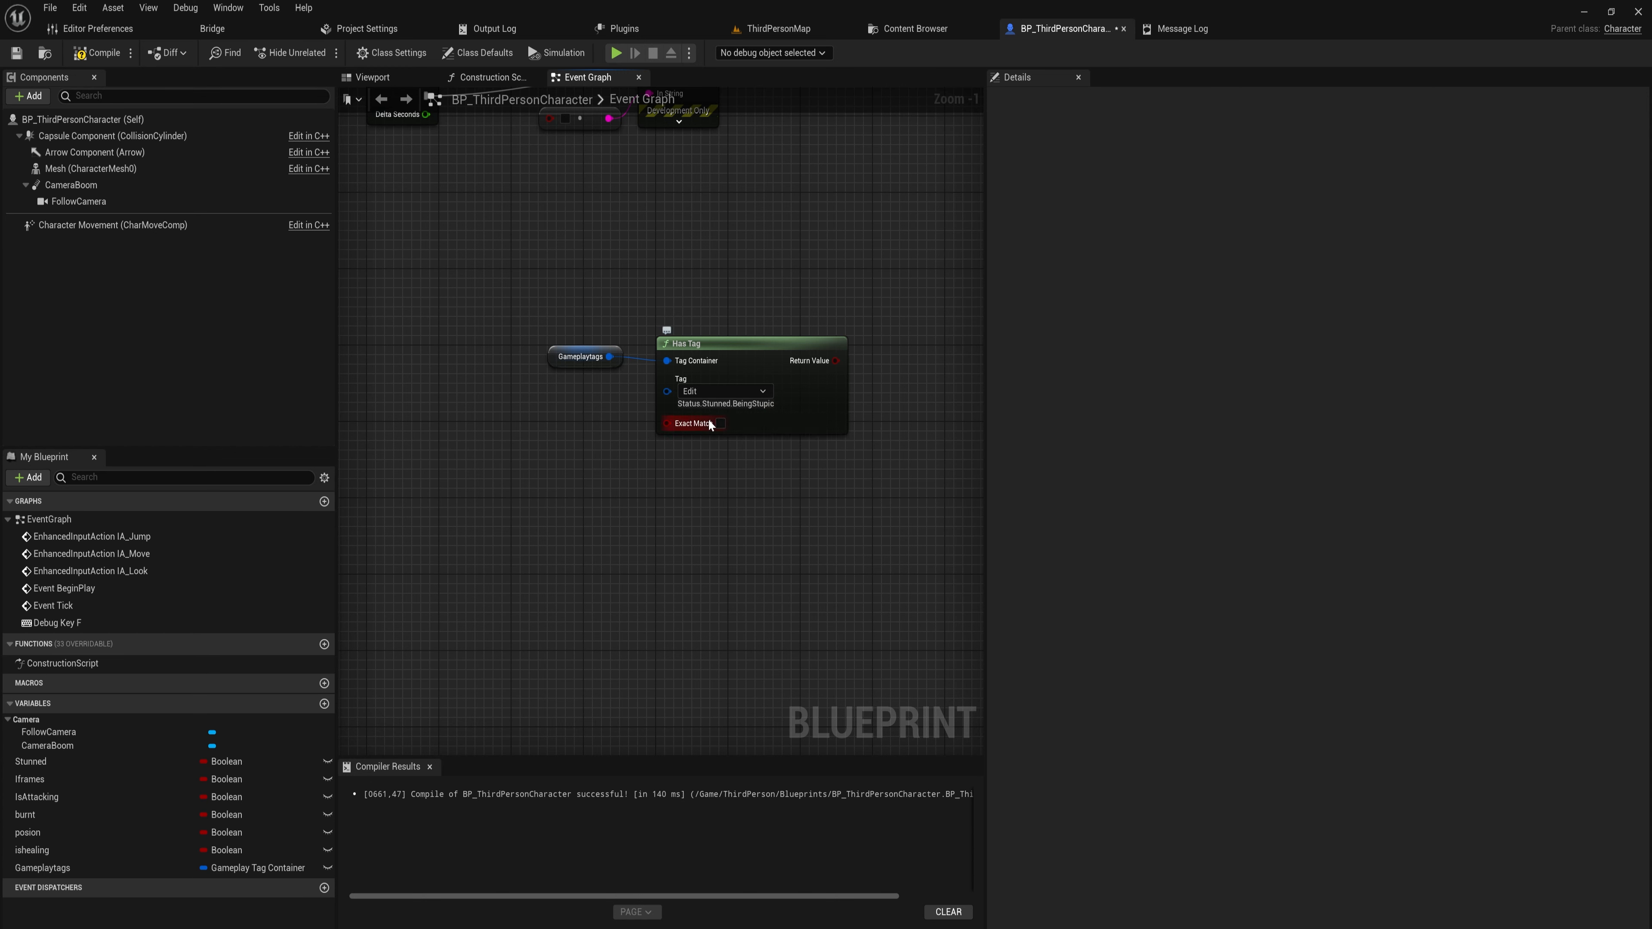
click(724, 391)
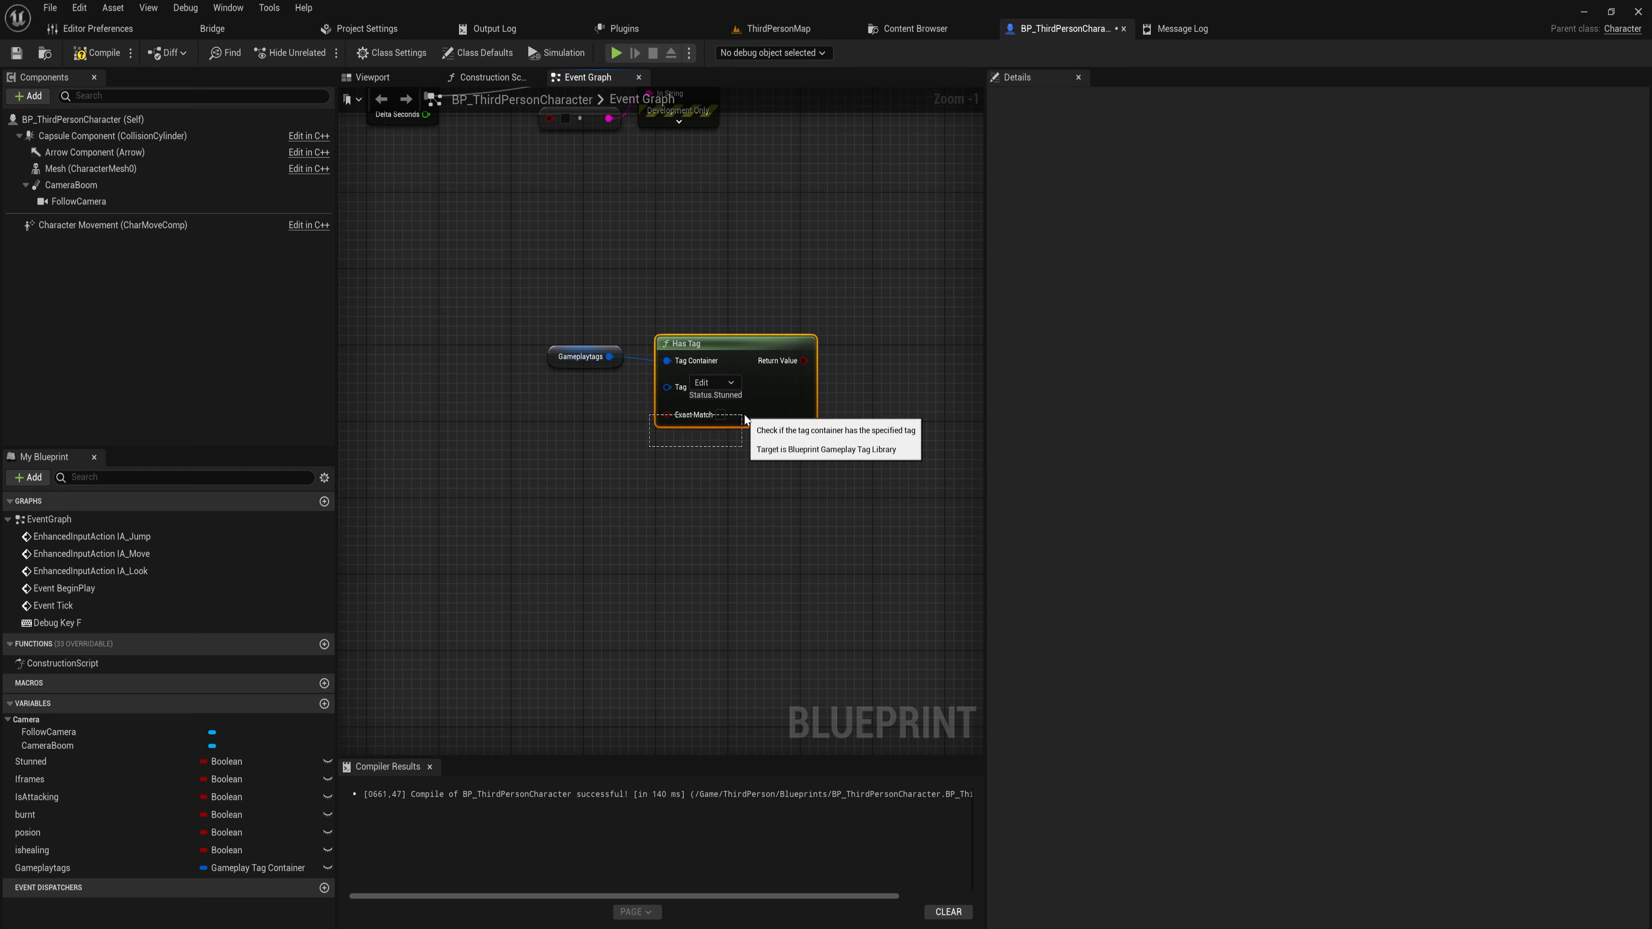
mouse_move(732, 417)
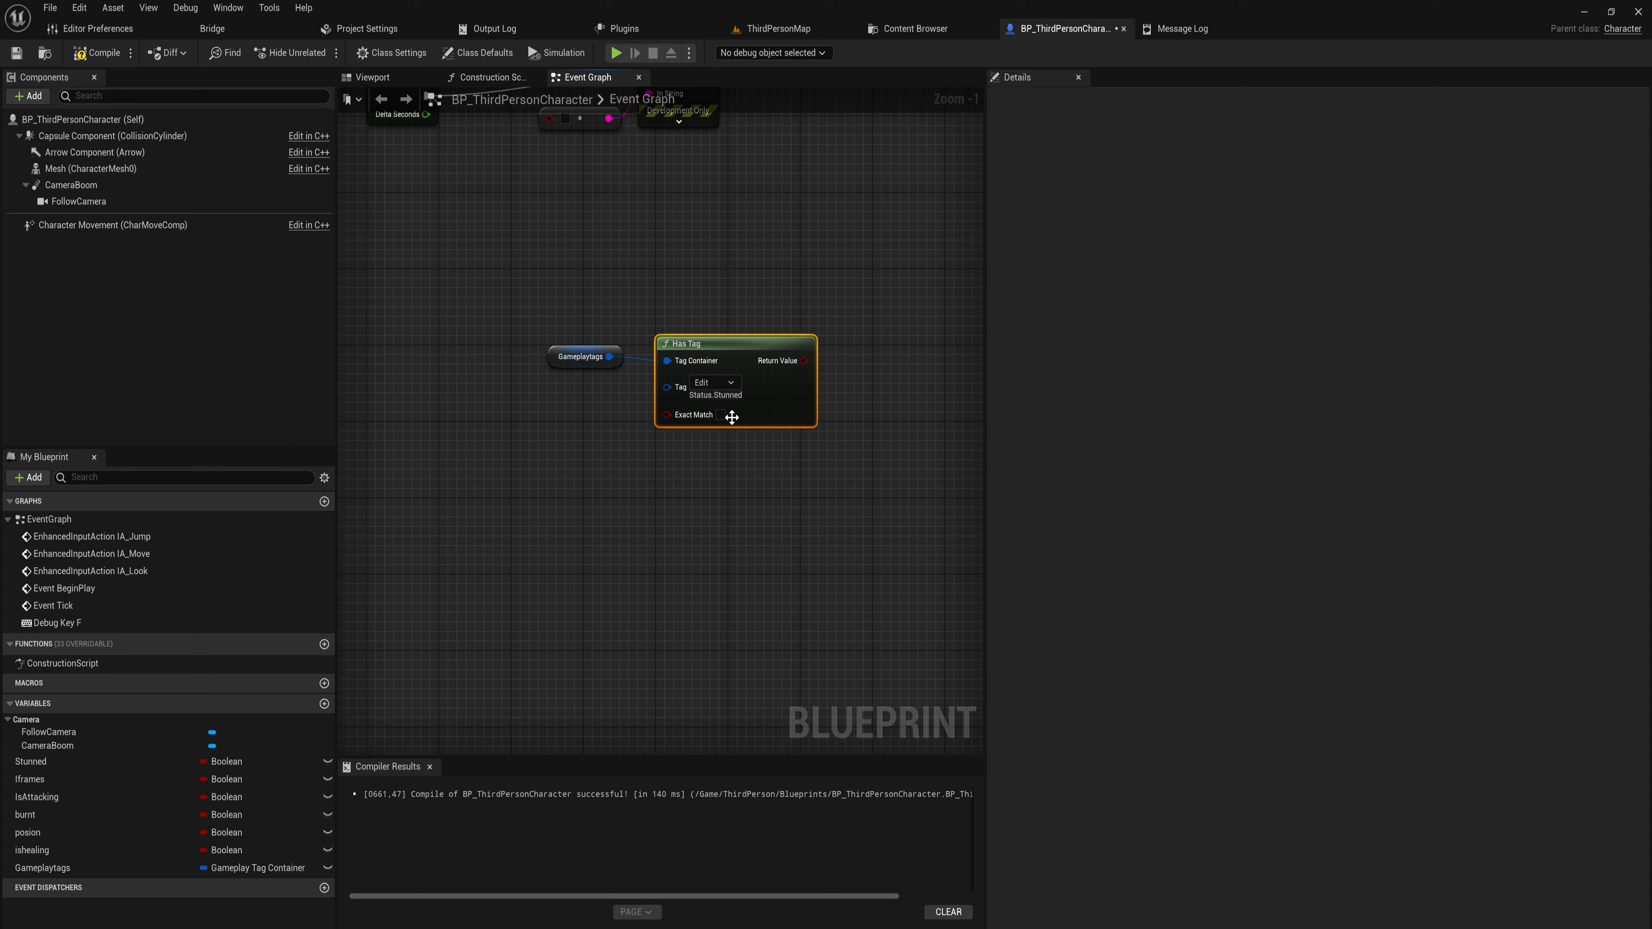
mouse_move(693, 414)
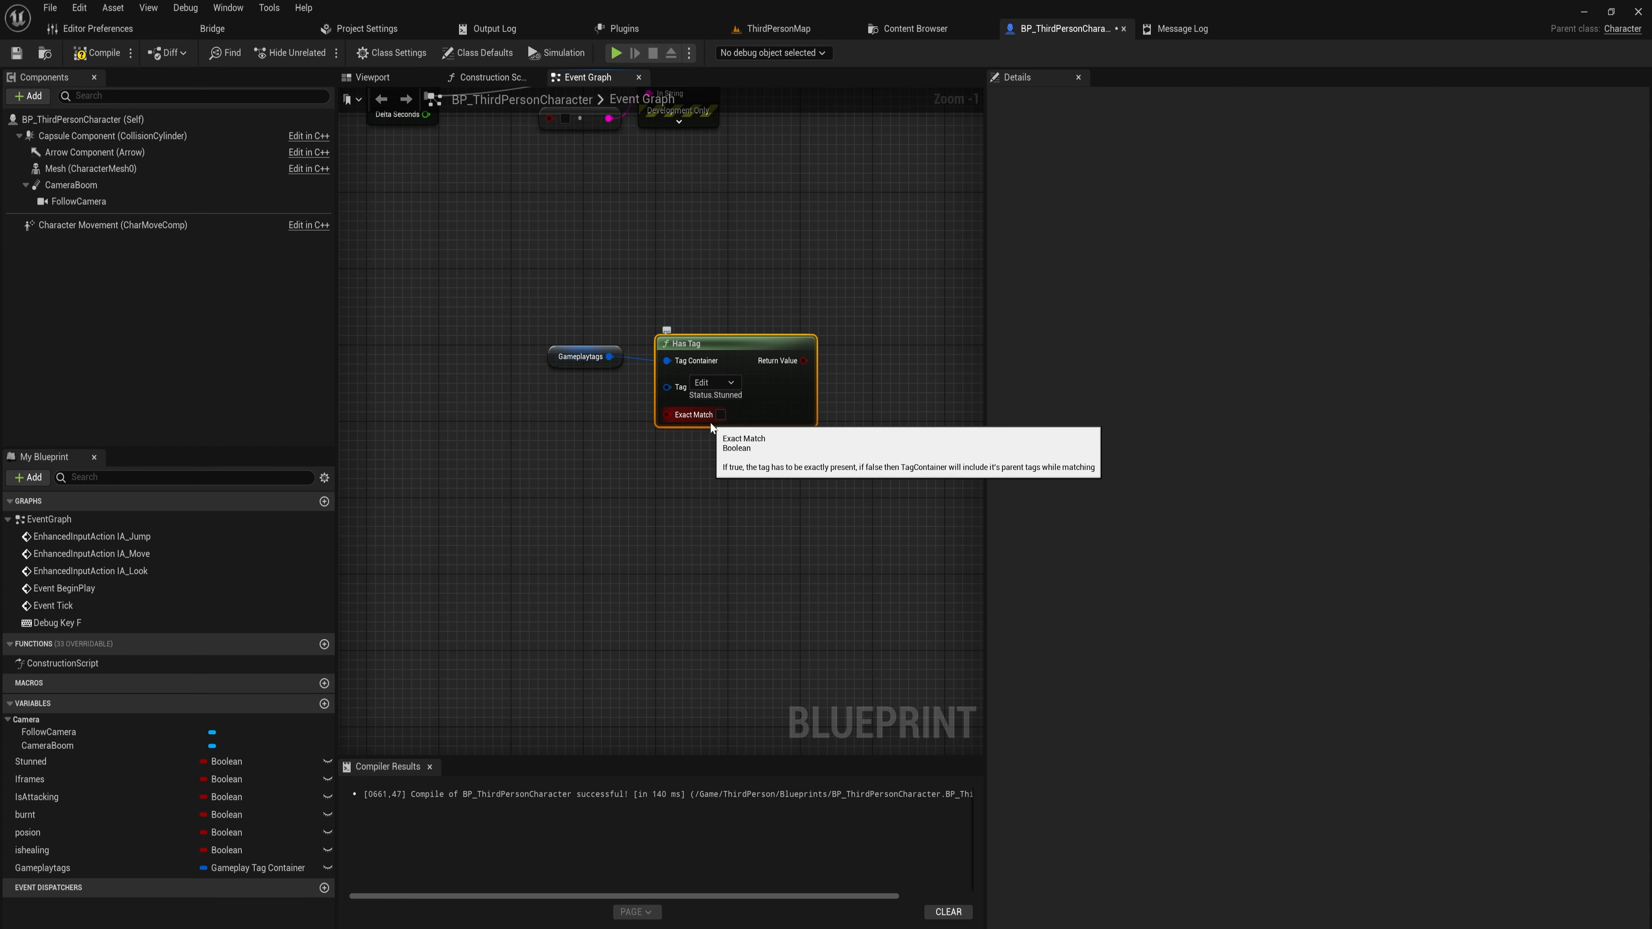
click(714, 381)
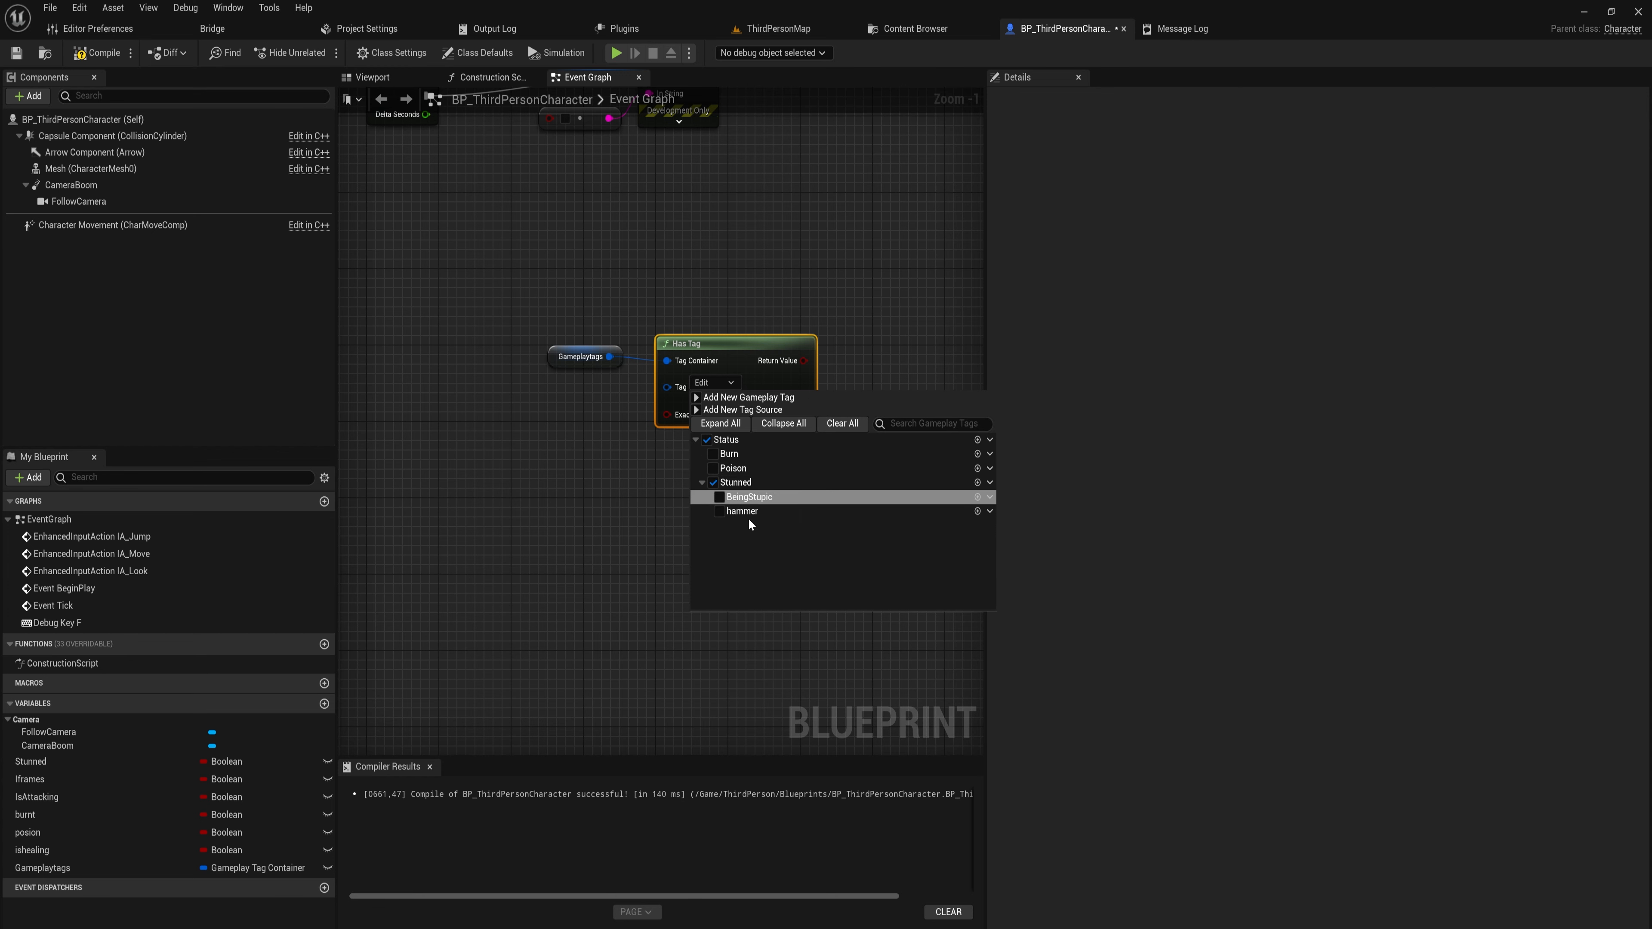
click(734, 482)
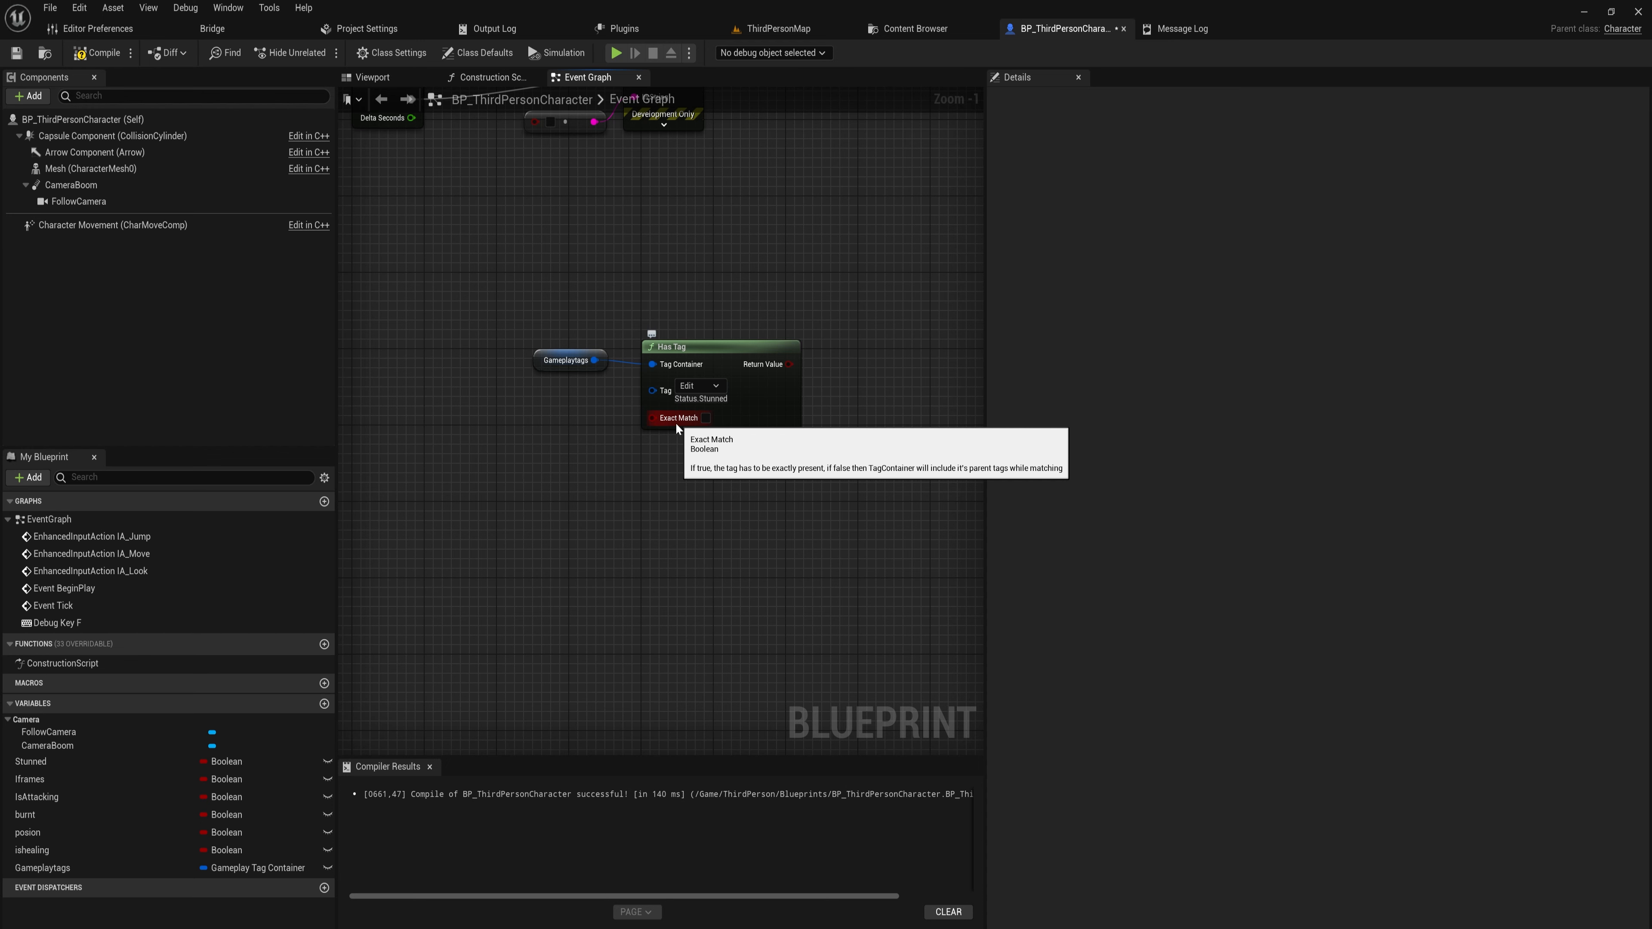
click(704, 418)
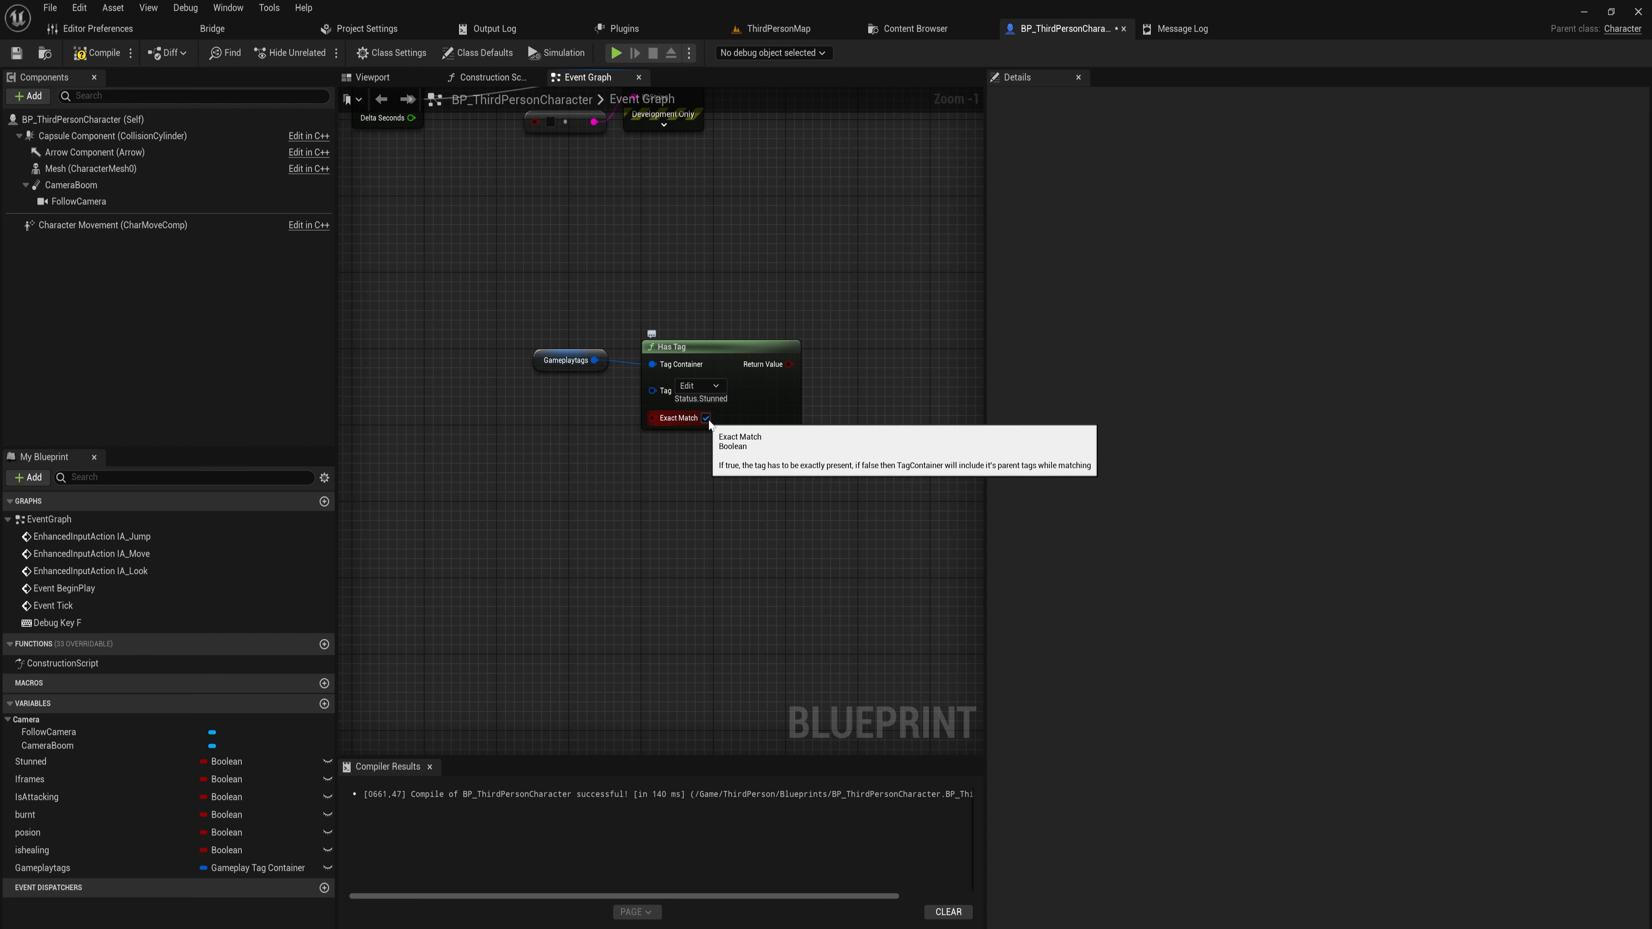
click(698, 386)
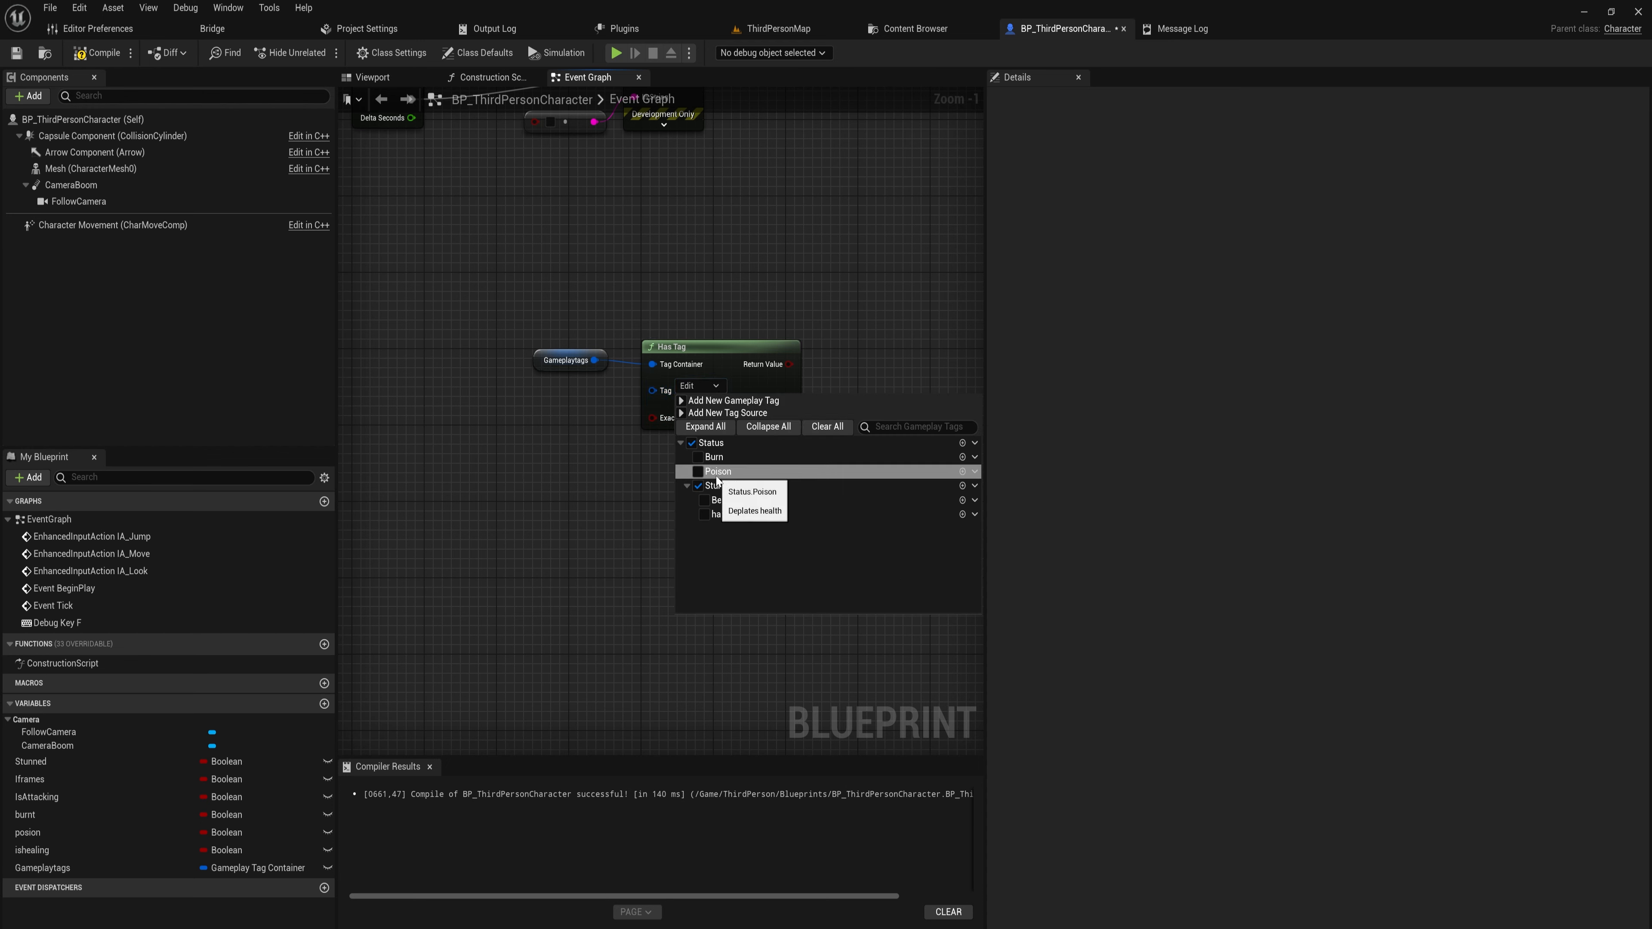
click(698, 485)
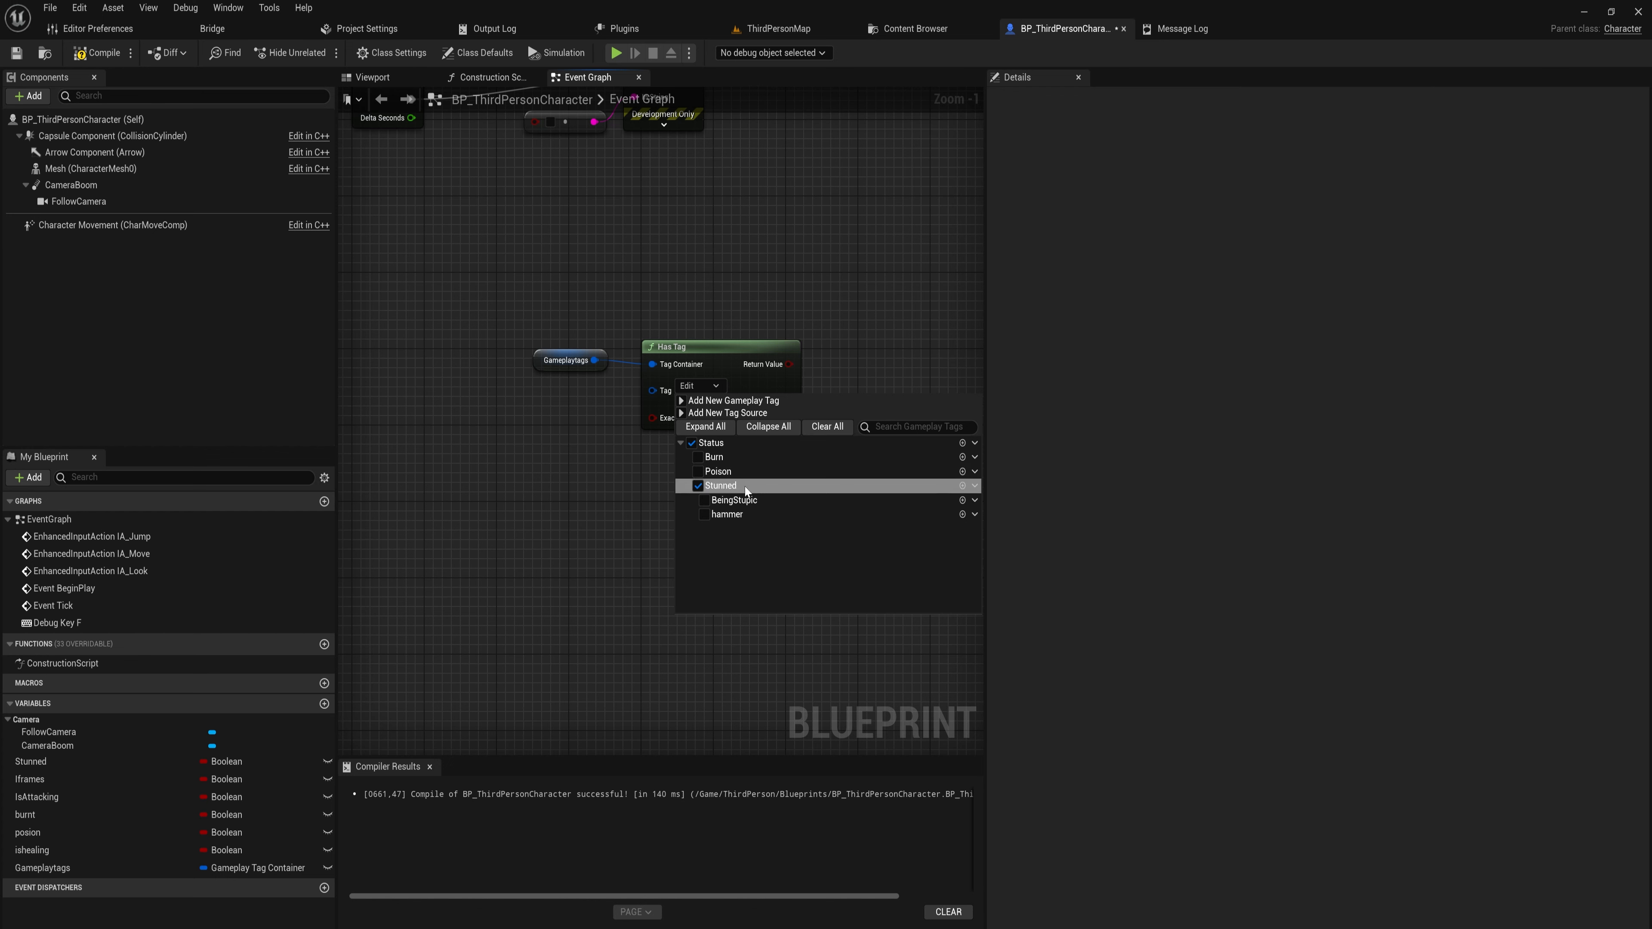
click(687, 486)
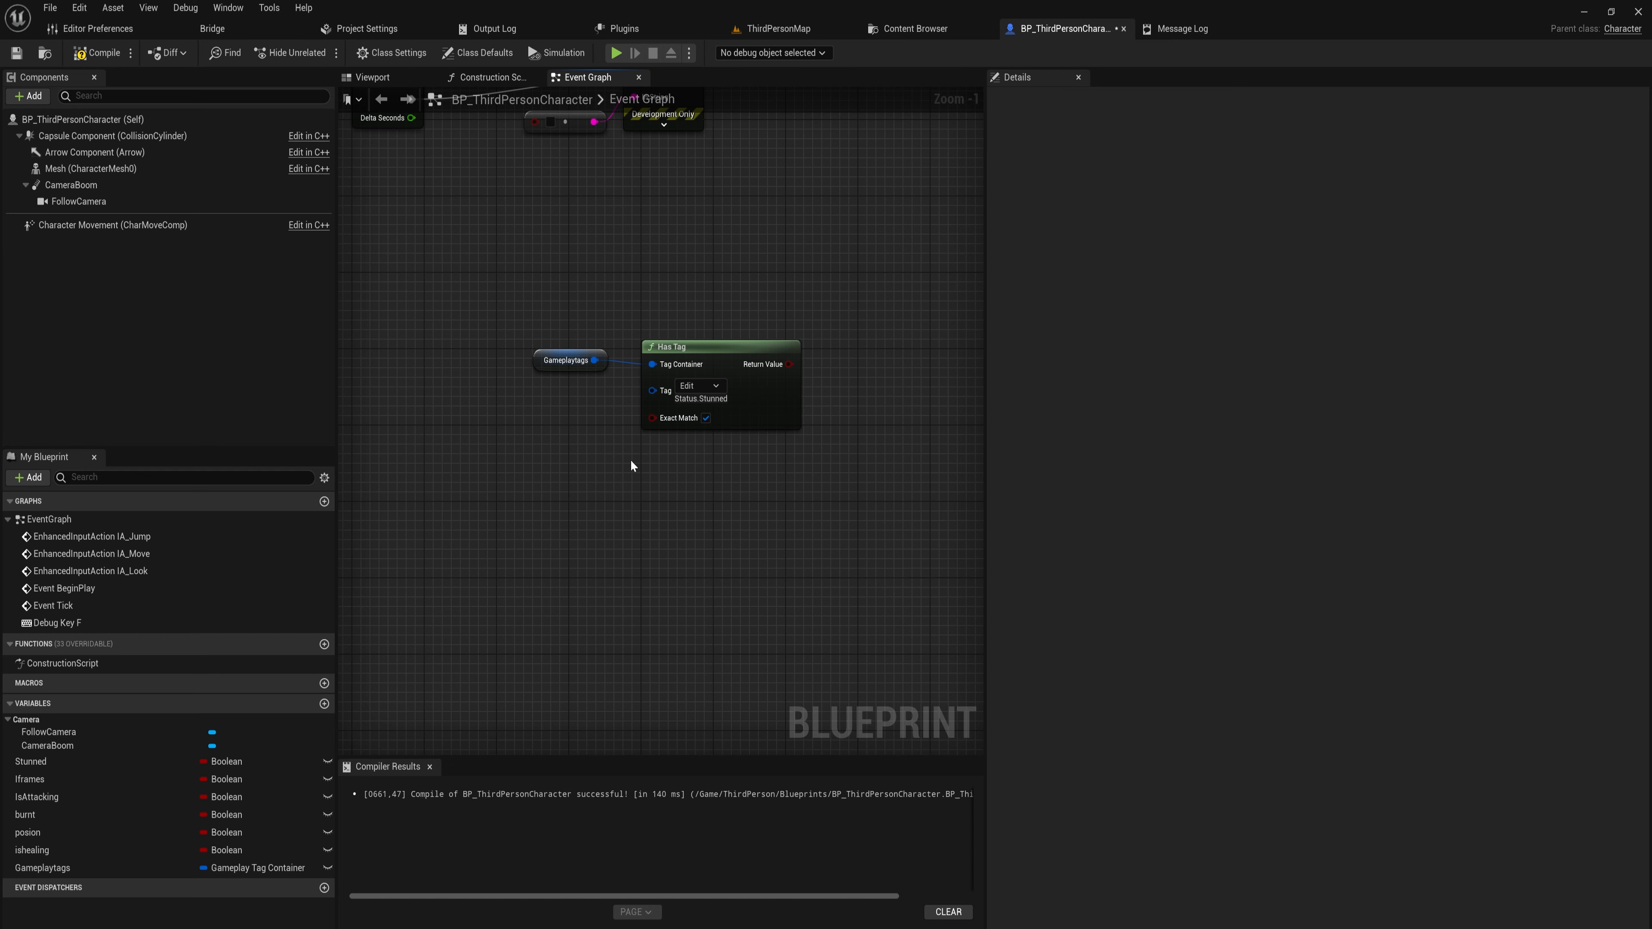
mouse_move(705, 417)
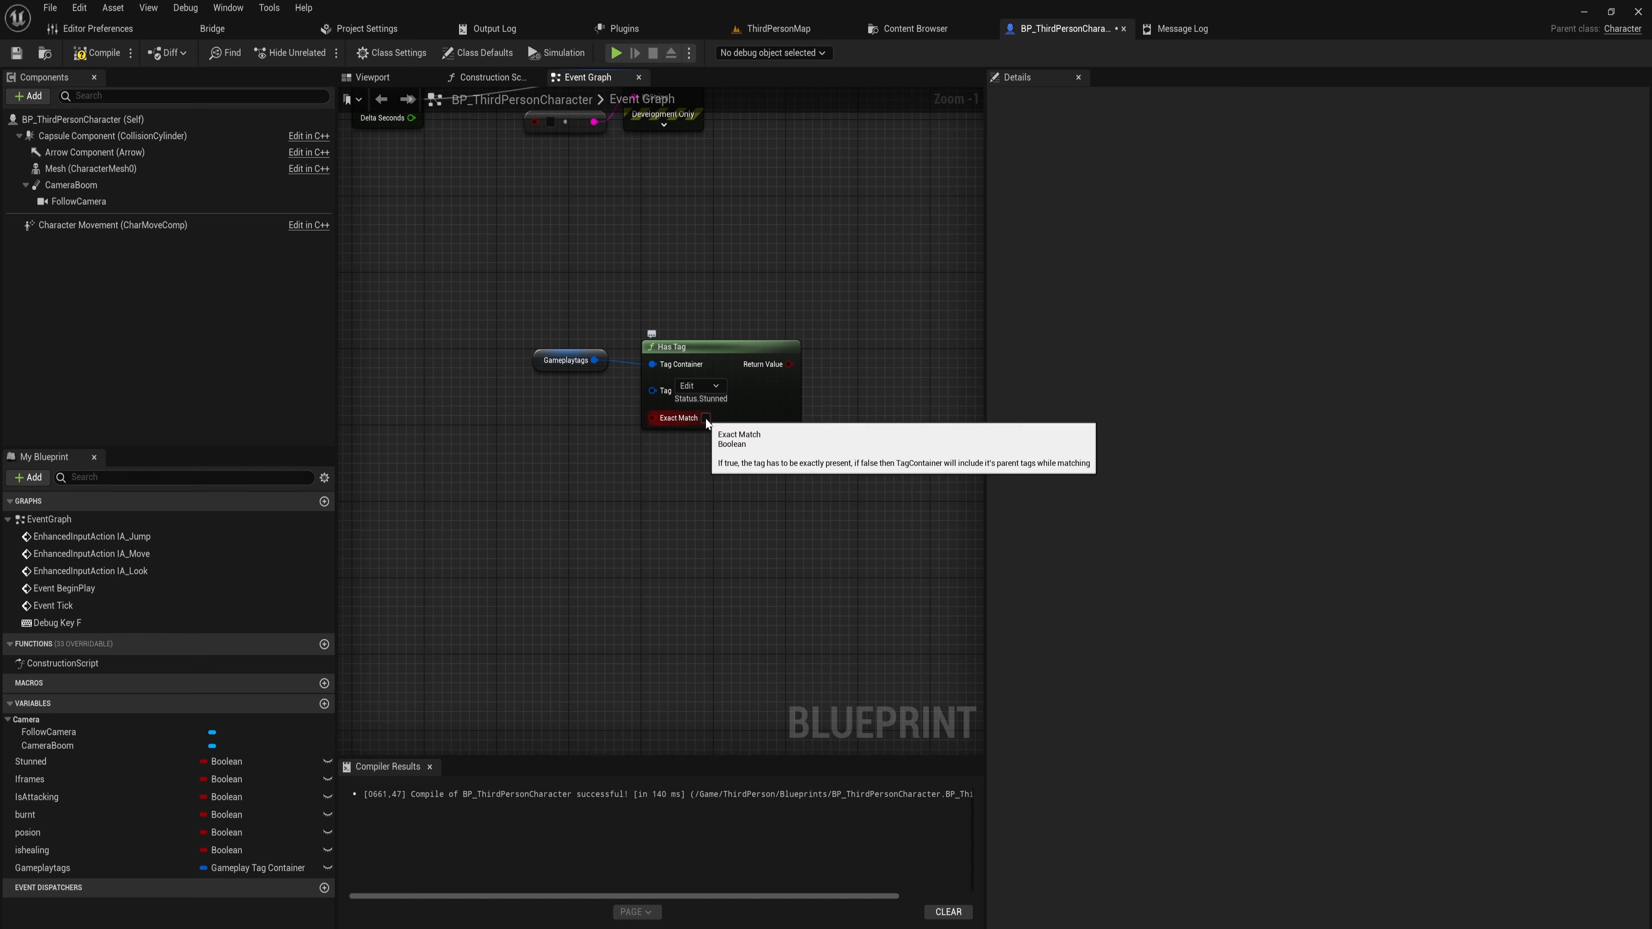
mouse_move(722, 466)
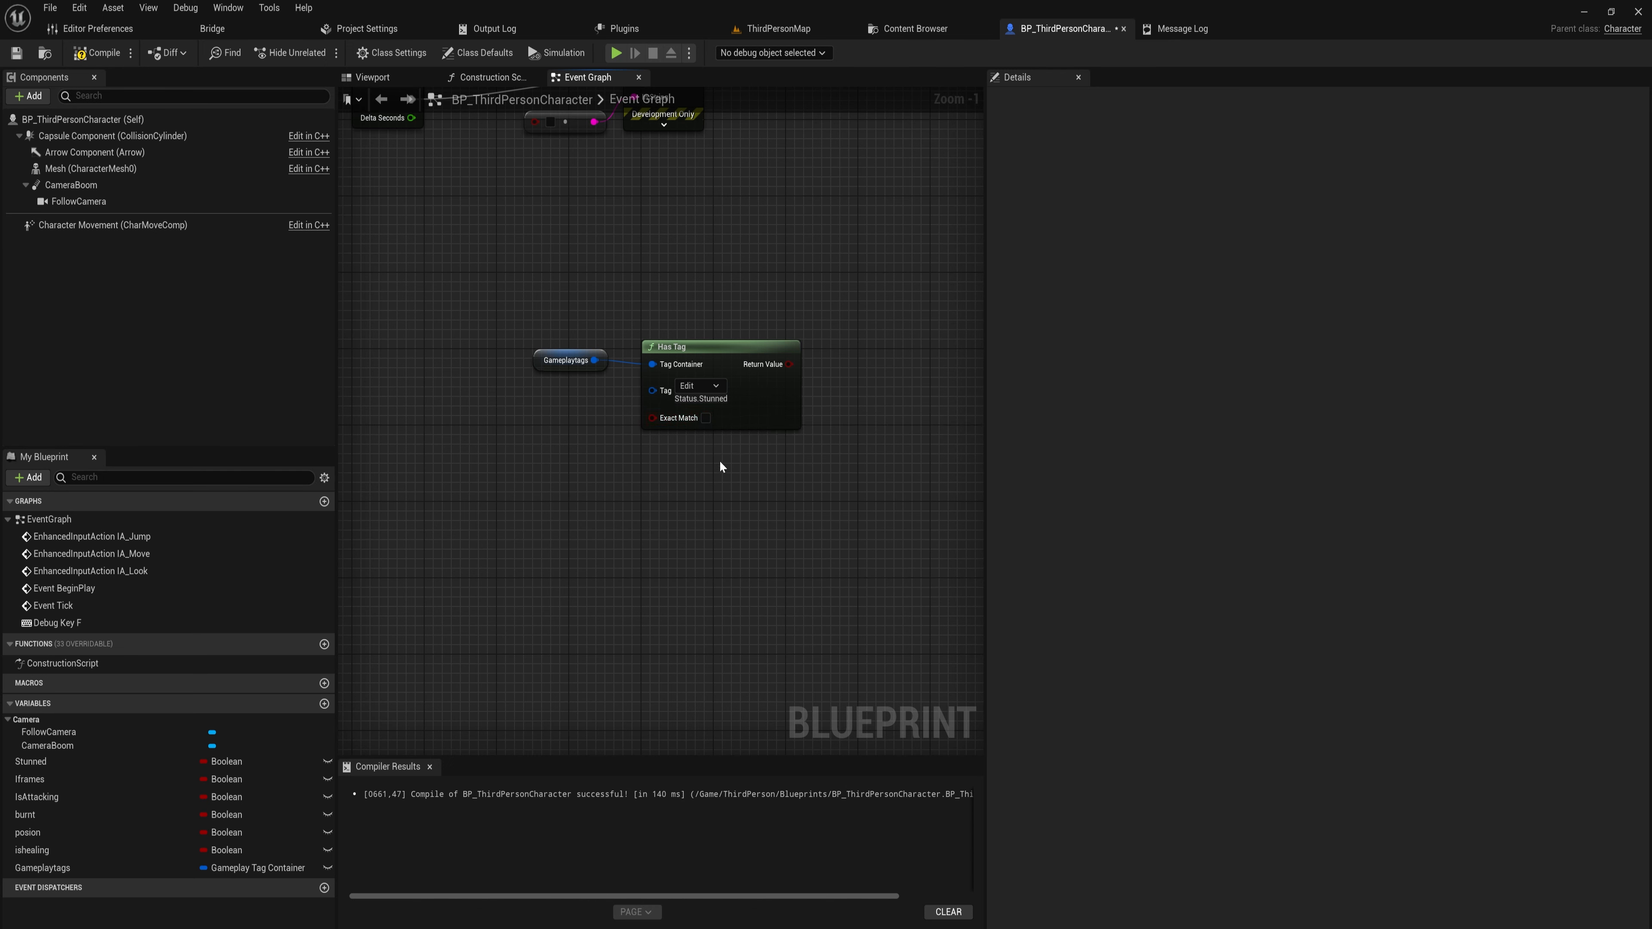
click(715, 386)
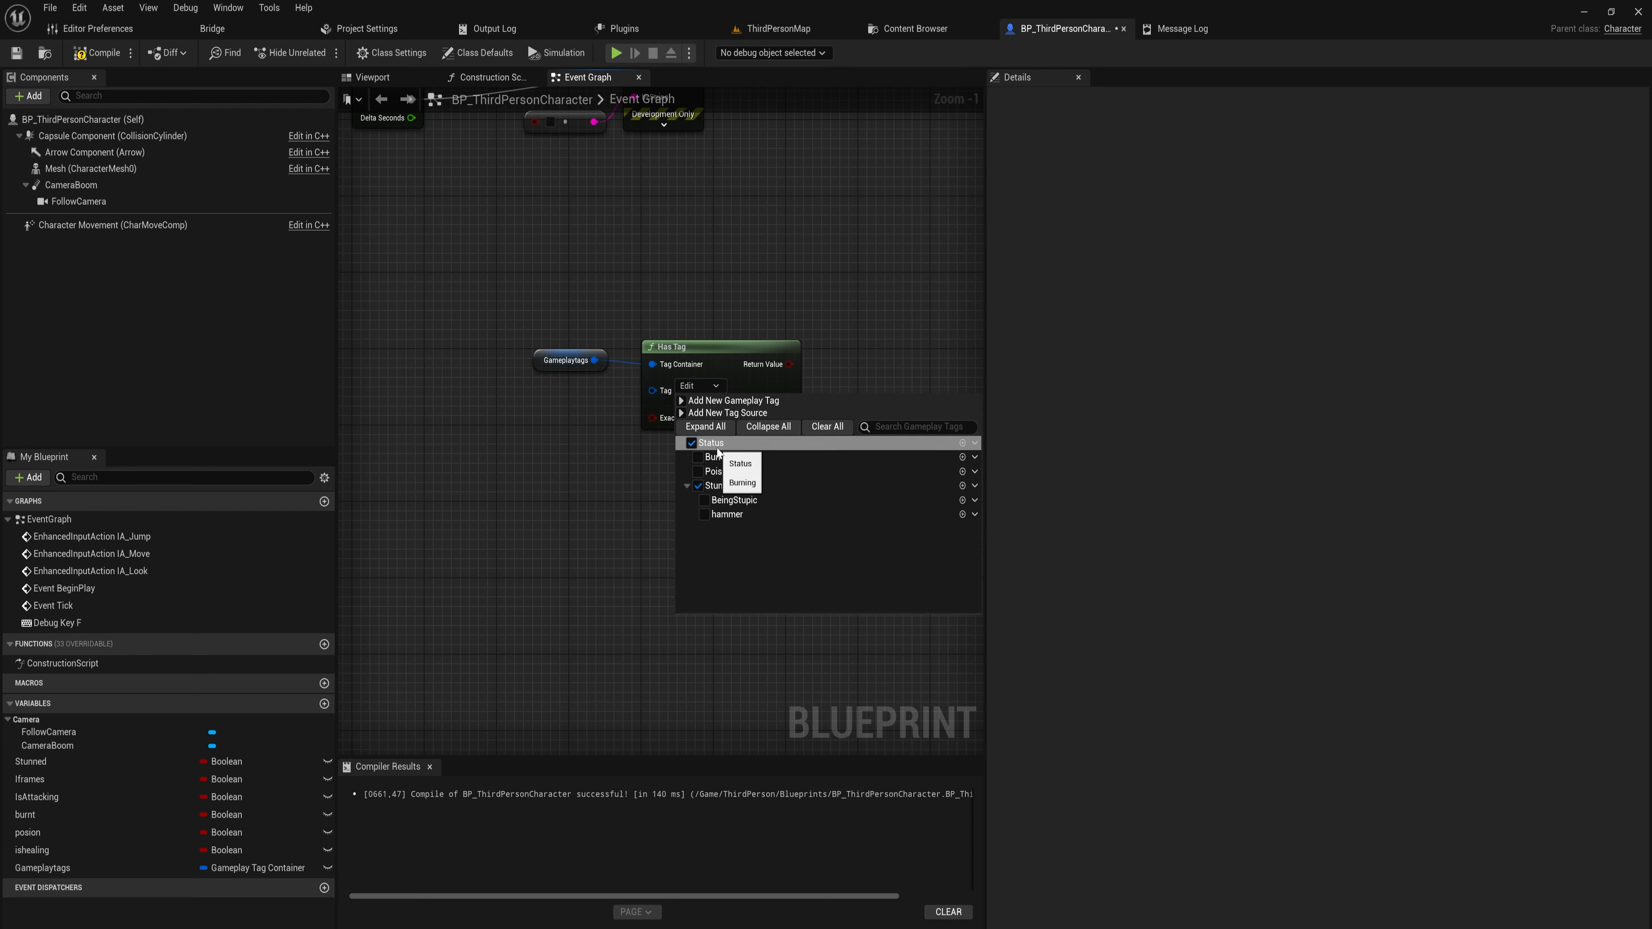
click(726, 514)
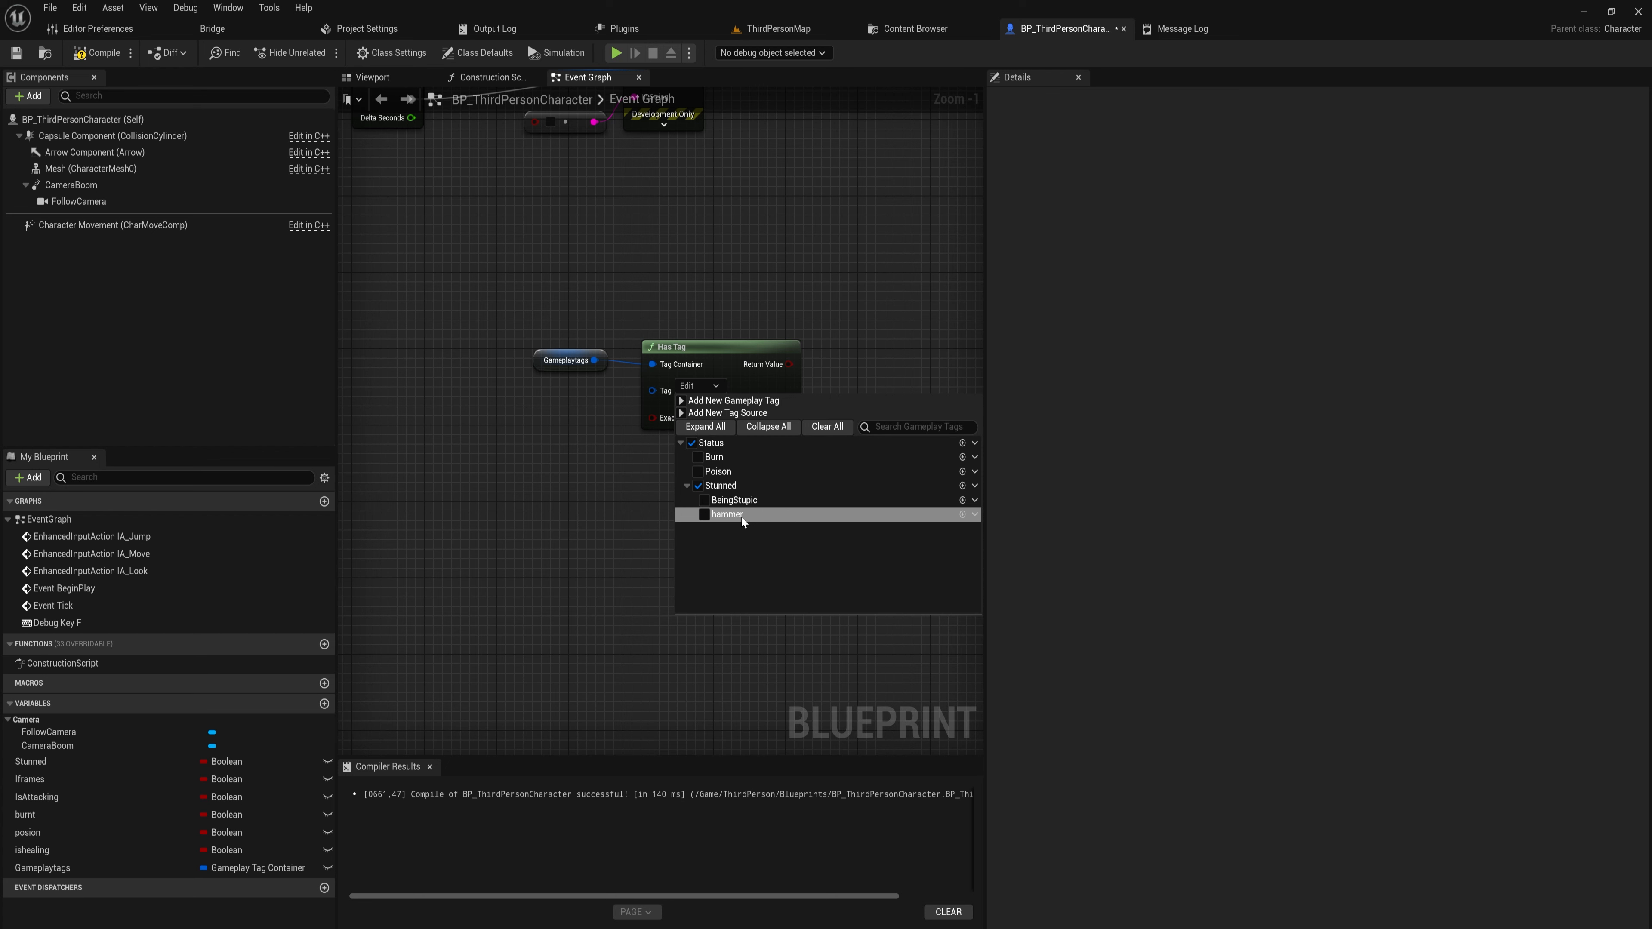
click(698, 485)
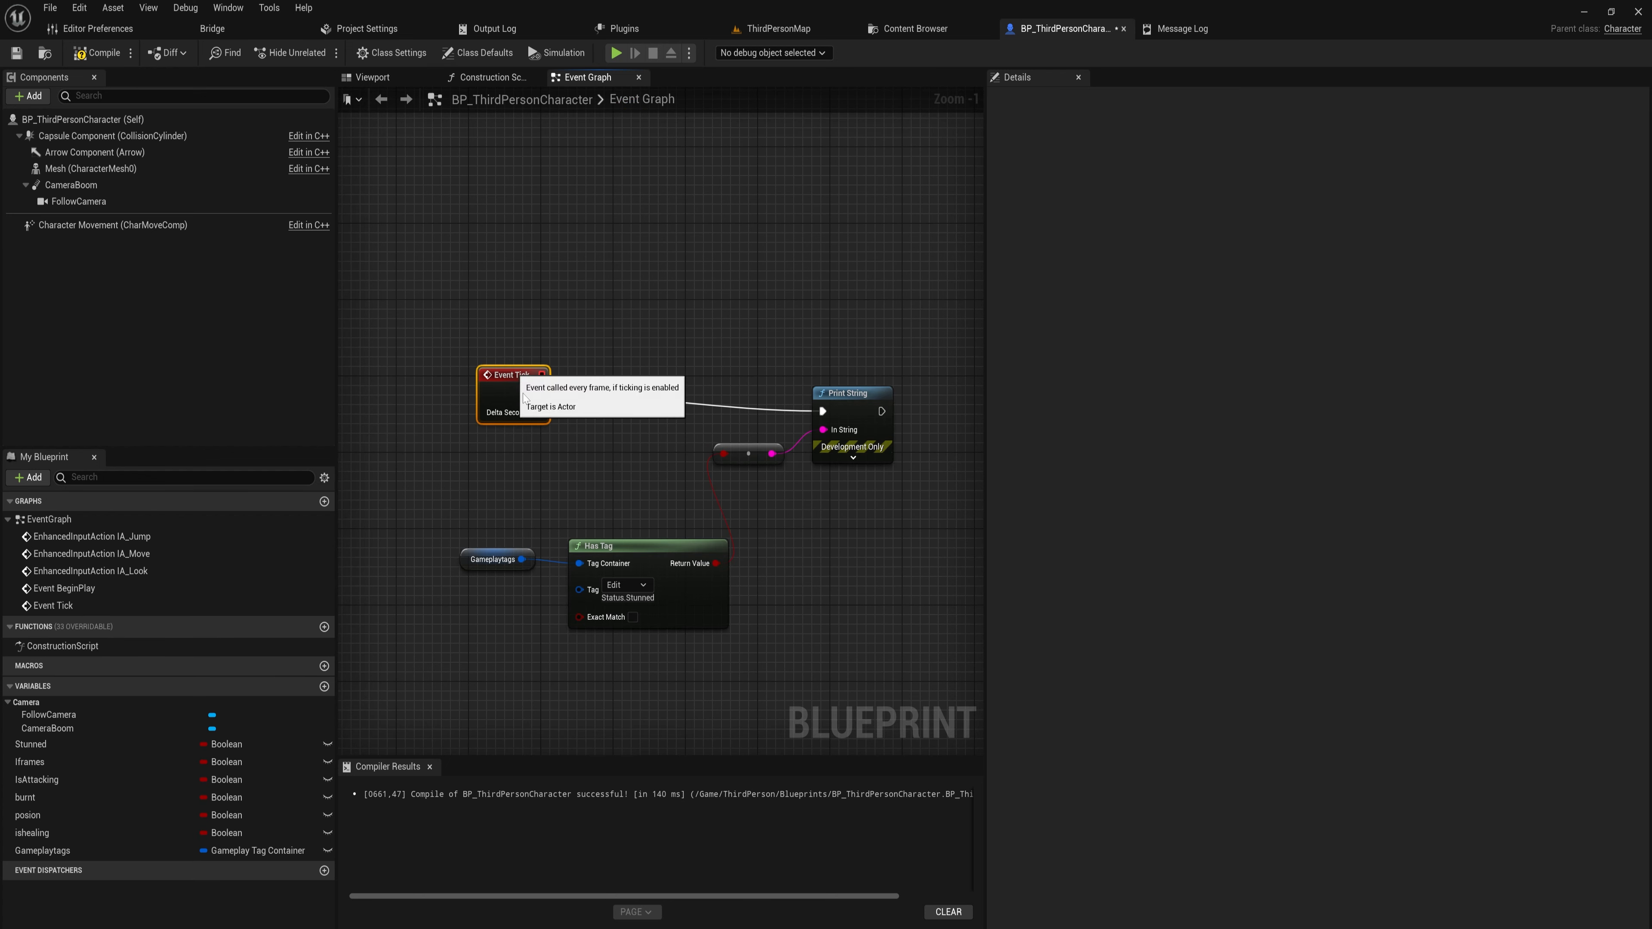
click(602, 544)
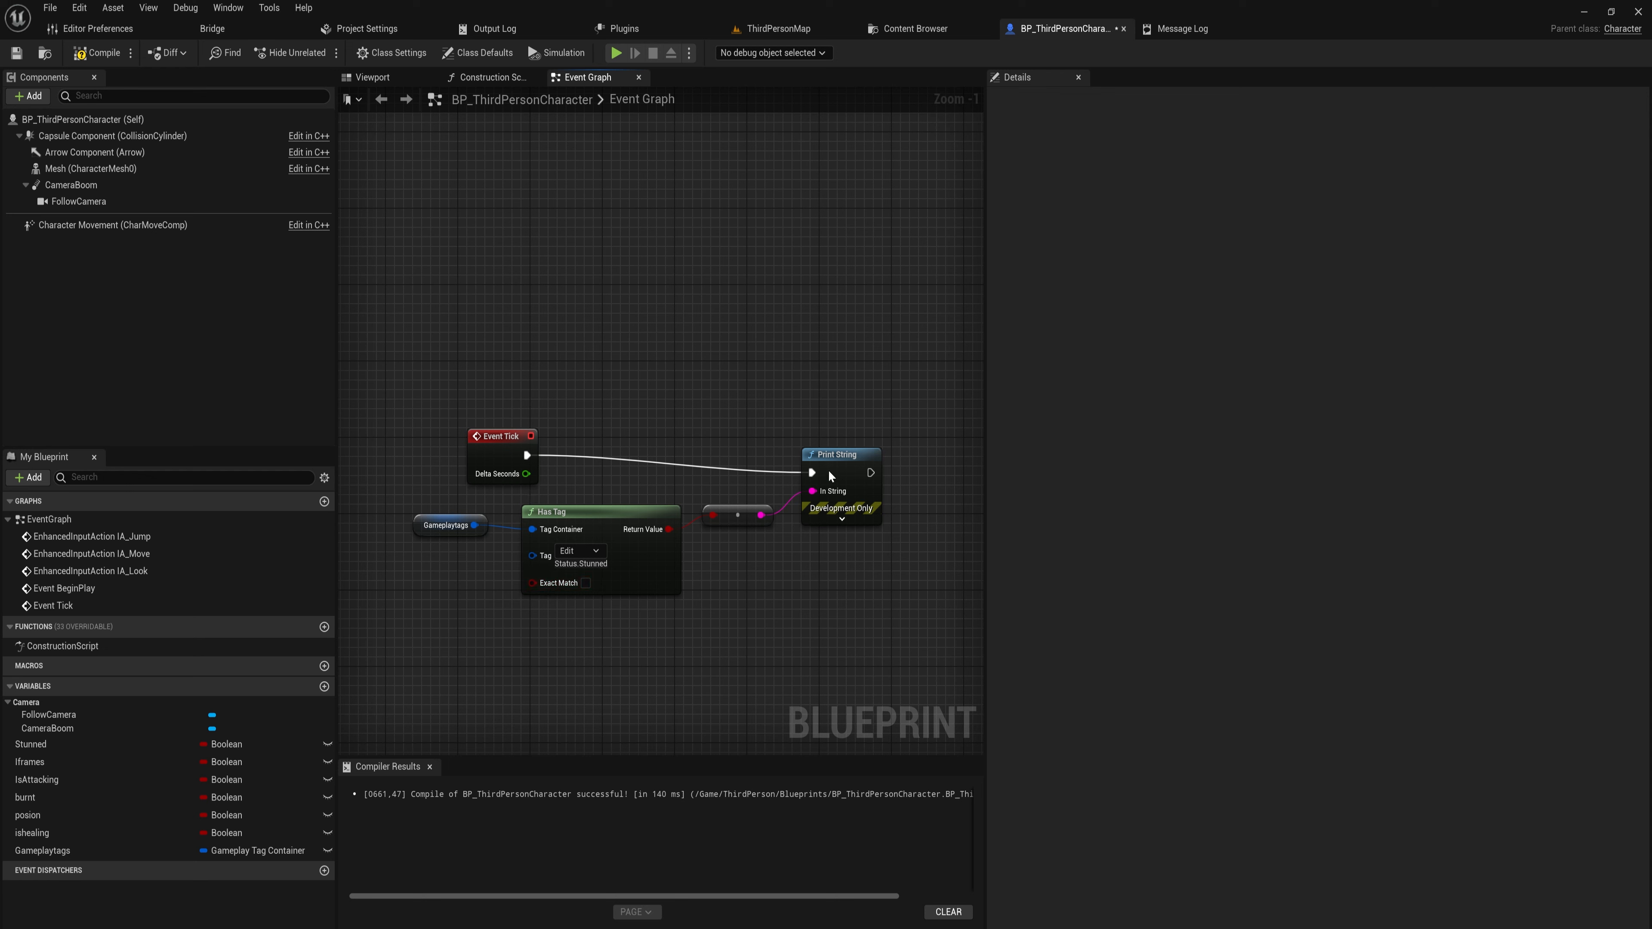
drag(840, 454, 864, 445)
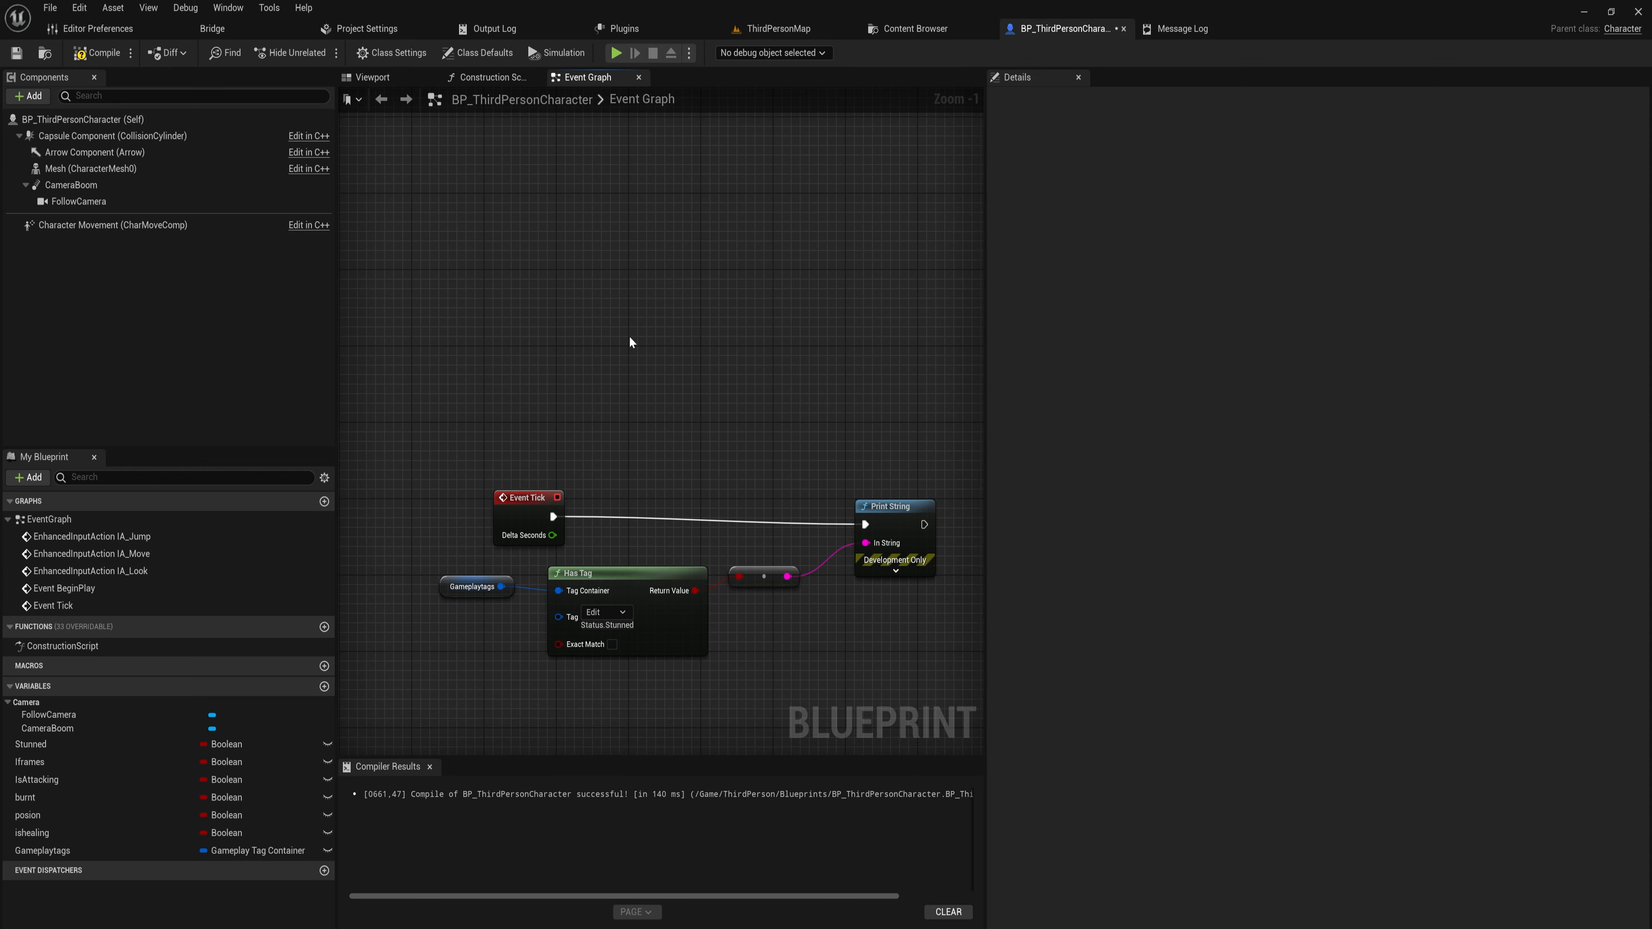
Add a Debug Key F event whose Pressed output feeds a new Flip Flop node, positioned up-left
right_click(630, 342)
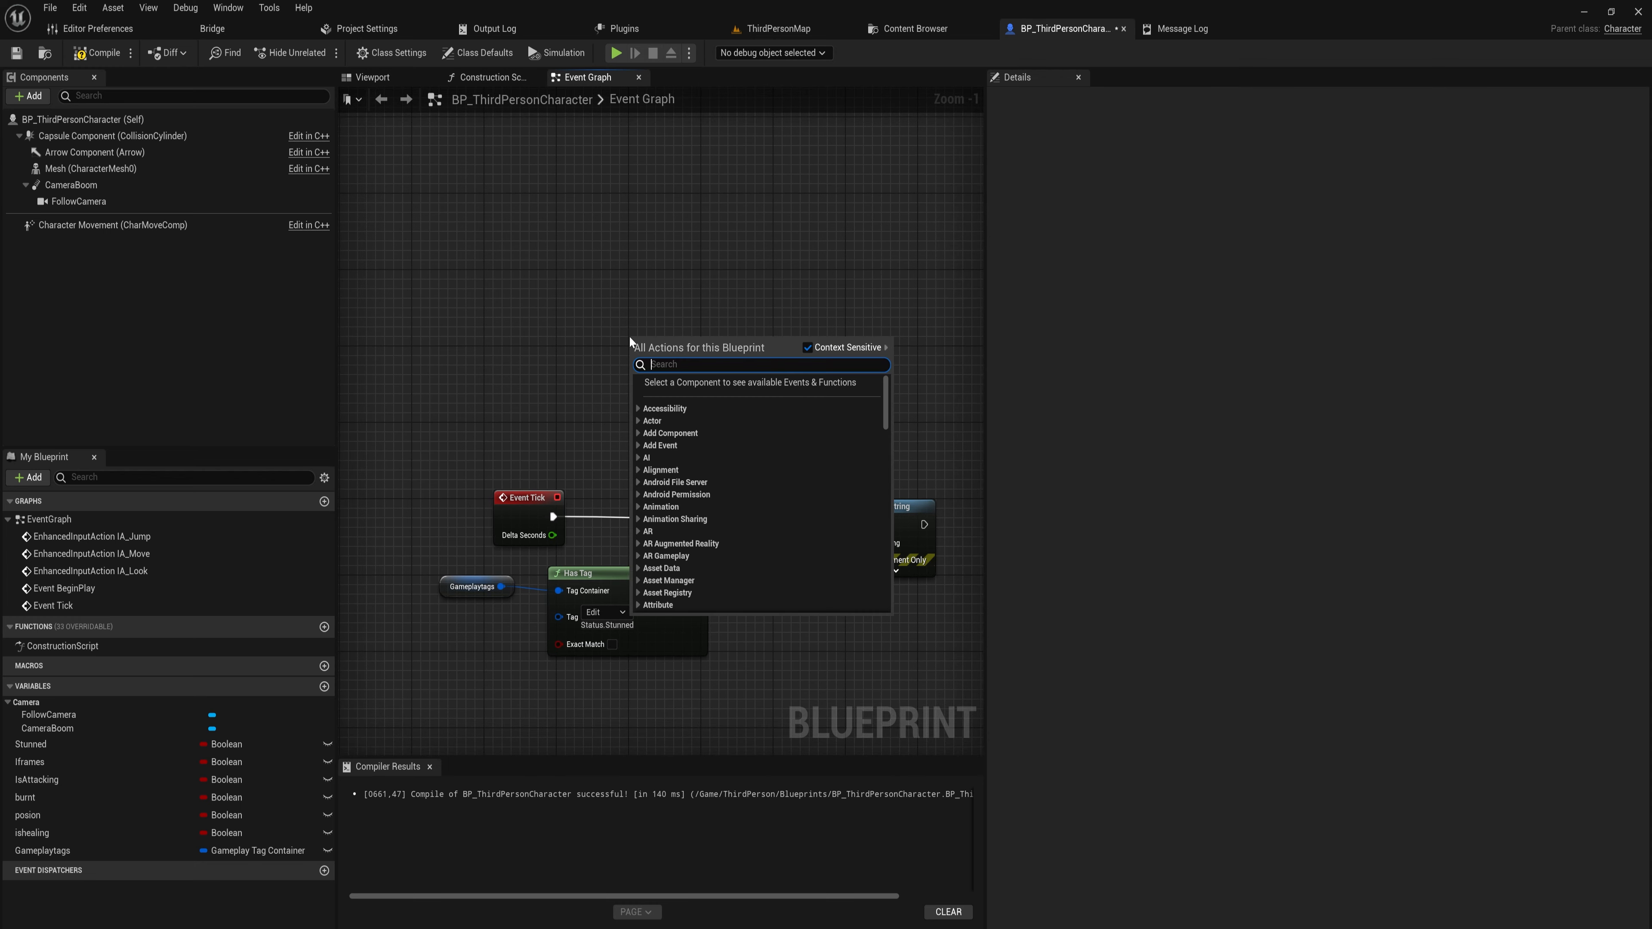
text(debug key)
text(flip)
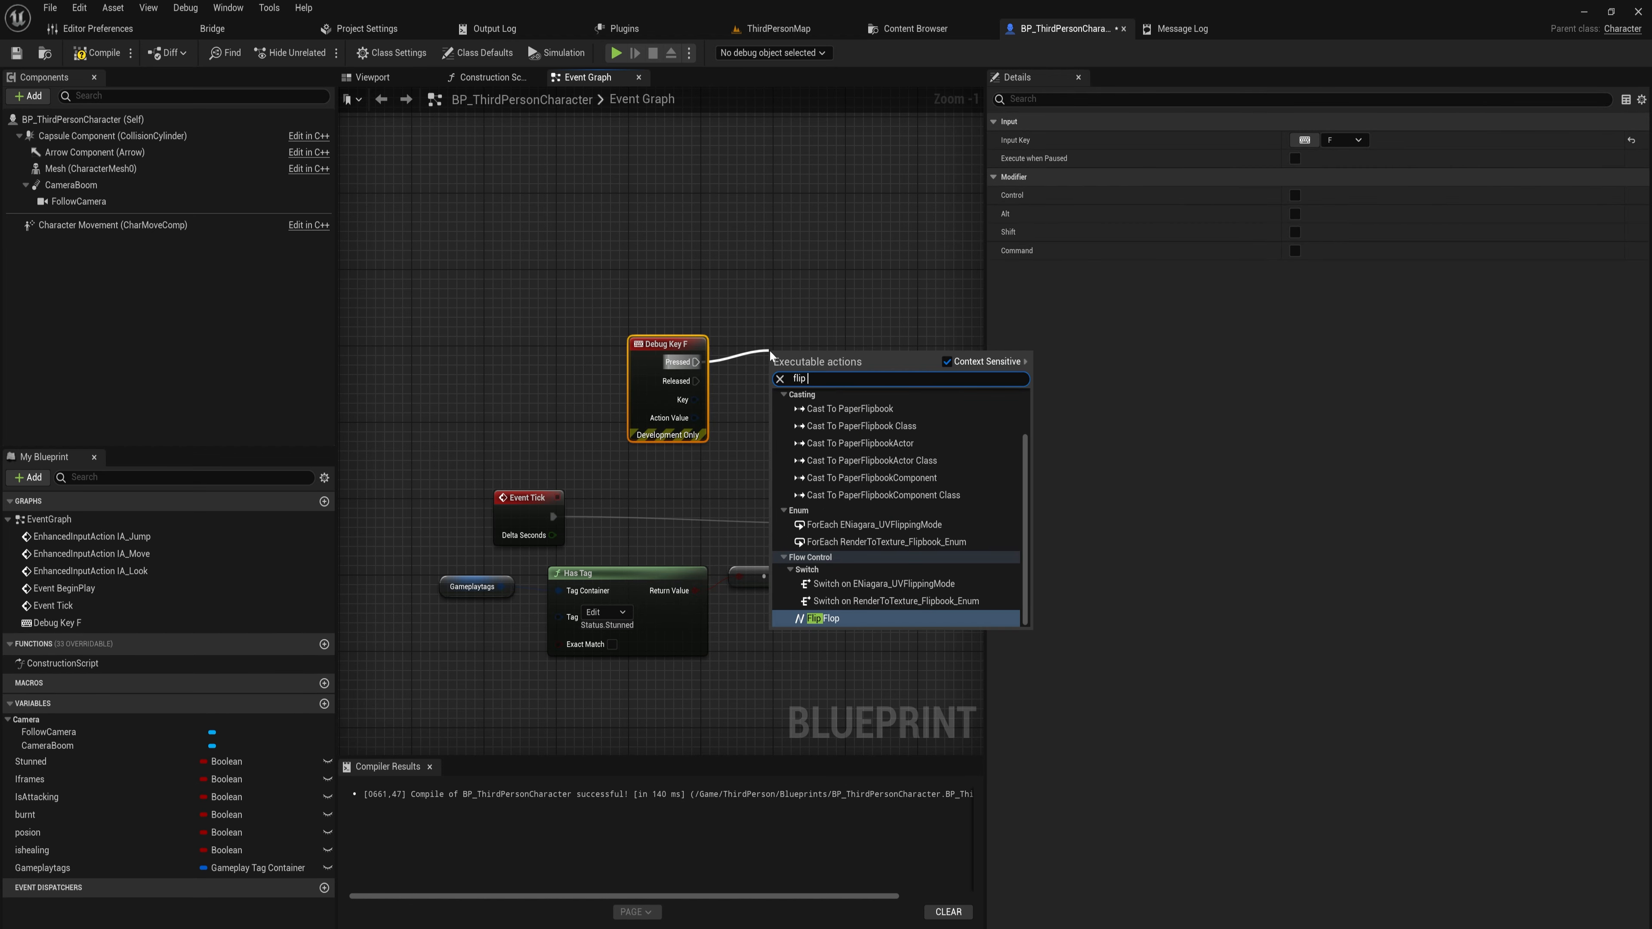
click(824, 619)
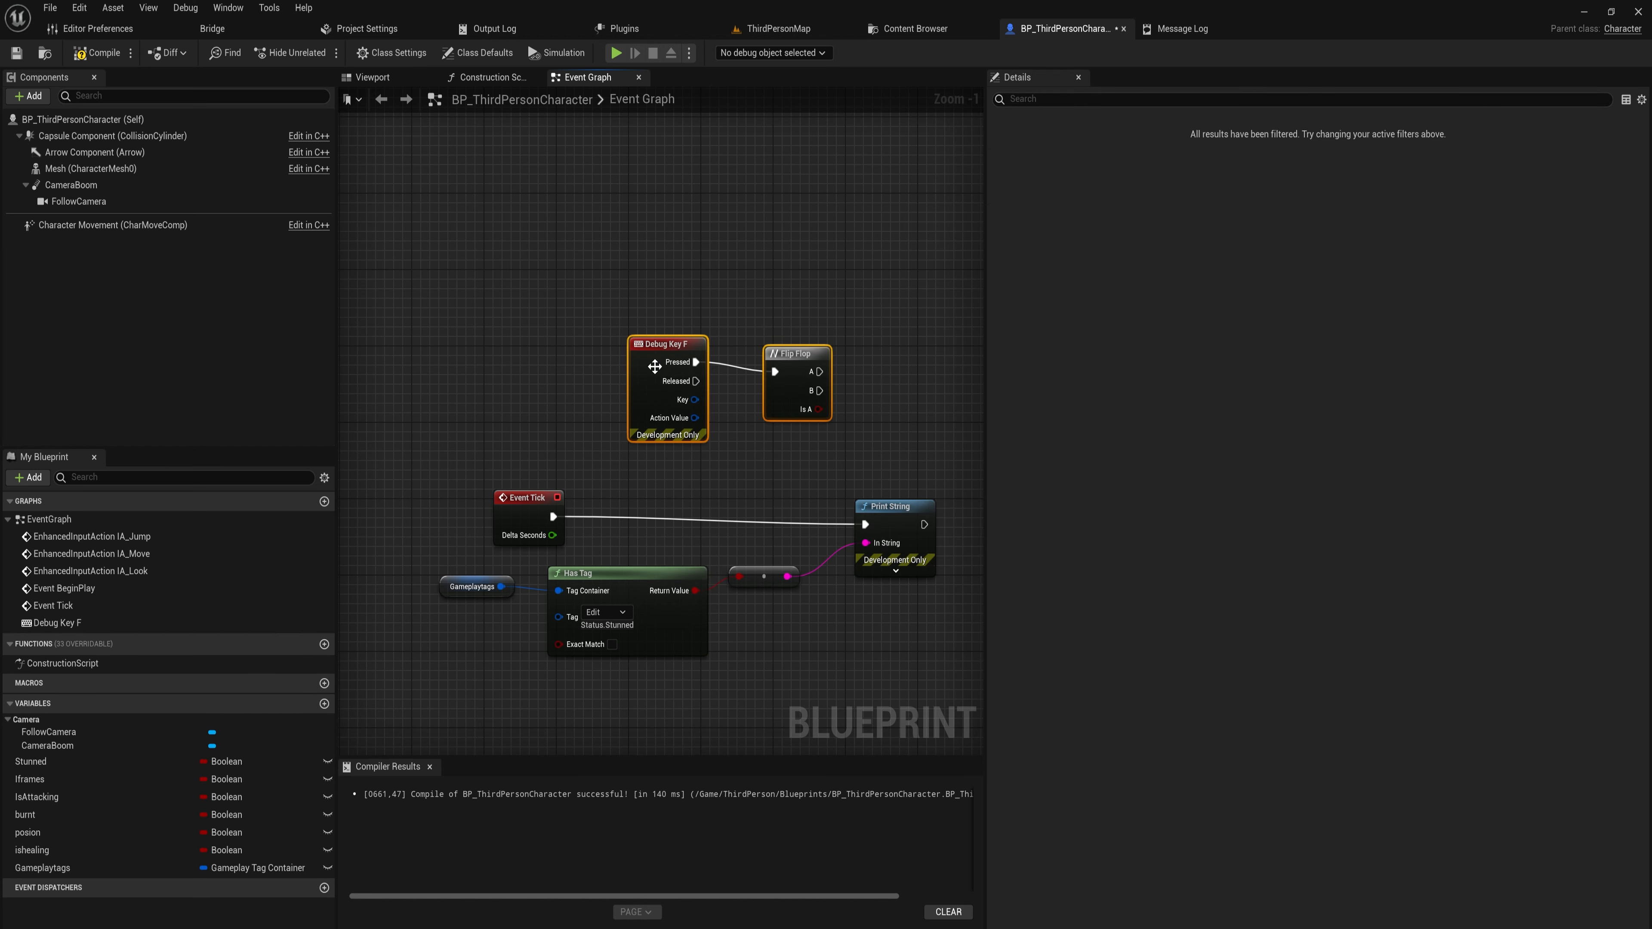
drag(666, 346, 440, 286)
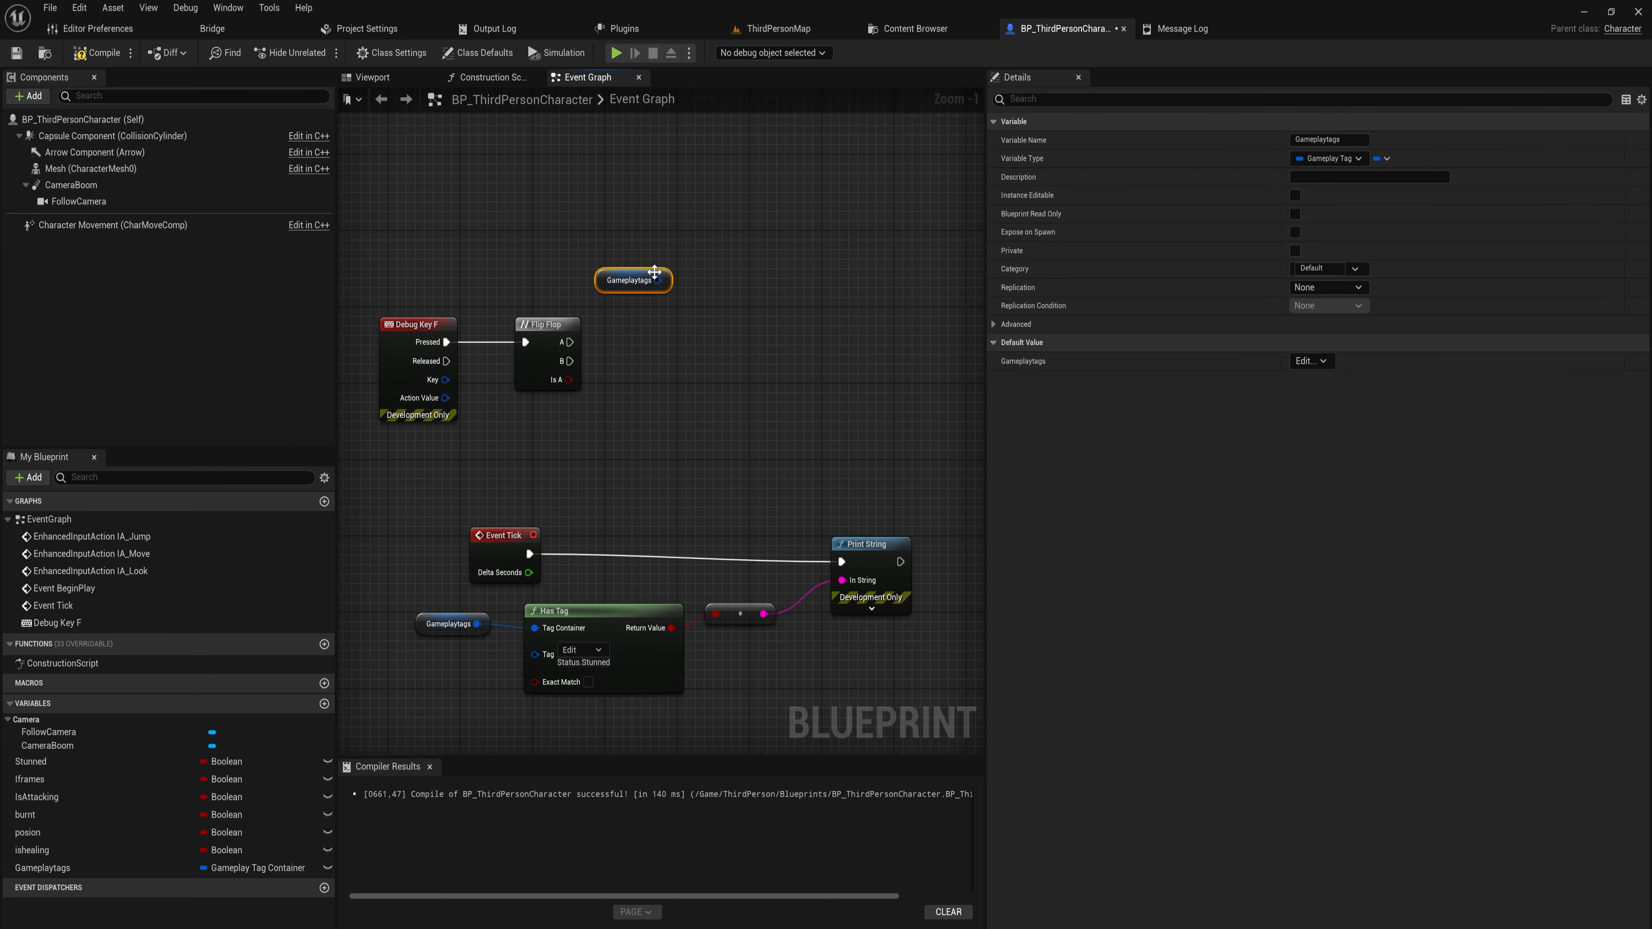
Wire Flip Flop A to Add and B to Remove Gameplay Tag Status.Stunned on Gameplaytags, then compile
drag(665, 279, 755, 308)
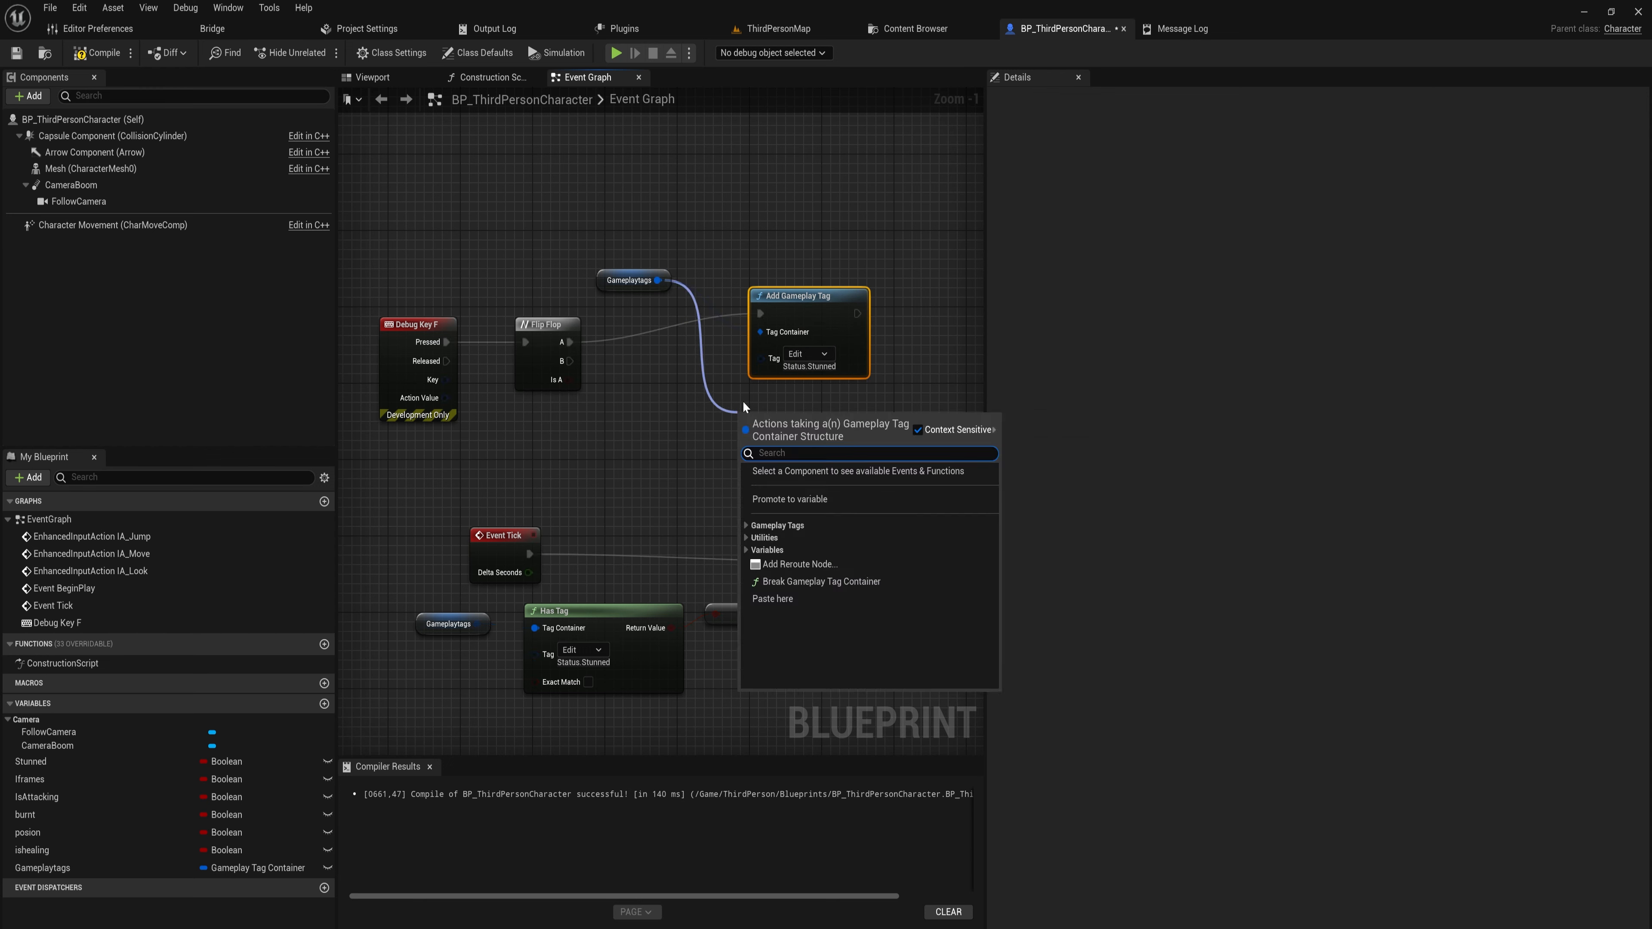
text(remove)
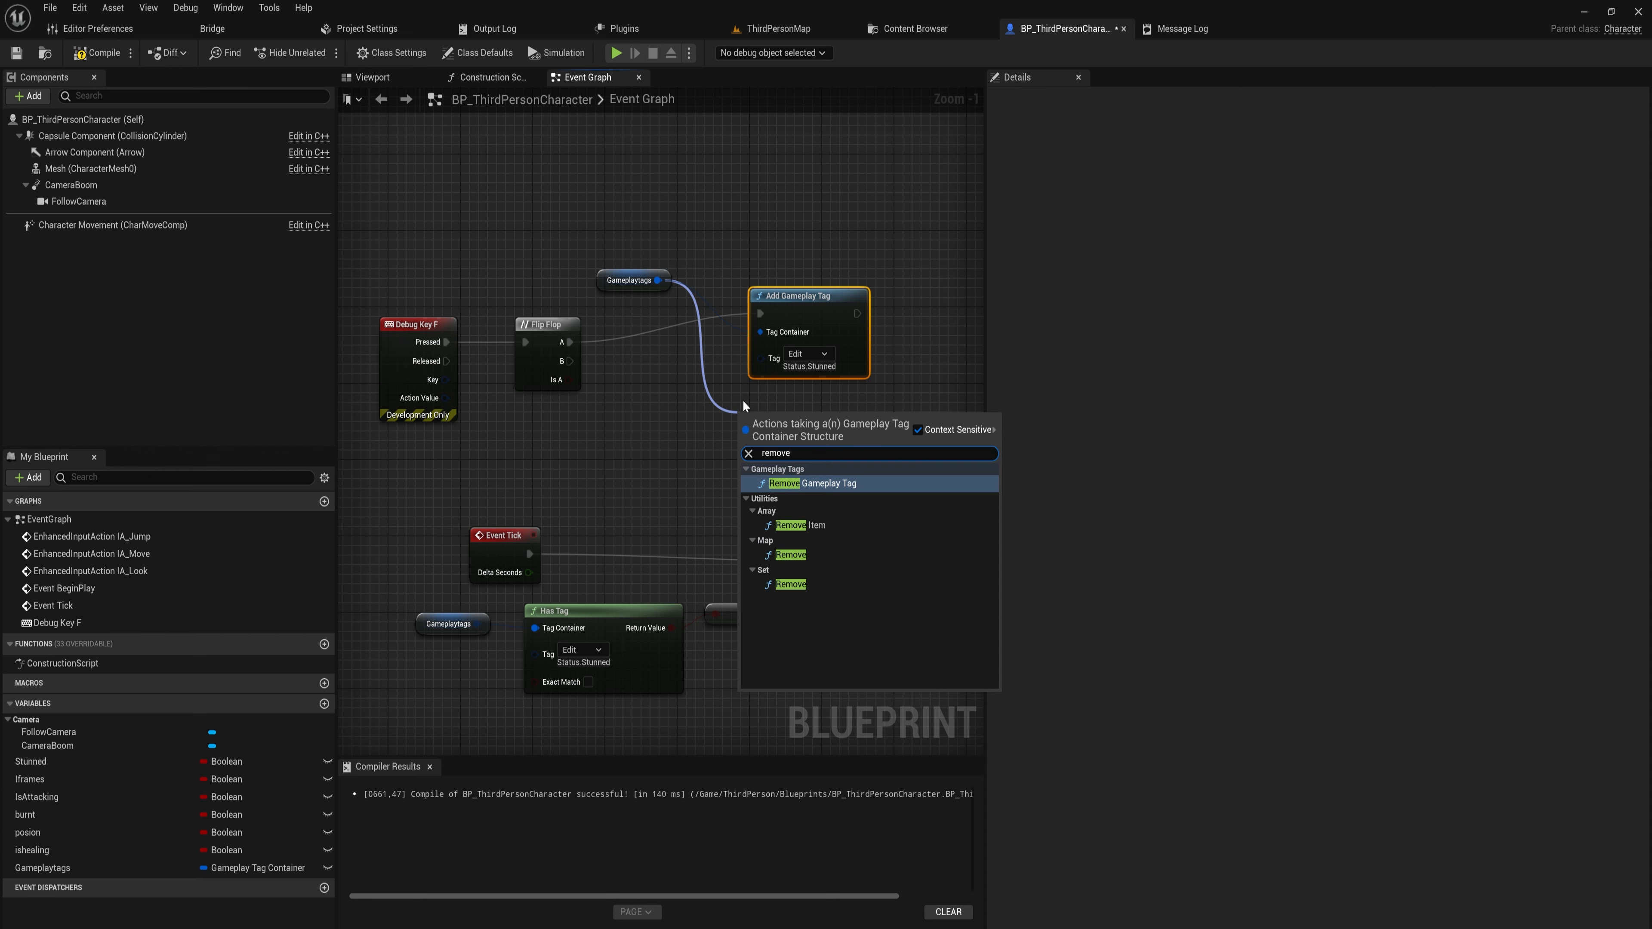
click(812, 483)
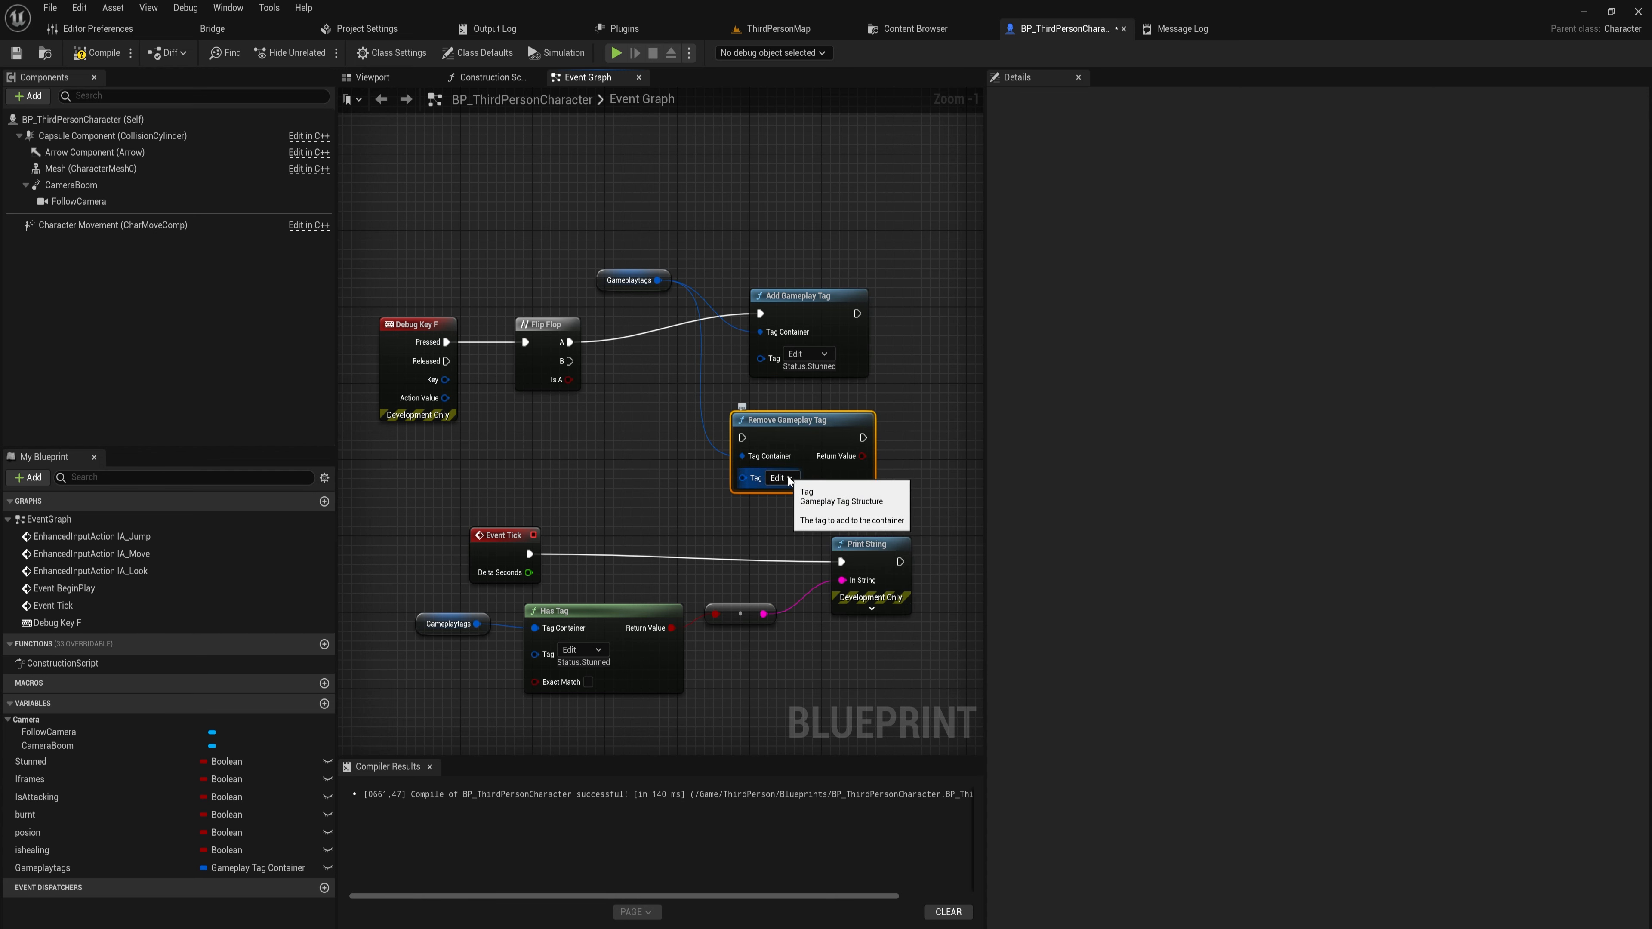
click(789, 478)
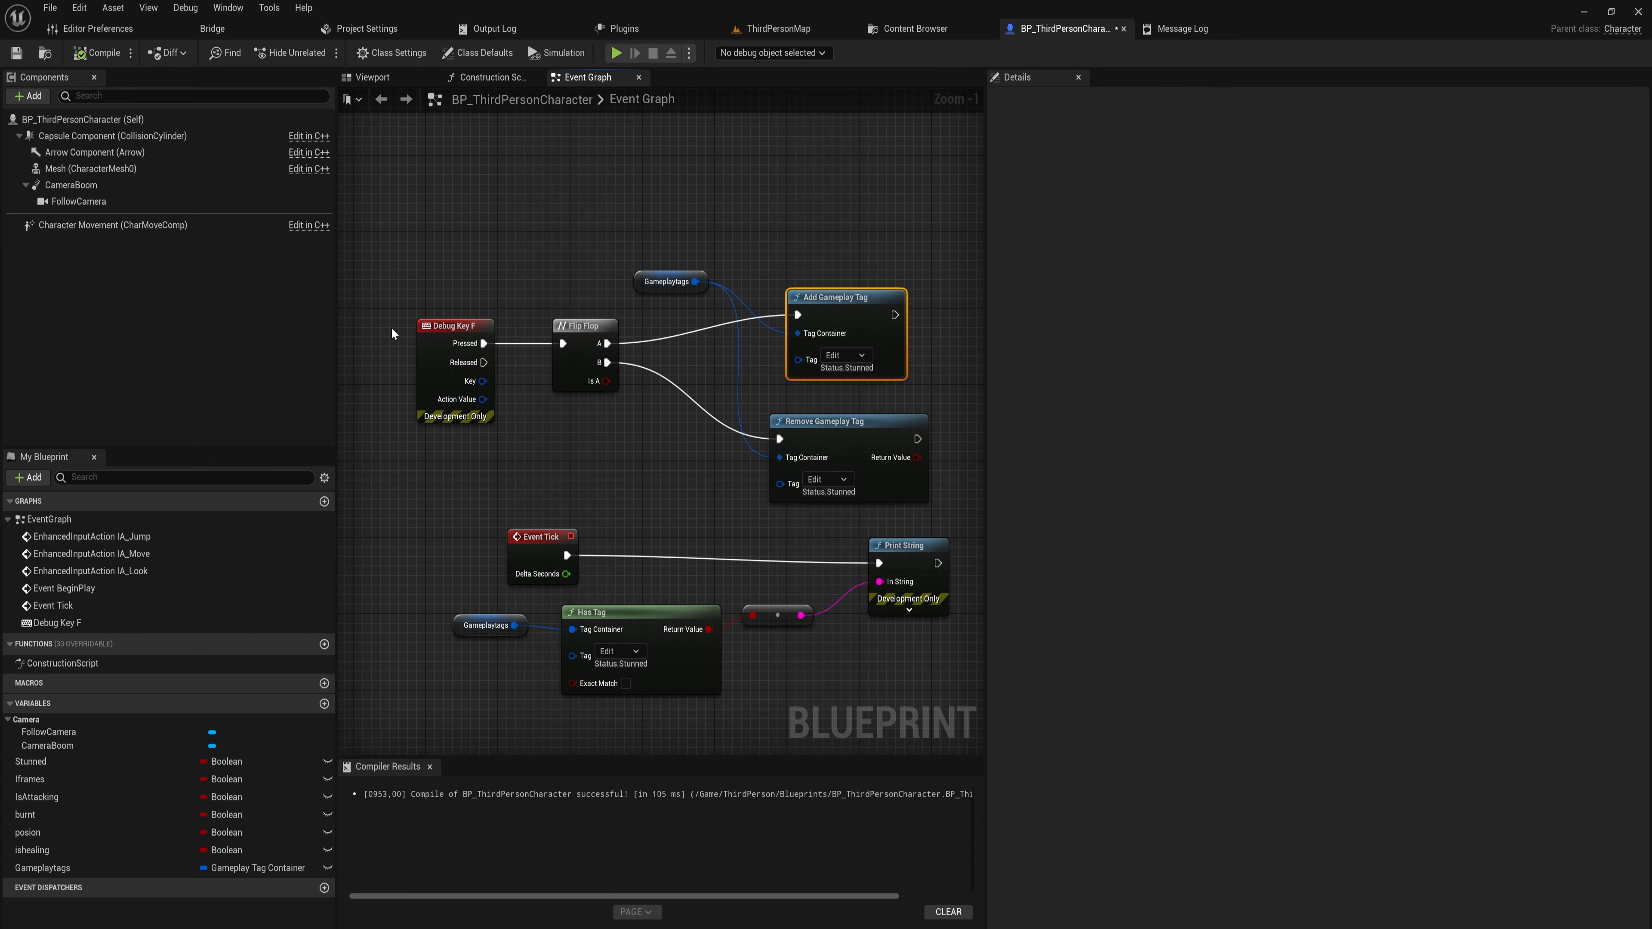
click(848, 421)
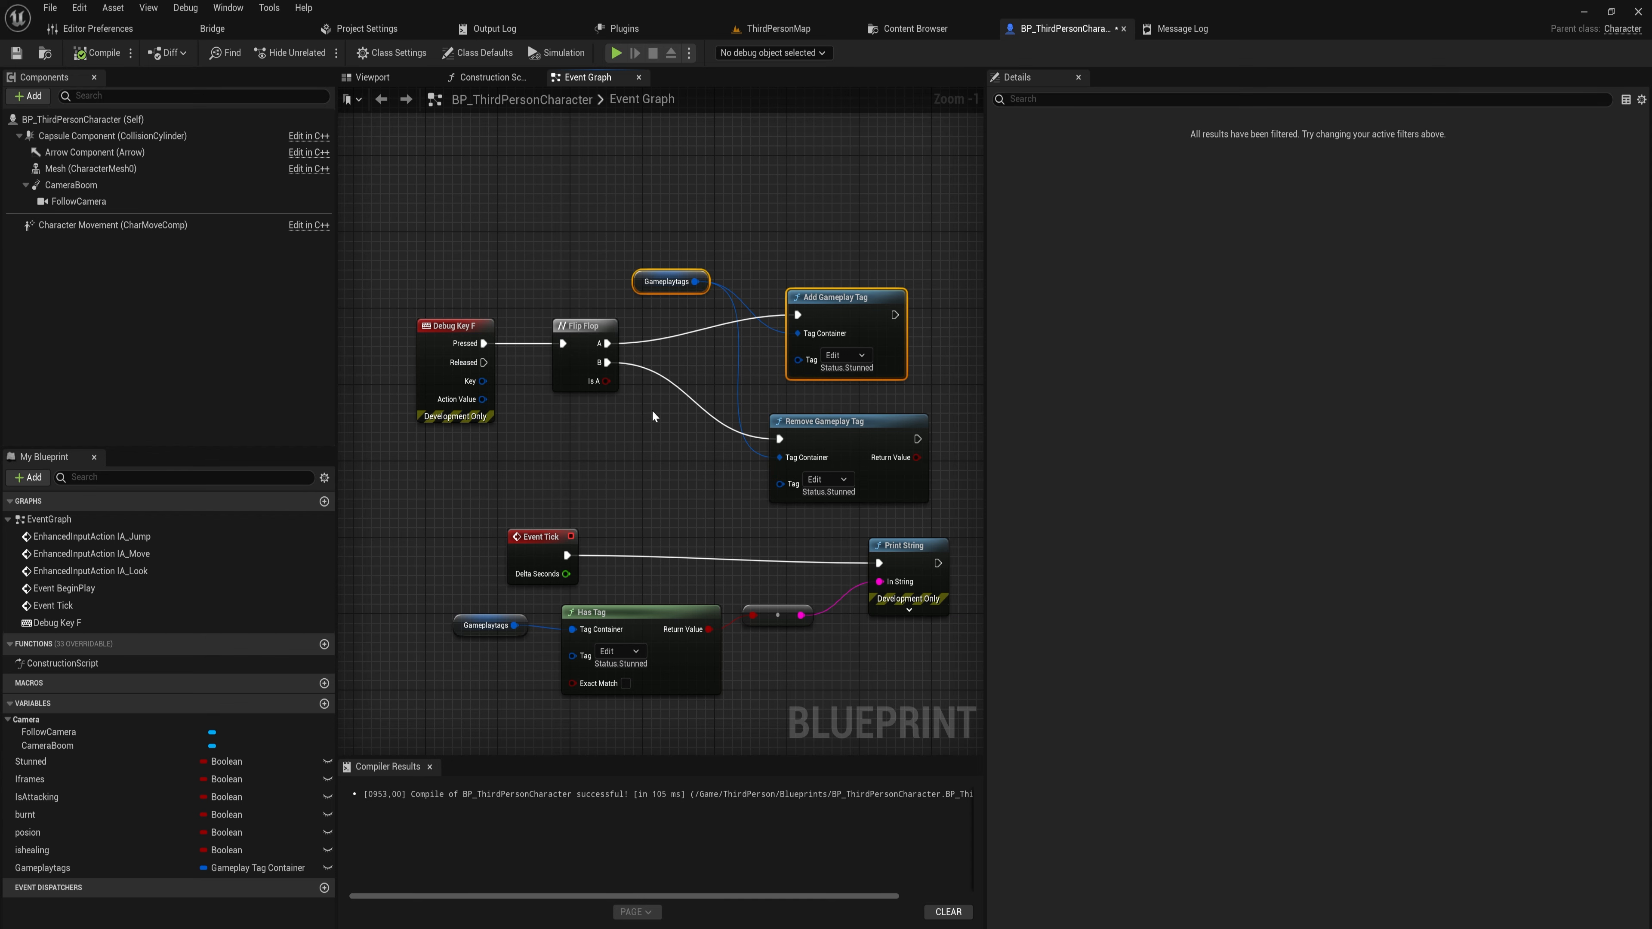
click(615, 52)
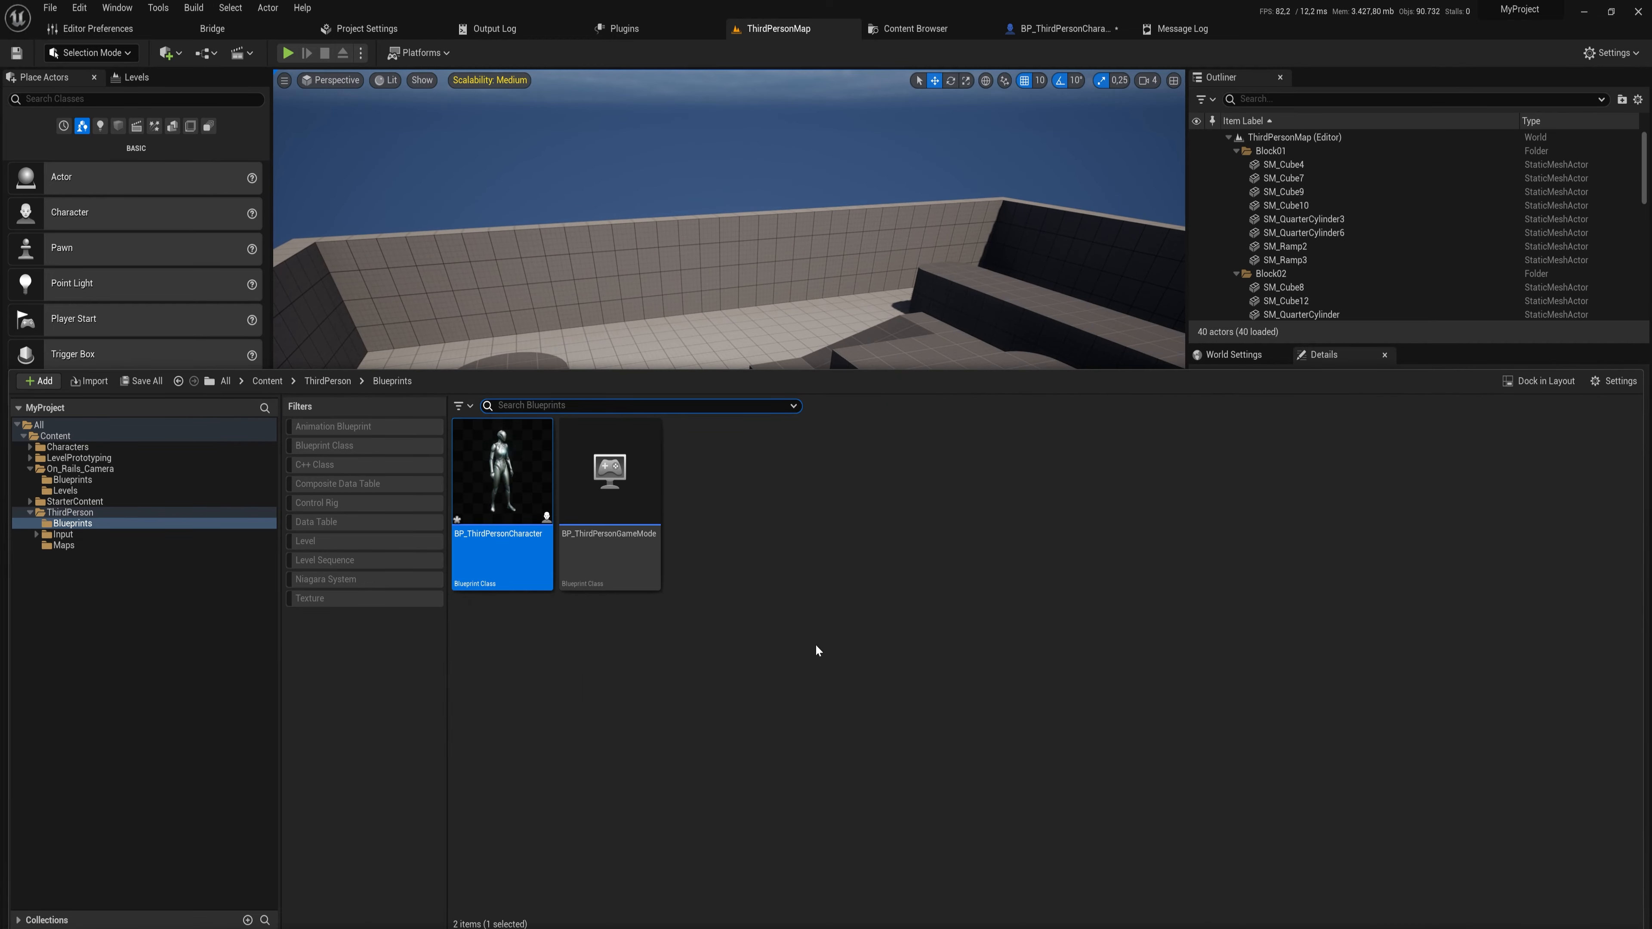
Create an Actor Blueprint Class named BP_test in the ThirdPerson Blueprints folder
click(37, 380)
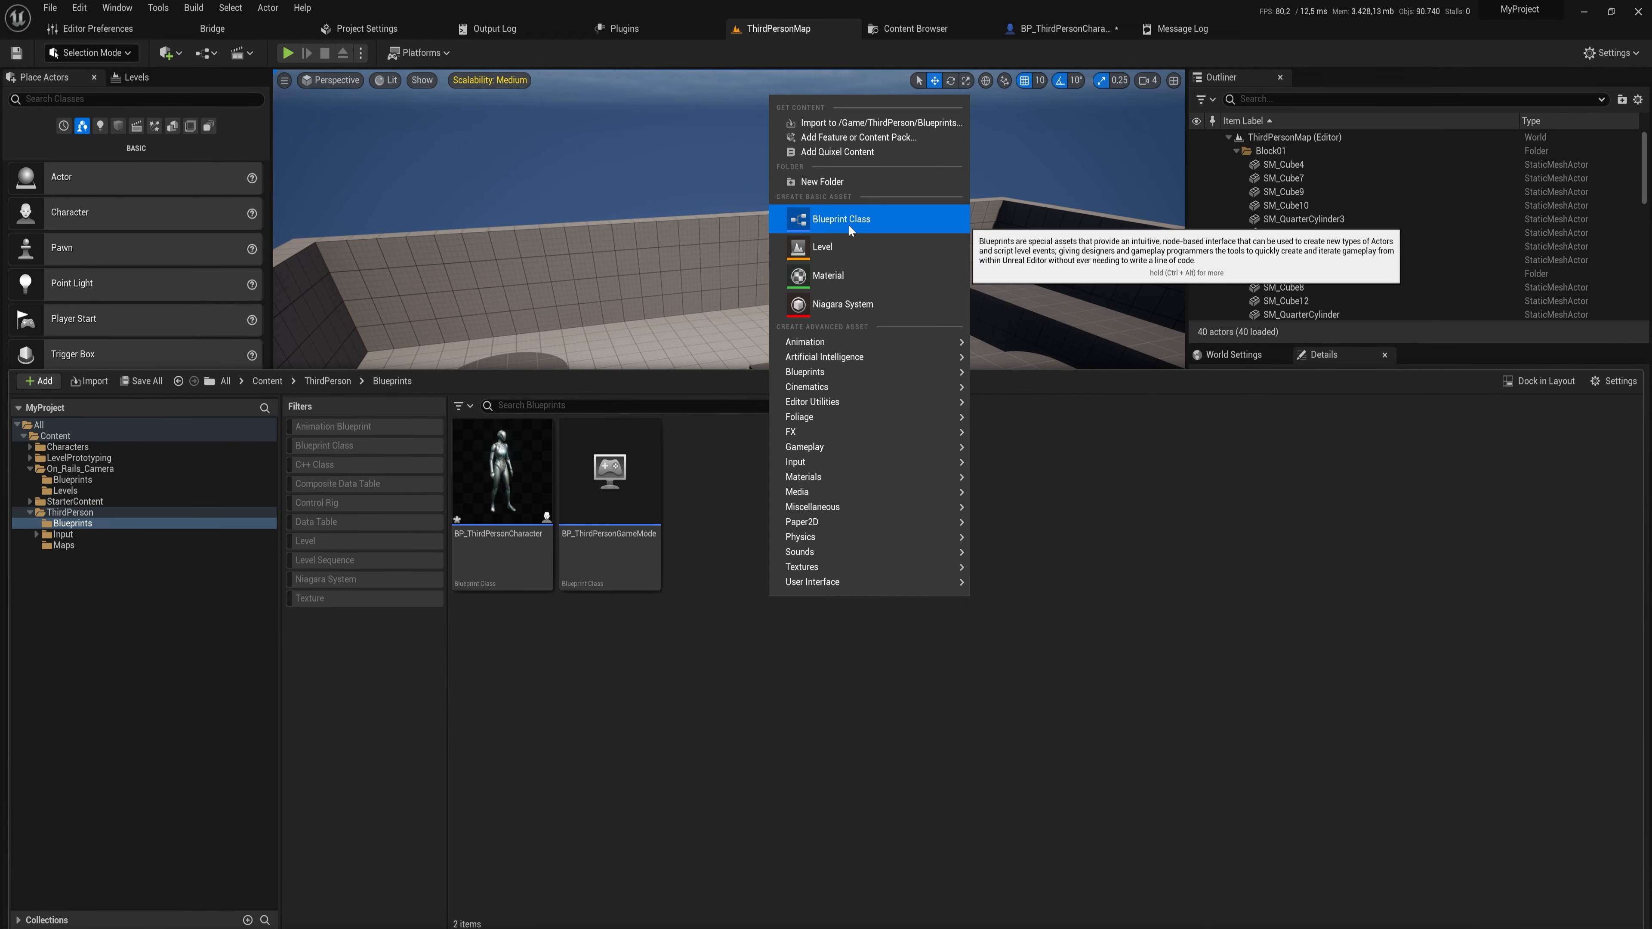
click(840, 219)
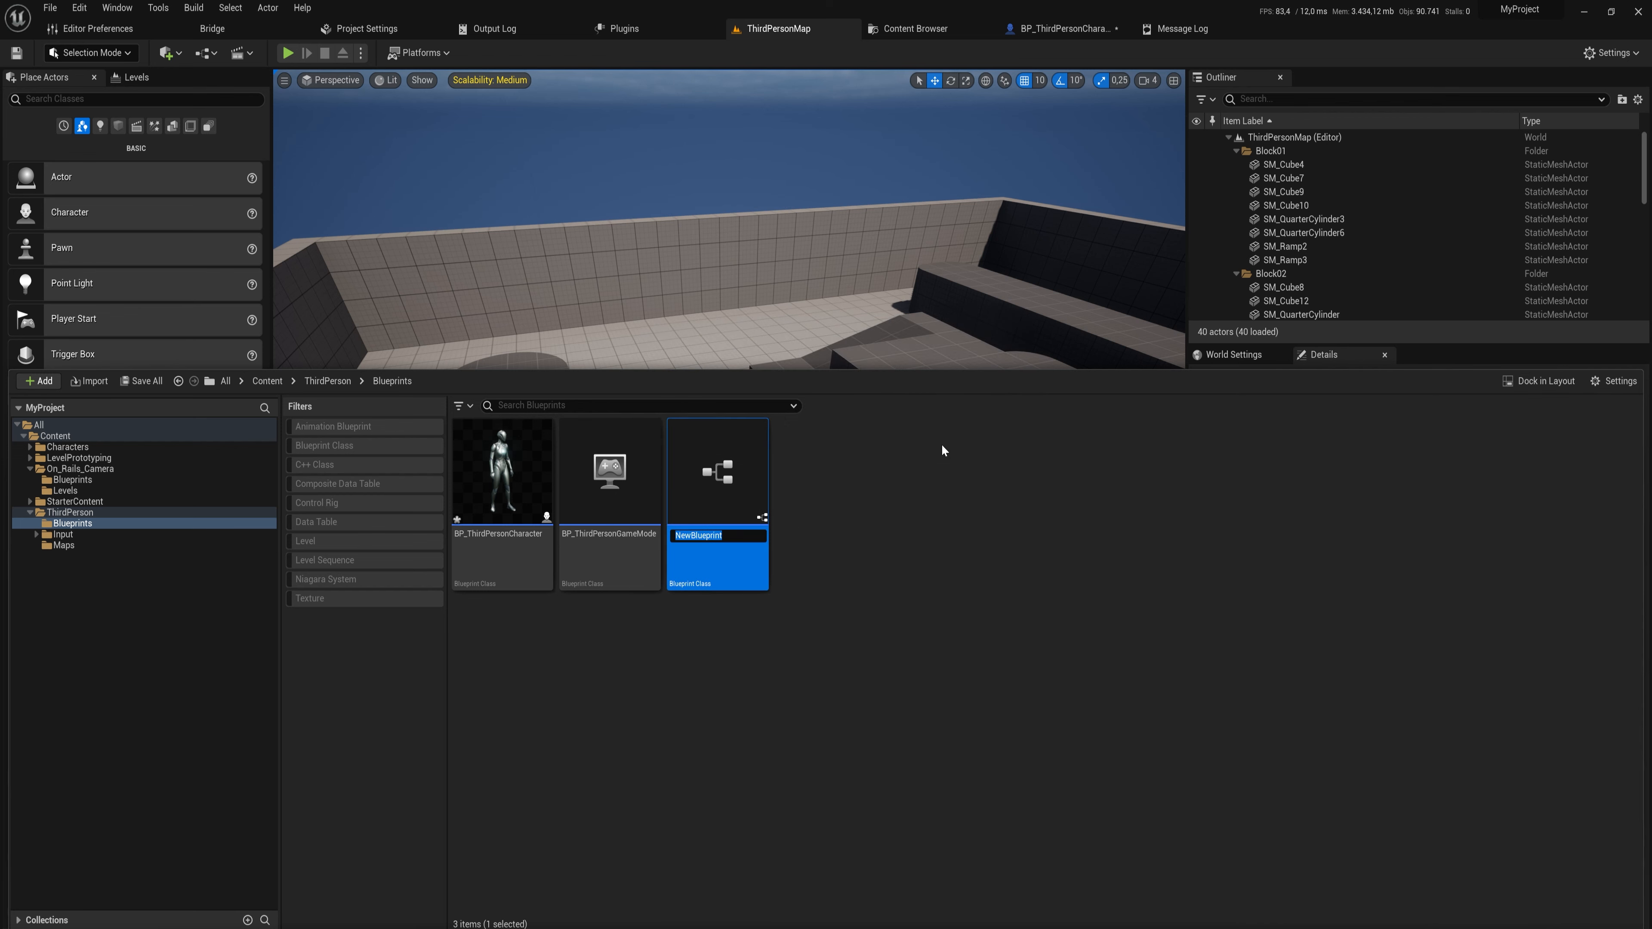
text(BP_es)
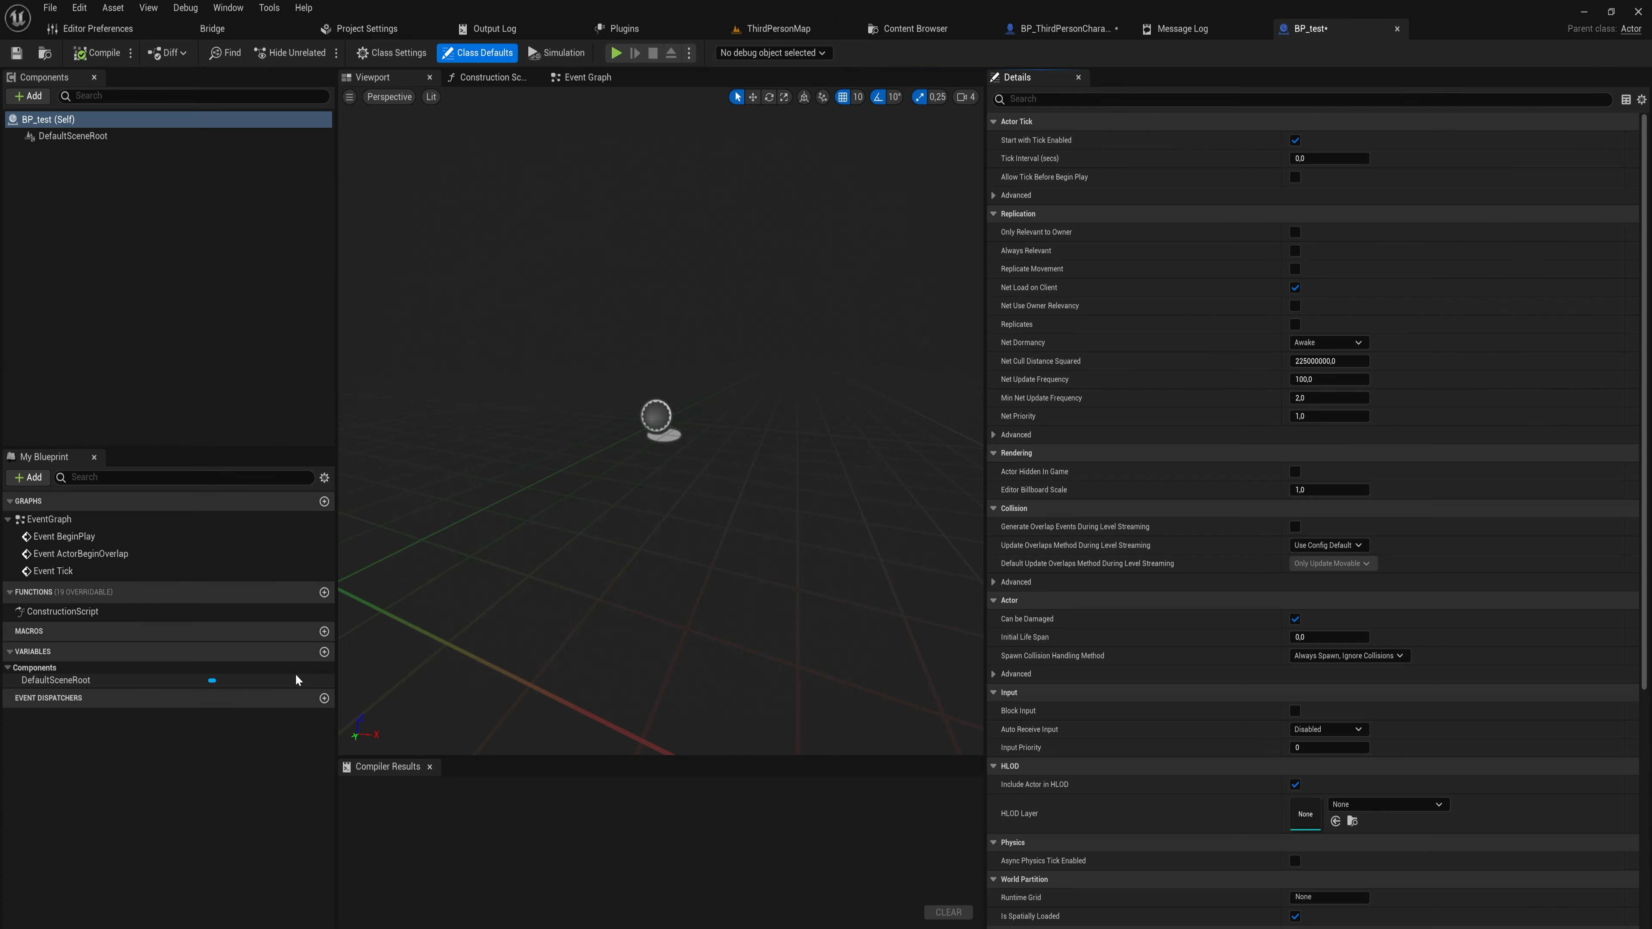
Add a gameplaytags variable of type Gameplay Tag Container and view its default-value tag list
click(325, 653)
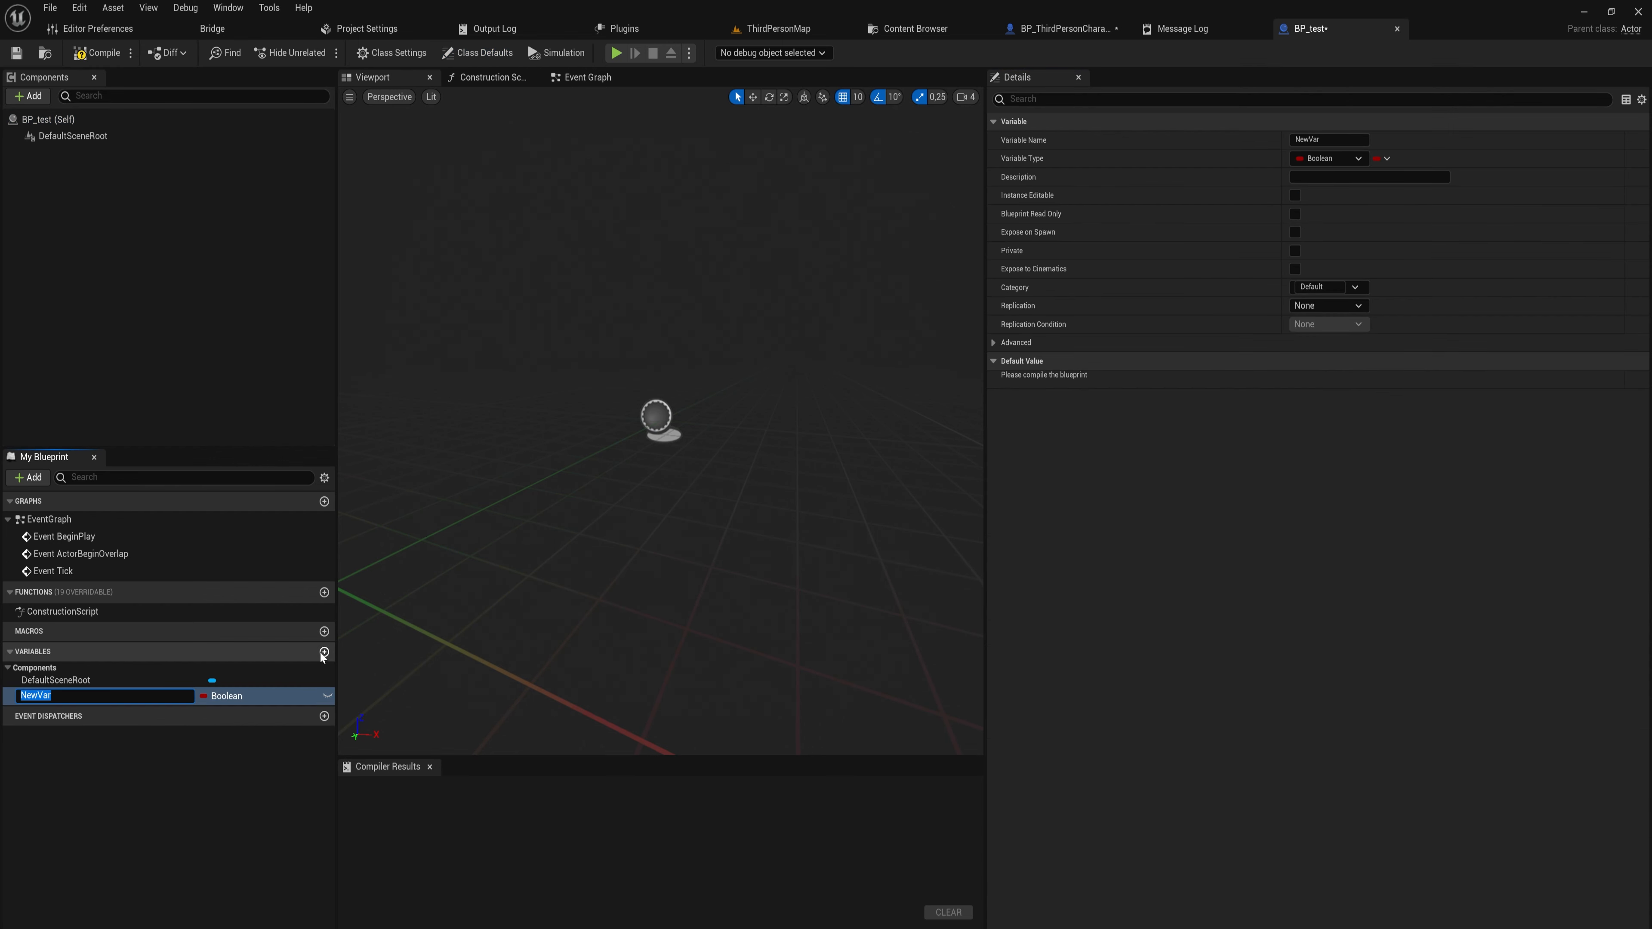
text(gameplaytags)
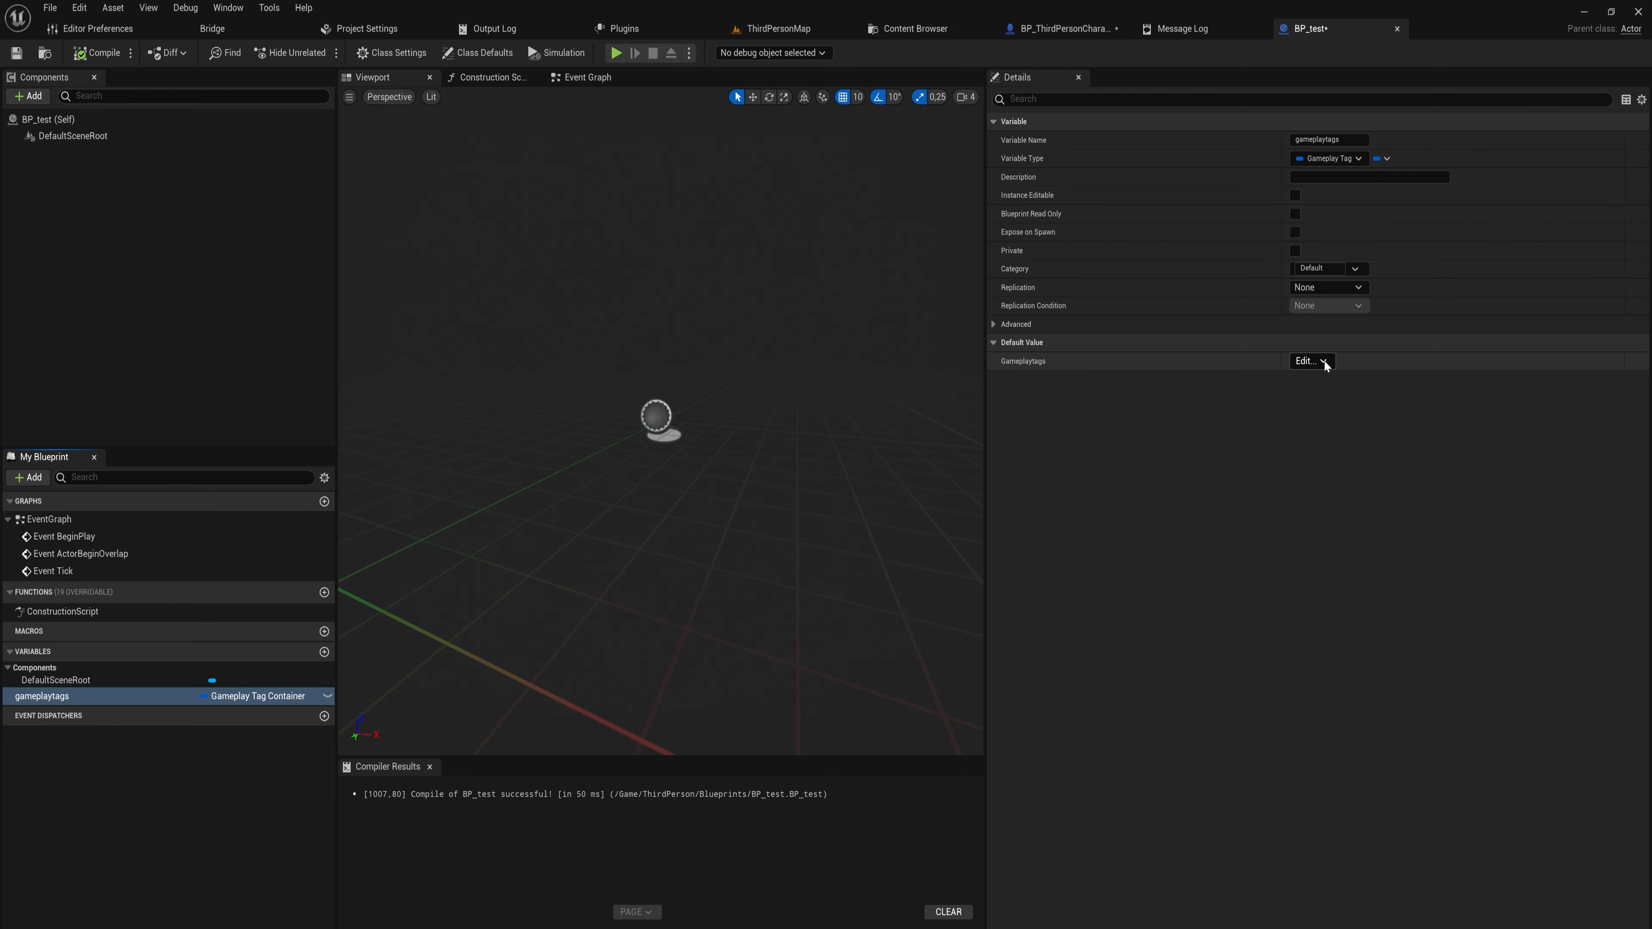
click(1309, 361)
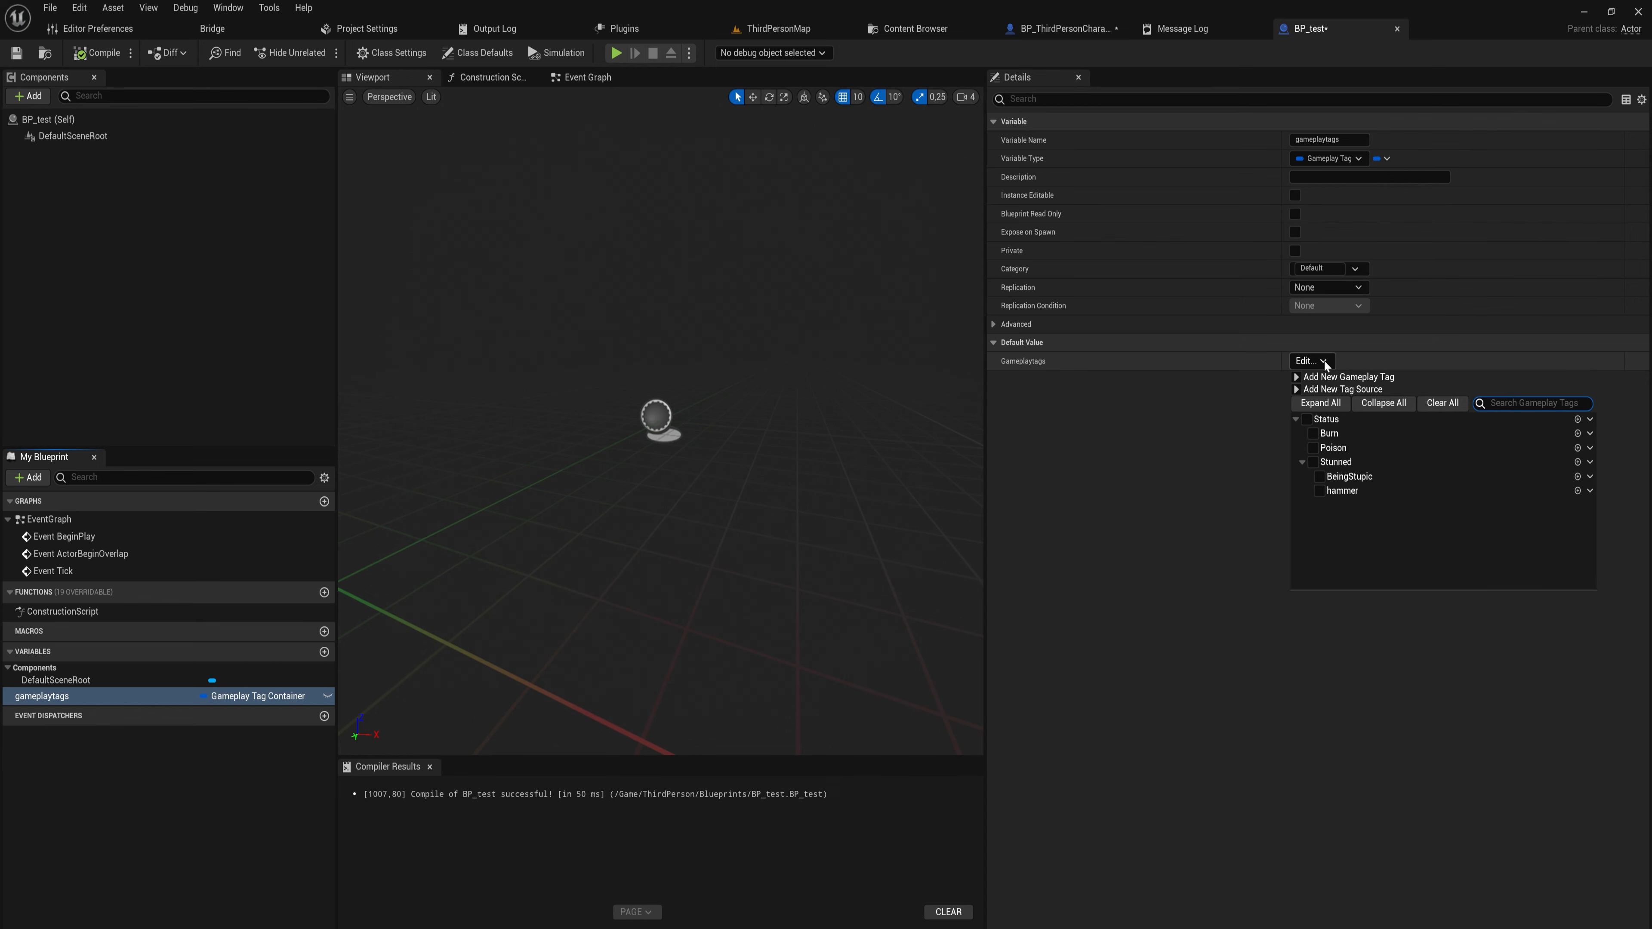
click(1318, 490)
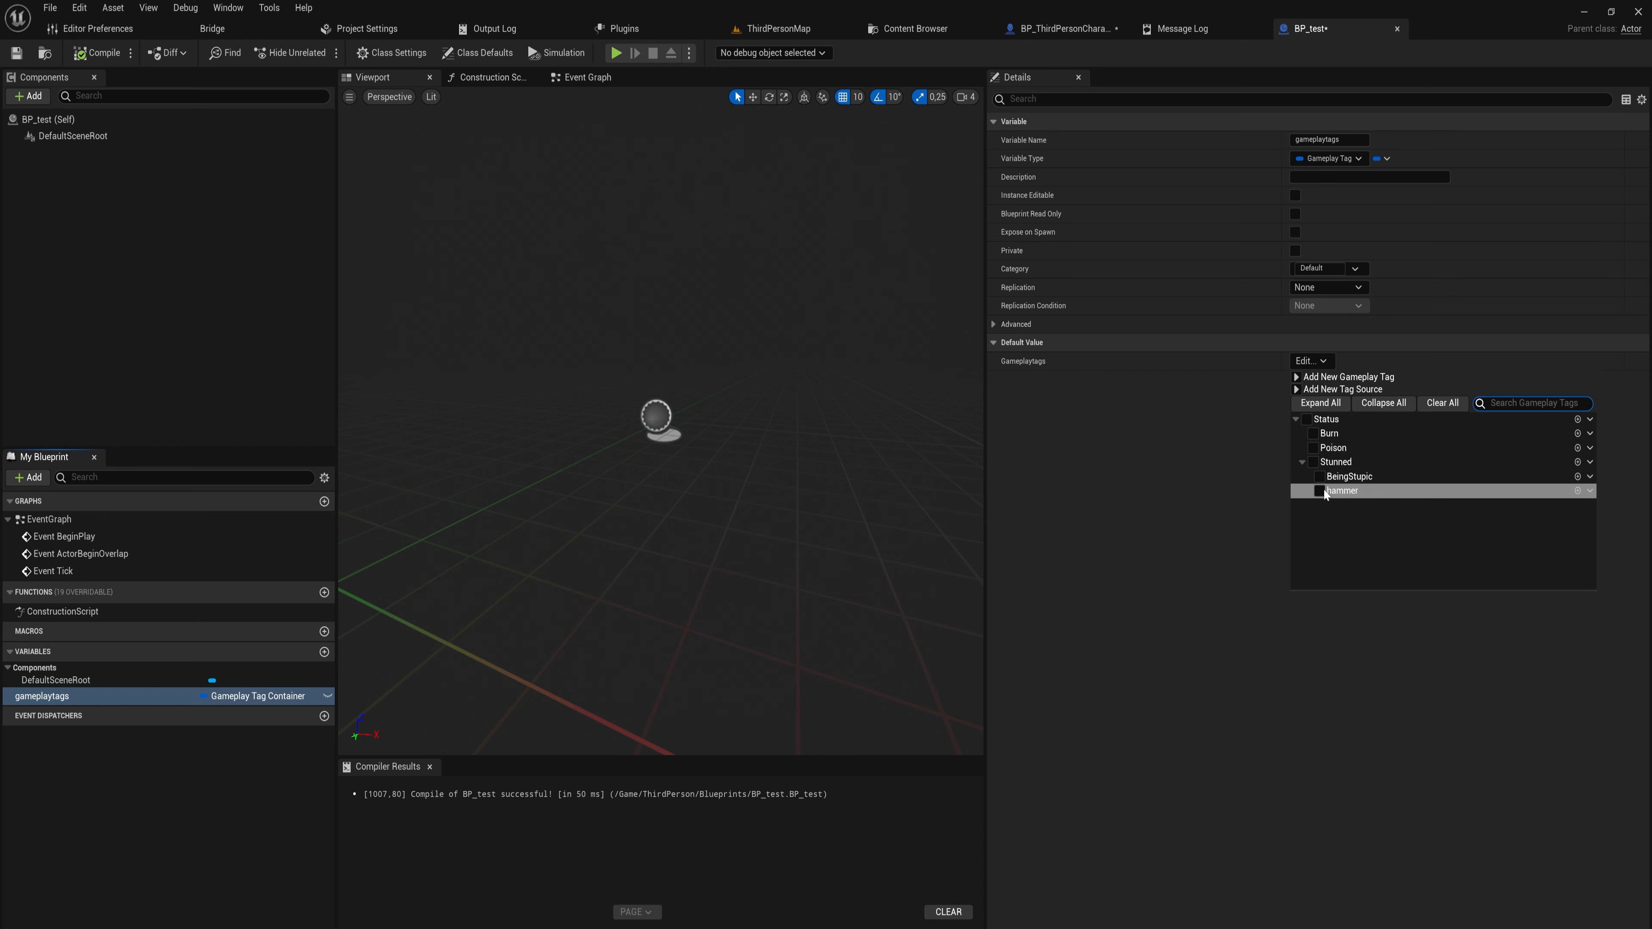
mouse_move(1342, 491)
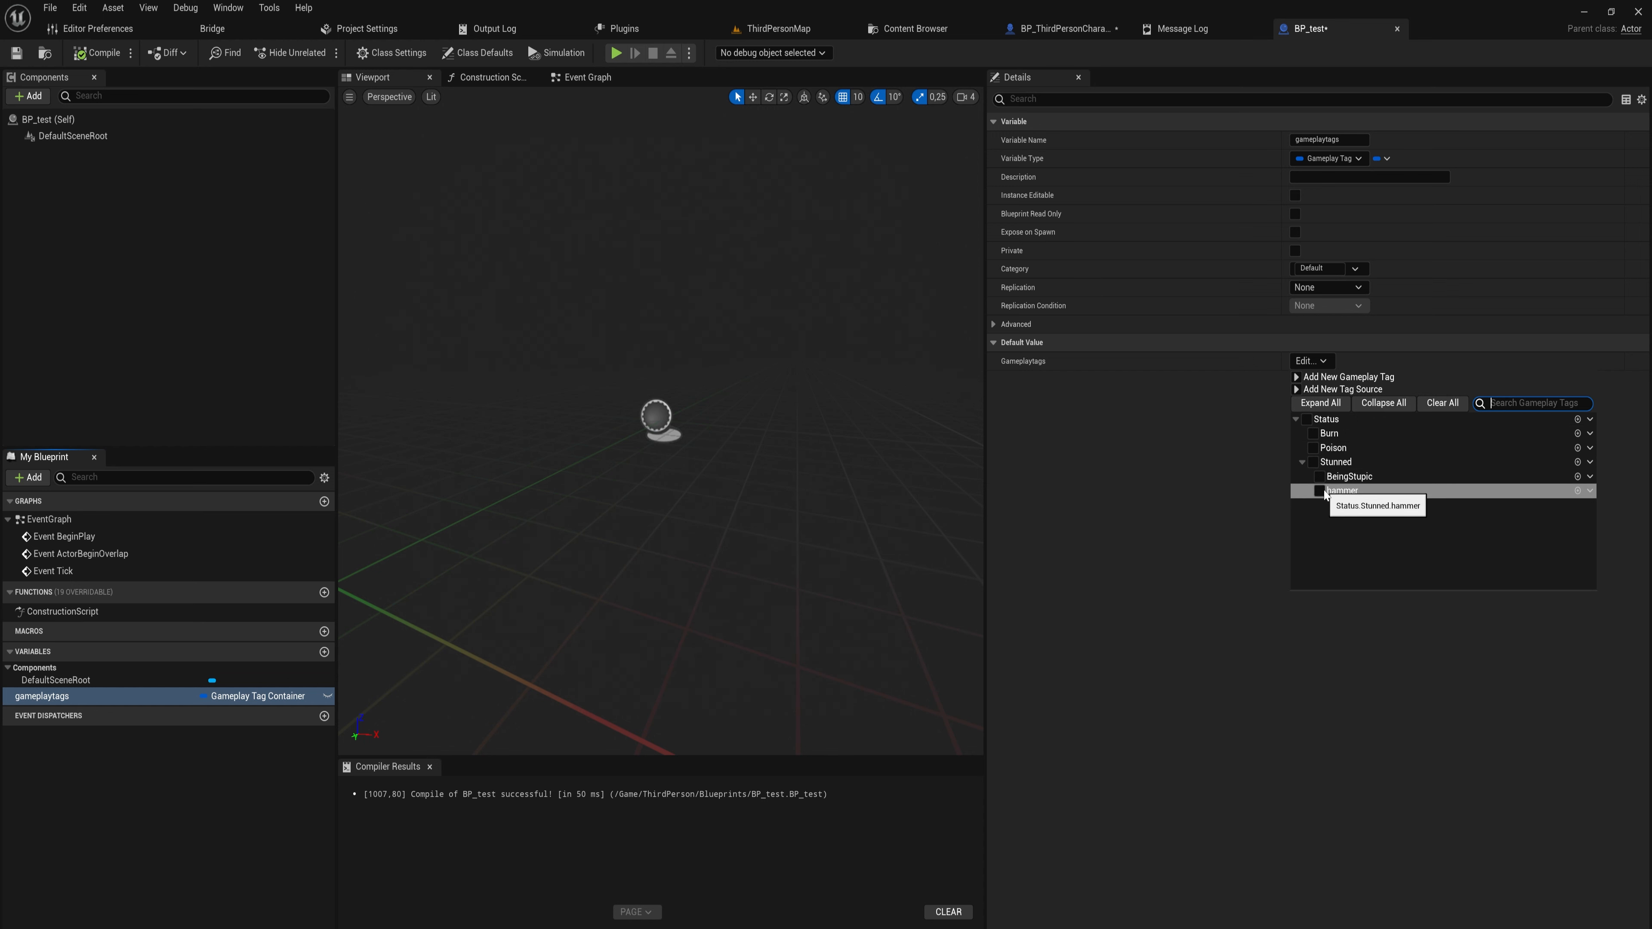
Explore adding a new tag source from the default-value Edit dropdown, then return to the level editor
click(1342, 388)
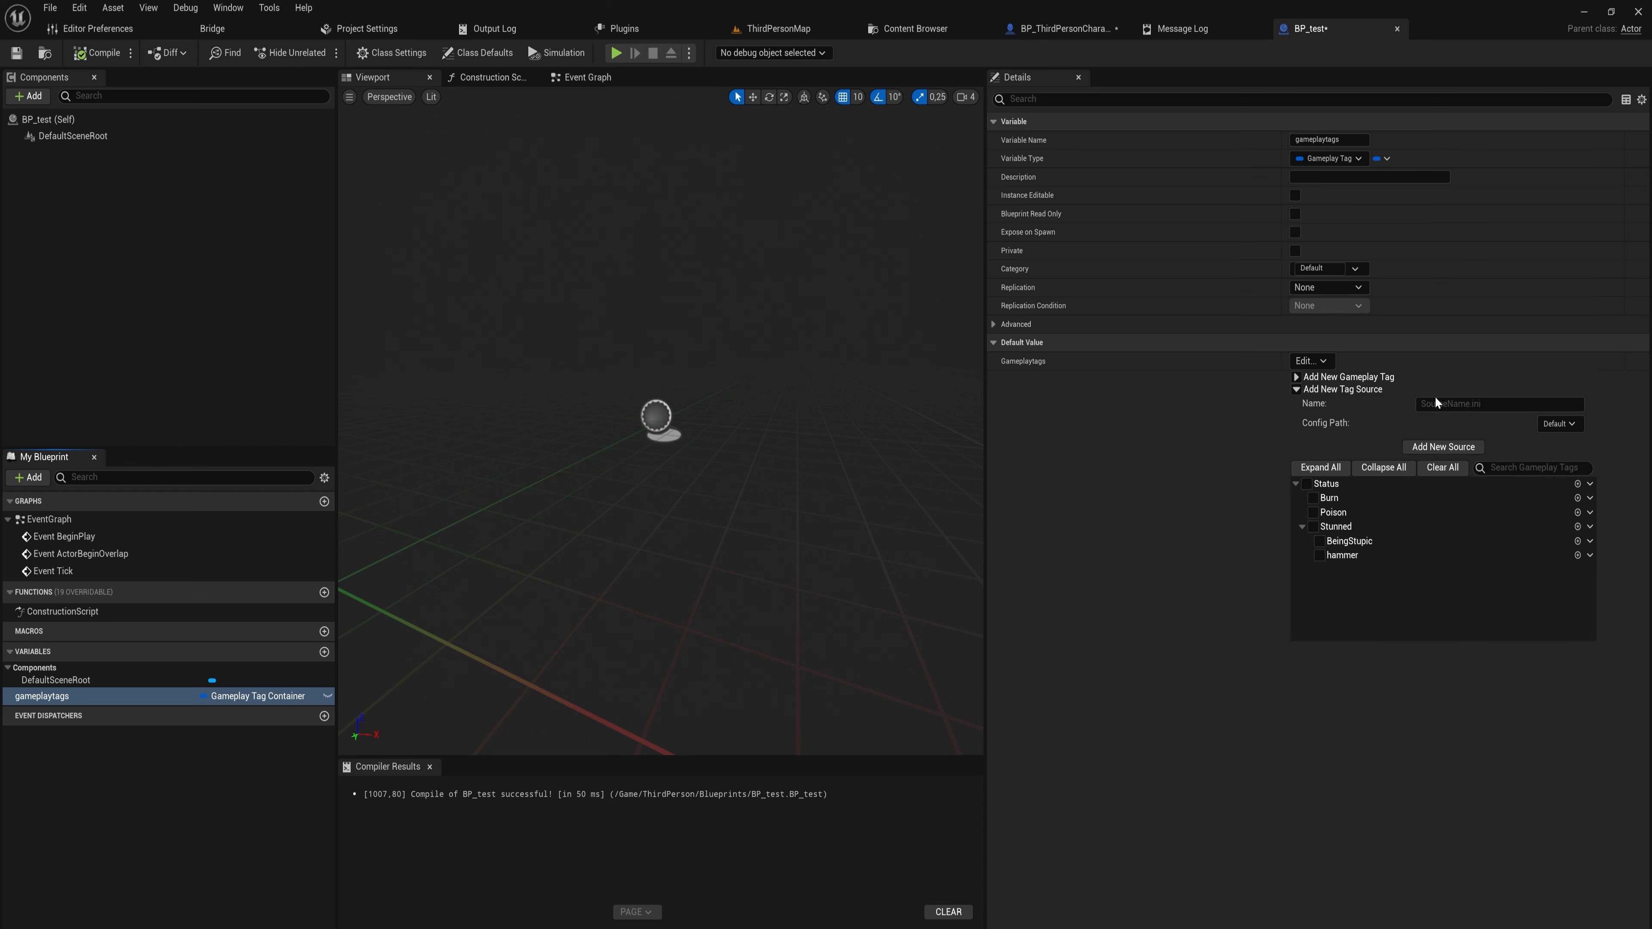
click(1499, 403)
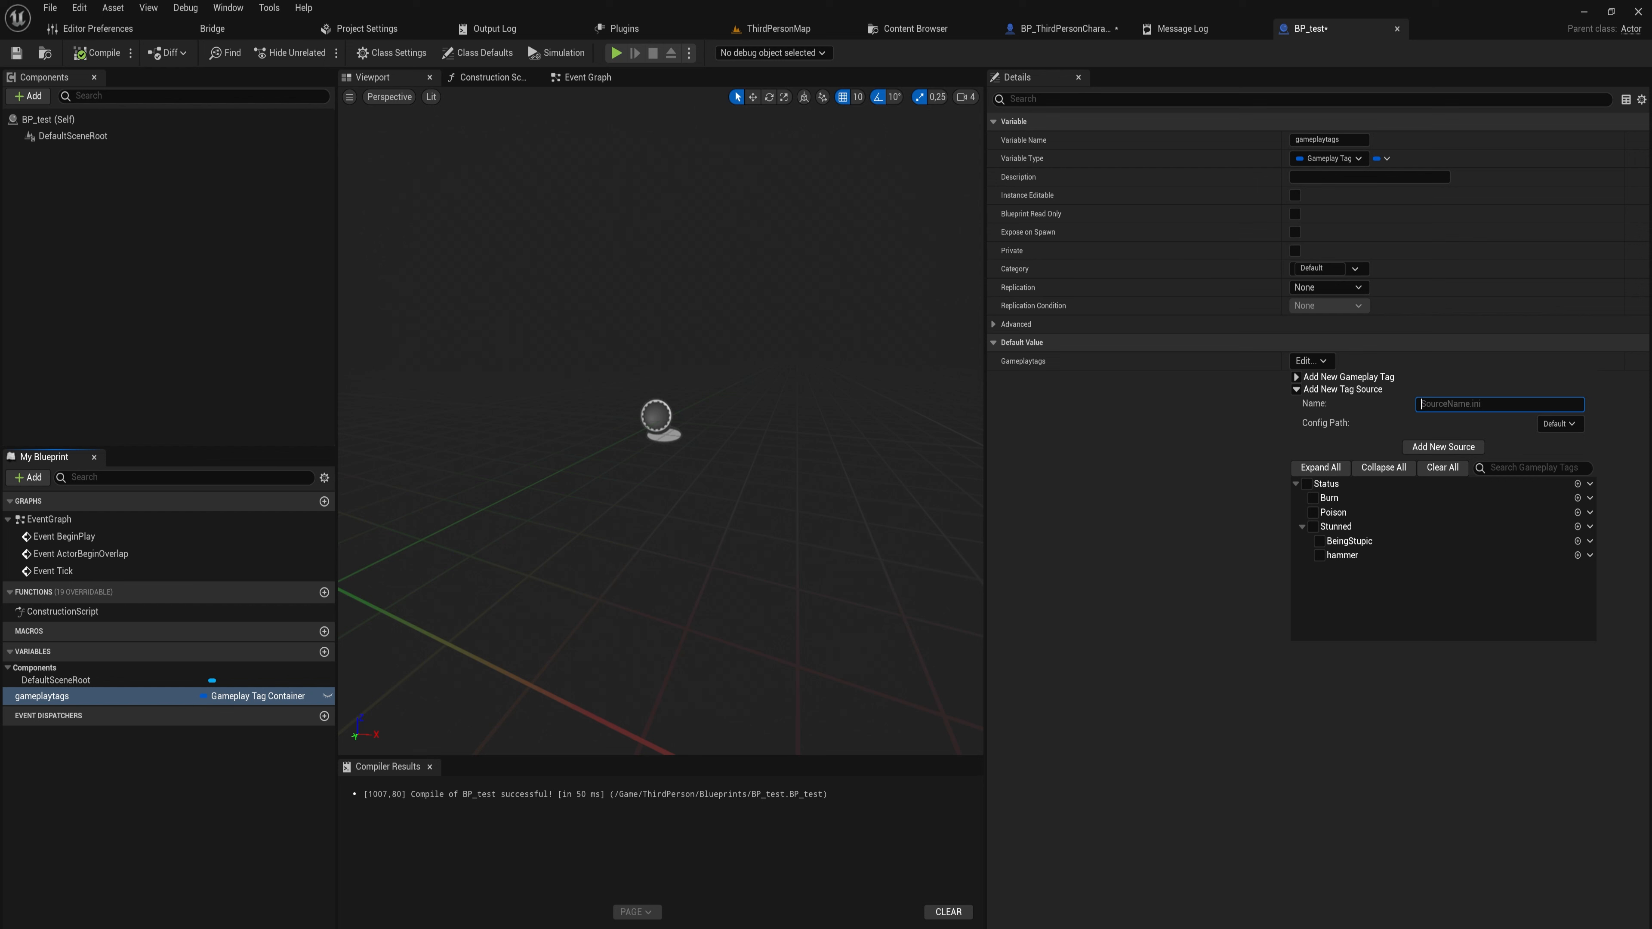
click(1307, 361)
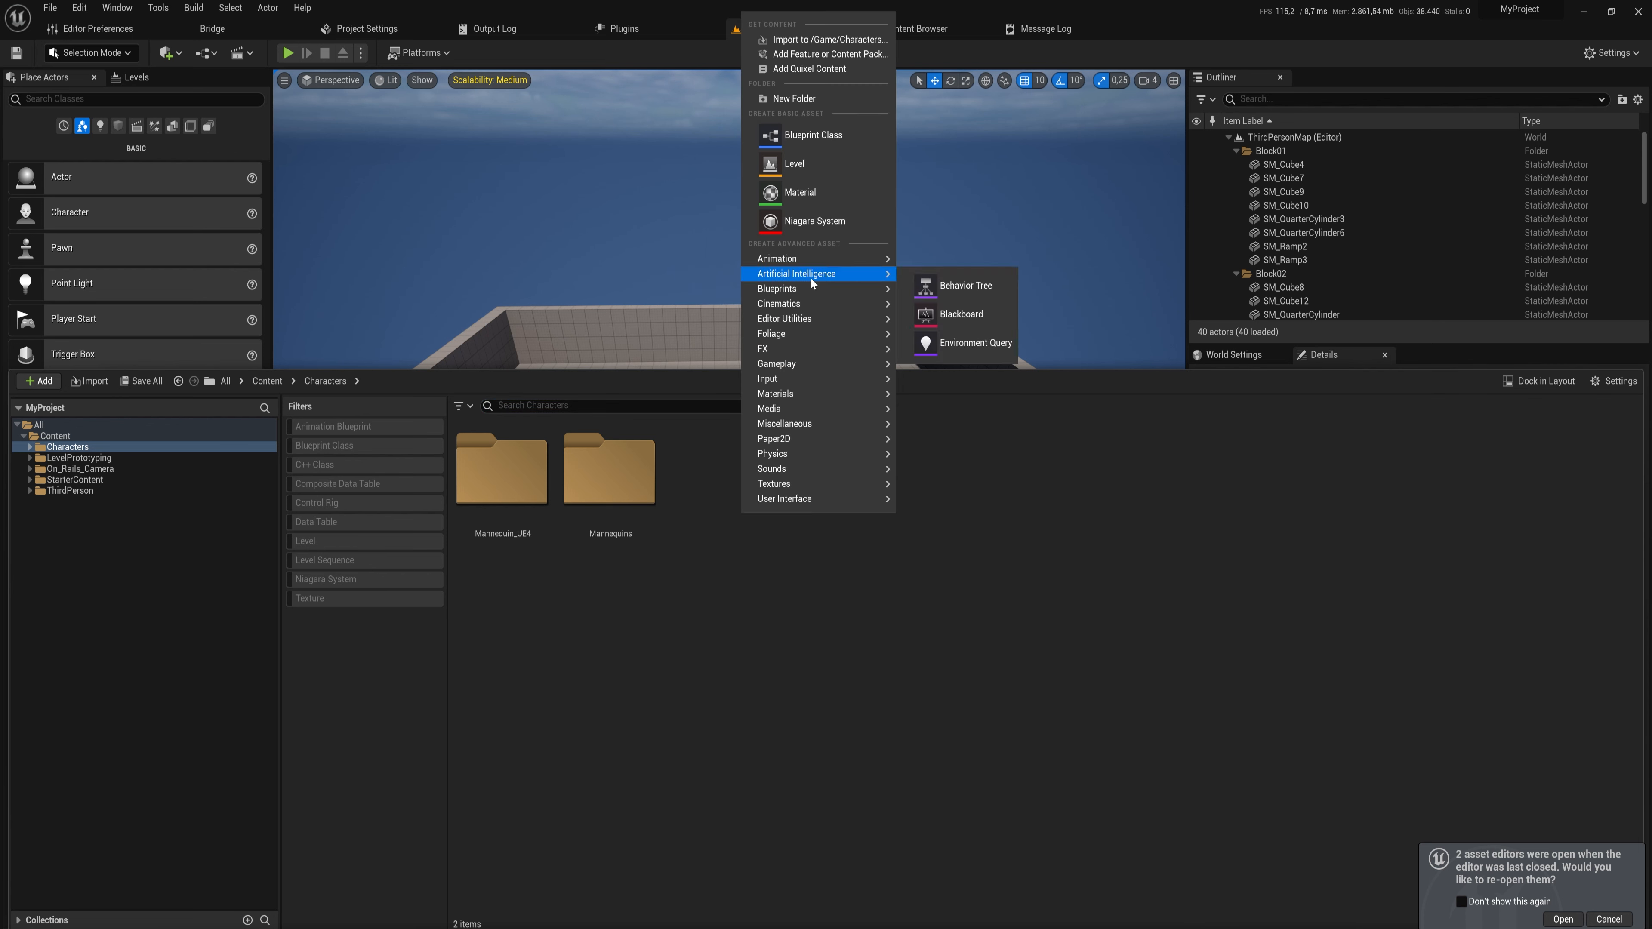
mouse_move(775, 289)
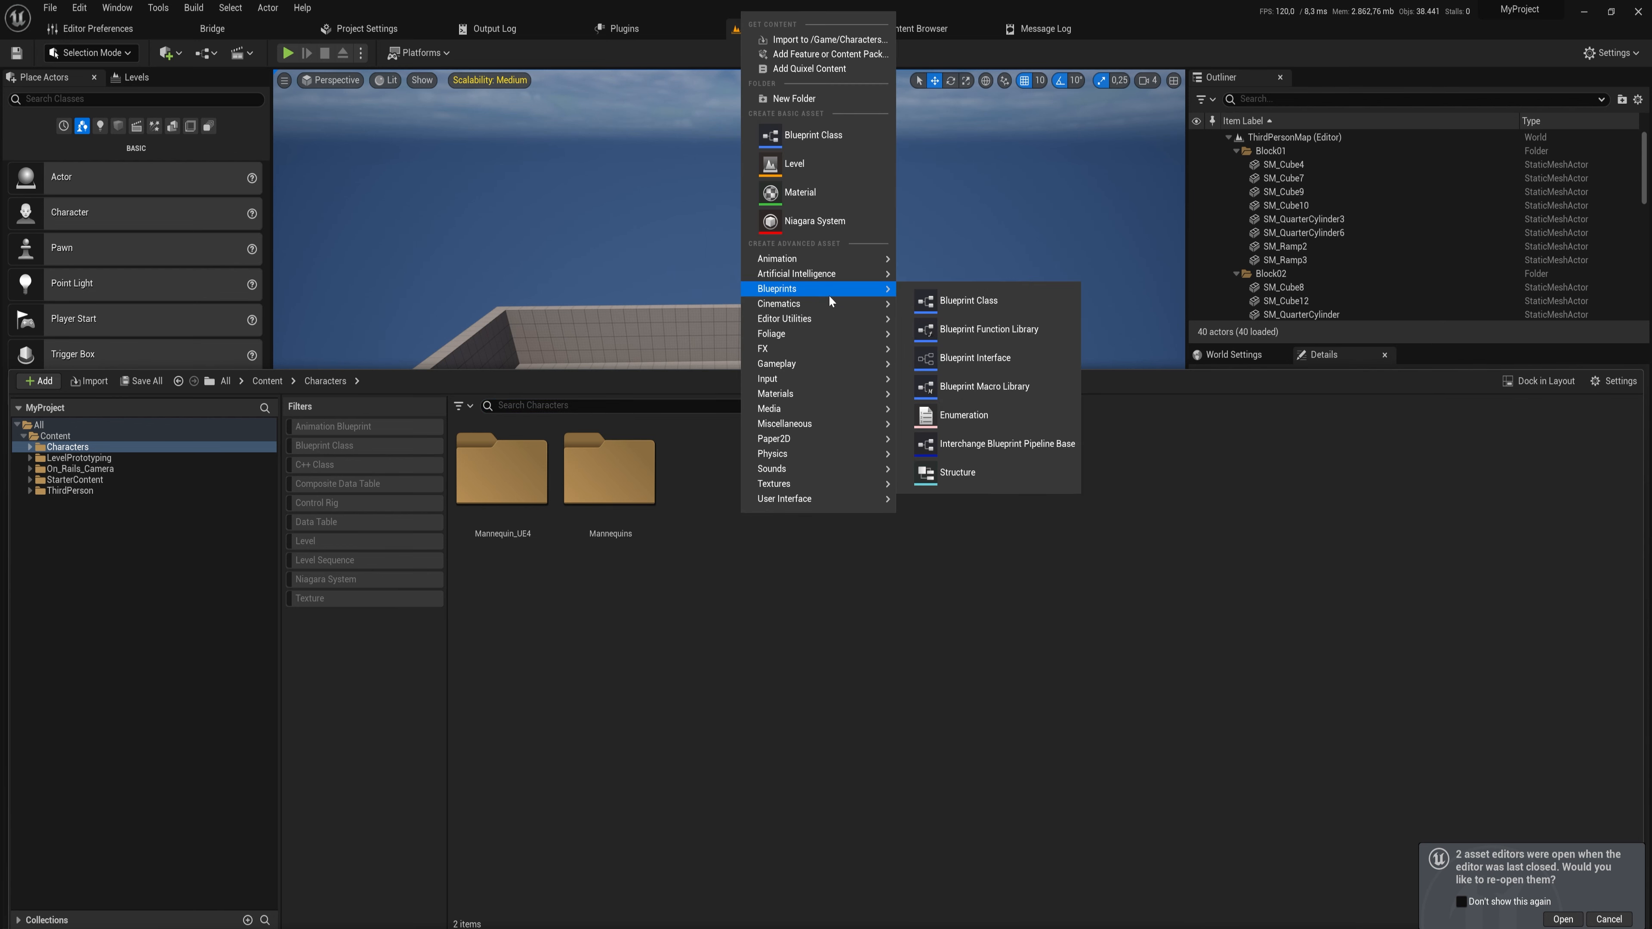
Create a Blueprint Interface named BPI_Gettags in the Characters folder and open it
click(979, 357)
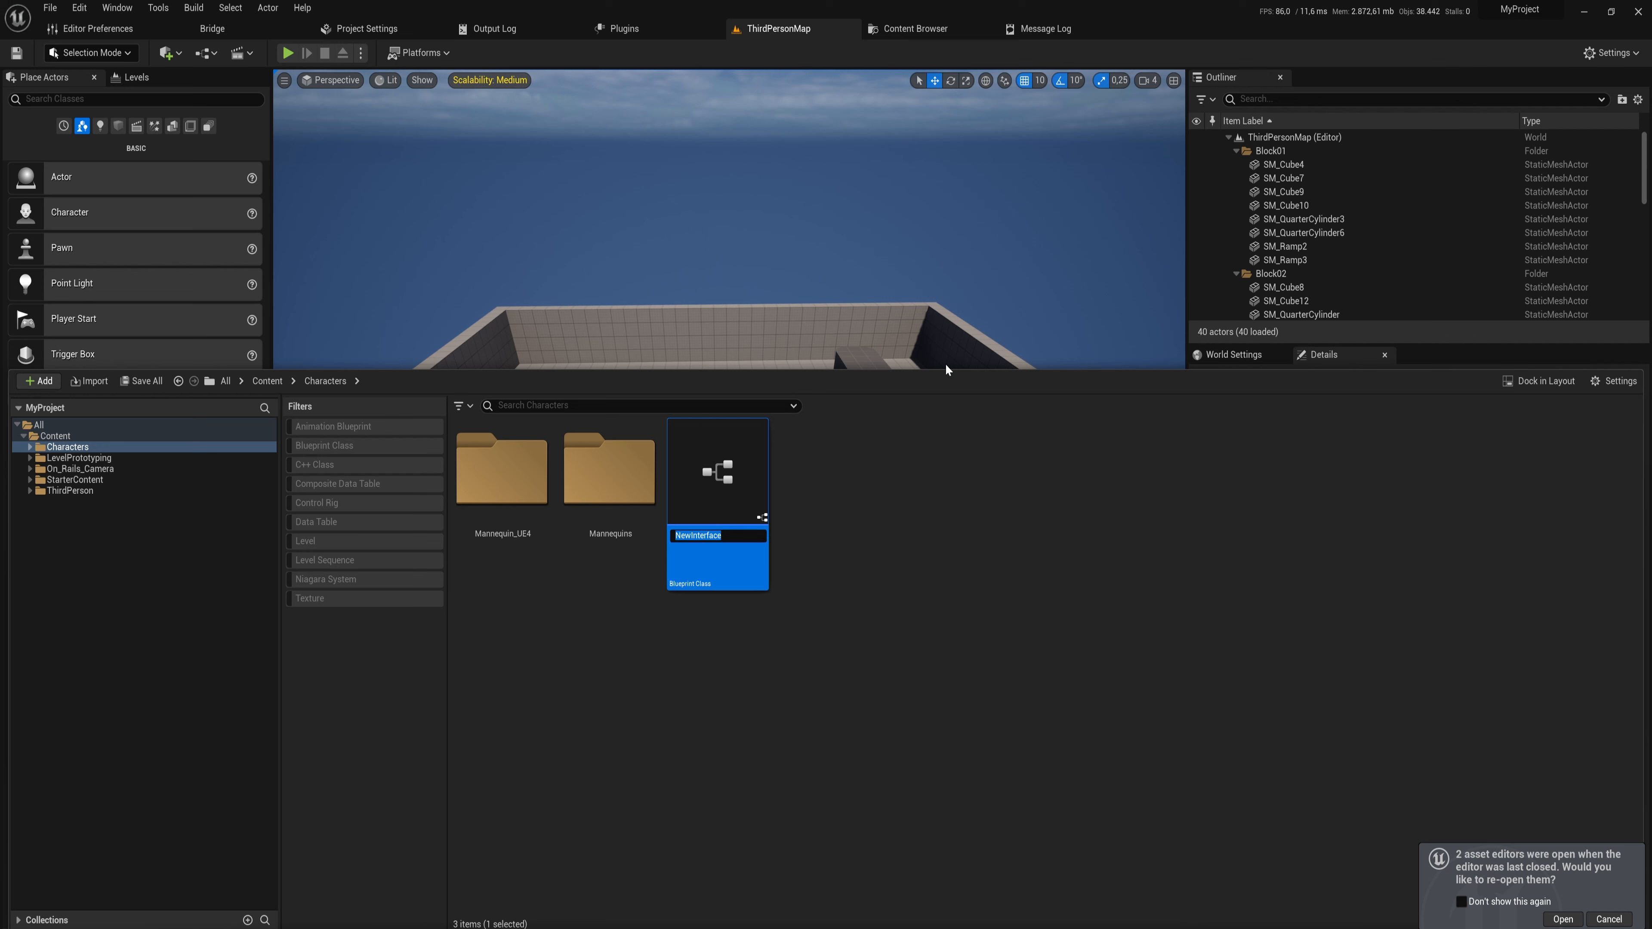
text(BP)
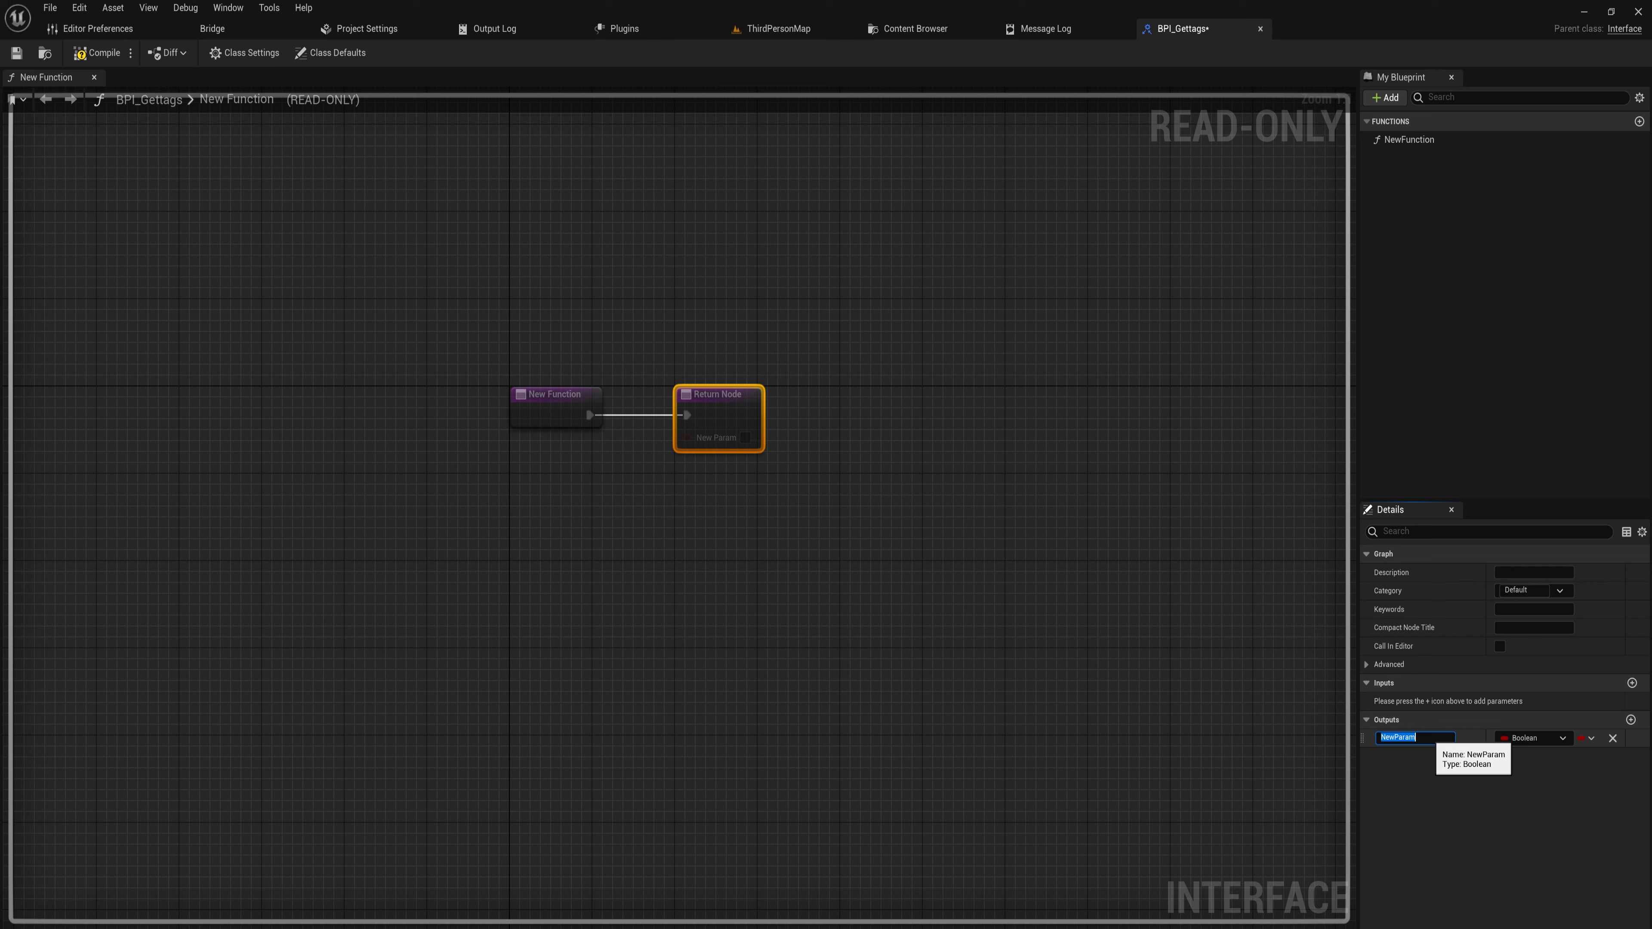
Name the Gameplay Tag Container output TagContainer and rename the function GetGameplayTagContainer
text(TagContainer)
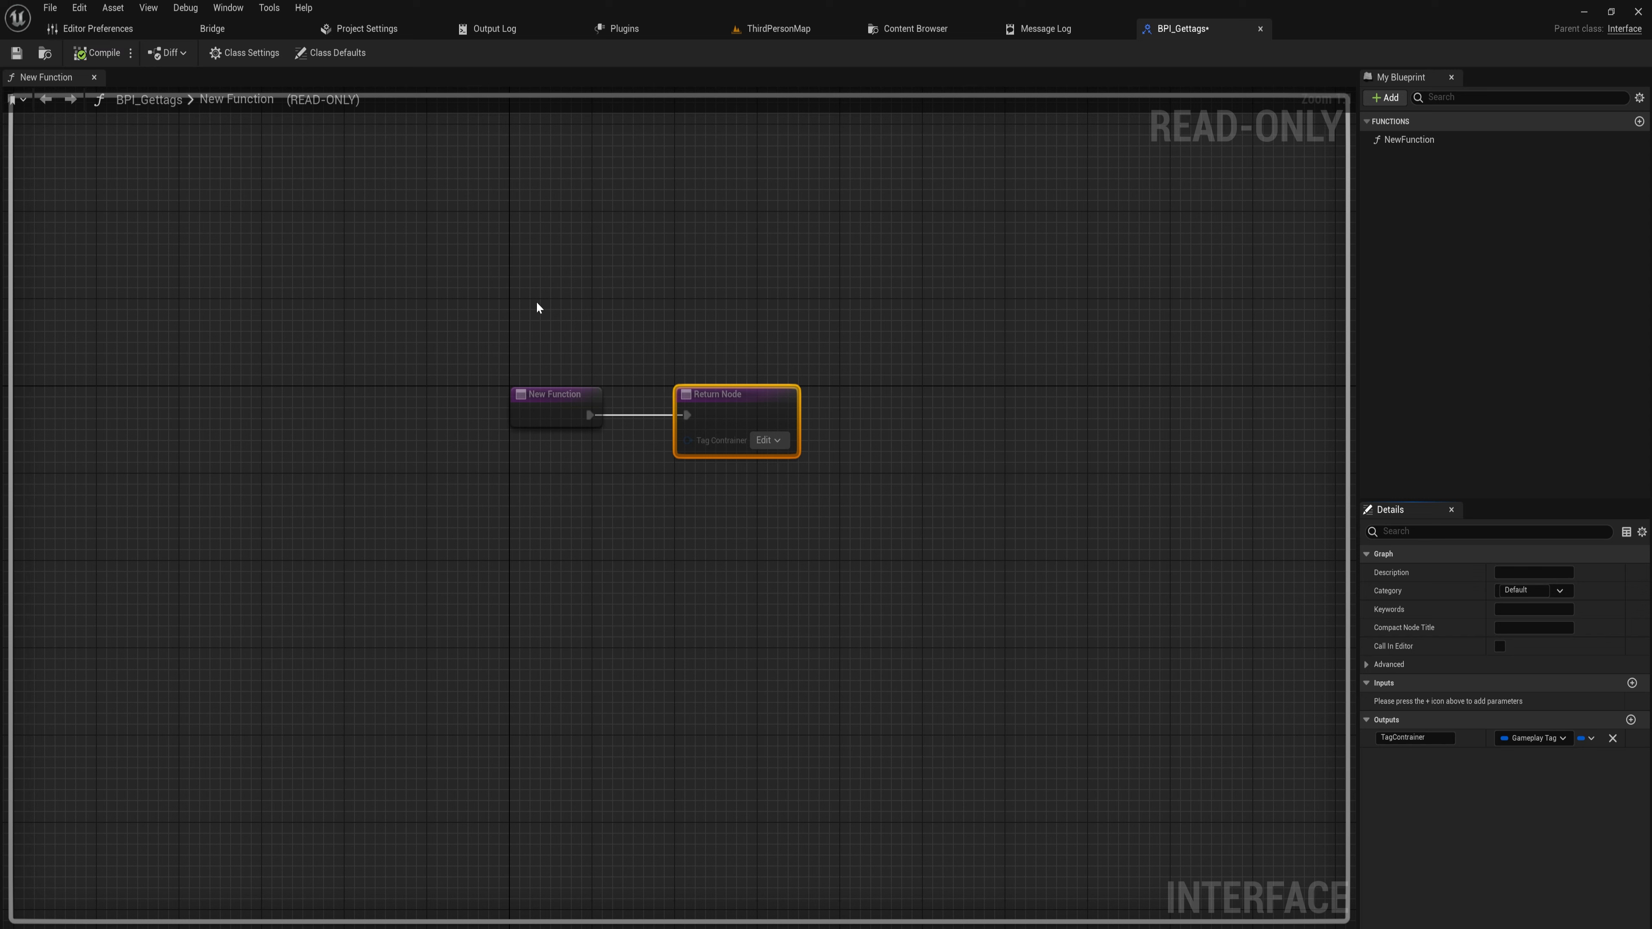
mouse_move(1323, 278)
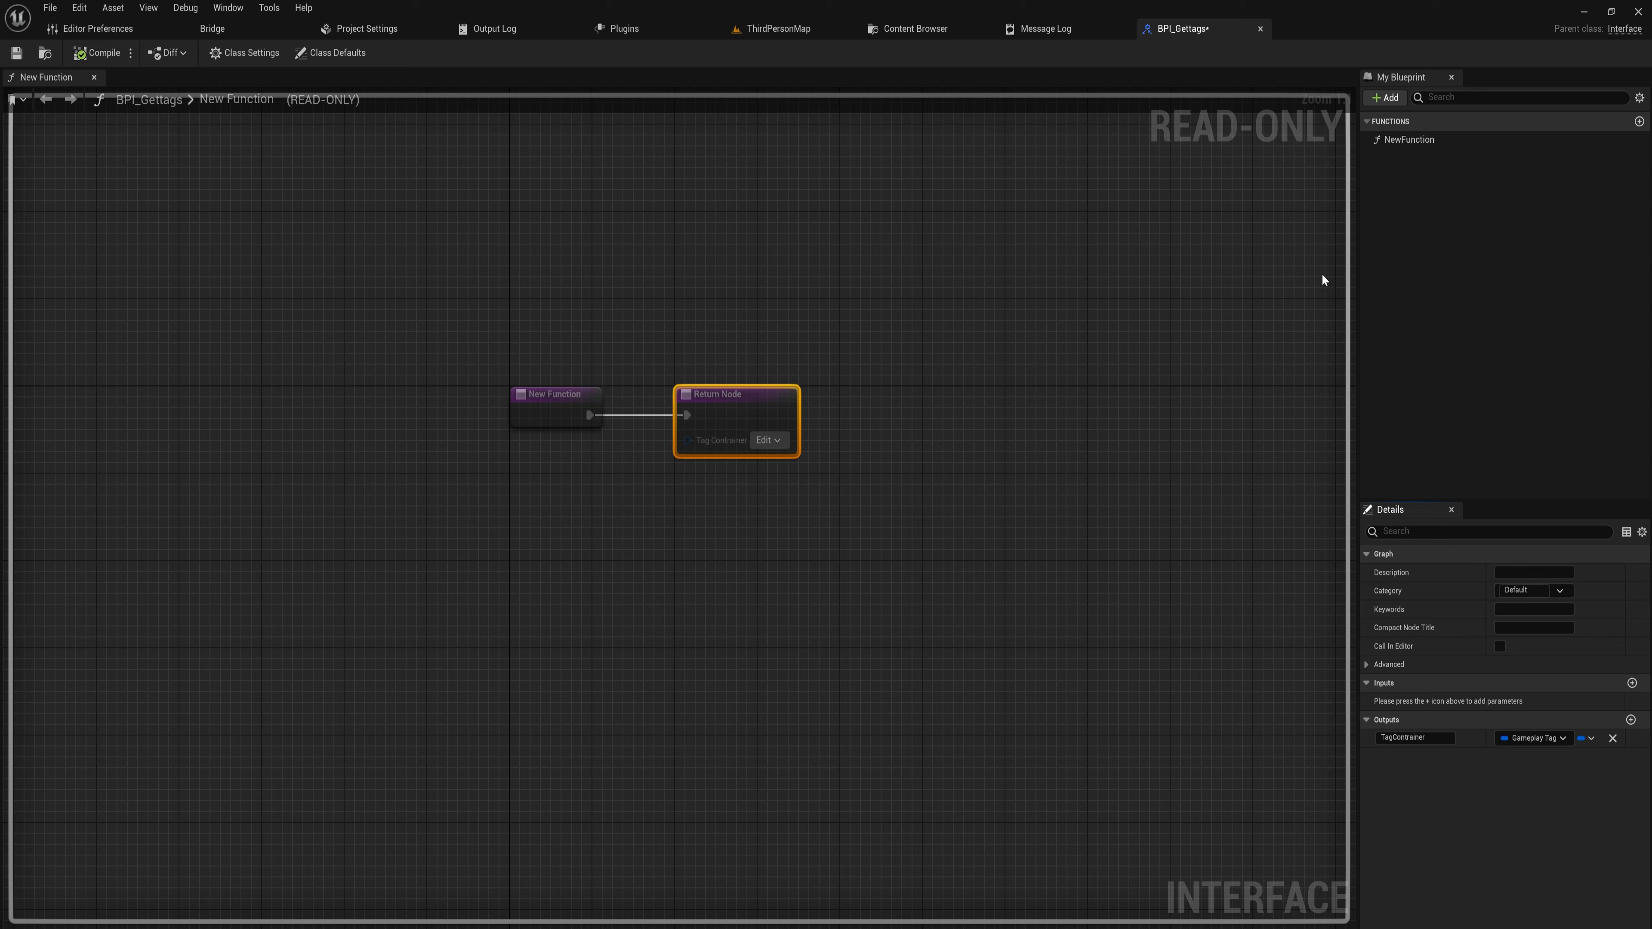
double_click(1409, 140)
text(GetGameplayTagContainer)
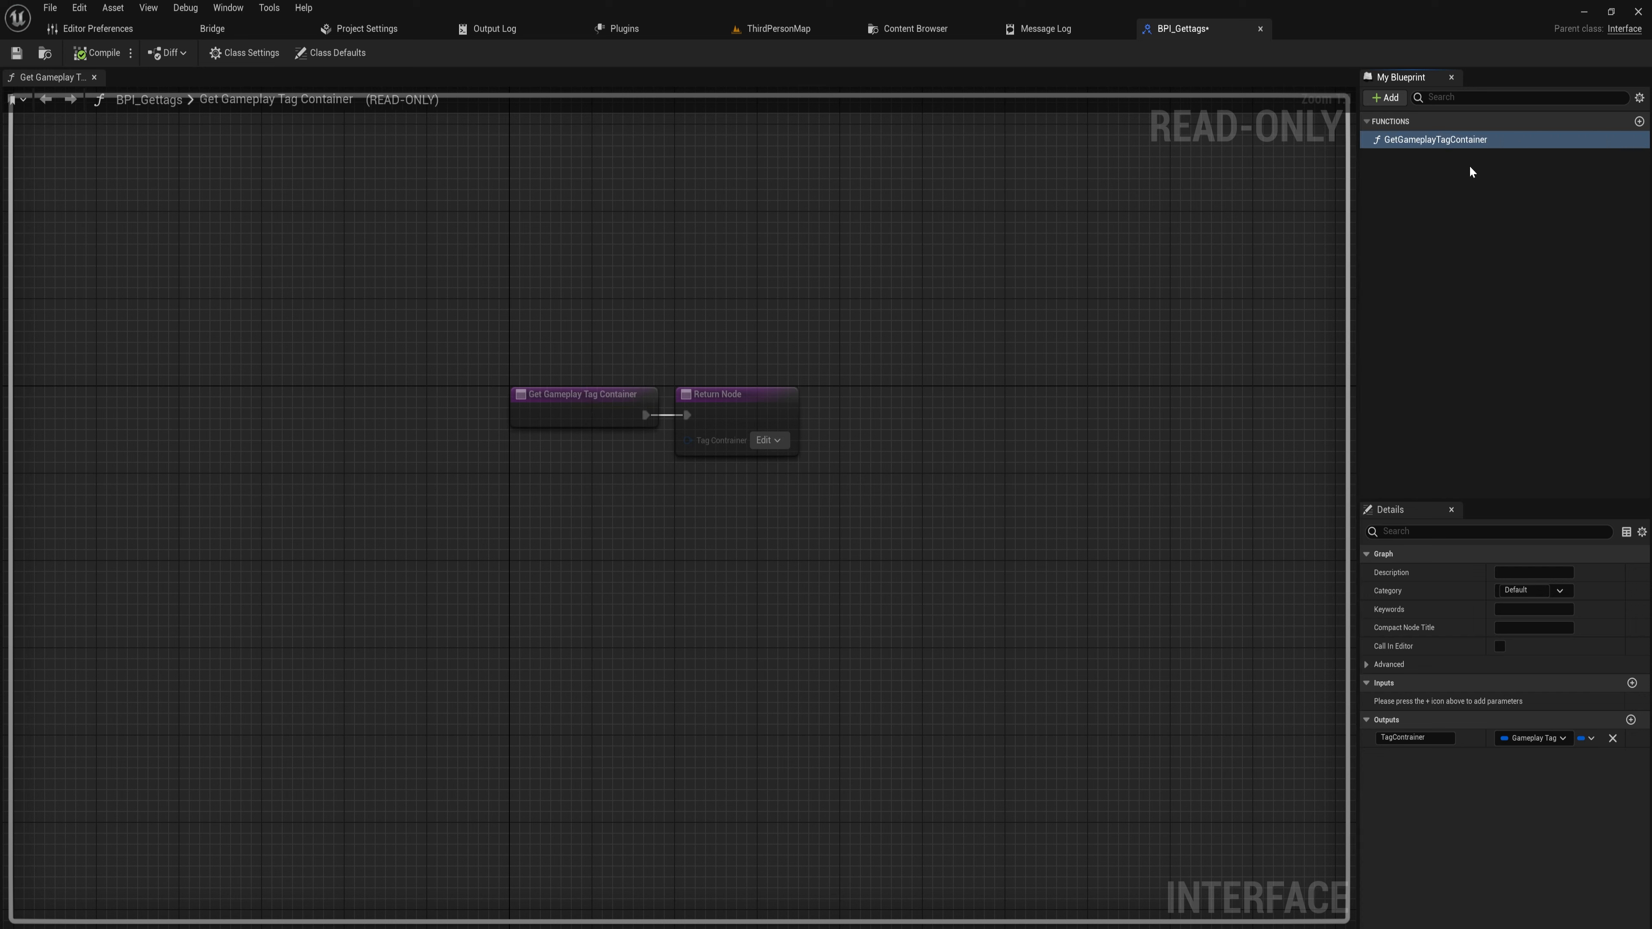
mouse_move(1178, 149)
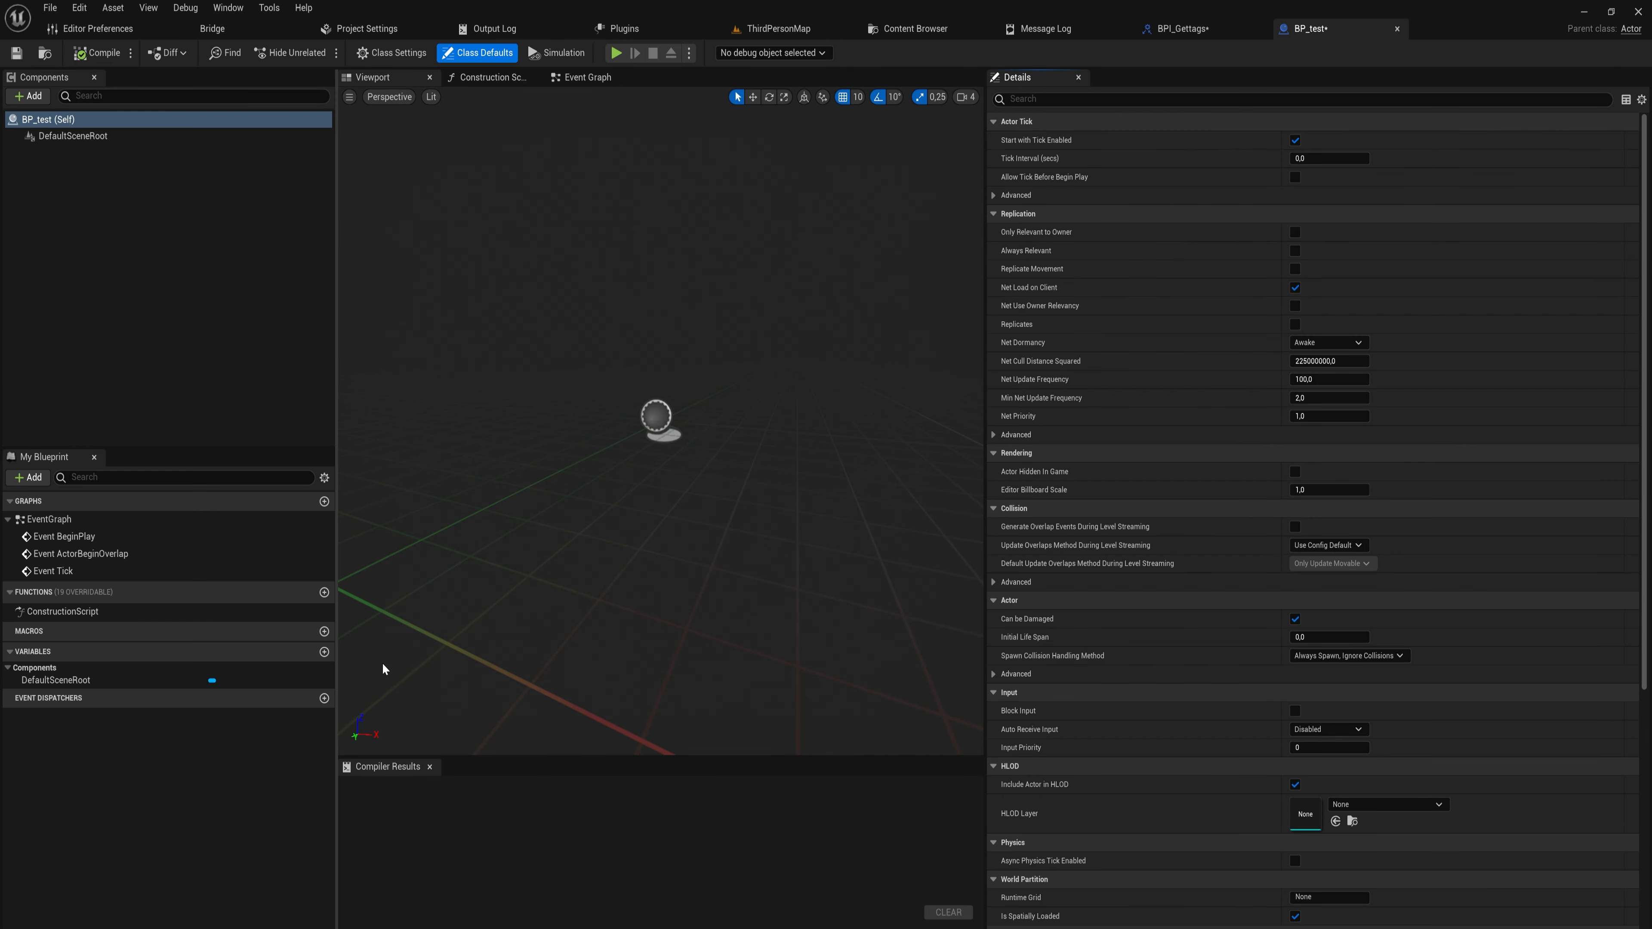
Add a gameplaytags Gameplay Tag Container variable to BP_test and compile
click(324, 653)
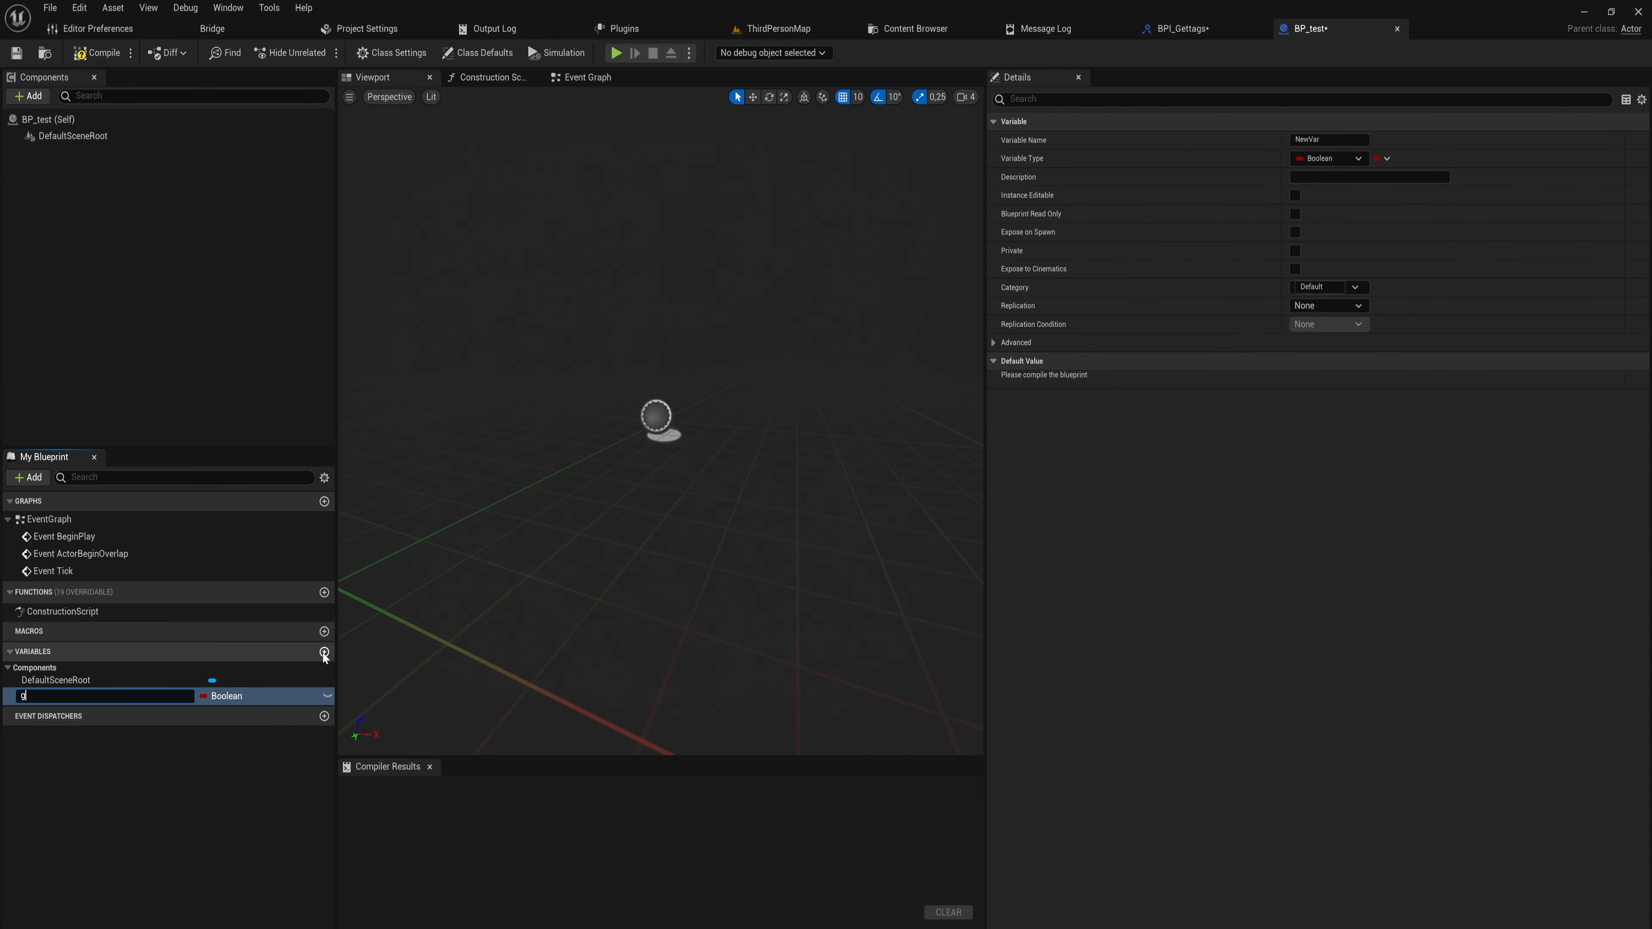
text(gameplaytags)
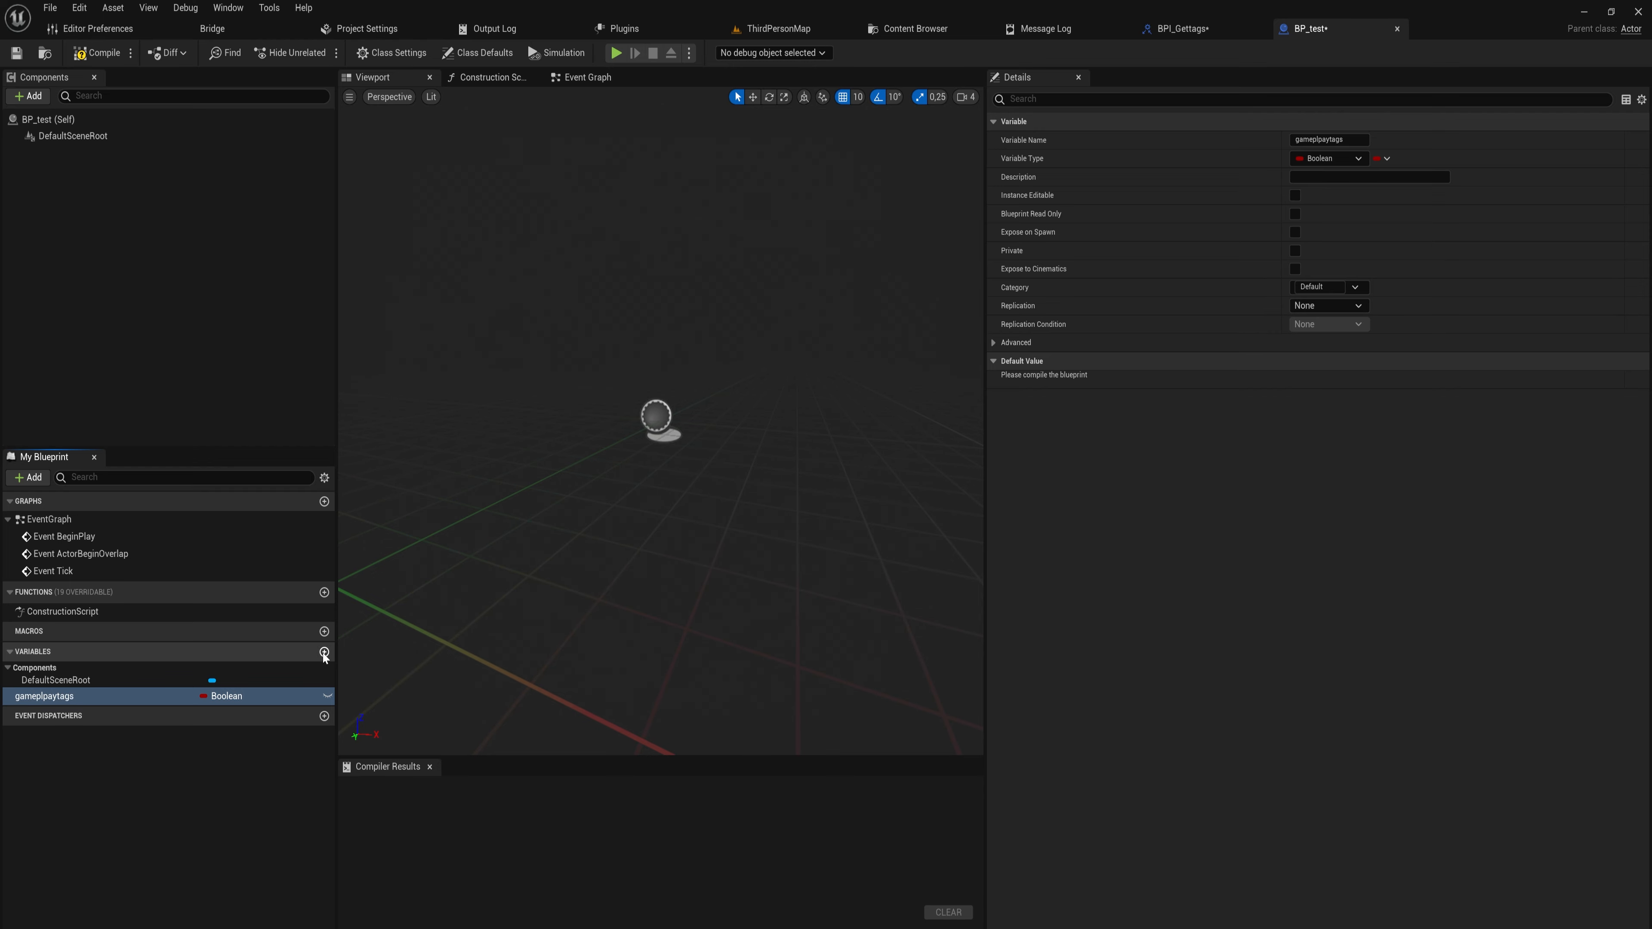
click(103, 53)
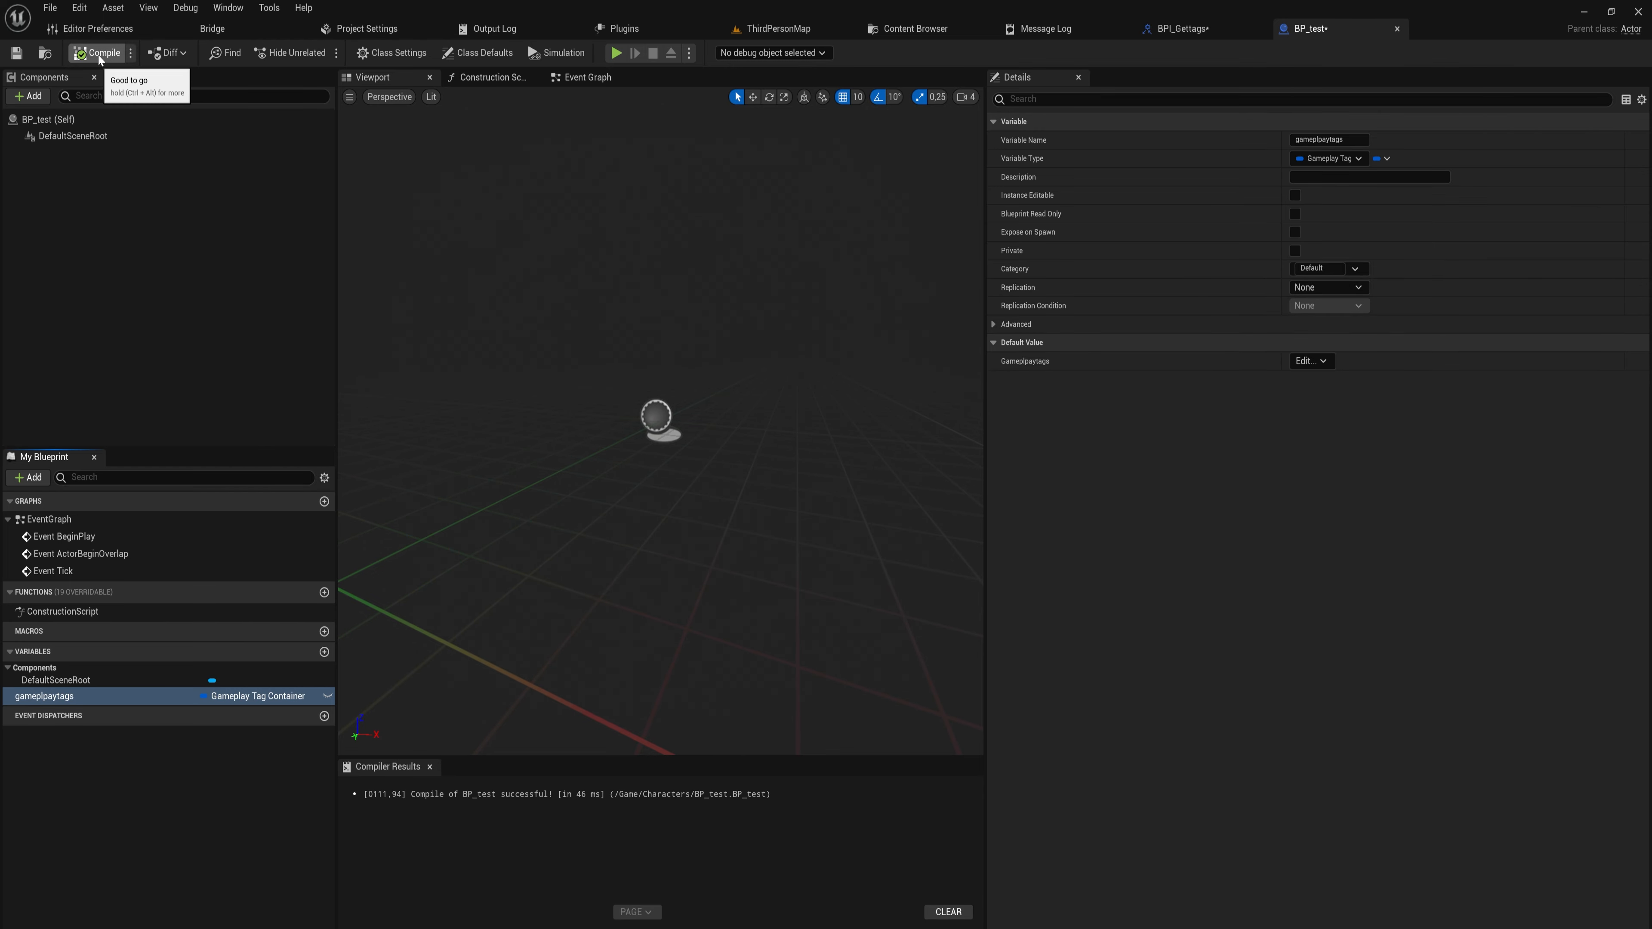
In Class Settings, add BPI_Gettags as an implemented interface
click(391, 53)
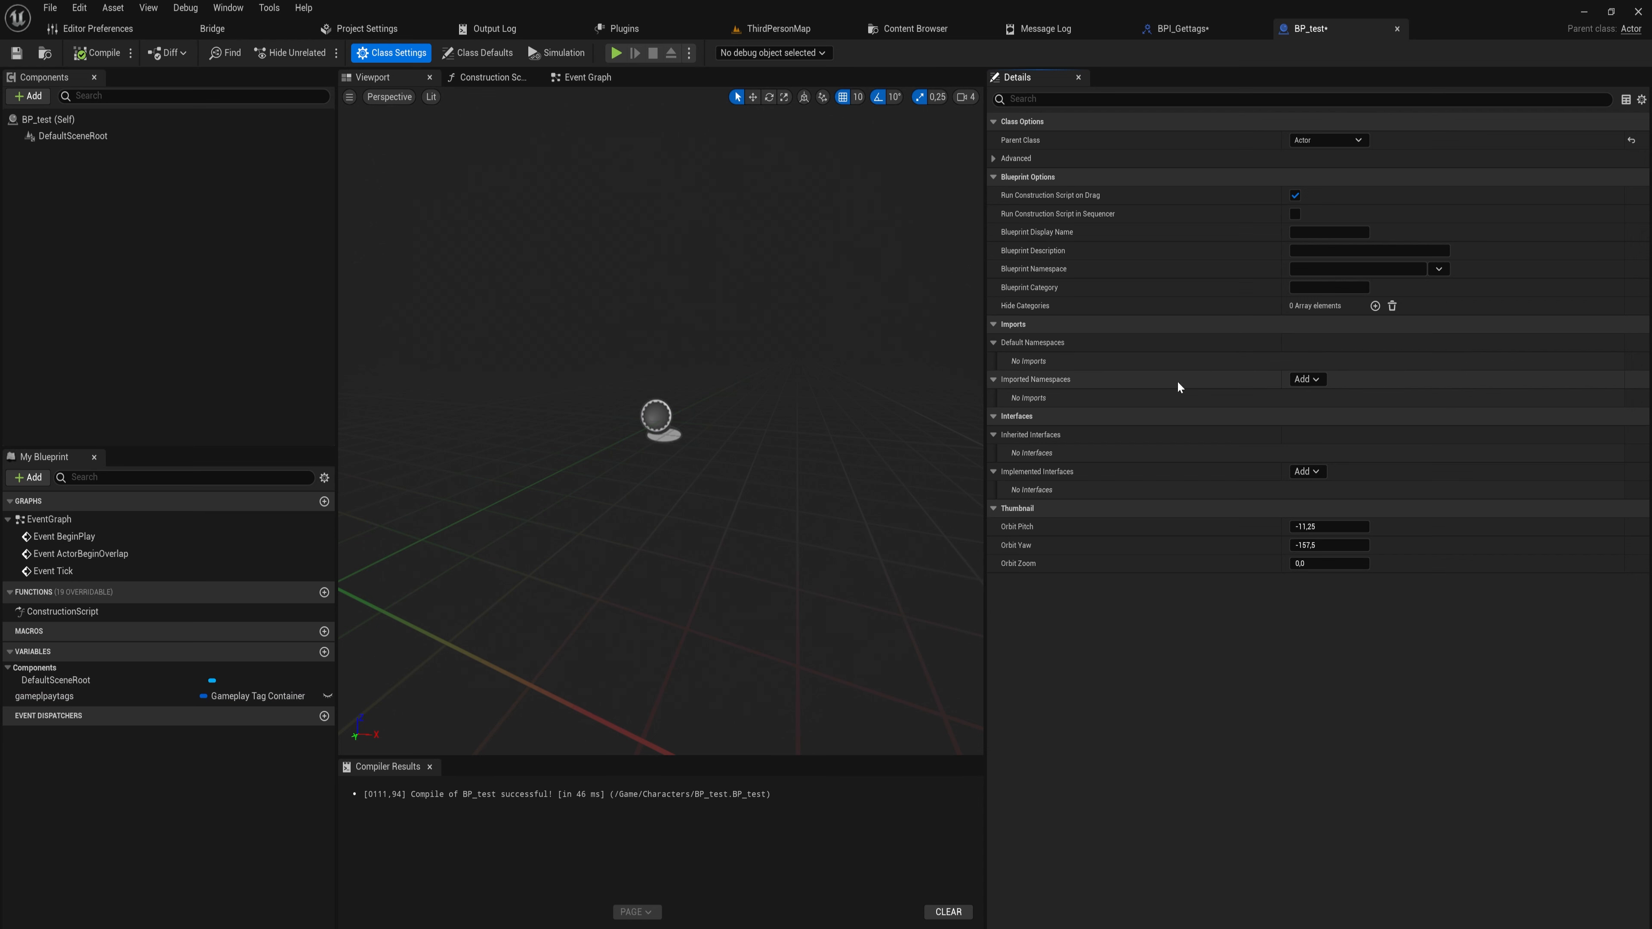
mouse_move(1305, 471)
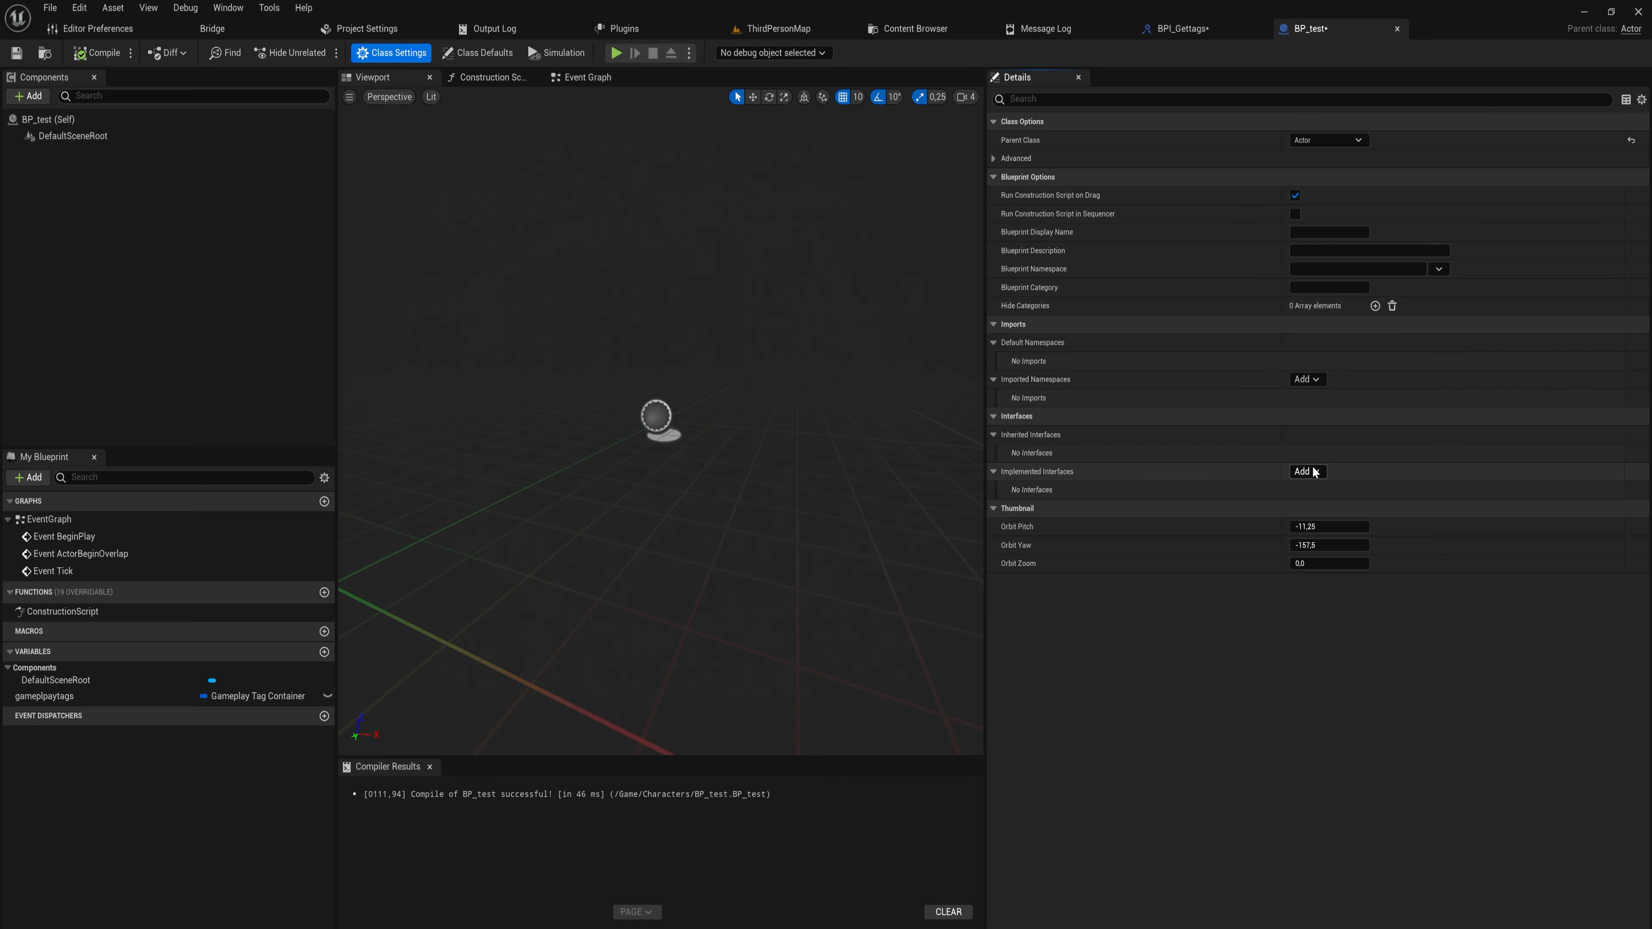
click(1304, 470)
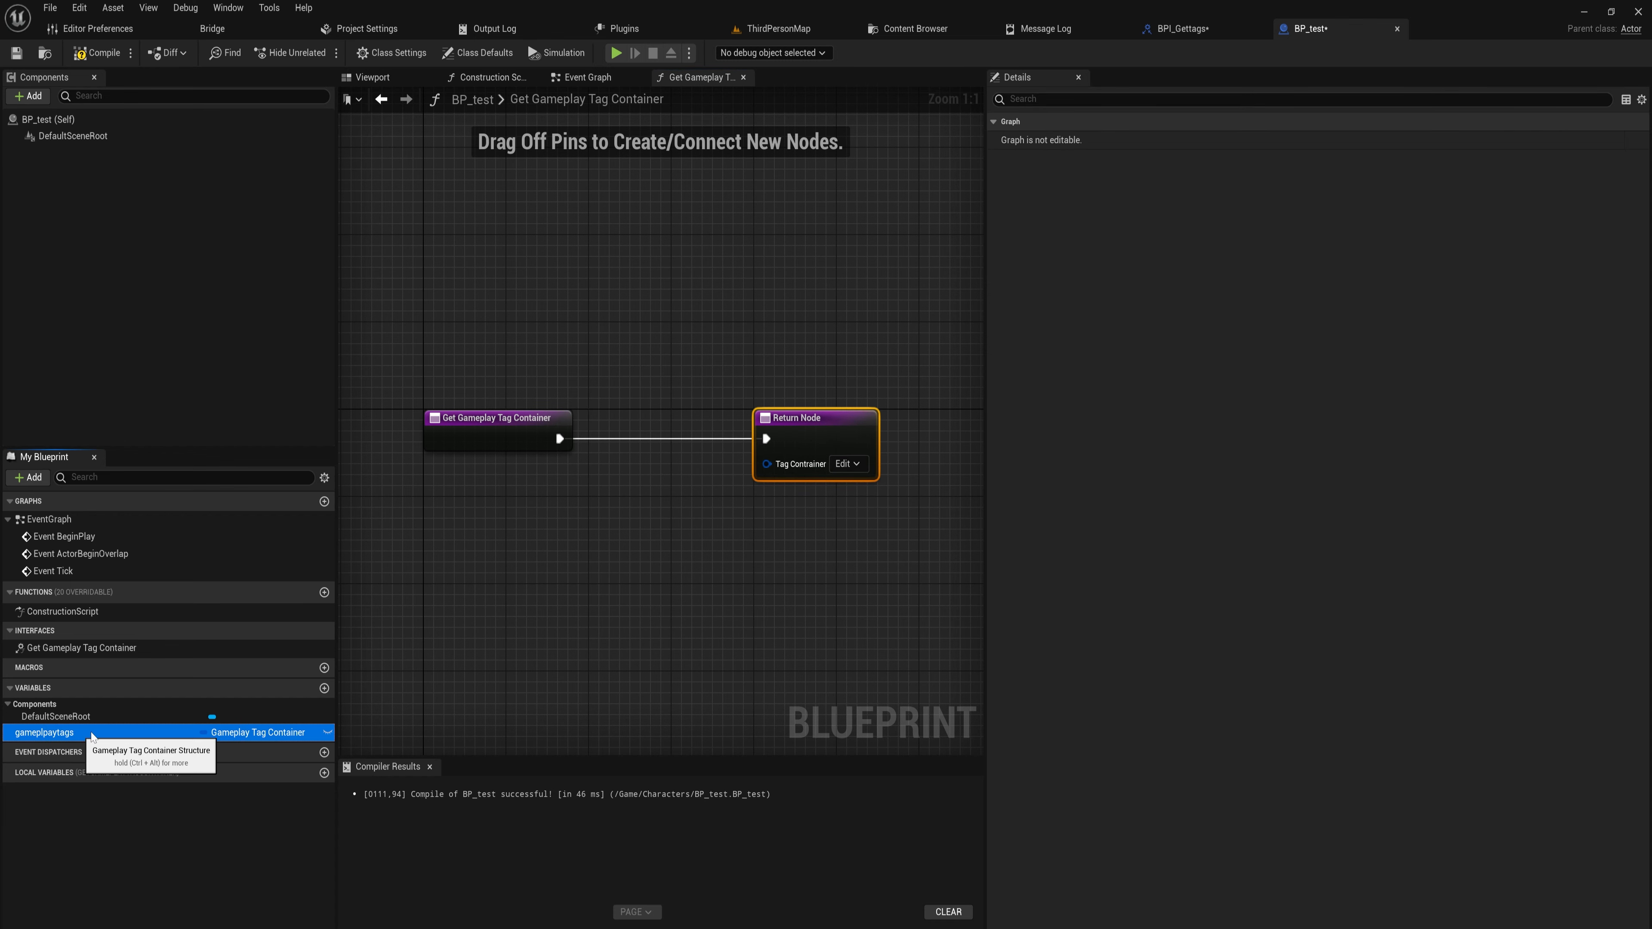
Drop the gameplaytags getter into Get Gameplay Tag Container and wire it to the Return Node's Tag Container
drag(43, 732, 674, 465)
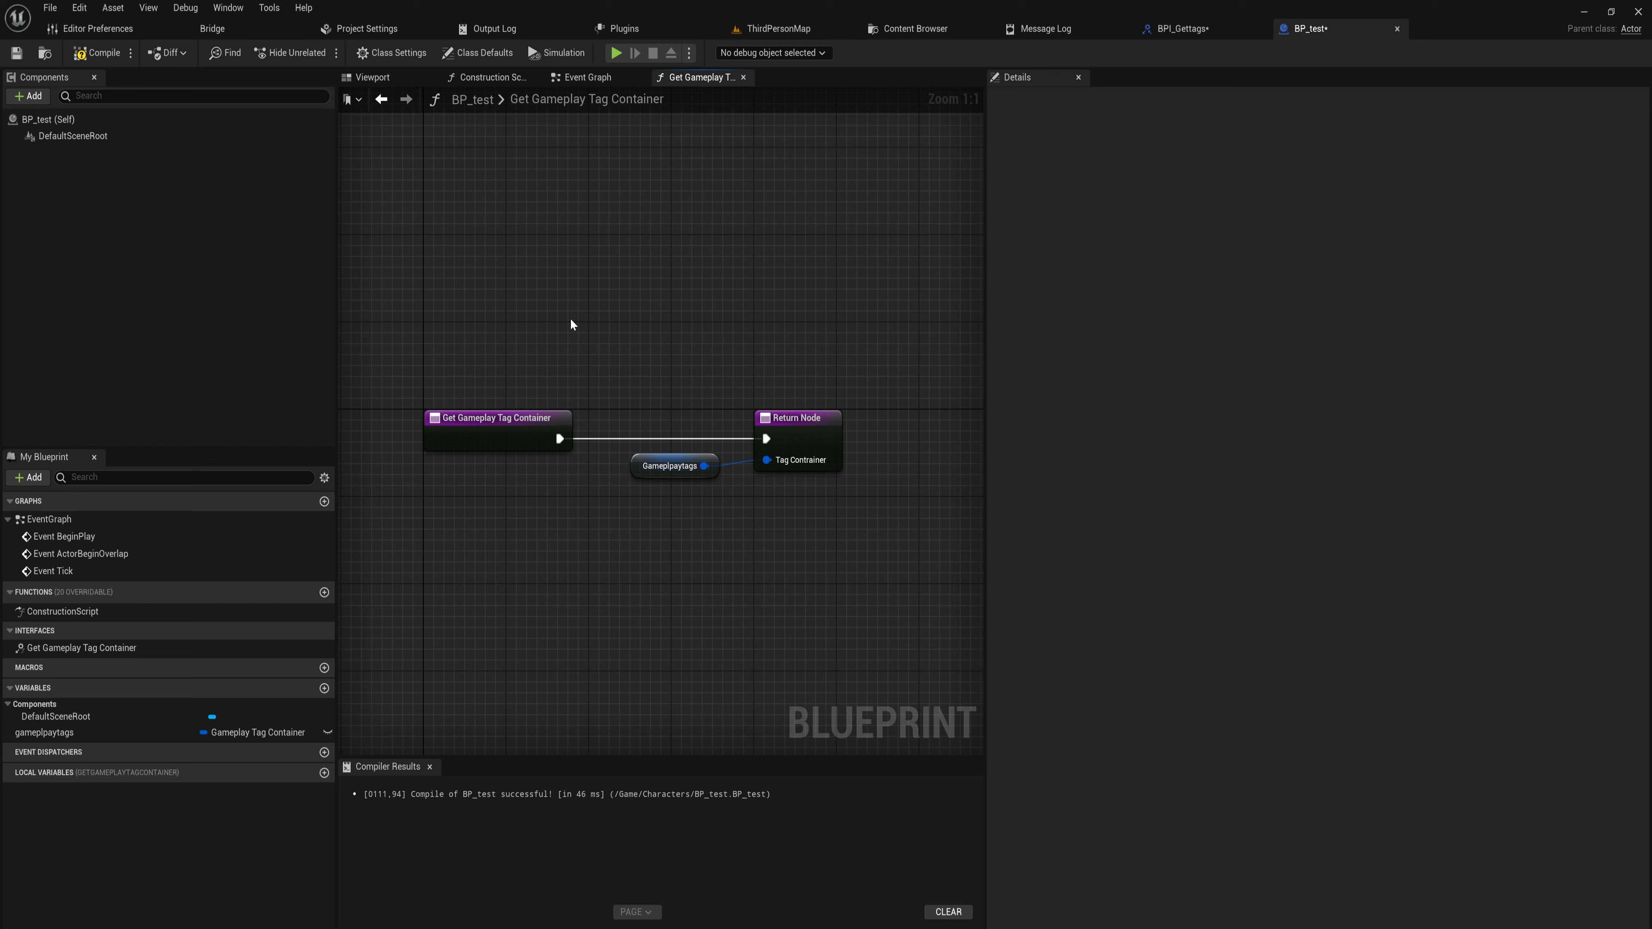
mouse_move(530, 334)
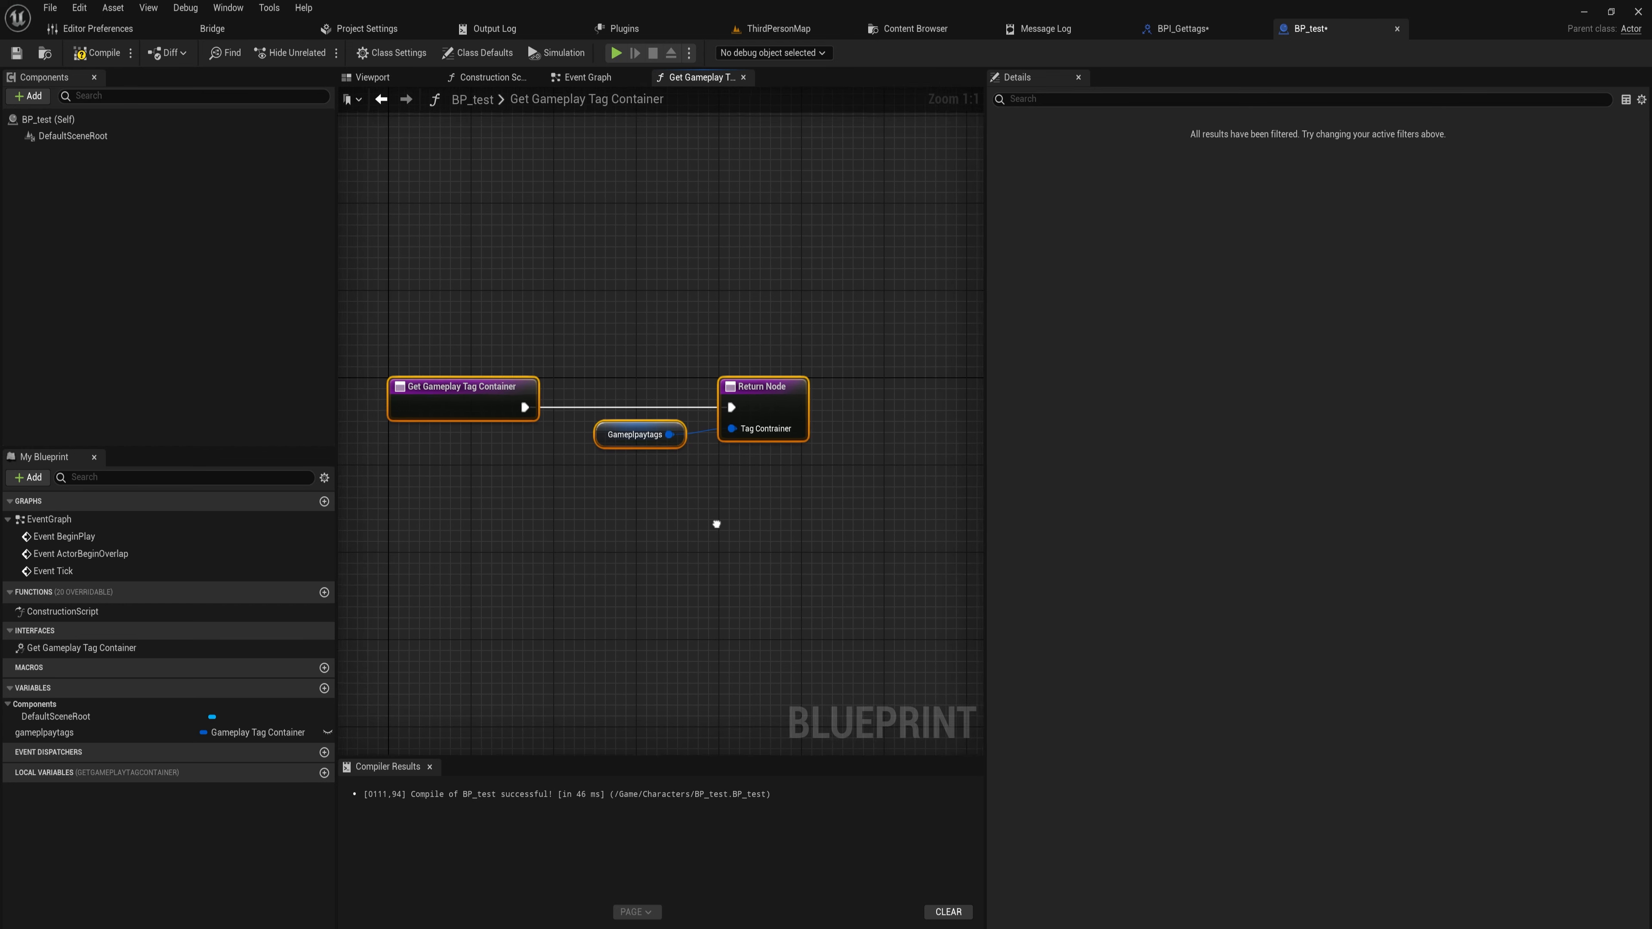
click(635, 434)
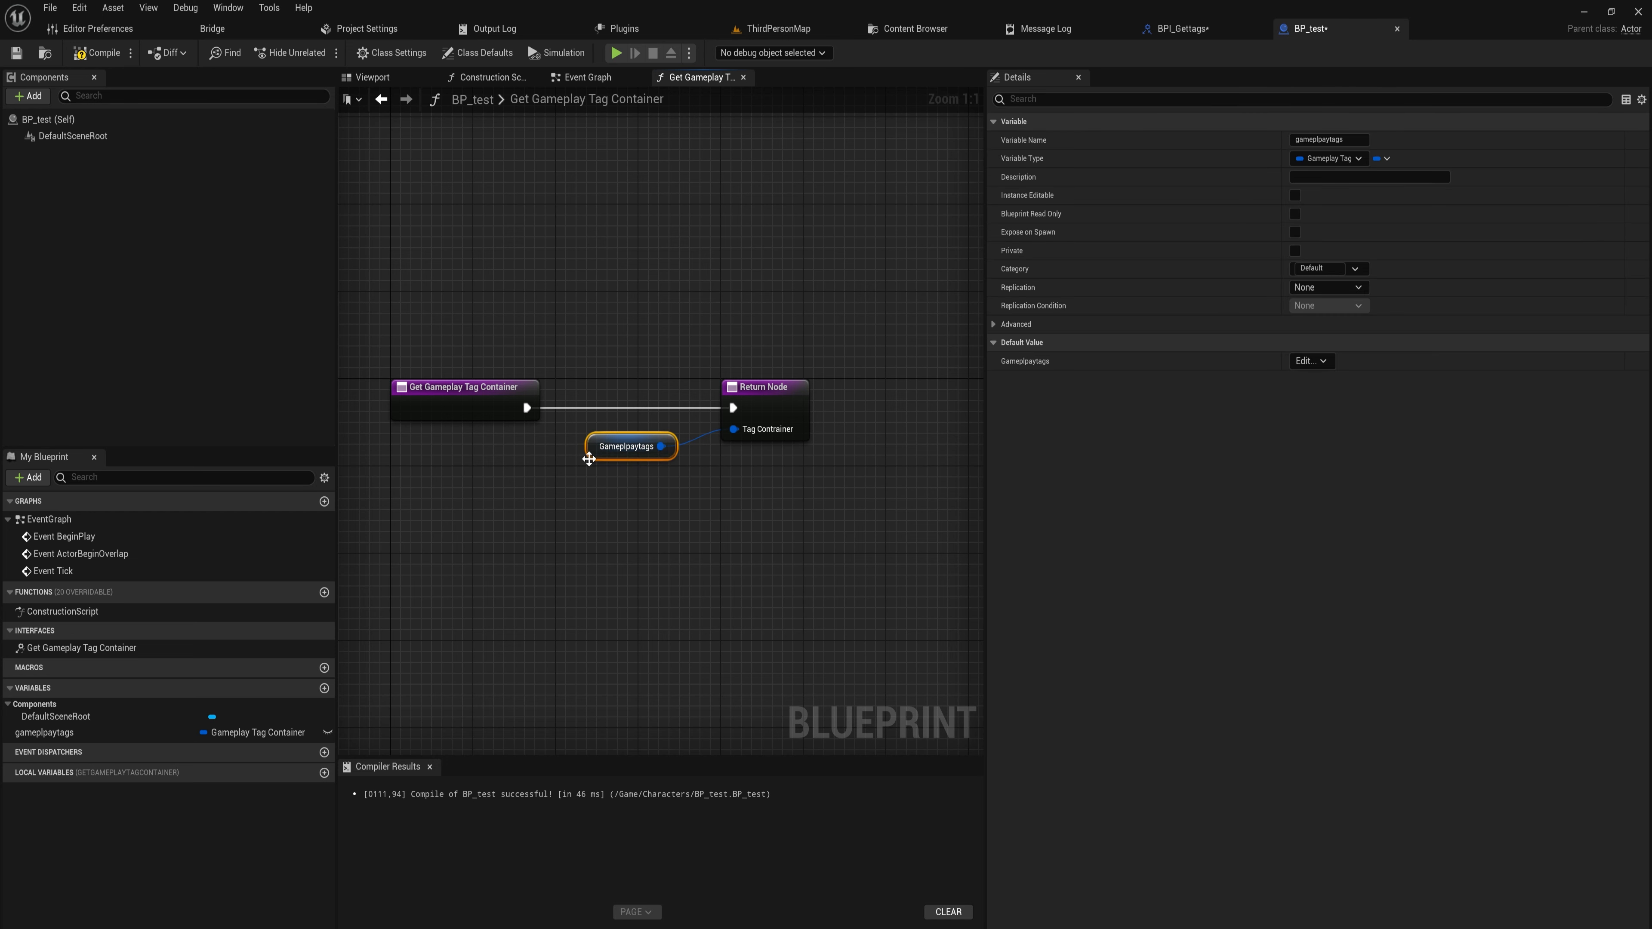
mouse_move(625, 446)
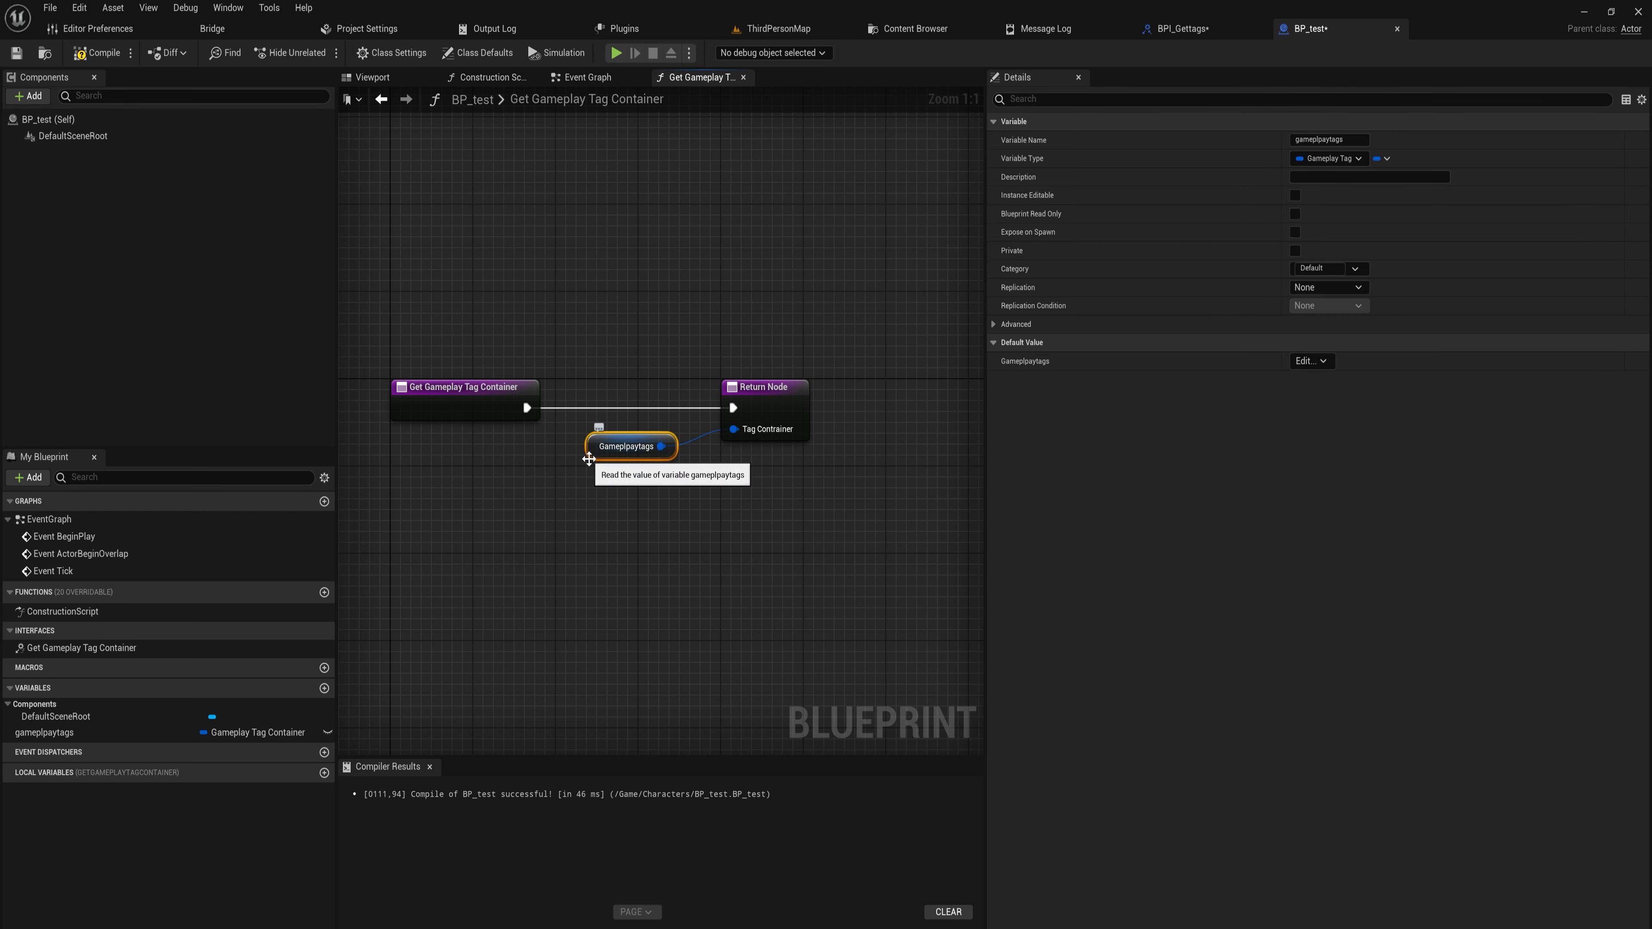